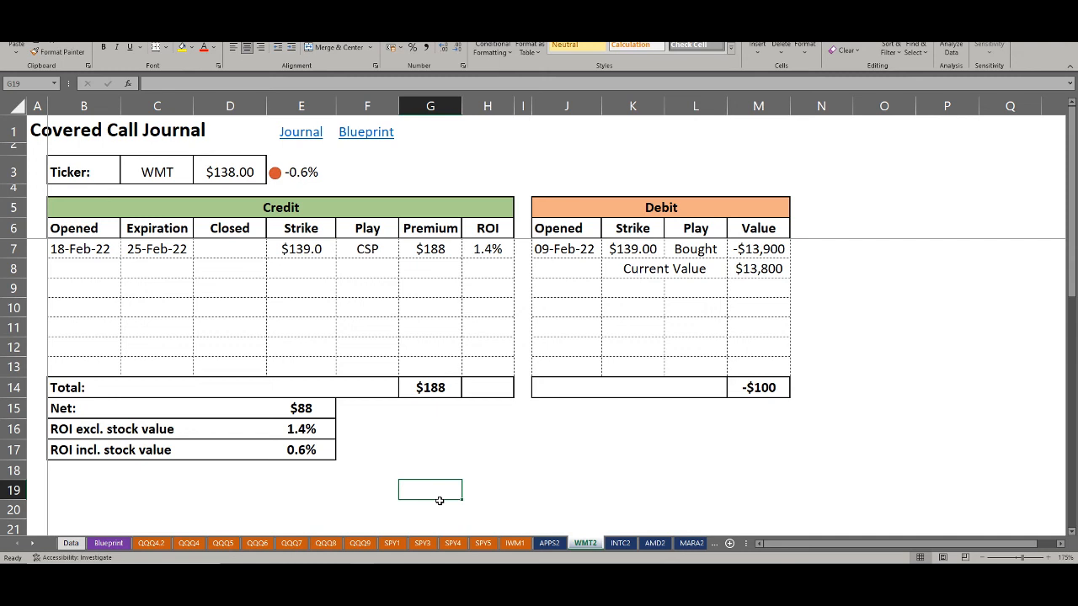
Show slide 2, 'Why covered call strategy?', from the slide thumbnail pane.
click(430, 511)
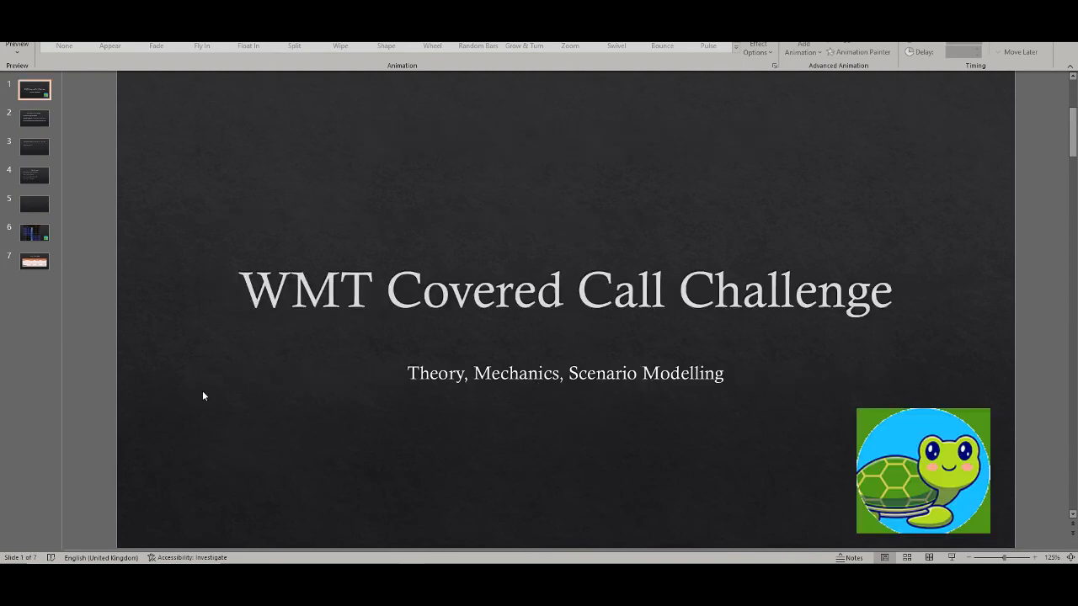
mouse_move(228, 396)
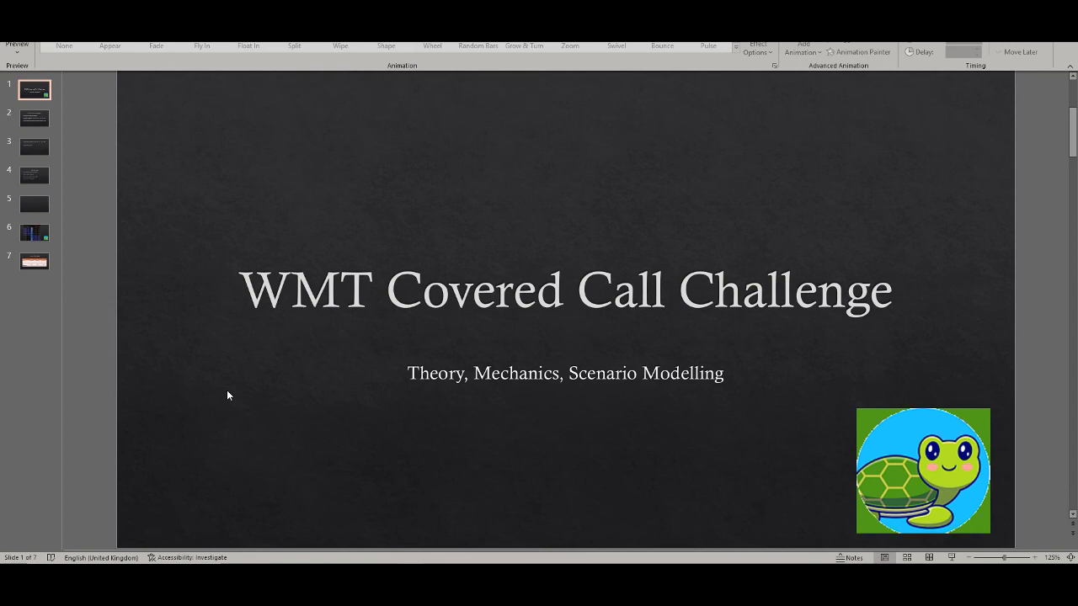
mouse_move(156, 315)
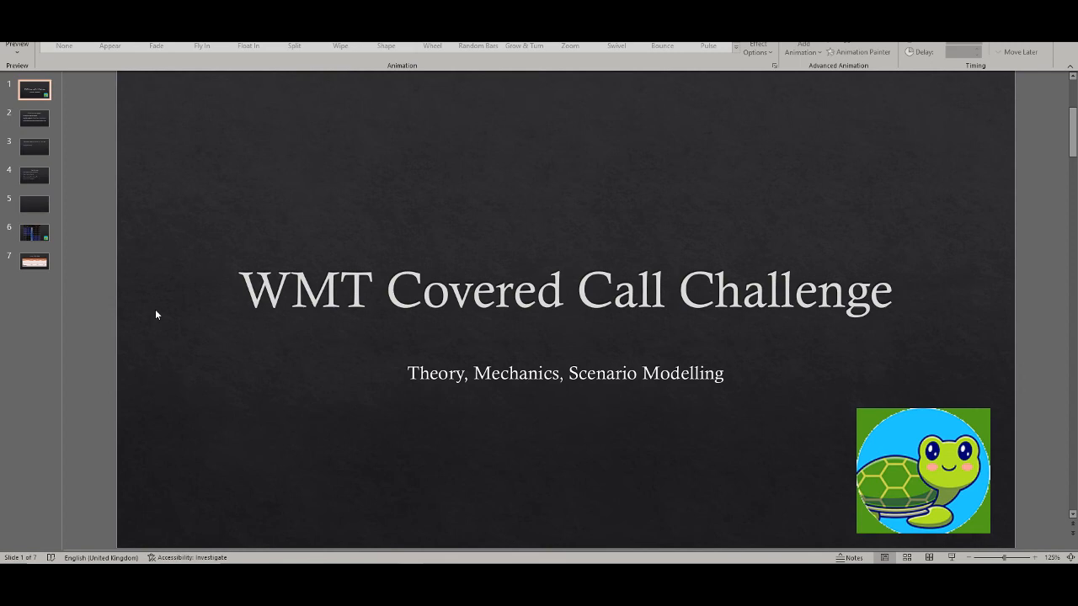
click(34, 118)
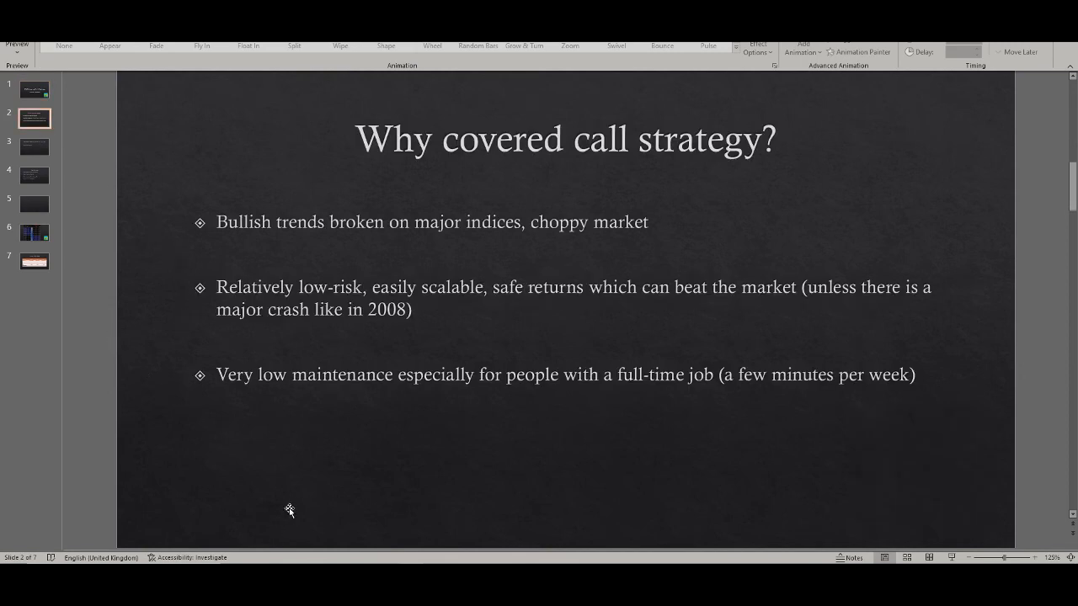
mouse_move(303, 508)
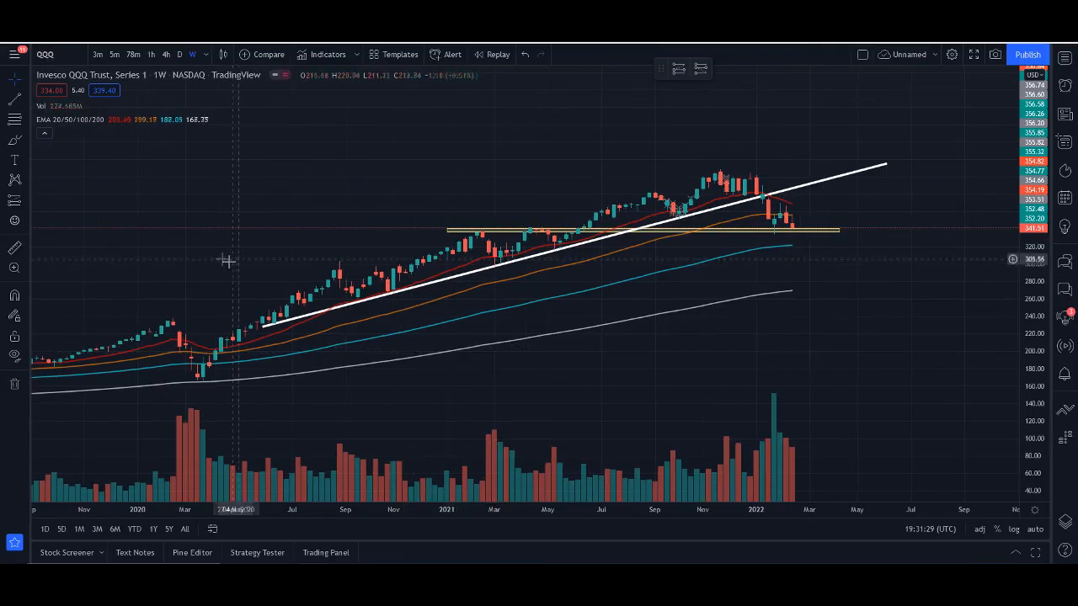
mouse_move(151, 191)
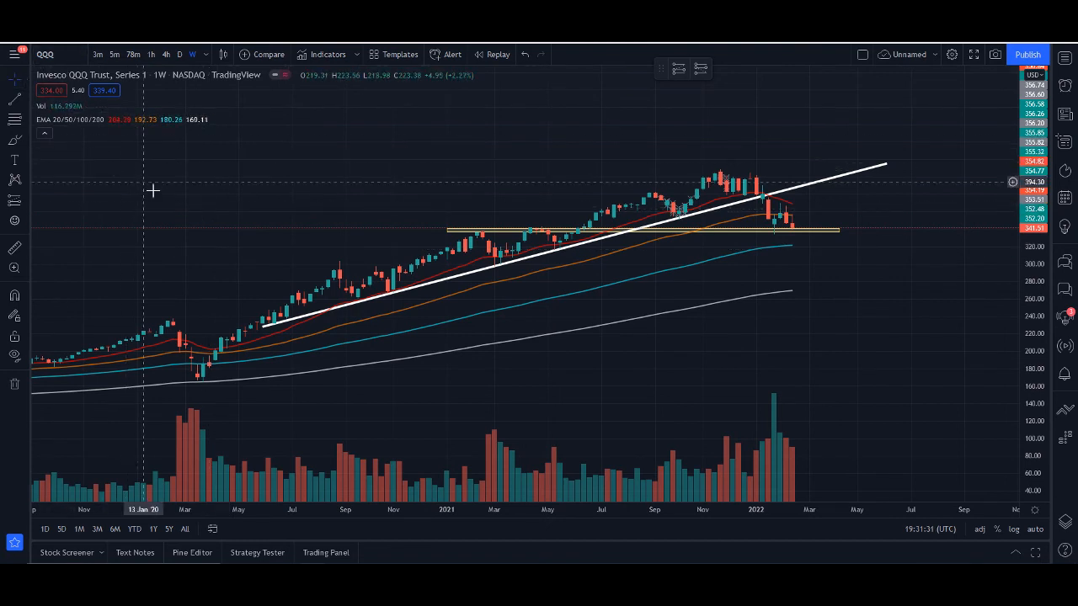
mouse_move(412, 309)
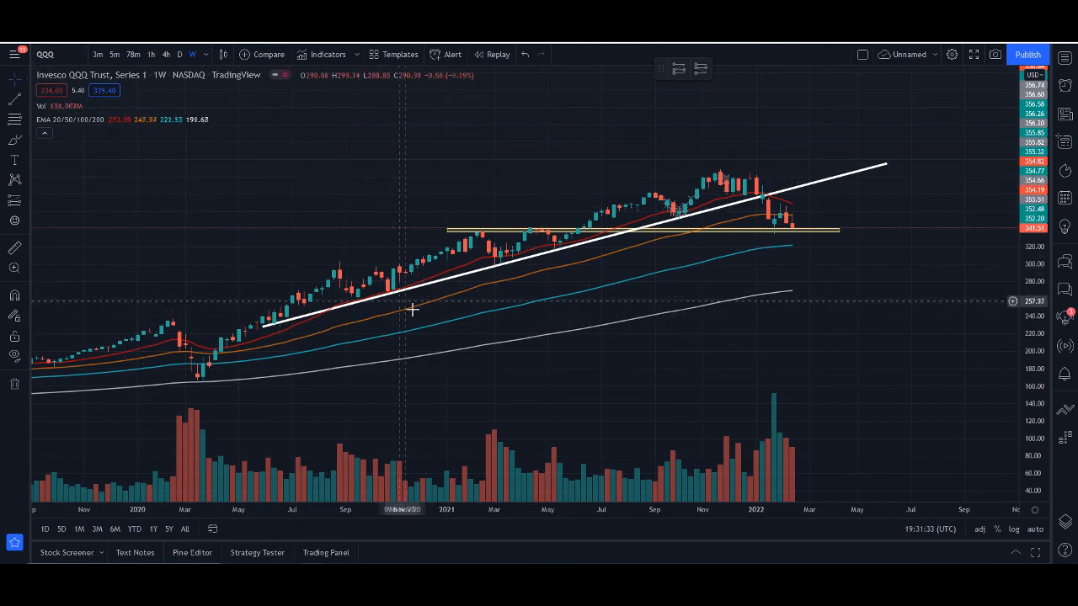
mouse_move(666, 290)
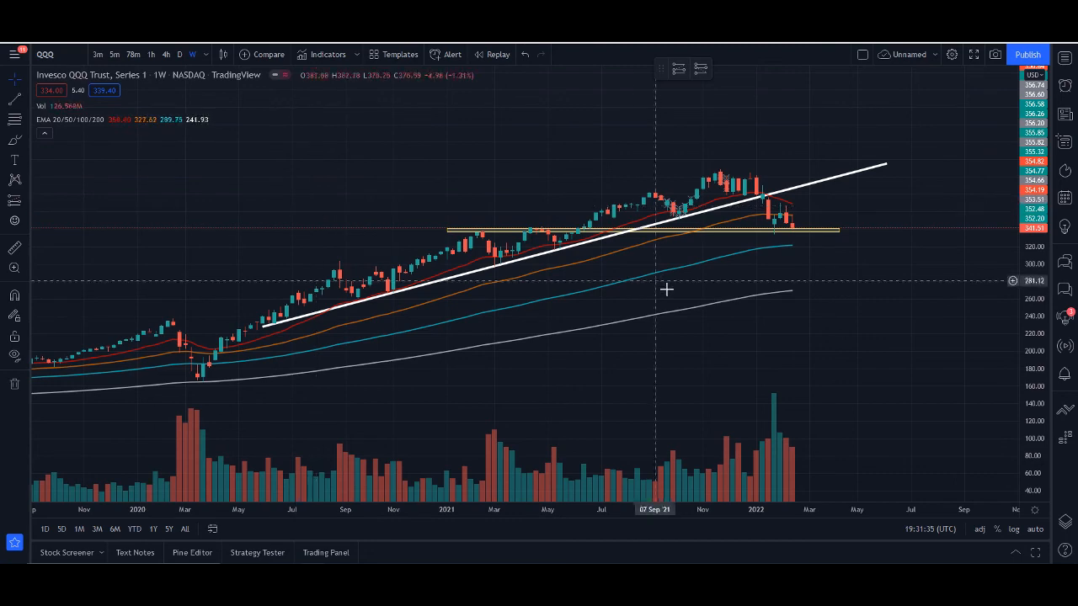
mouse_move(619, 280)
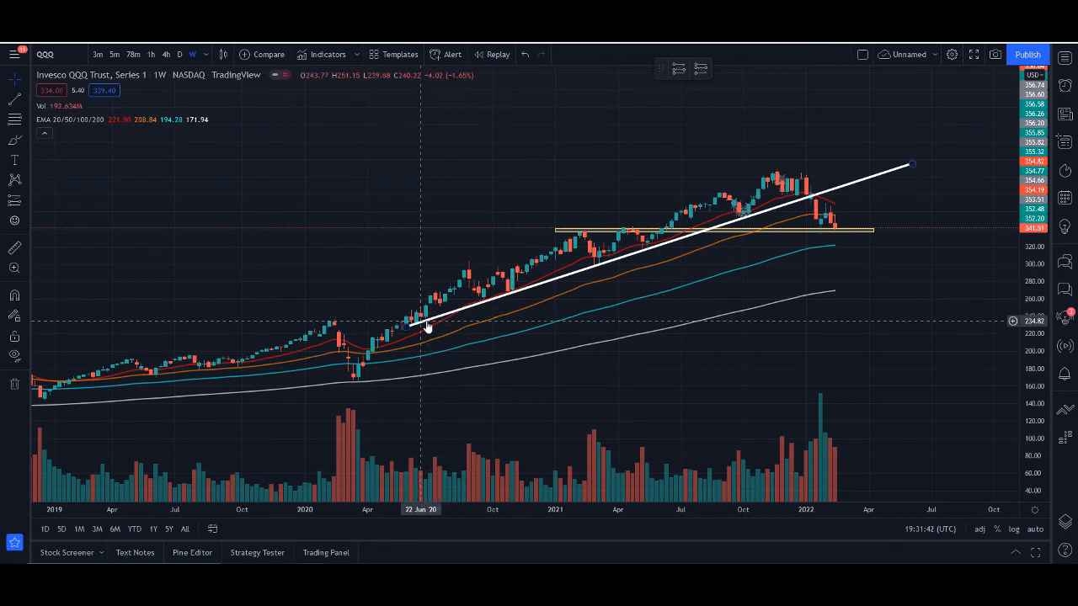
mouse_move(413, 330)
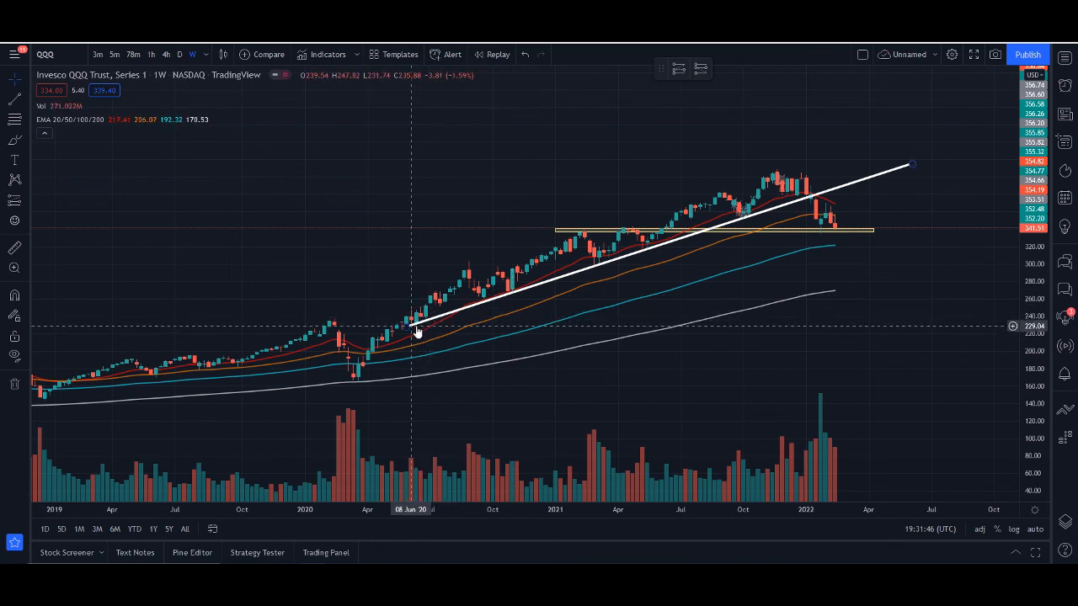
mouse_move(926, 314)
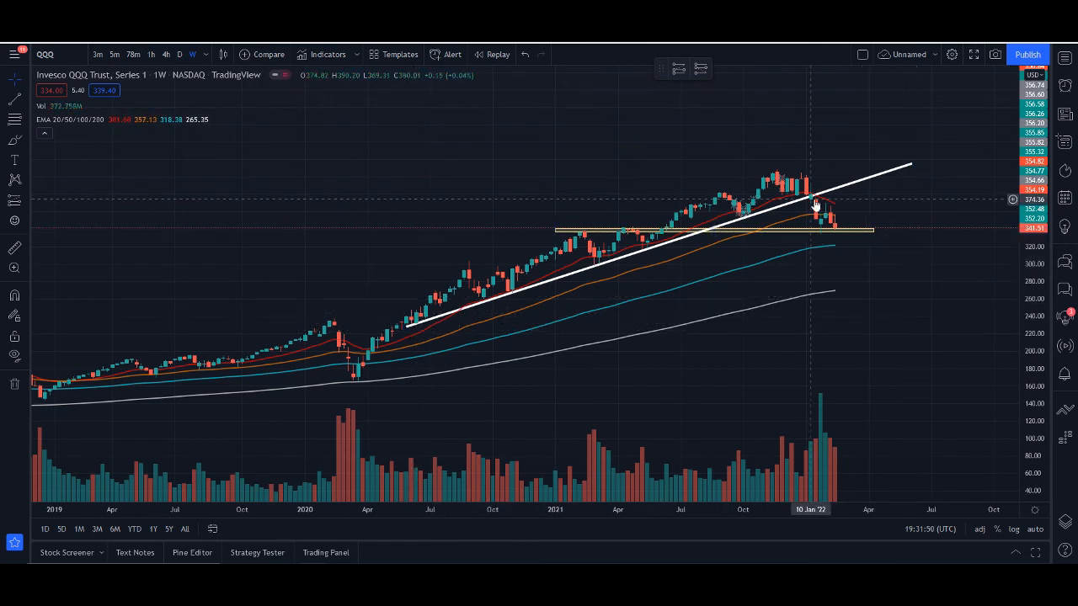
mouse_move(833, 240)
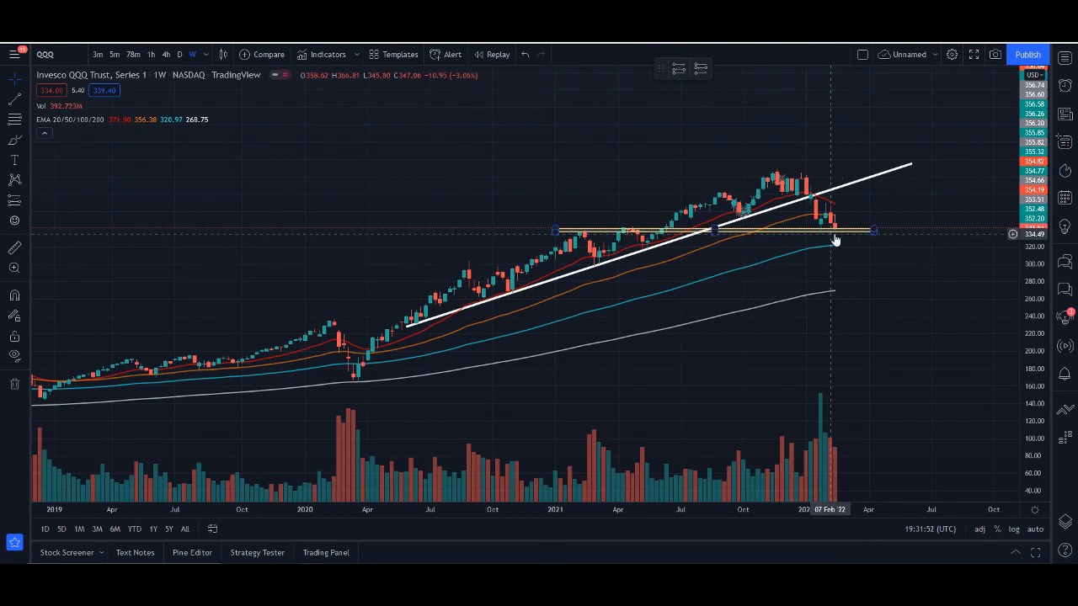
mouse_move(846, 240)
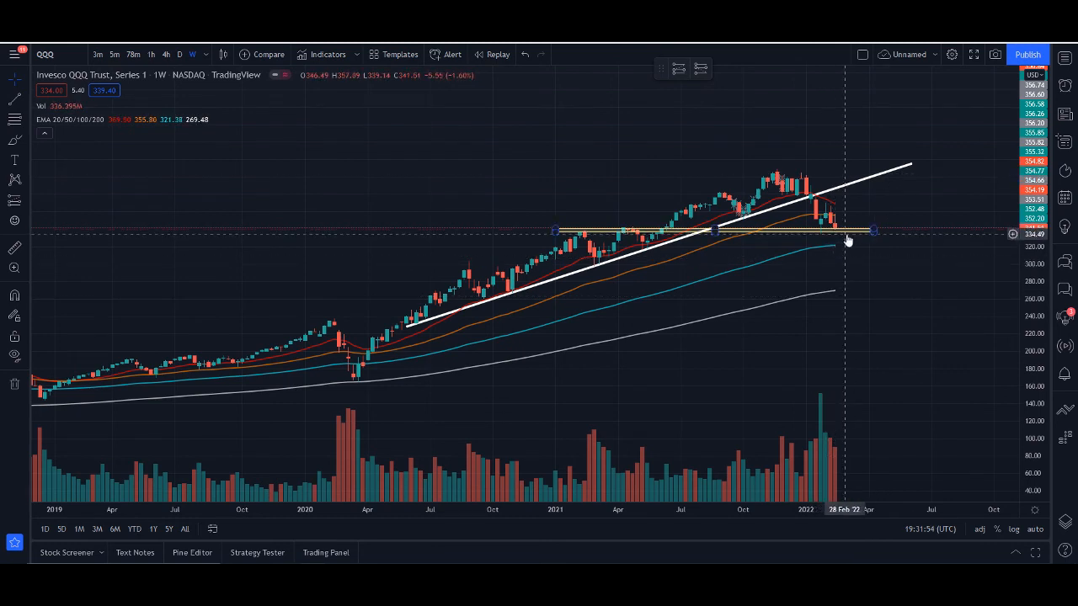
mouse_move(906, 272)
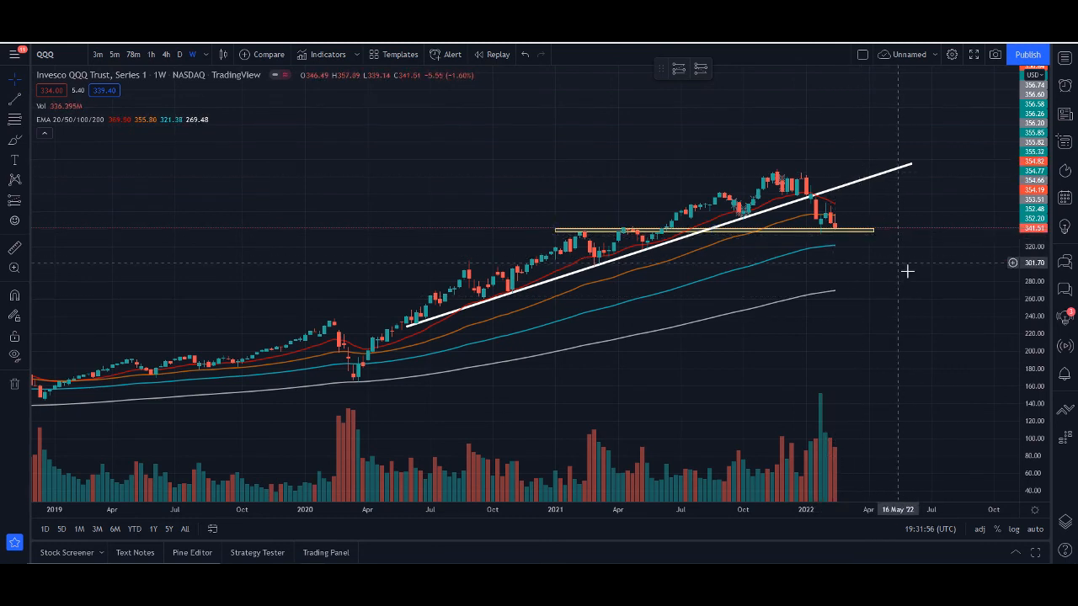
mouse_move(943, 302)
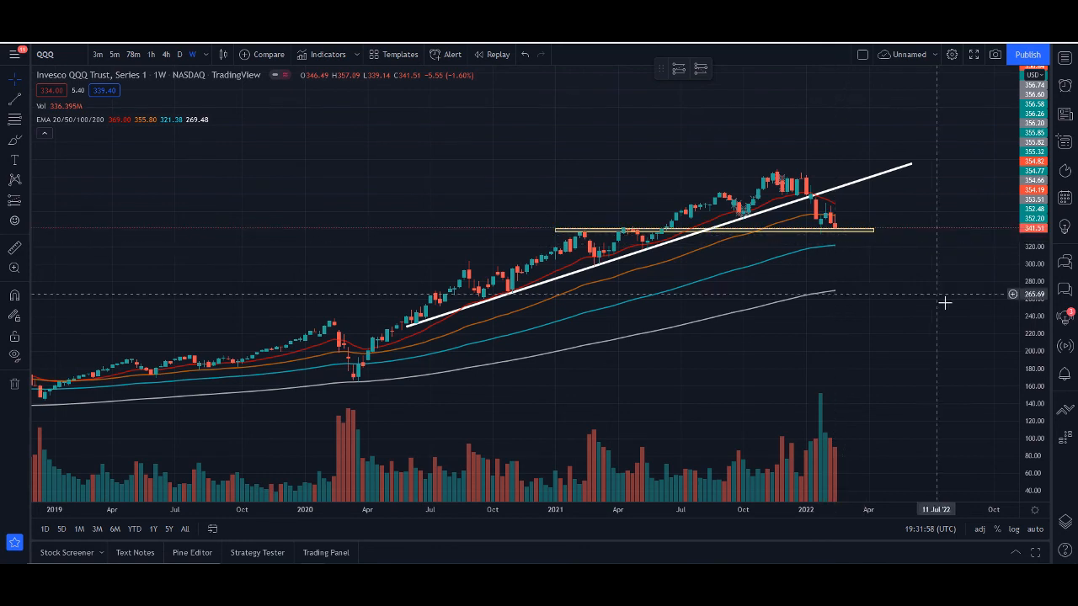
mouse_move(894, 293)
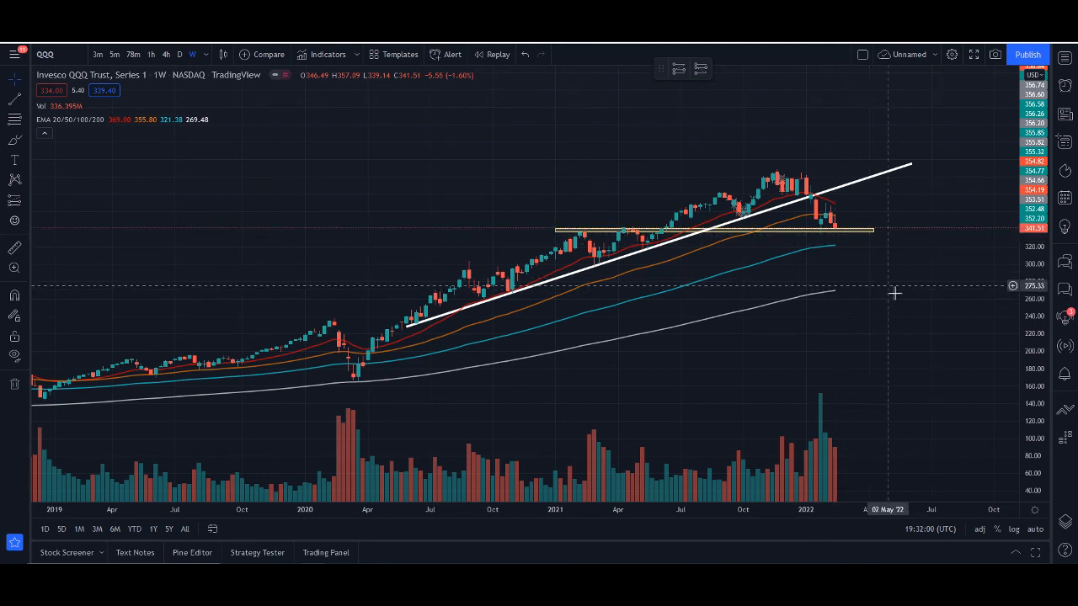
mouse_move(872, 304)
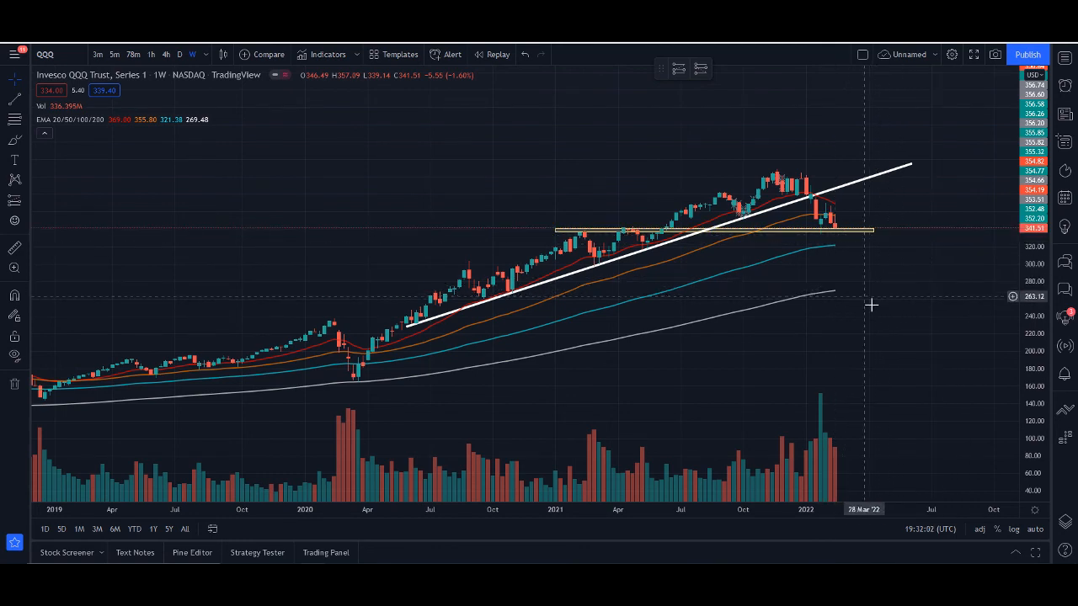
mouse_move(606, 251)
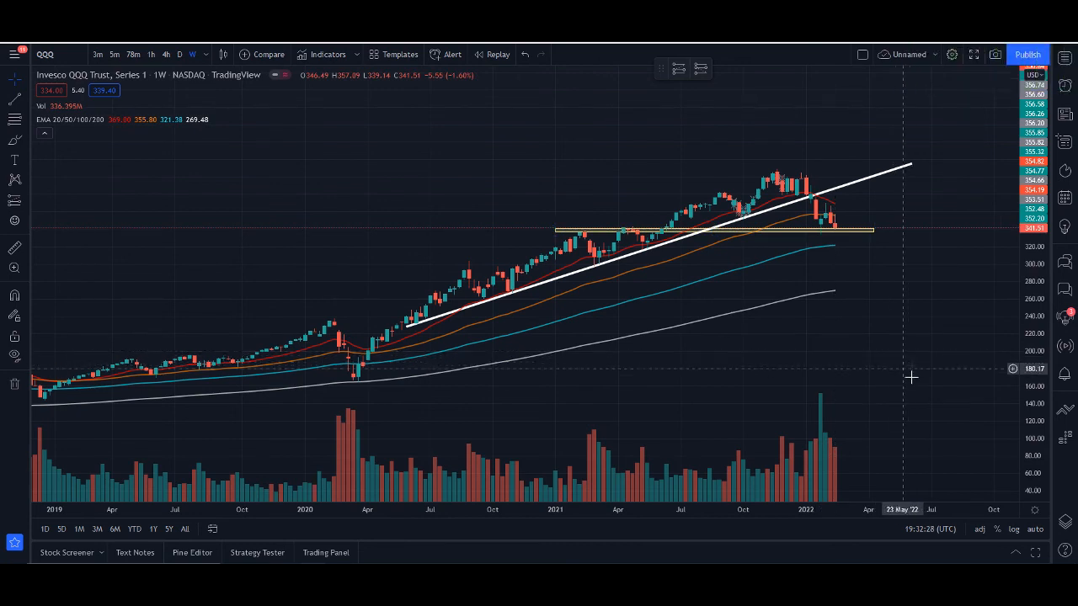
mouse_move(892, 348)
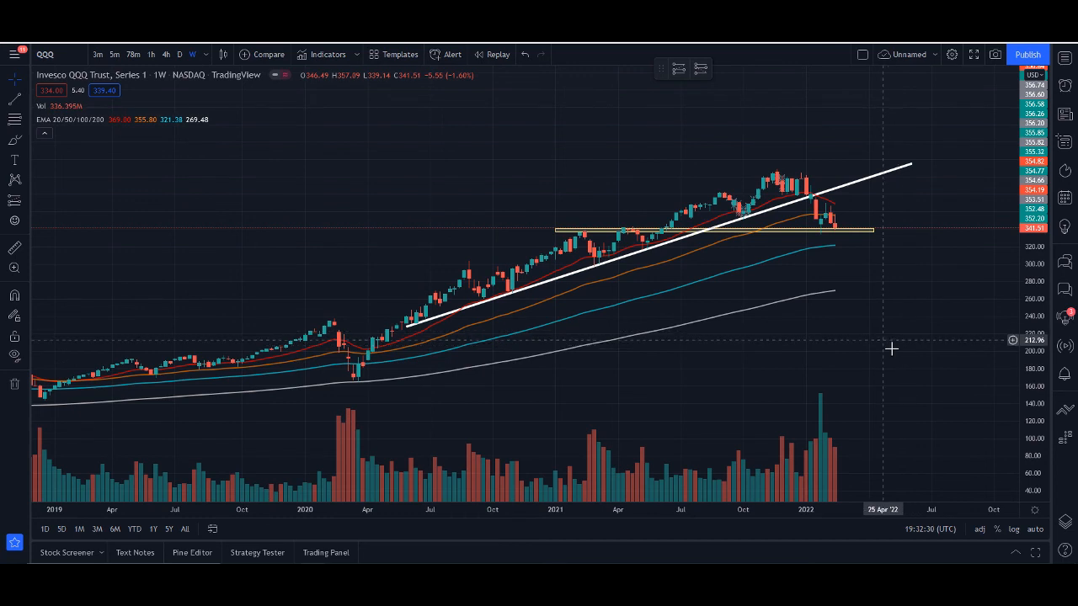
mouse_move(878, 313)
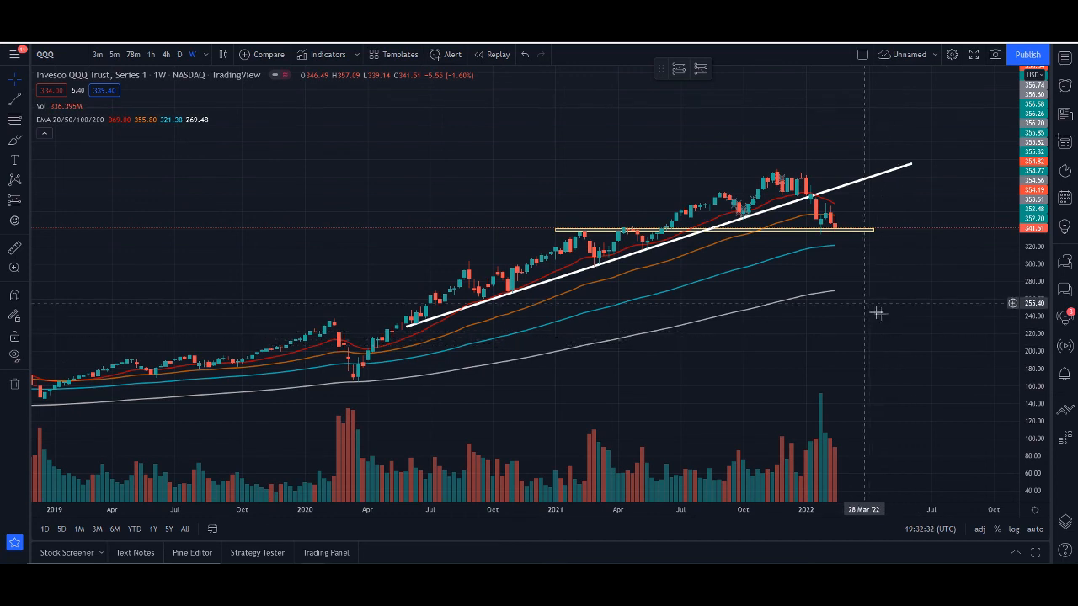
mouse_move(493, 327)
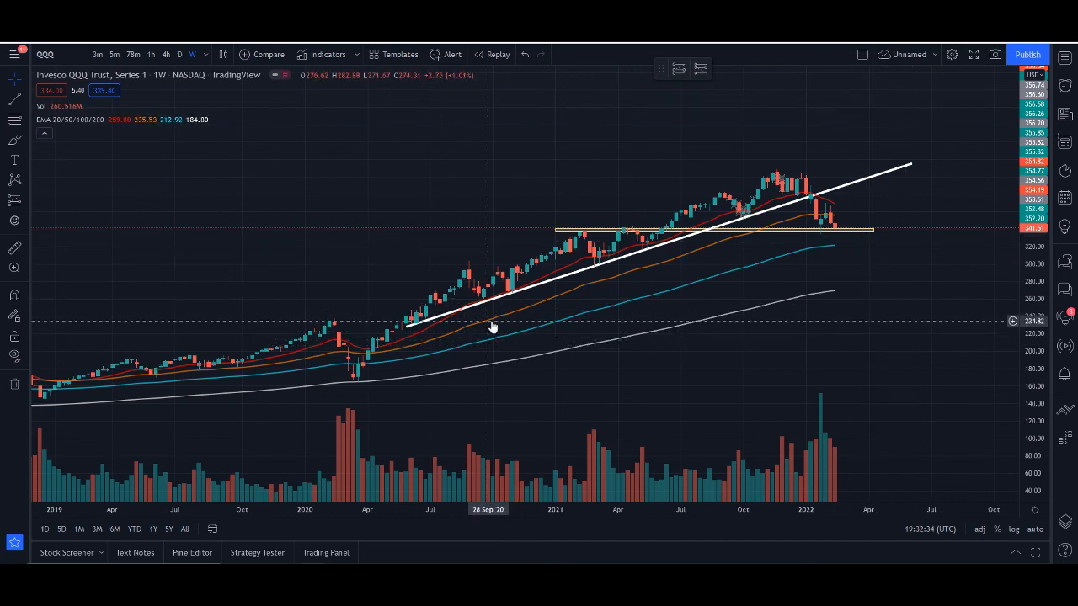
mouse_move(563, 312)
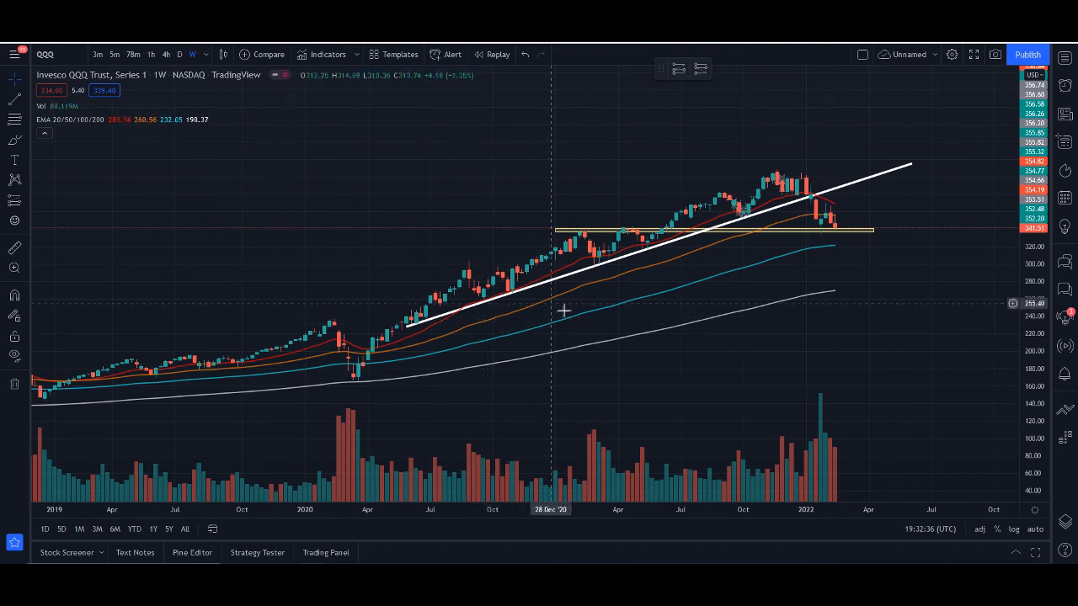
mouse_move(692, 295)
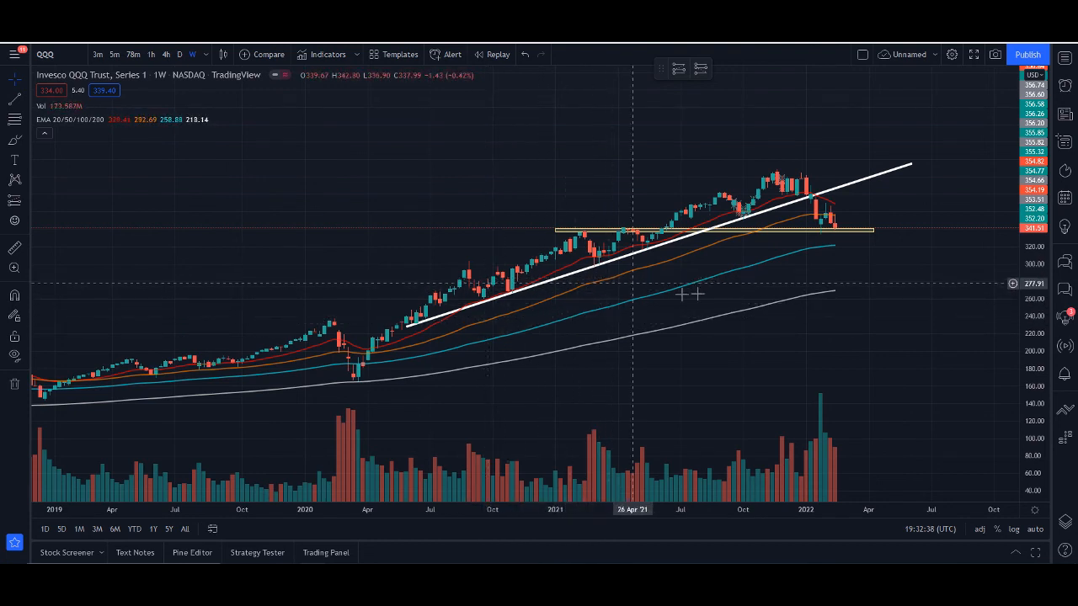
mouse_move(829, 223)
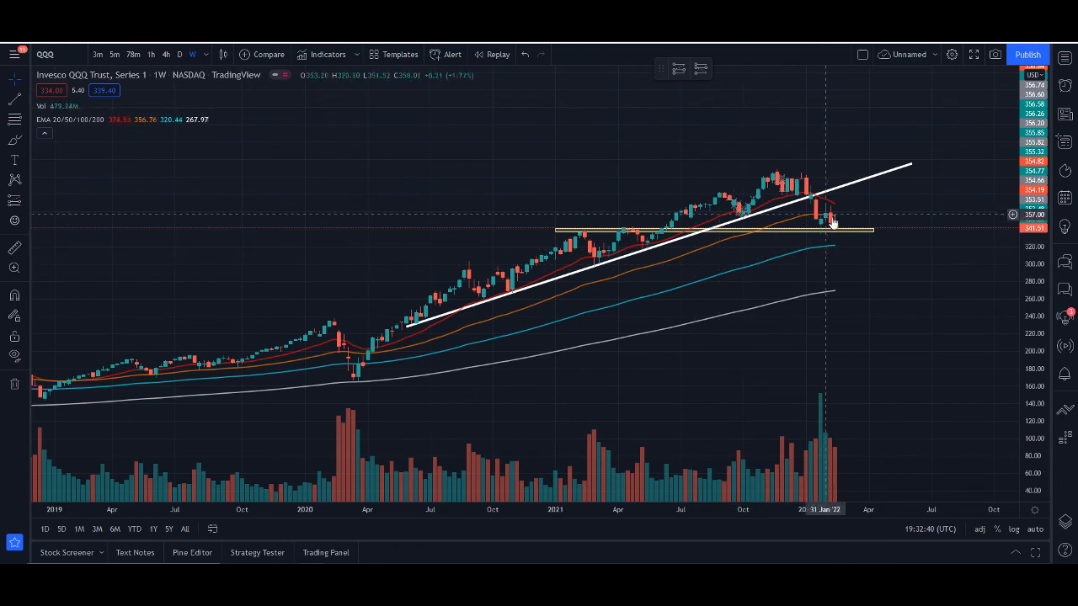
mouse_move(843, 243)
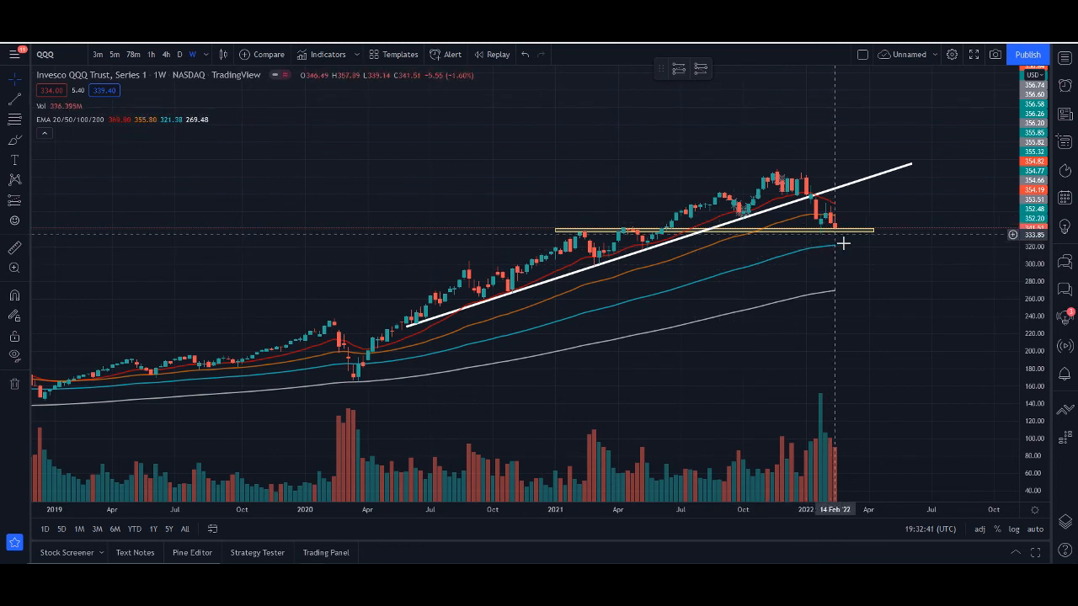
mouse_move(793, 278)
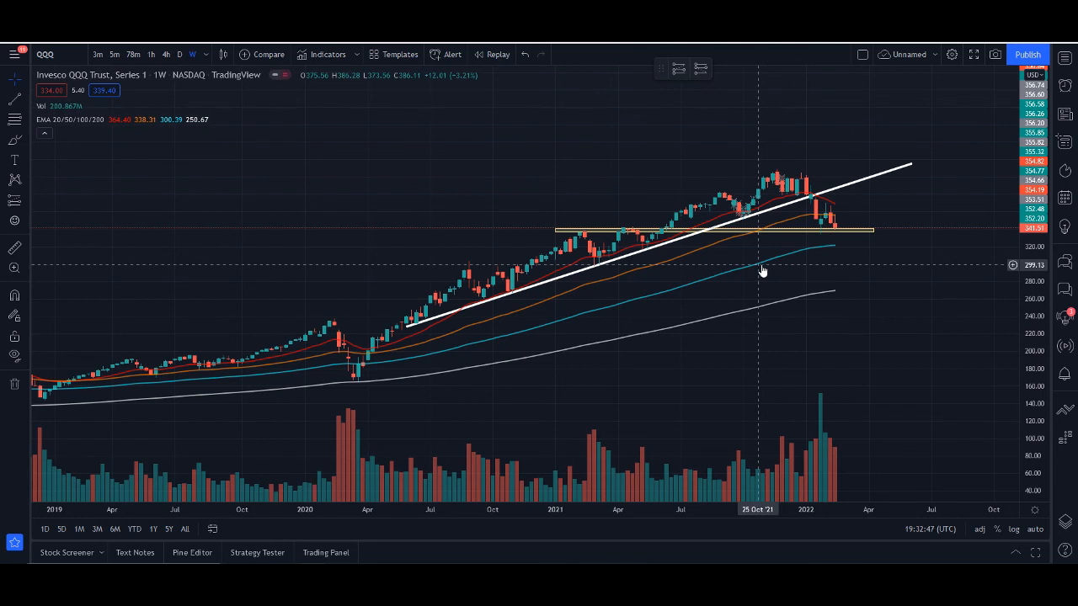
mouse_move(770, 255)
text(SPY)
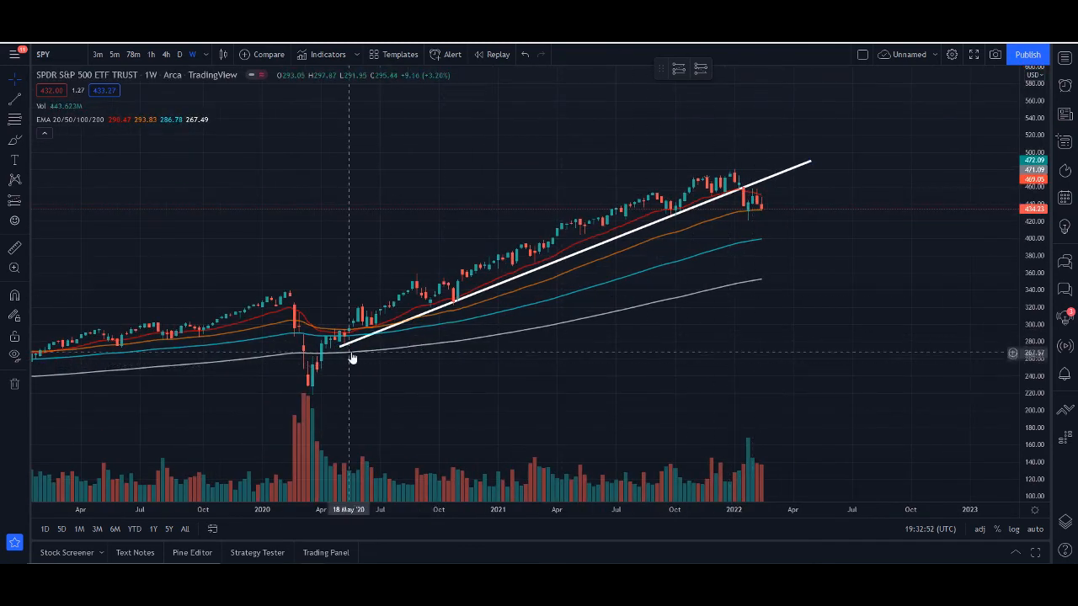
mouse_move(421, 333)
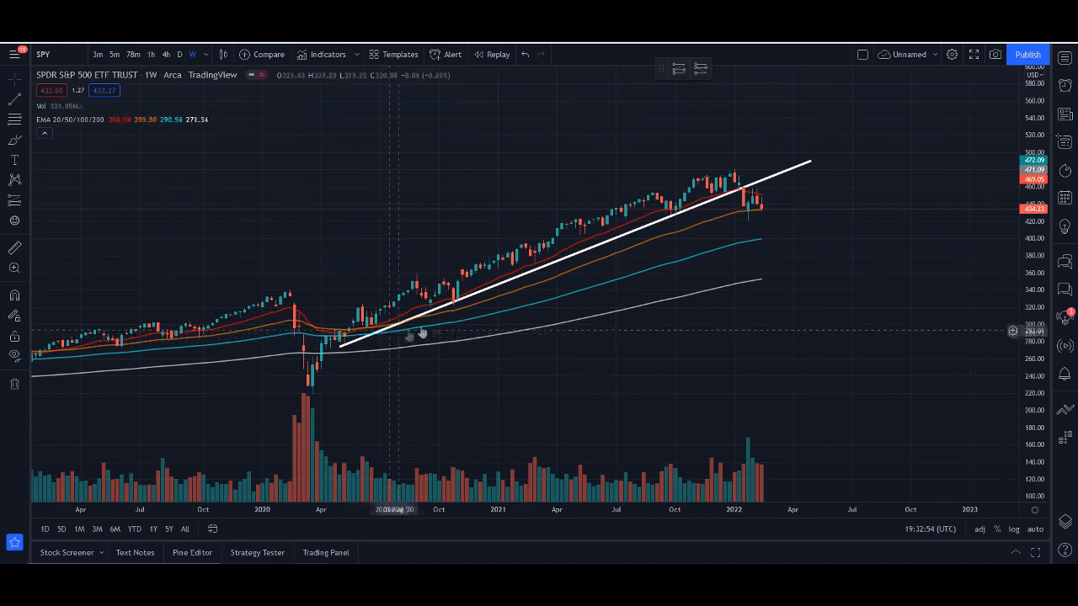
mouse_move(739, 198)
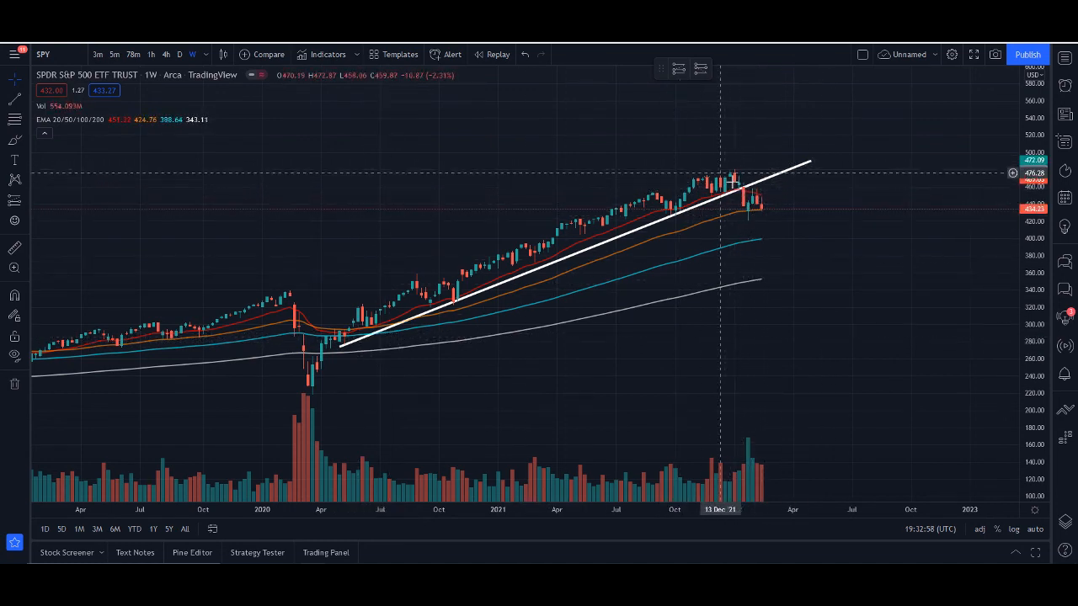
mouse_move(756, 230)
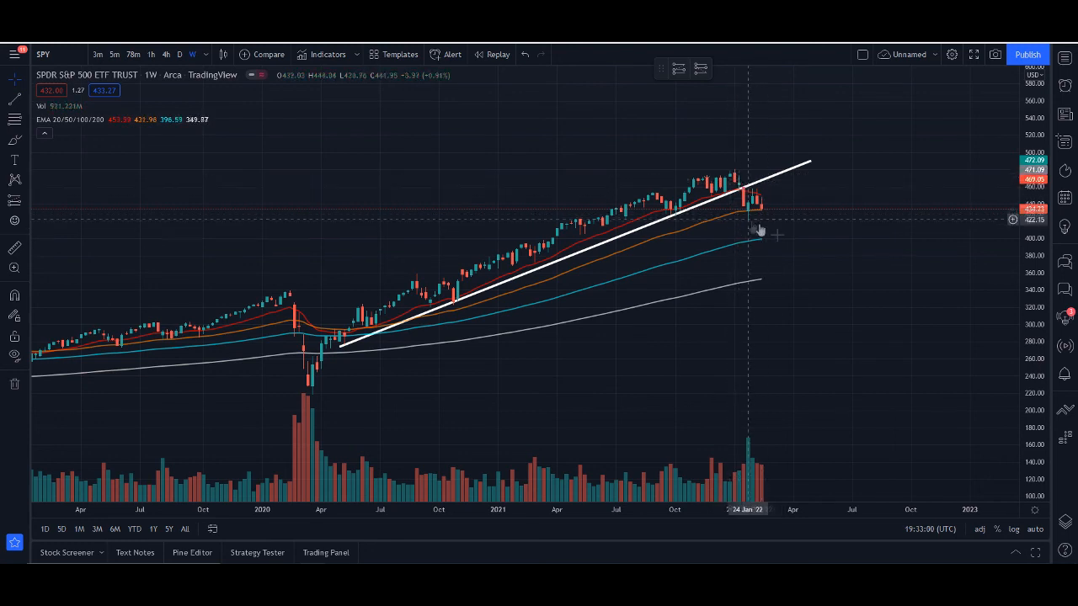
mouse_move(696, 221)
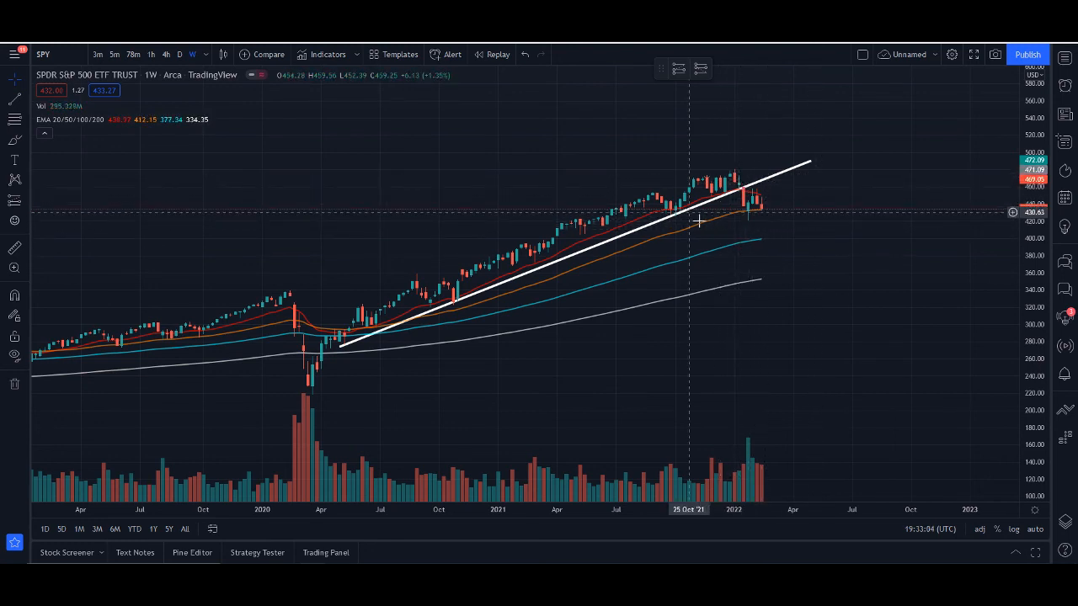
mouse_move(823, 254)
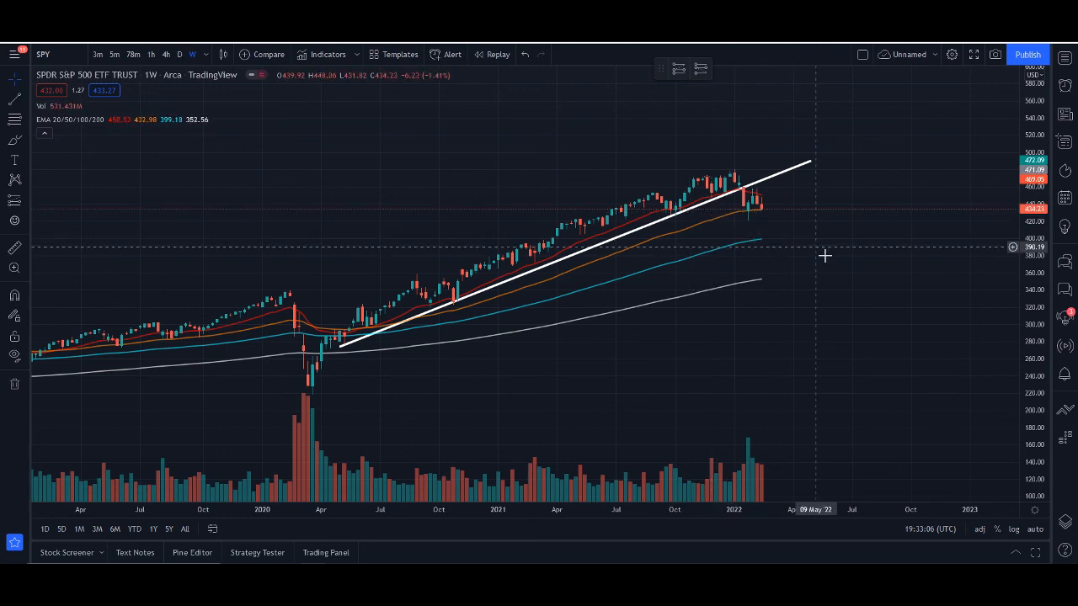
mouse_move(815, 229)
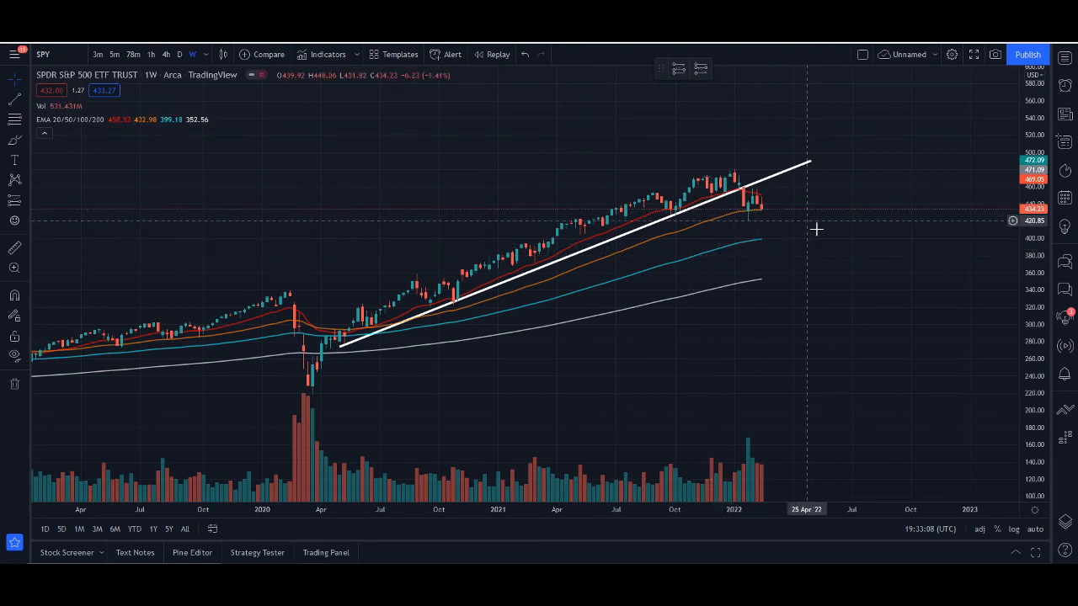
mouse_move(817, 253)
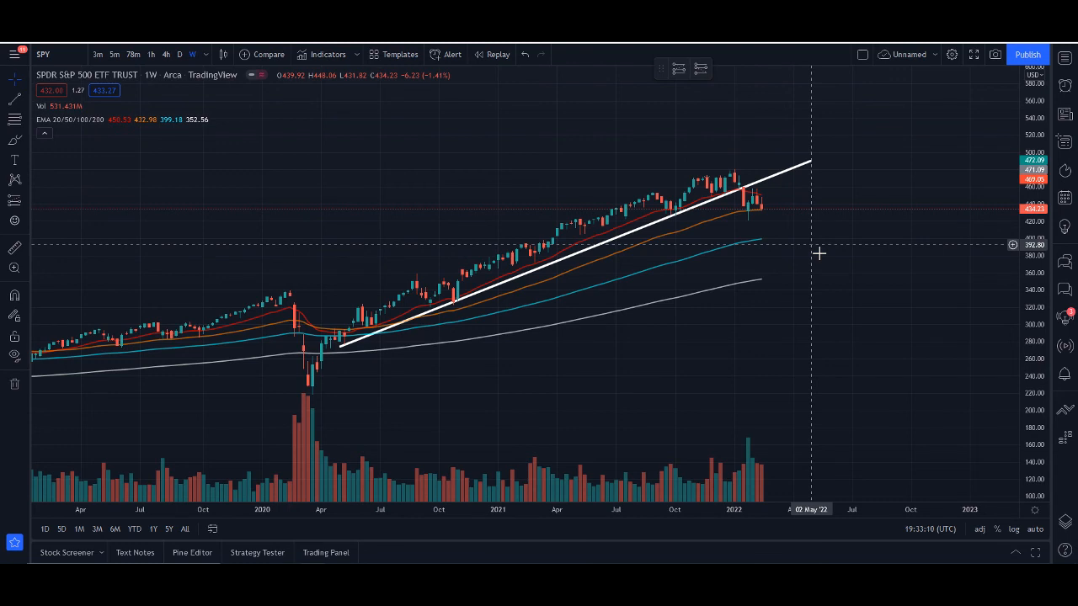
mouse_move(838, 222)
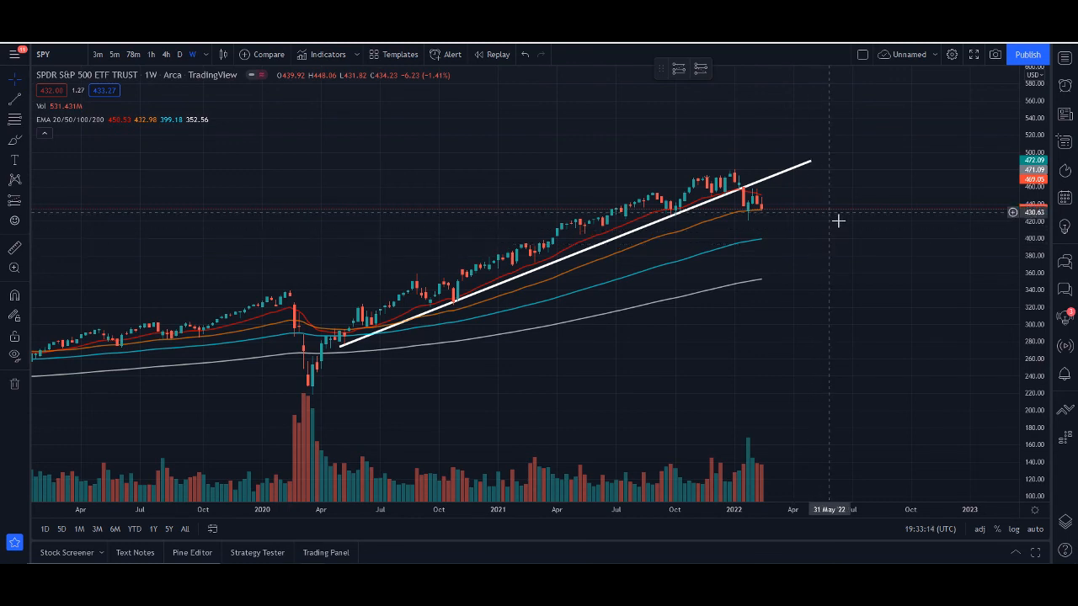
mouse_move(832, 238)
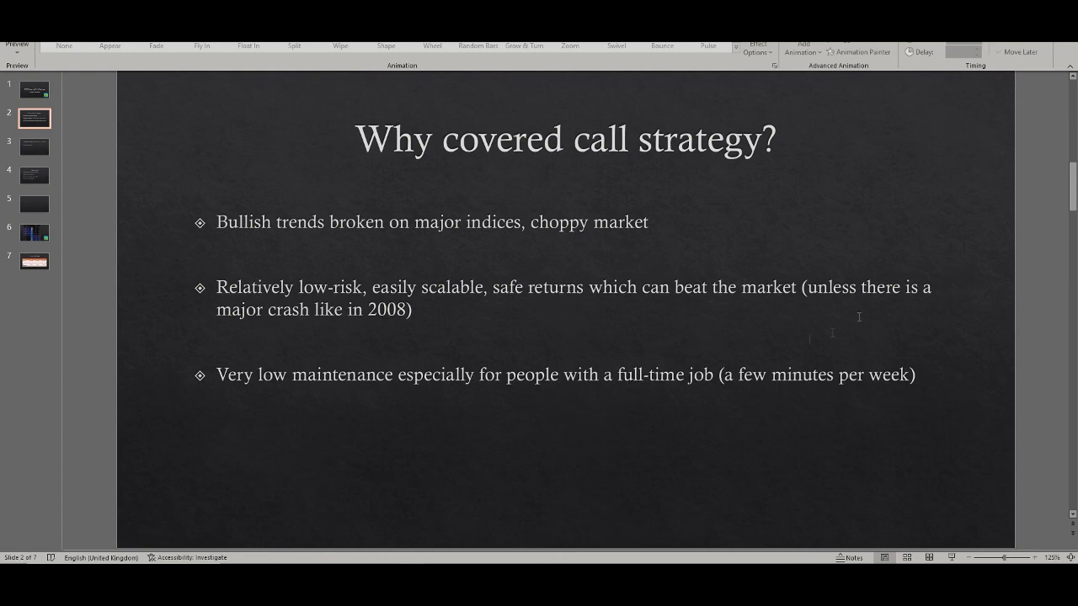
mouse_move(931, 218)
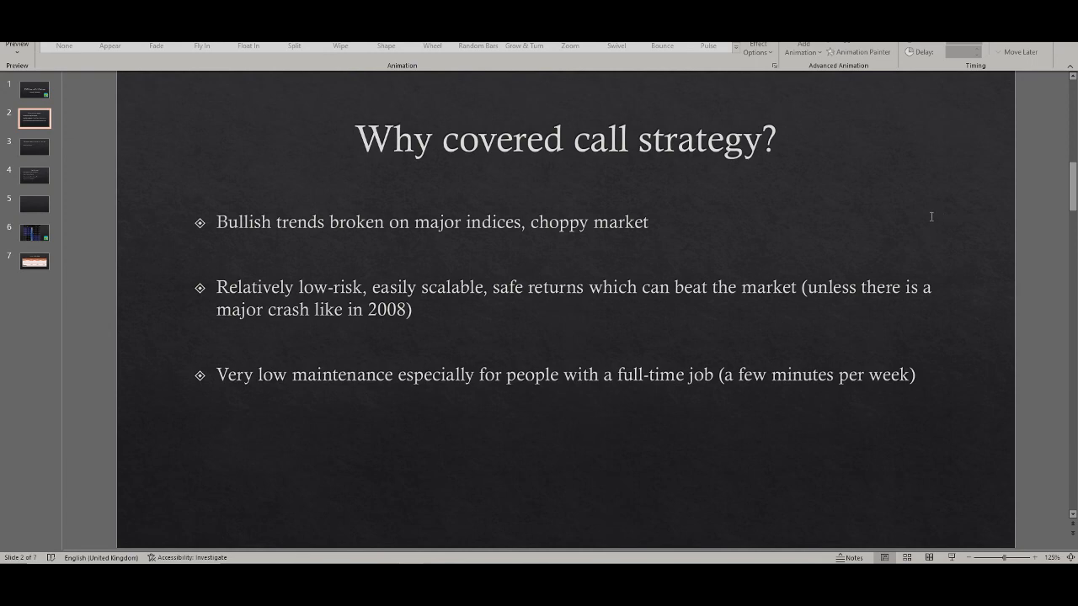
mouse_move(903, 210)
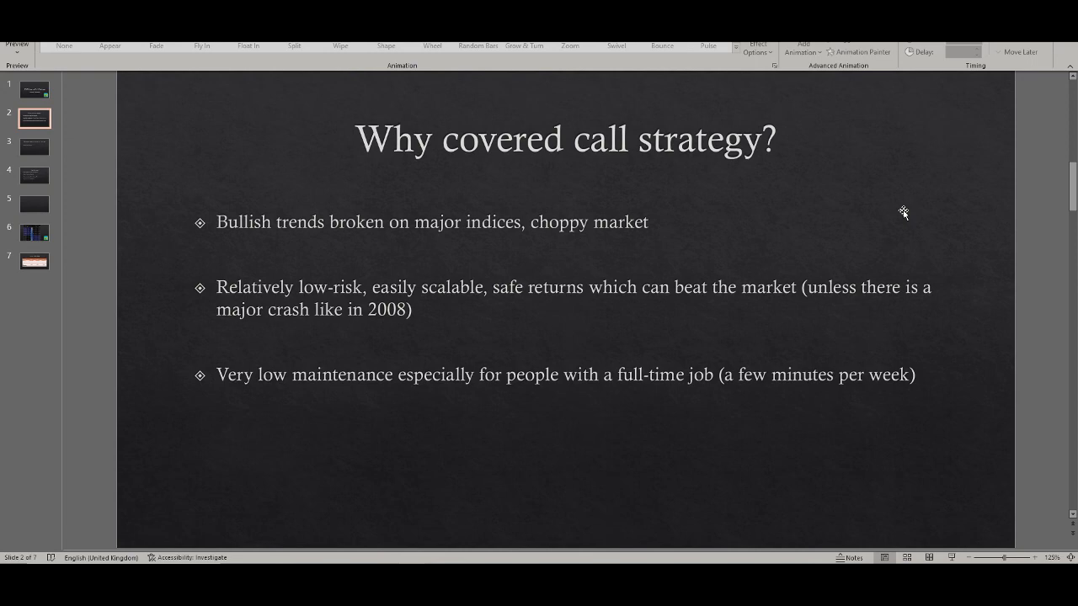
mouse_move(897, 212)
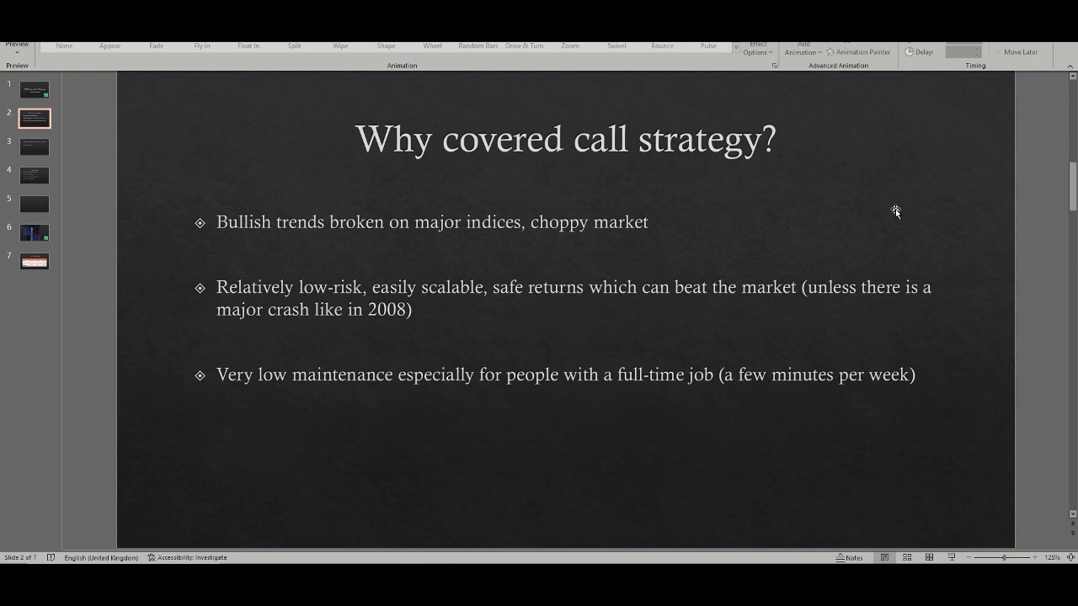
mouse_move(890, 212)
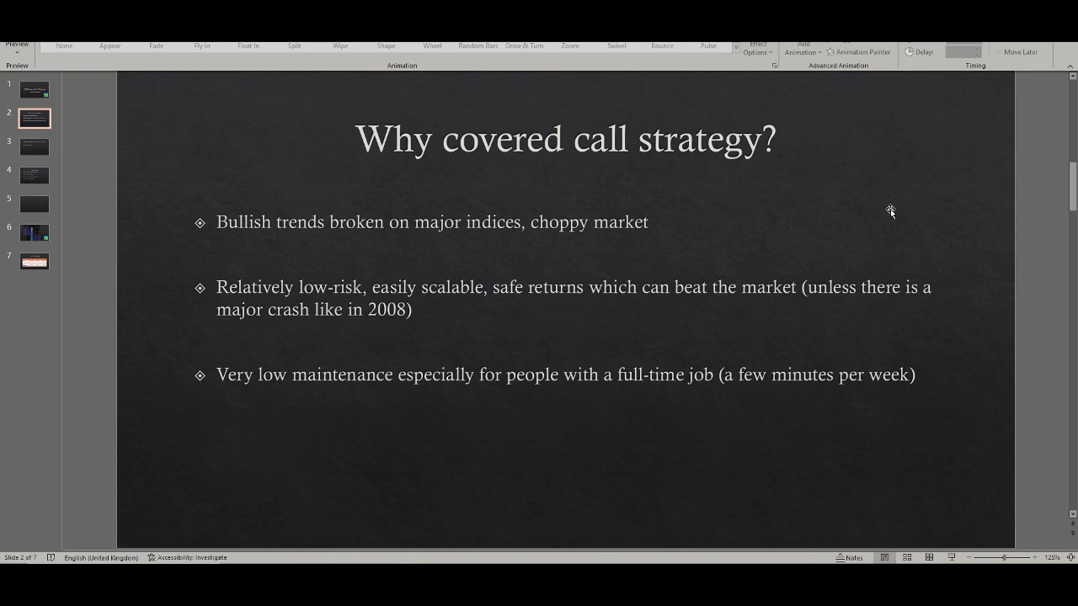
mouse_move(883, 200)
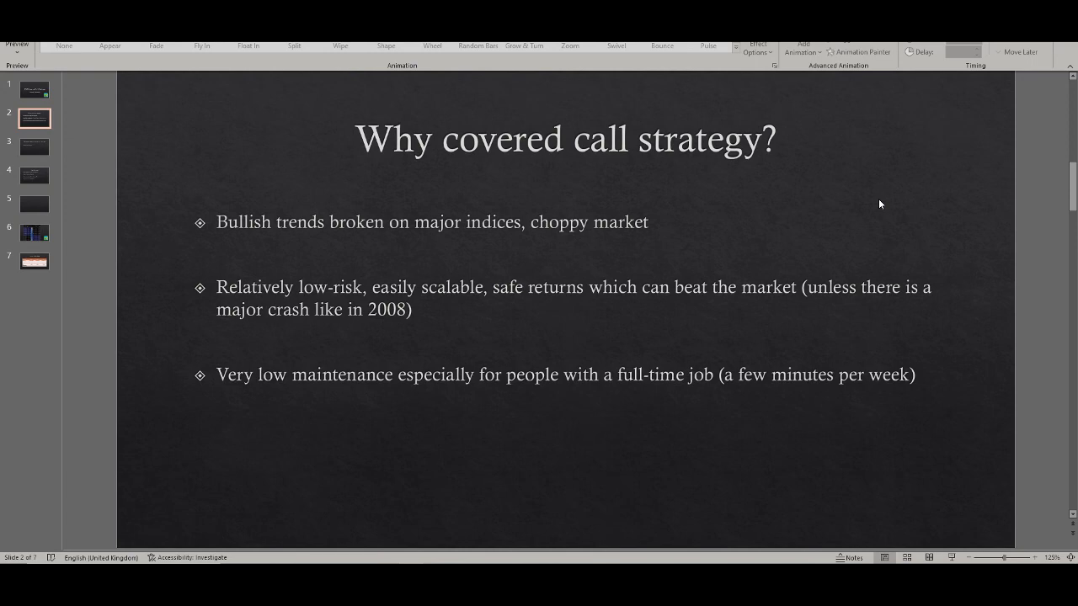
mouse_move(880, 209)
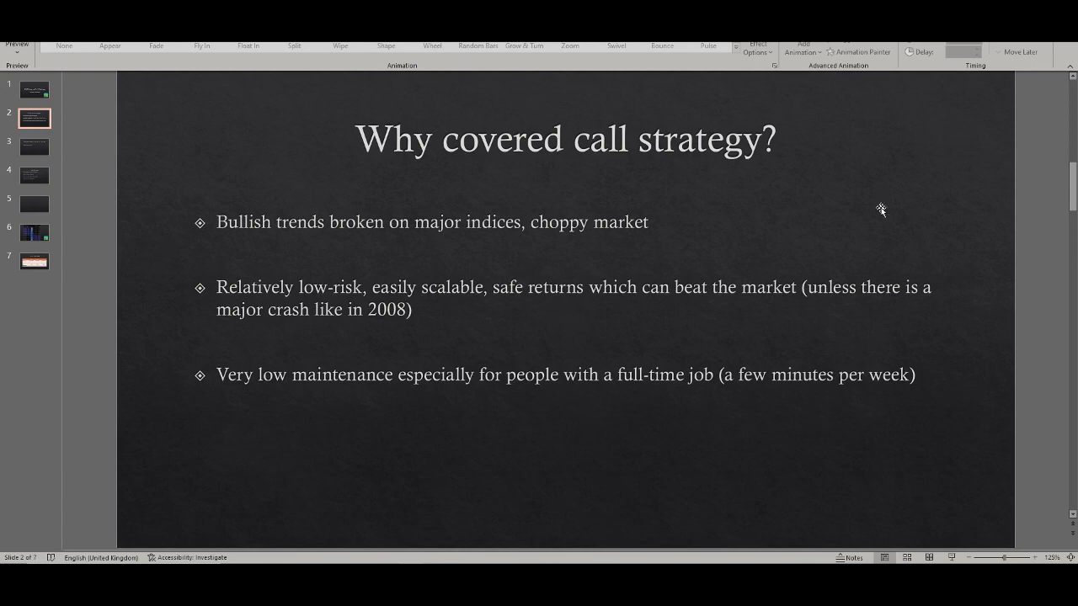
mouse_move(876, 214)
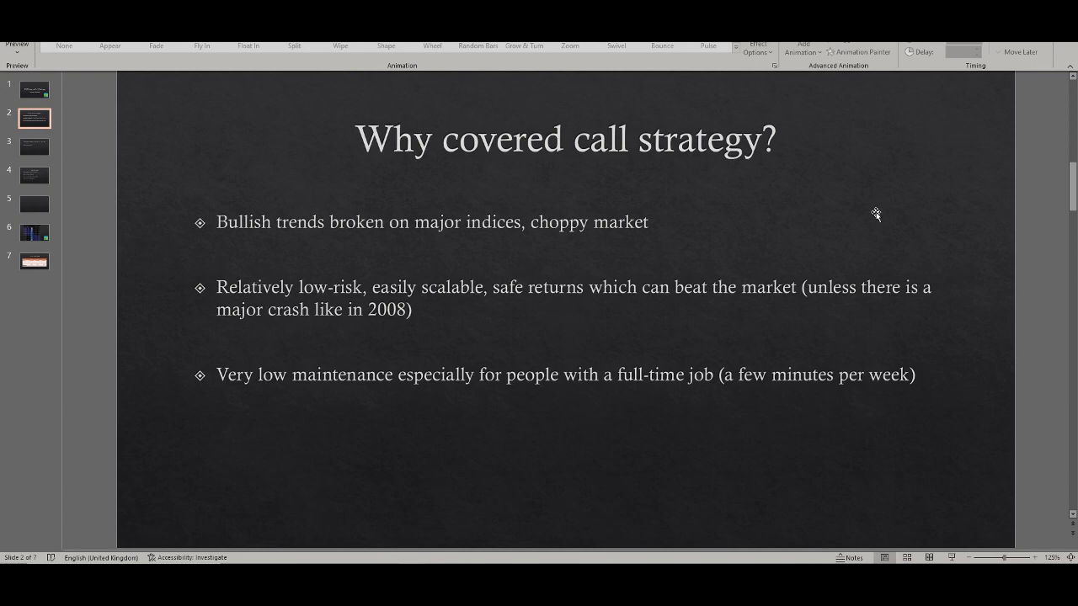
mouse_move(718, 211)
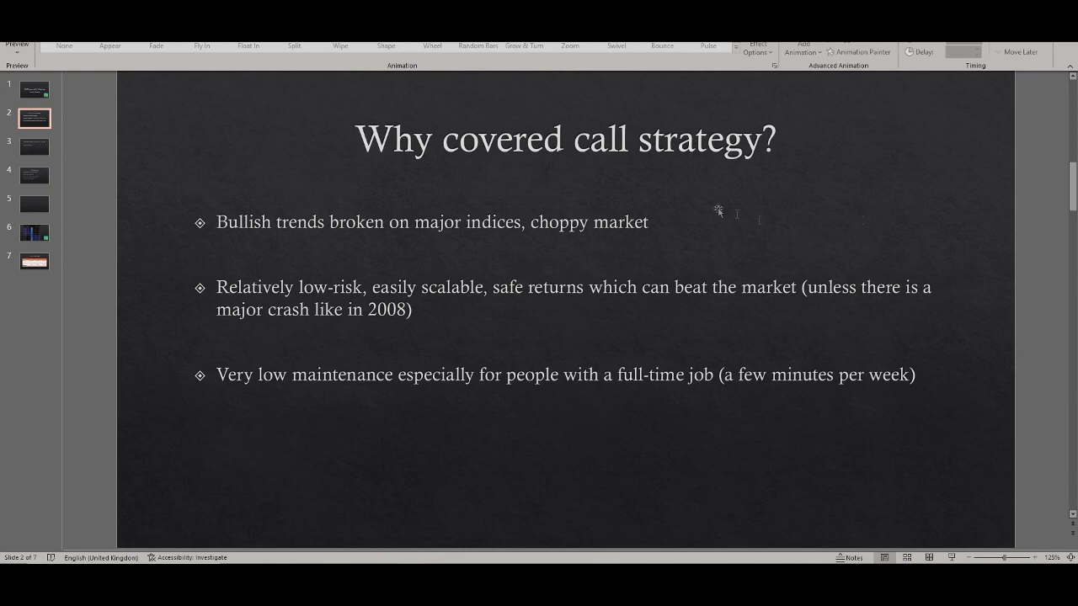
mouse_move(630, 216)
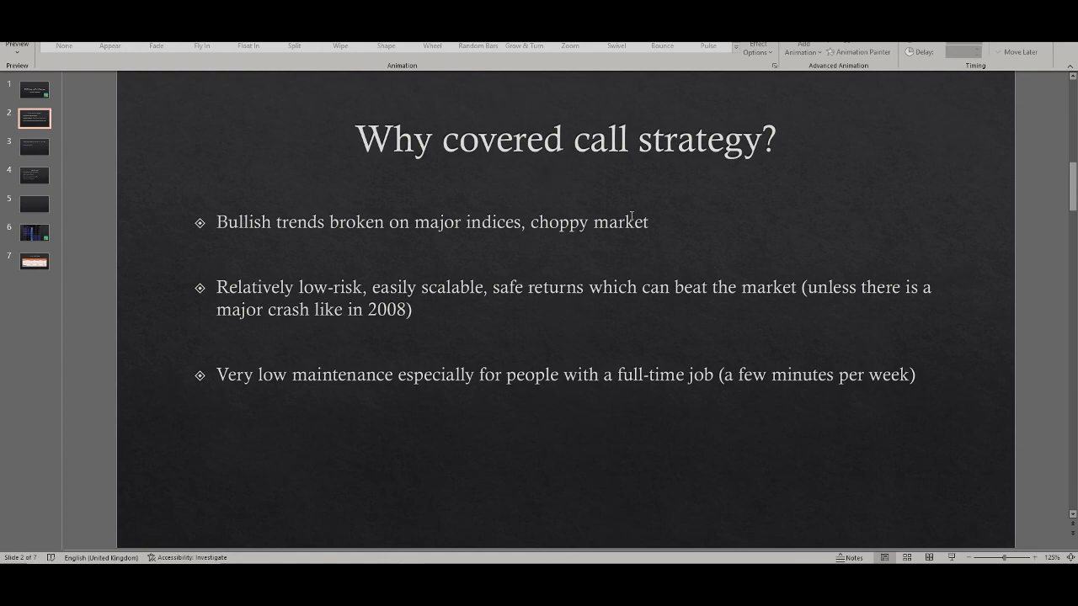
mouse_move(552, 316)
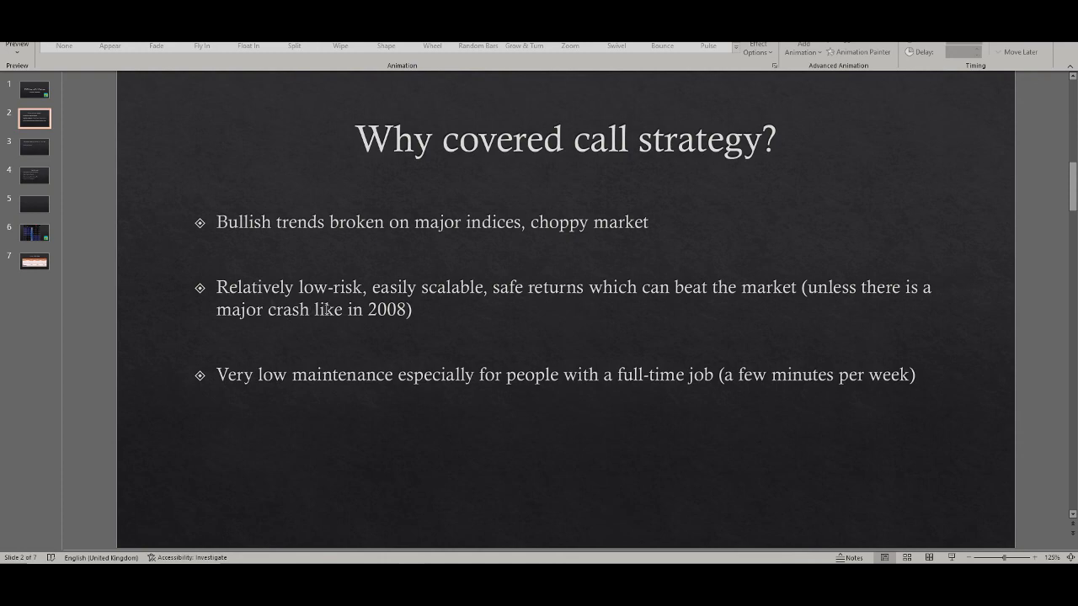
mouse_move(448, 332)
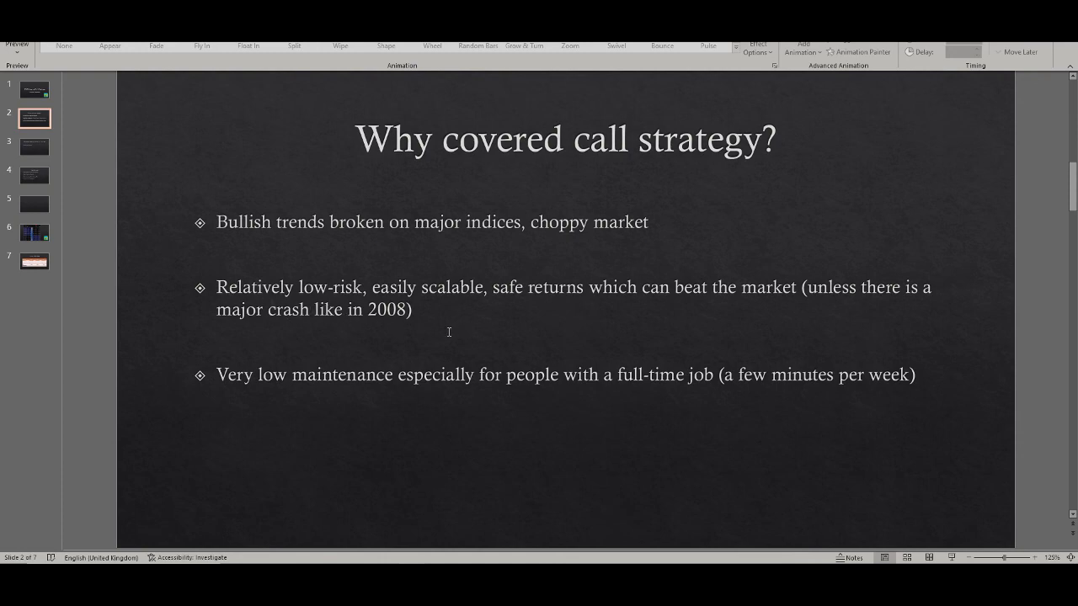
mouse_move(519, 334)
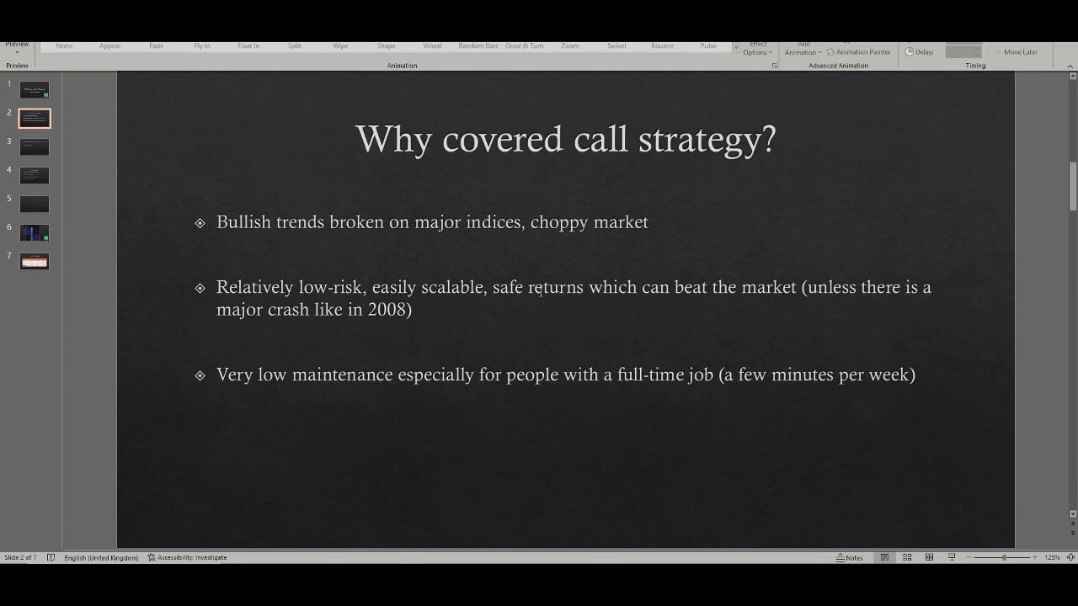
mouse_move(577, 327)
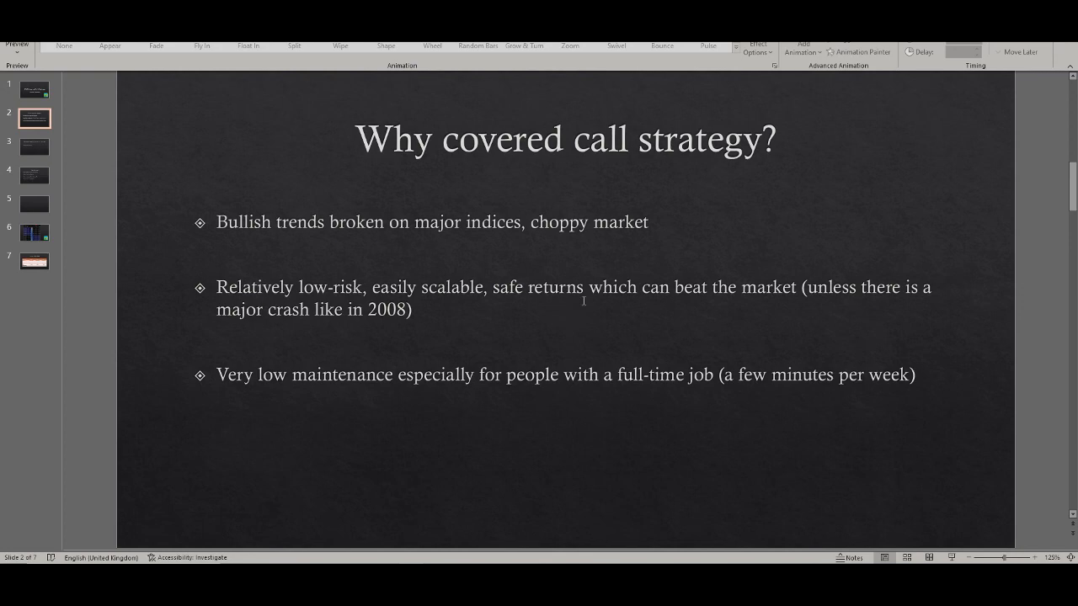
mouse_move(658, 309)
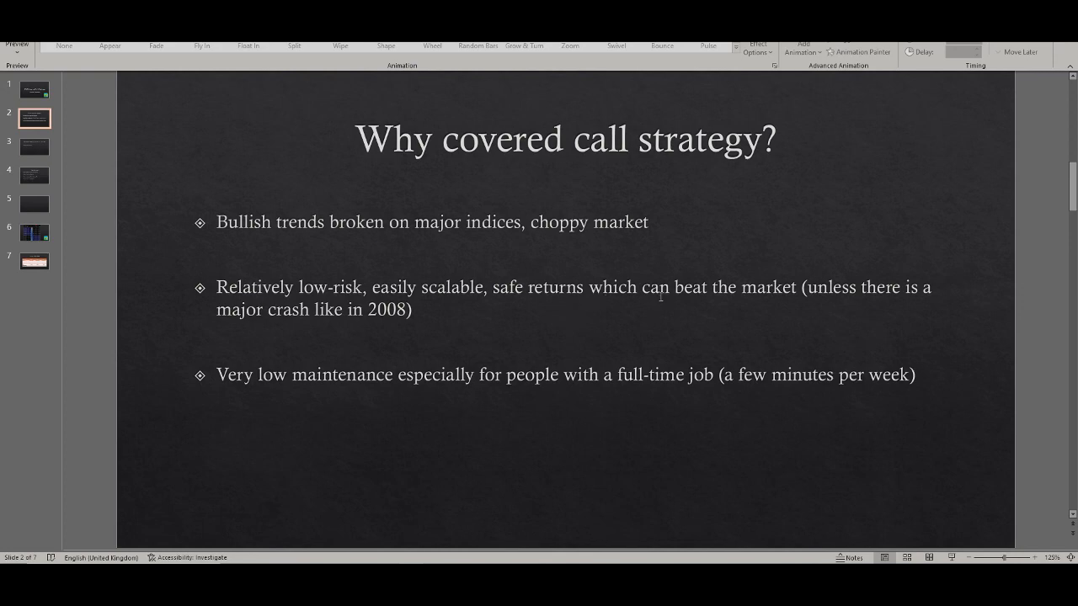
mouse_move(656, 308)
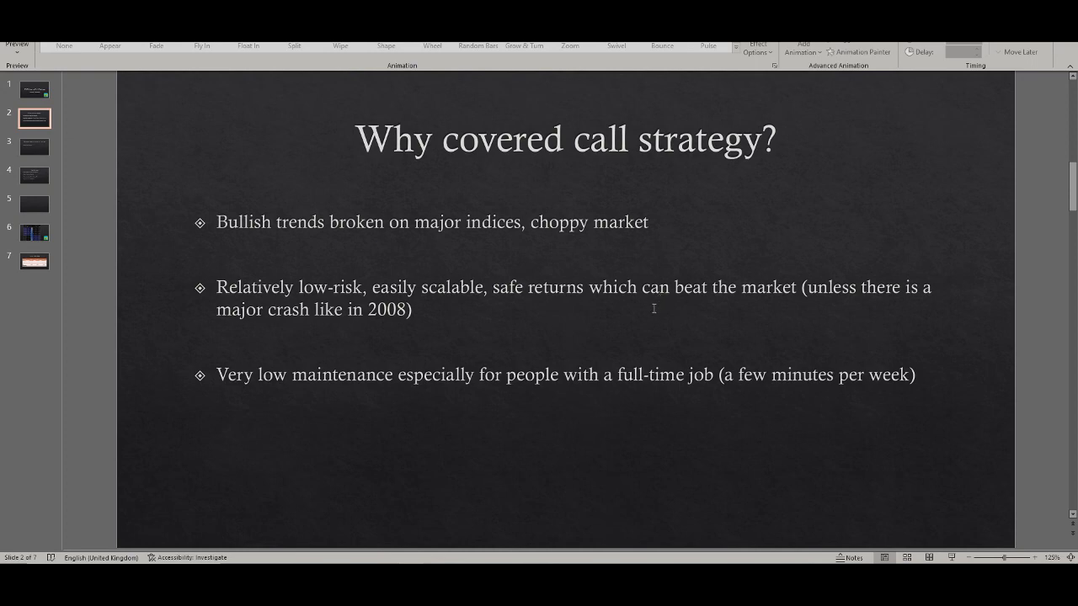
mouse_move(462, 497)
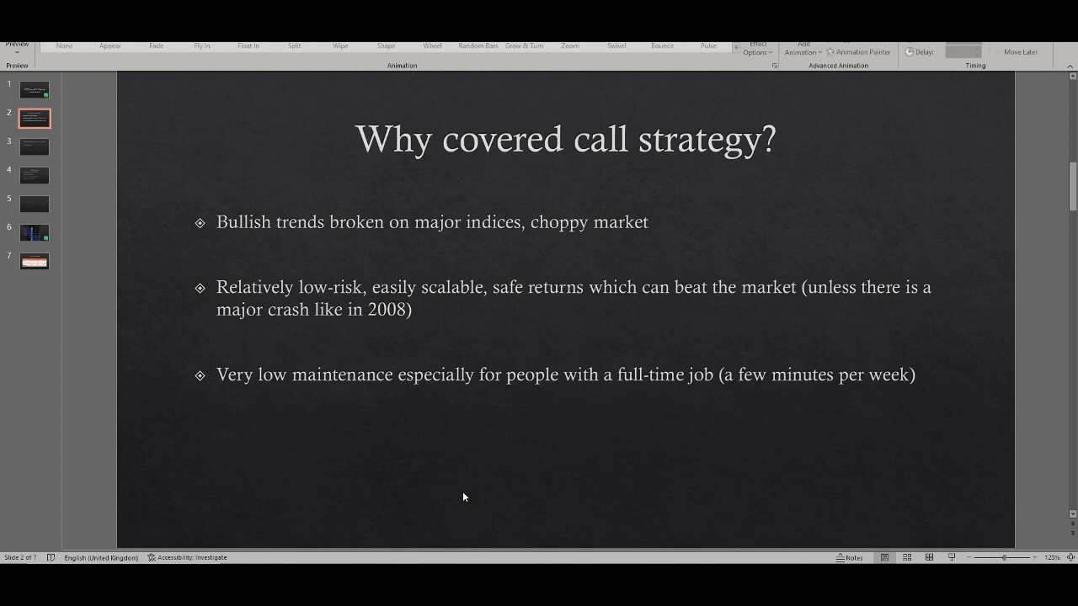
mouse_move(460, 466)
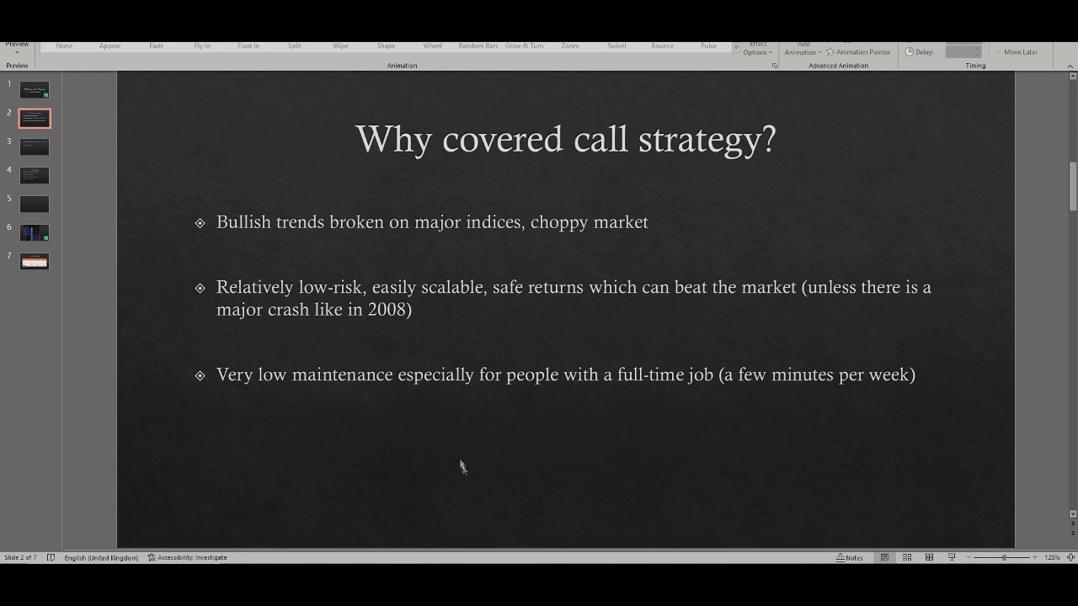
mouse_move(41, 144)
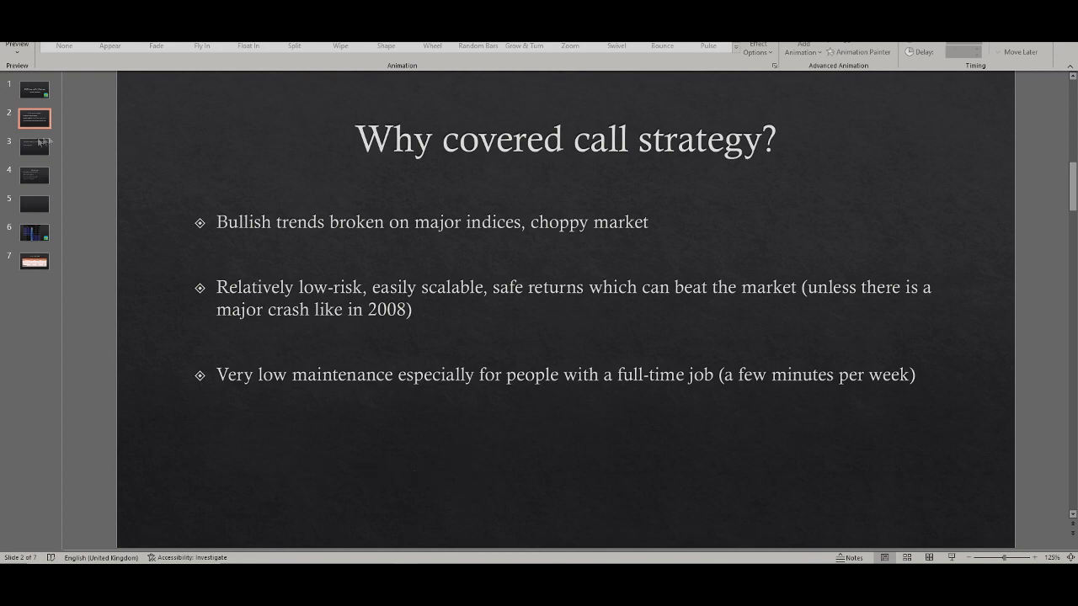
click(34, 145)
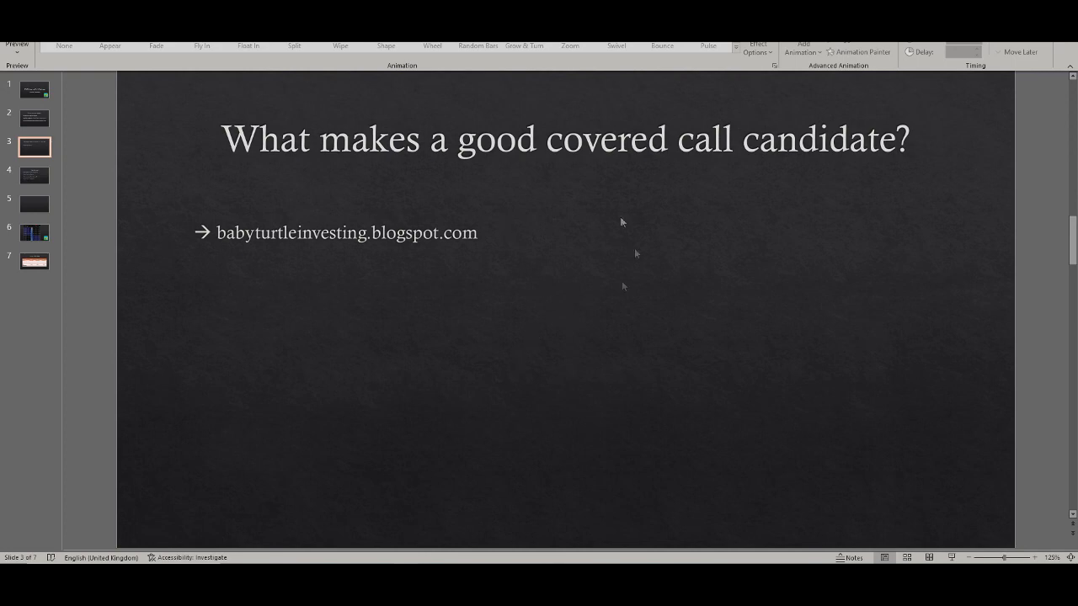
mouse_move(364, 265)
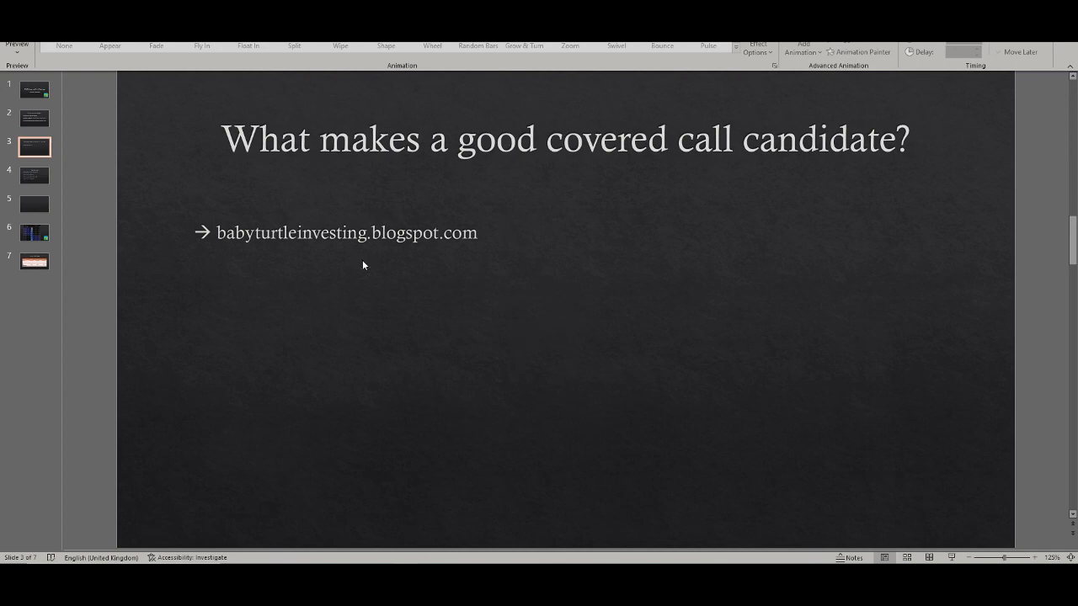
mouse_move(741, 195)
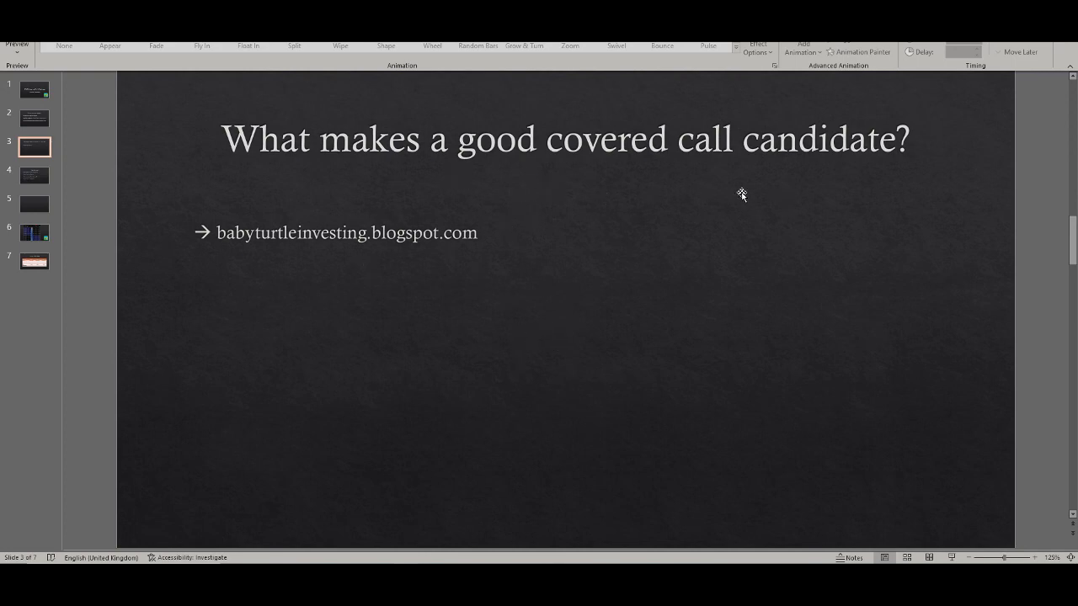
mouse_move(727, 196)
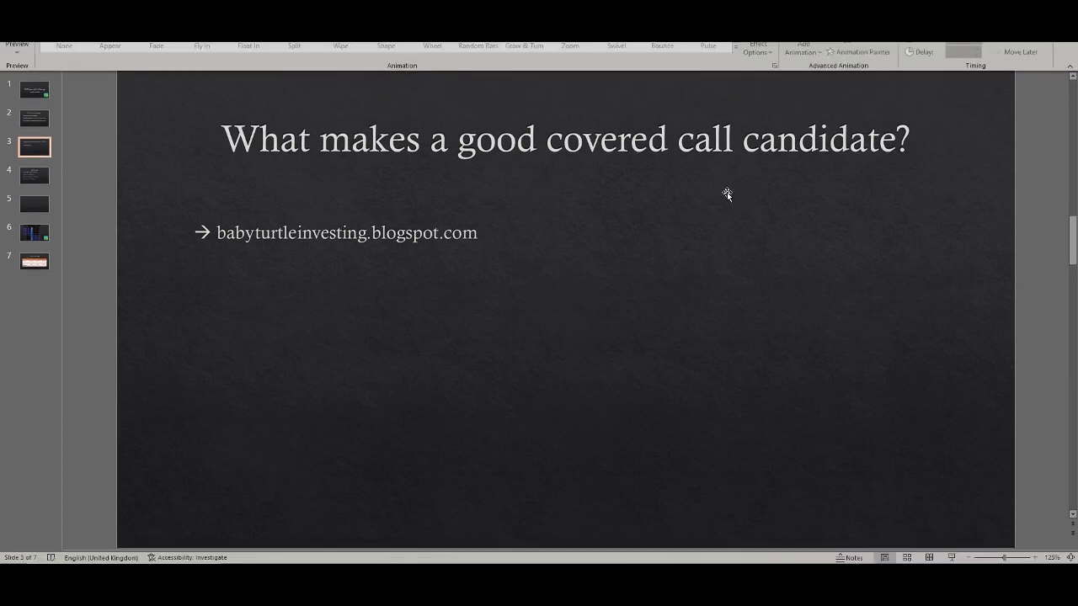
mouse_move(955, 176)
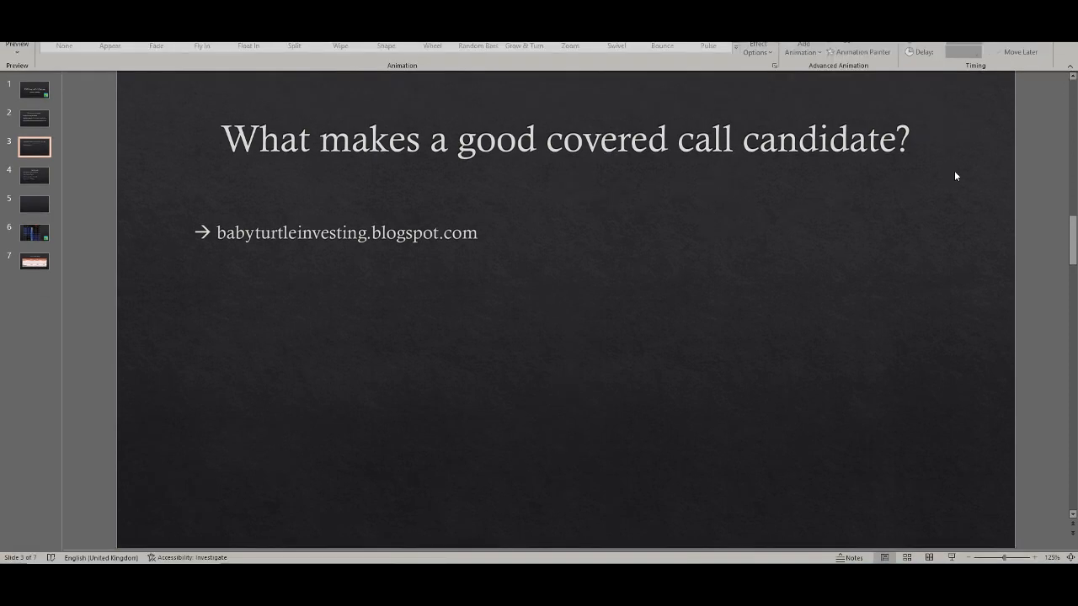
mouse_move(865, 242)
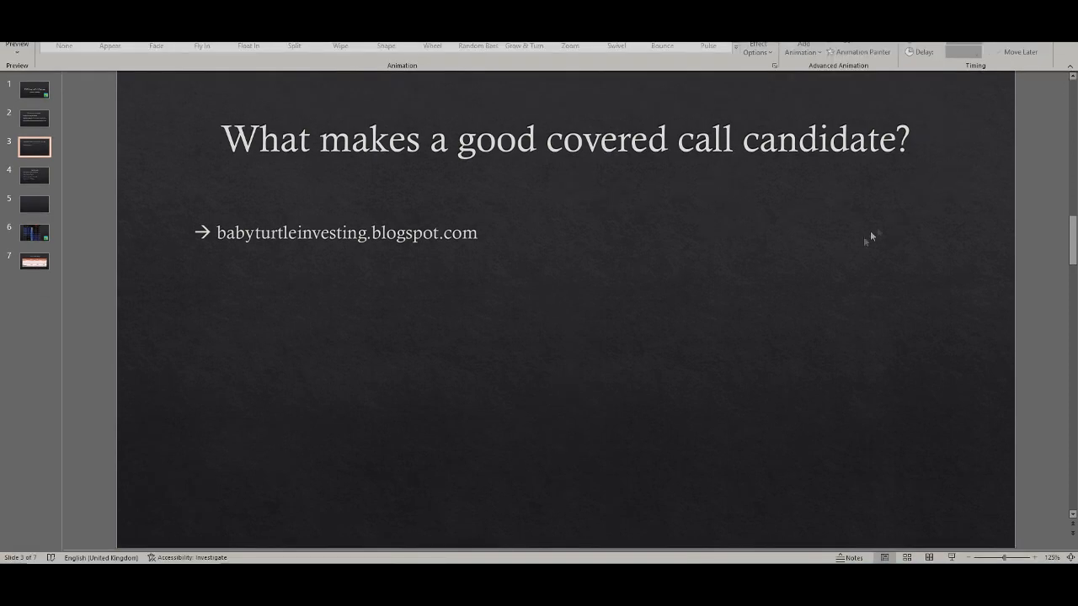
mouse_move(773, 271)
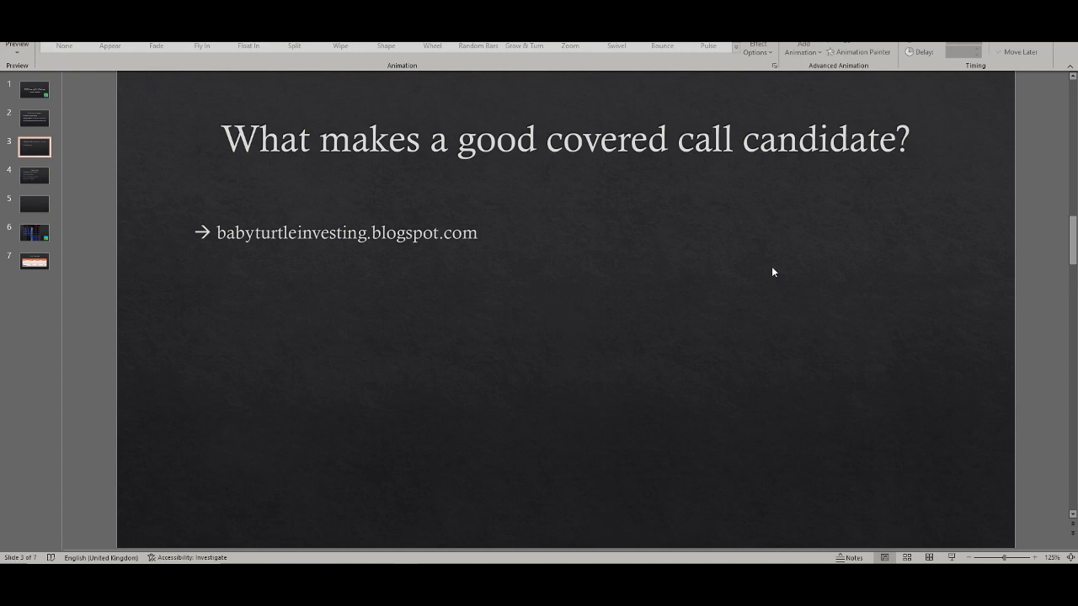
mouse_move(789, 267)
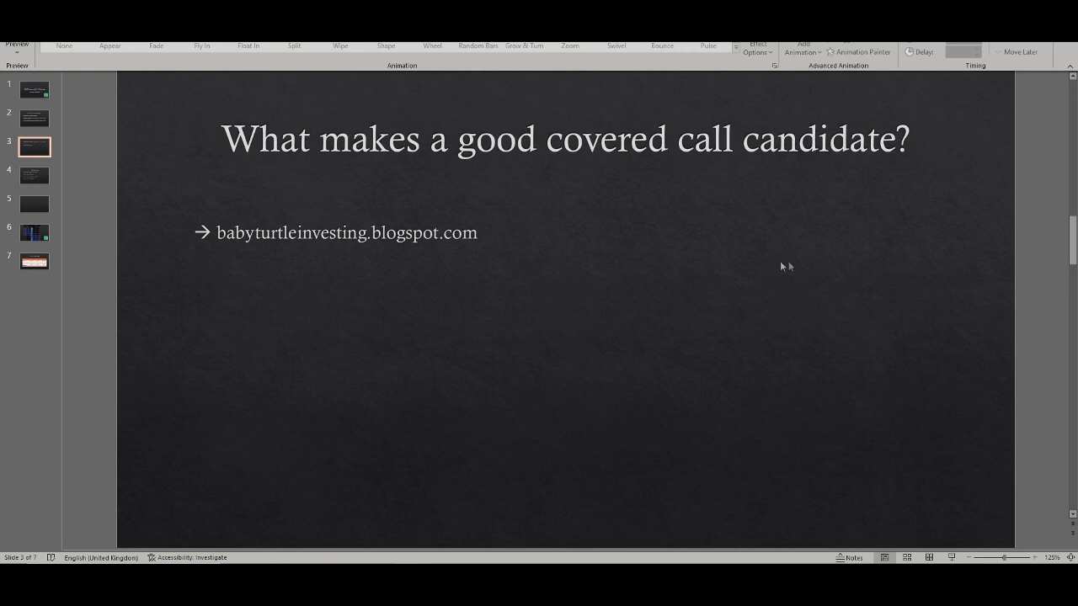
mouse_move(737, 264)
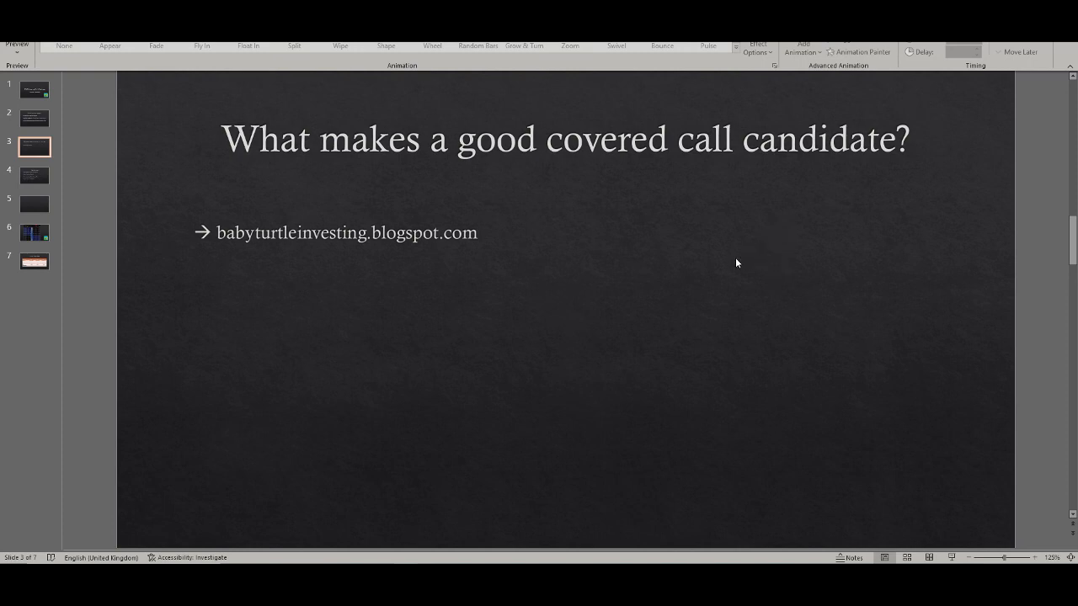
mouse_move(362, 537)
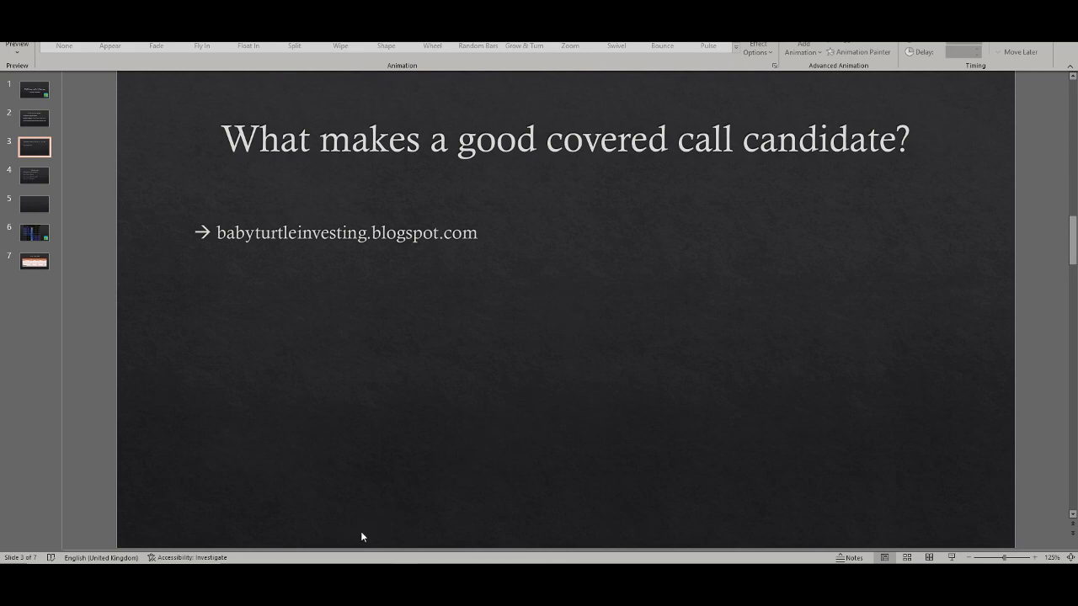
mouse_move(348, 277)
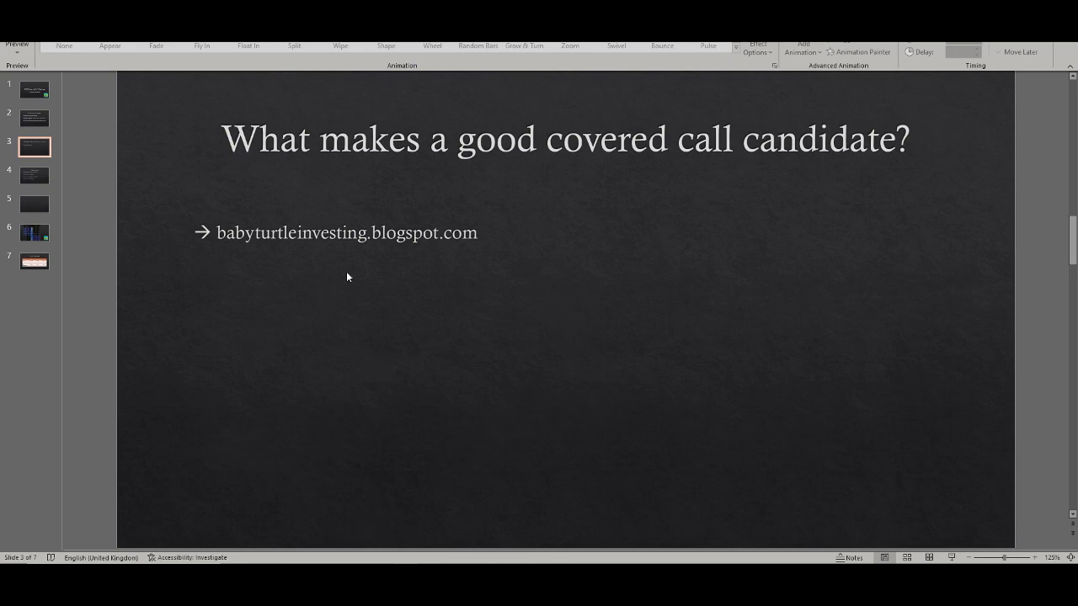
mouse_move(318, 523)
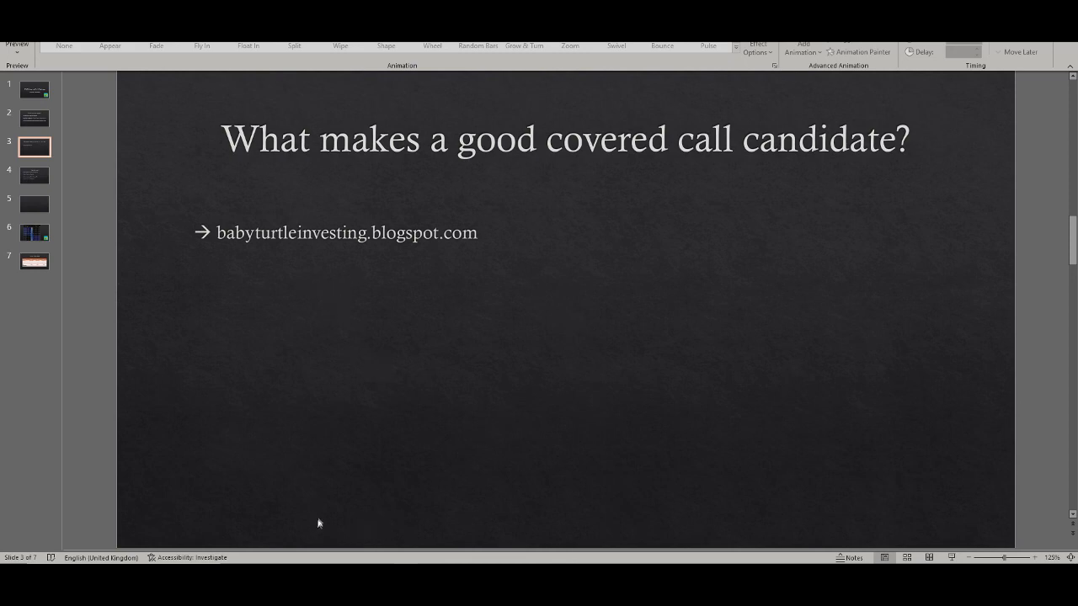
mouse_move(310, 557)
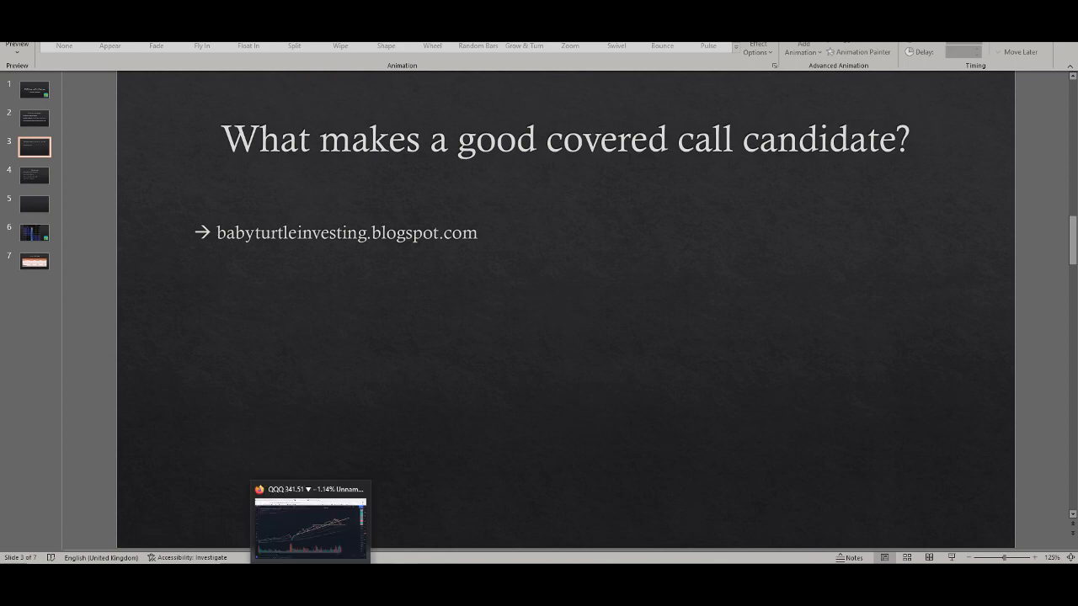
Switch to the Baby Turtle Investing covered call post in Firefox and skim it.
click(310, 522)
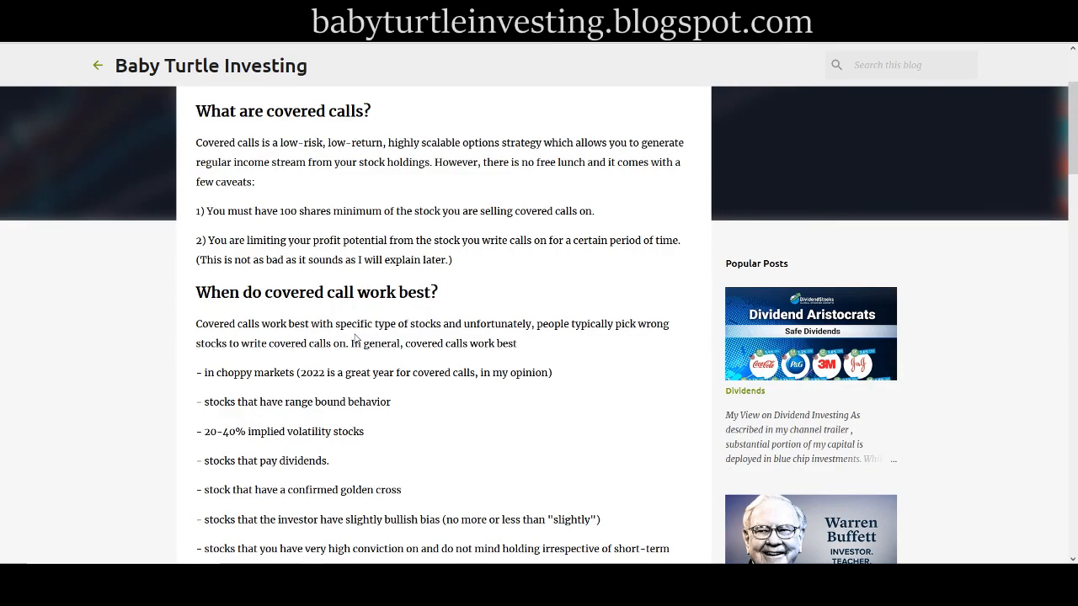
scroll(down, 3)
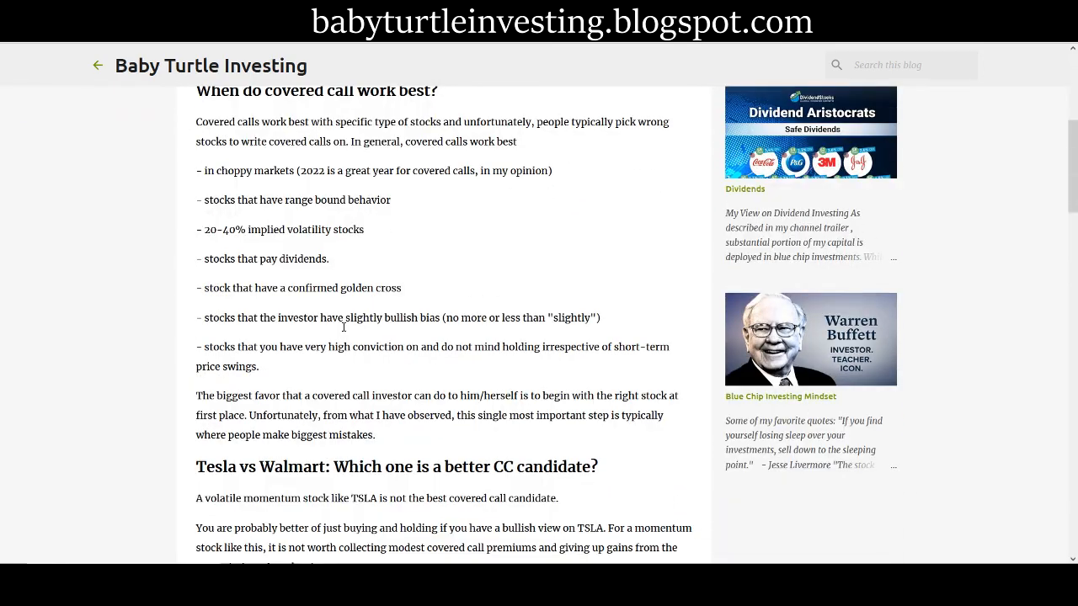
scroll(down, 3)
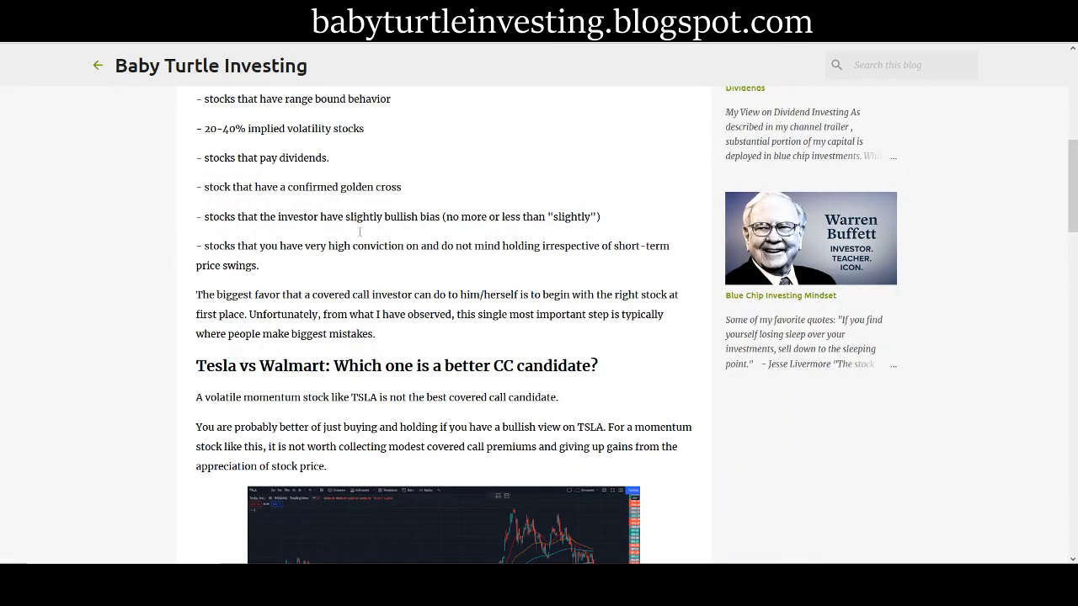
scroll(up, 3)
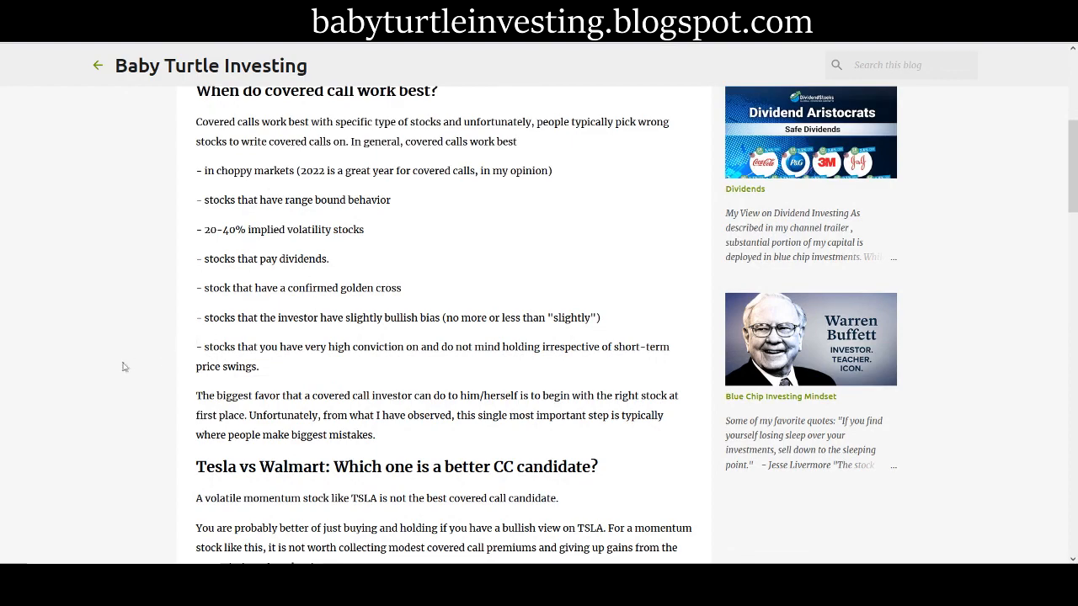
scroll(up, 3)
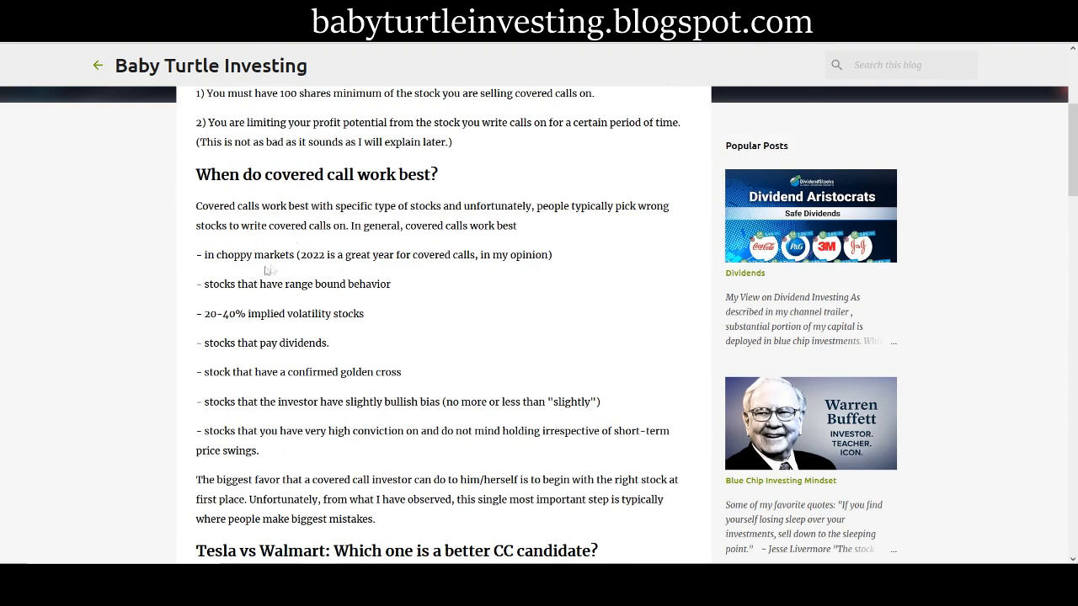
mouse_move(309, 279)
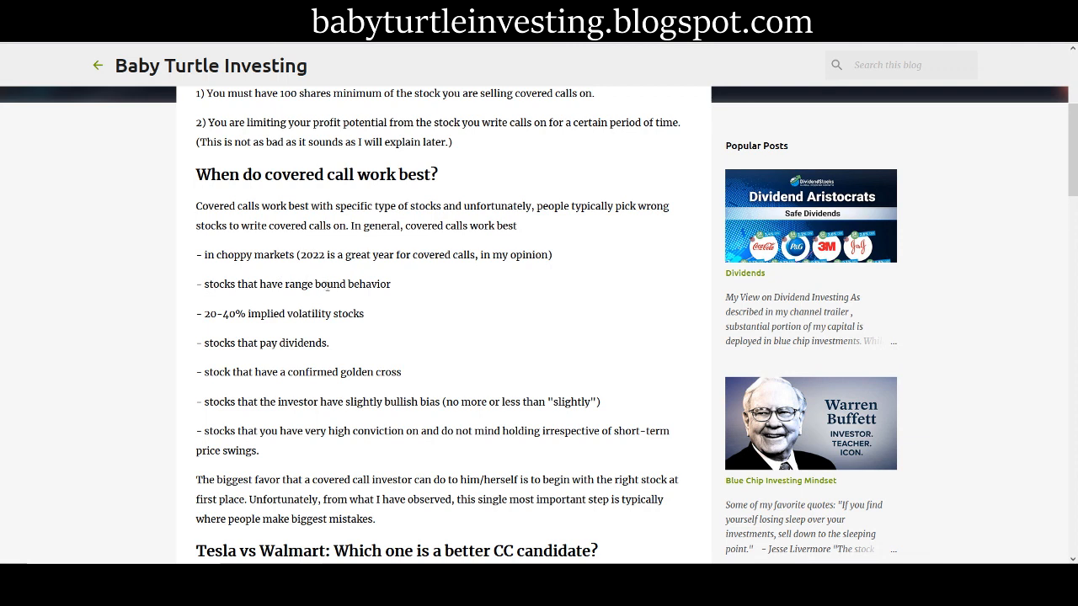
Highlight the range bound behaviour line and scroll down to Tesla vs Walmart.
triple_click(373, 254)
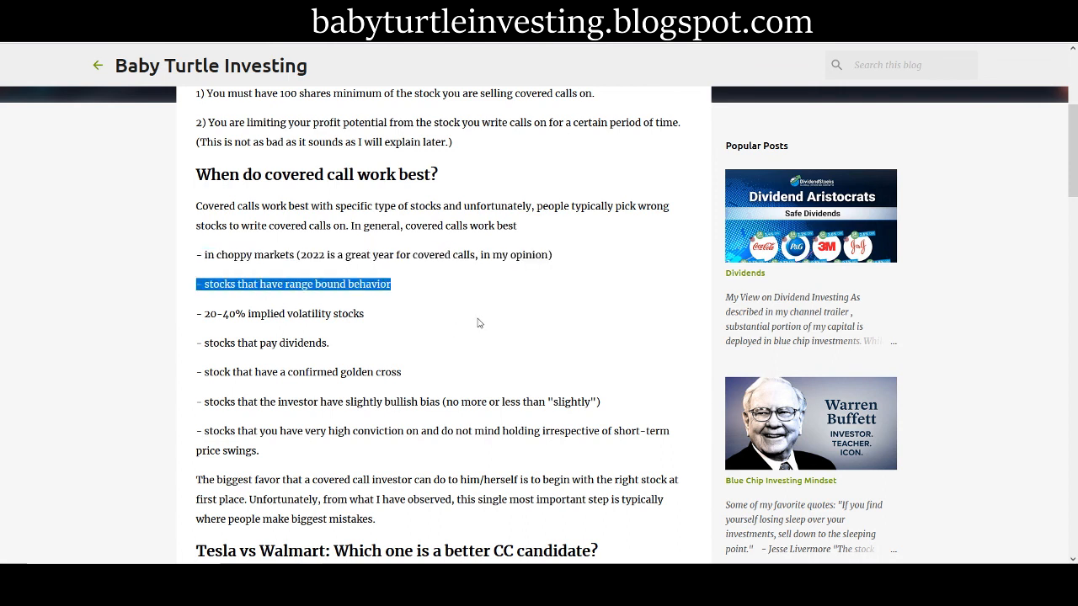
scroll(down, 3)
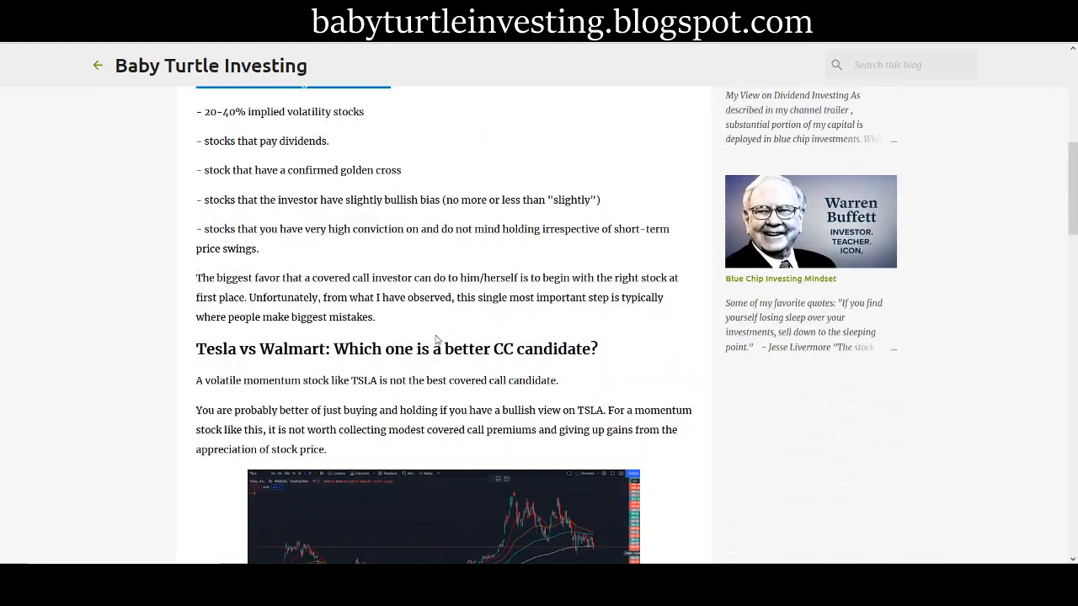
scroll(down, 3)
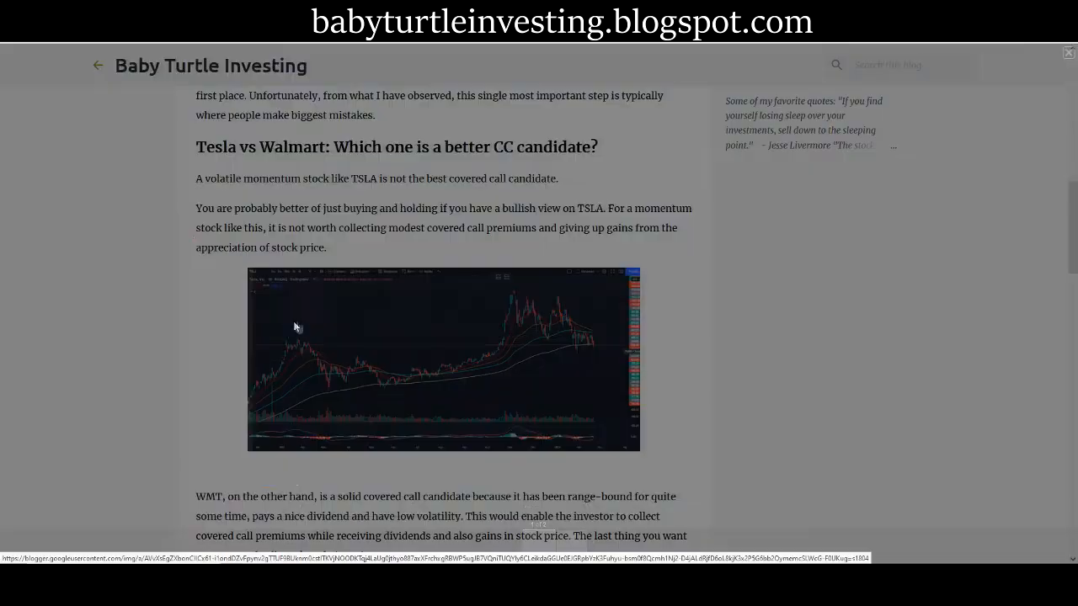
Enlarge the TSLA chart from the post, then move on to the Walmart range chart.
click(444, 359)
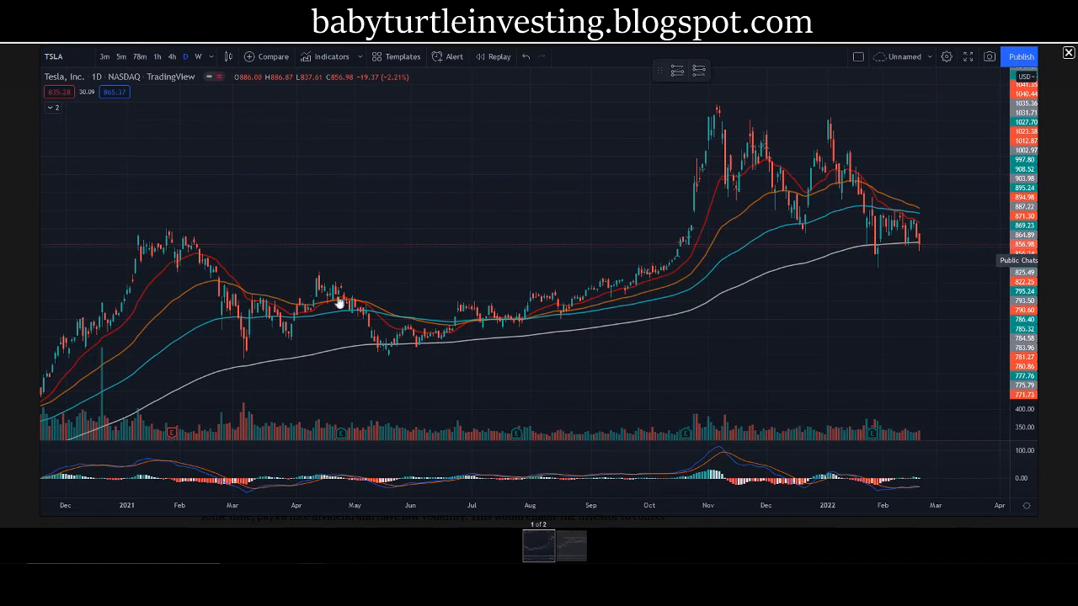
mouse_move(415, 343)
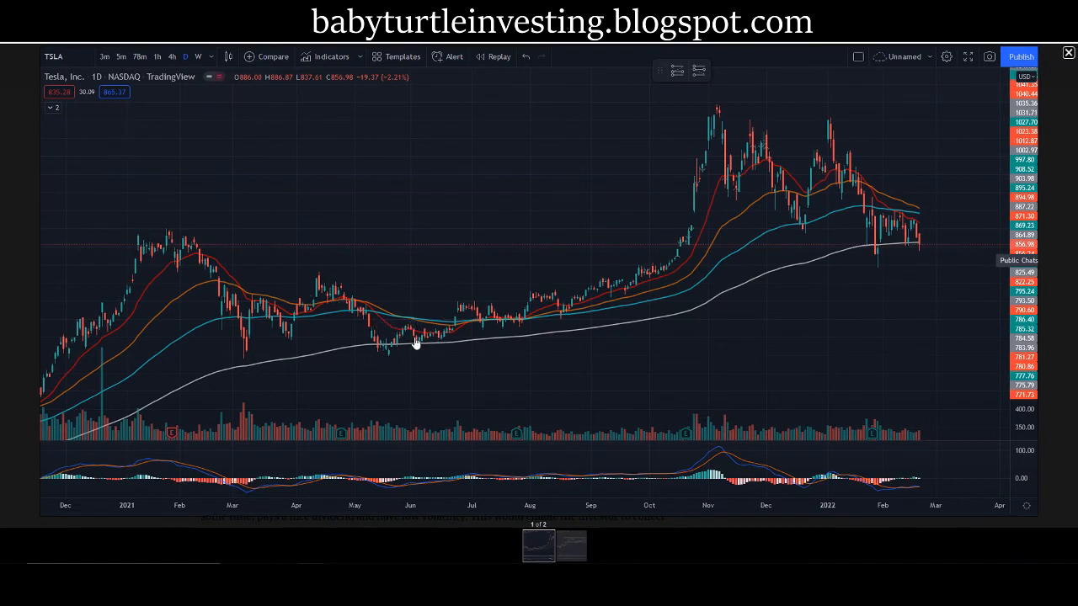
mouse_move(617, 362)
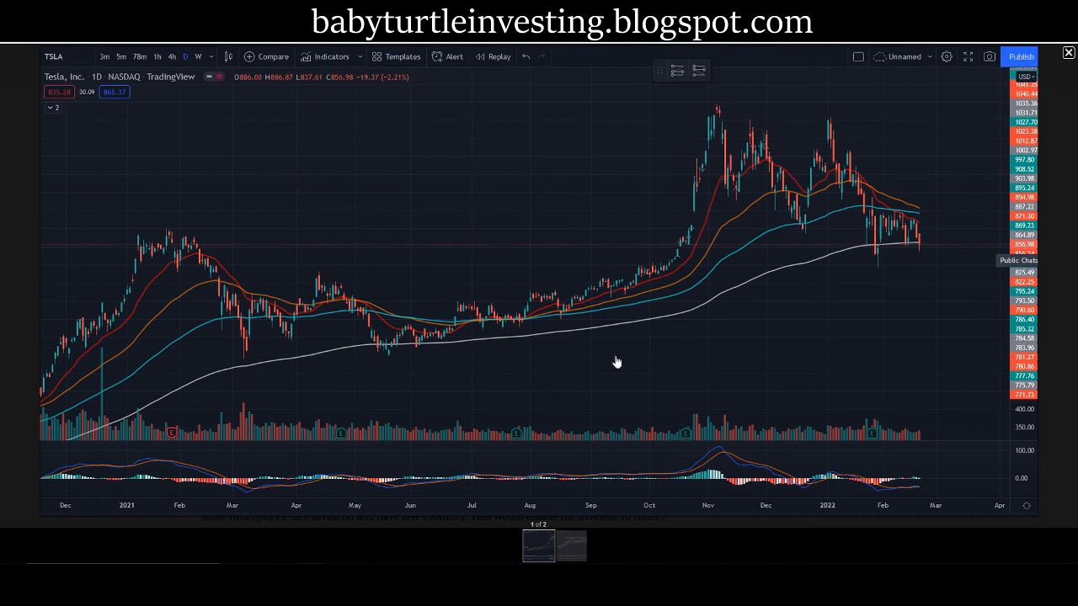
mouse_move(605, 362)
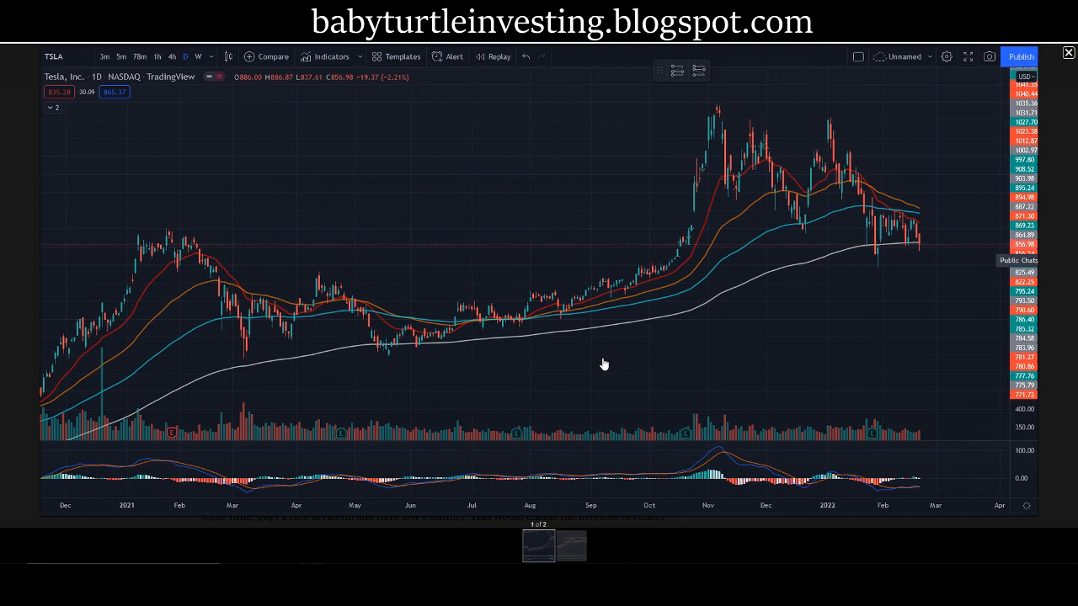
mouse_move(638, 401)
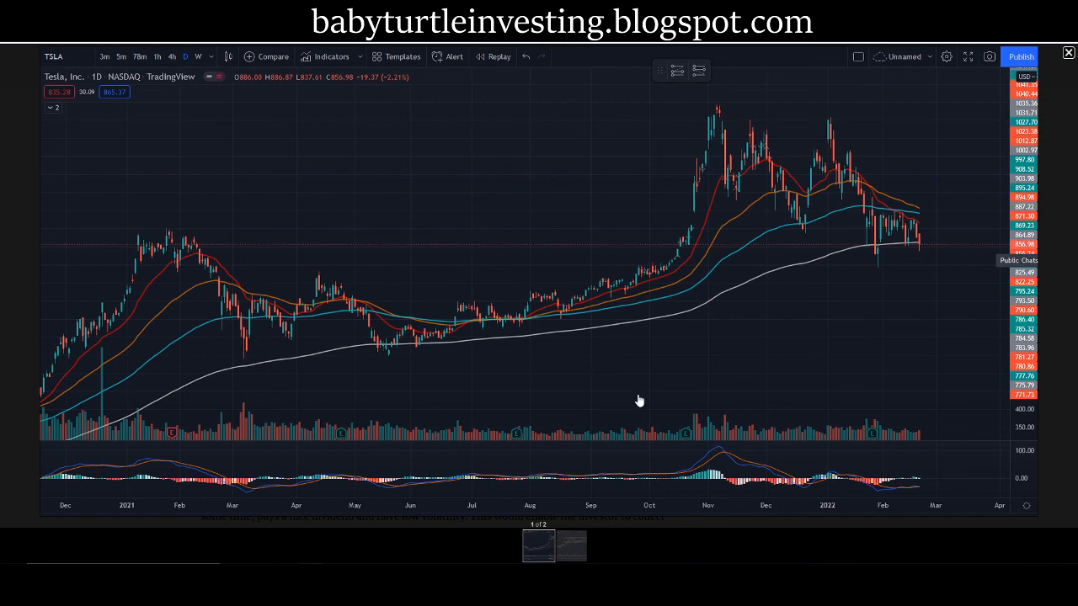
mouse_move(639, 386)
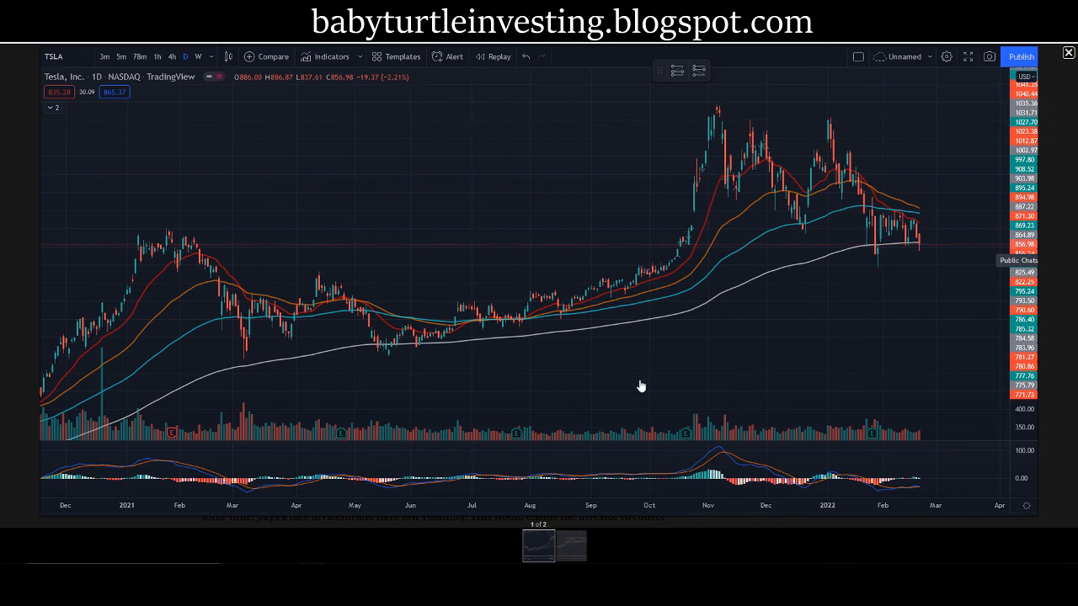
mouse_move(652, 392)
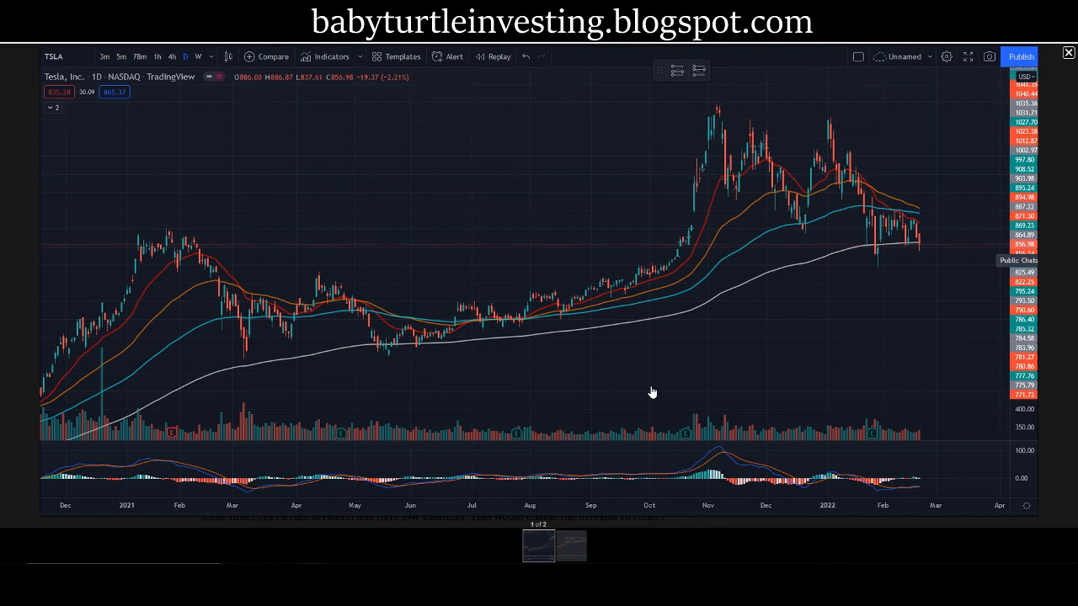
mouse_move(600, 495)
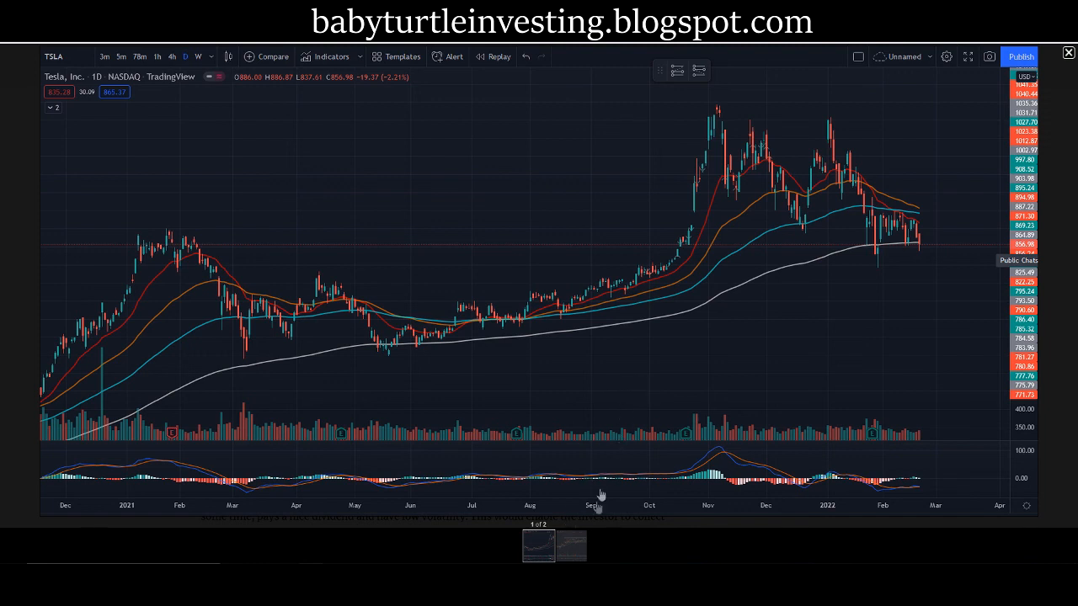
mouse_move(634, 404)
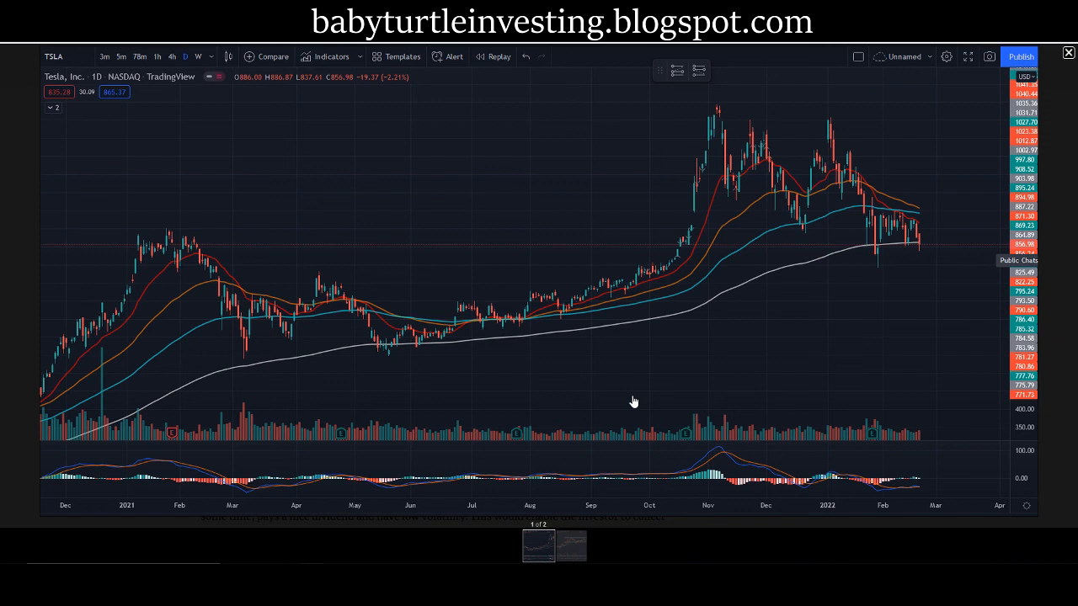
mouse_move(637, 388)
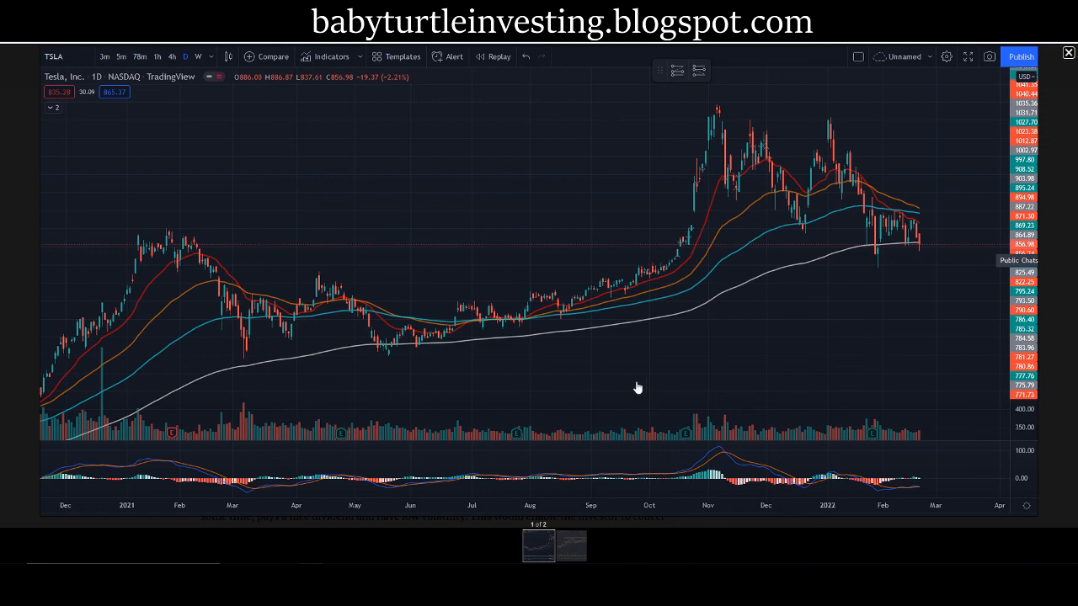
mouse_move(627, 363)
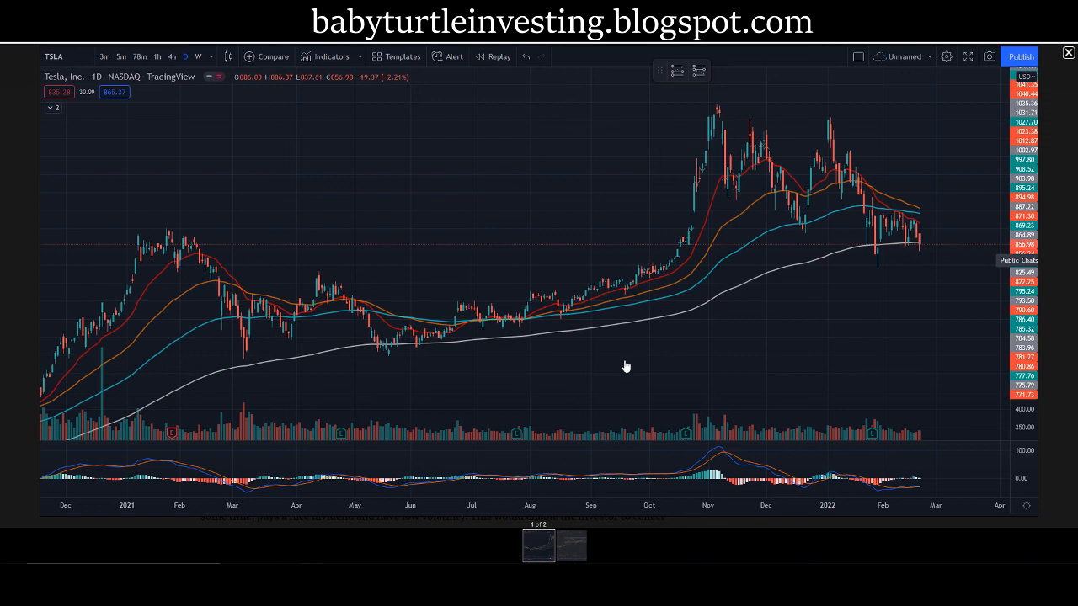
mouse_move(608, 356)
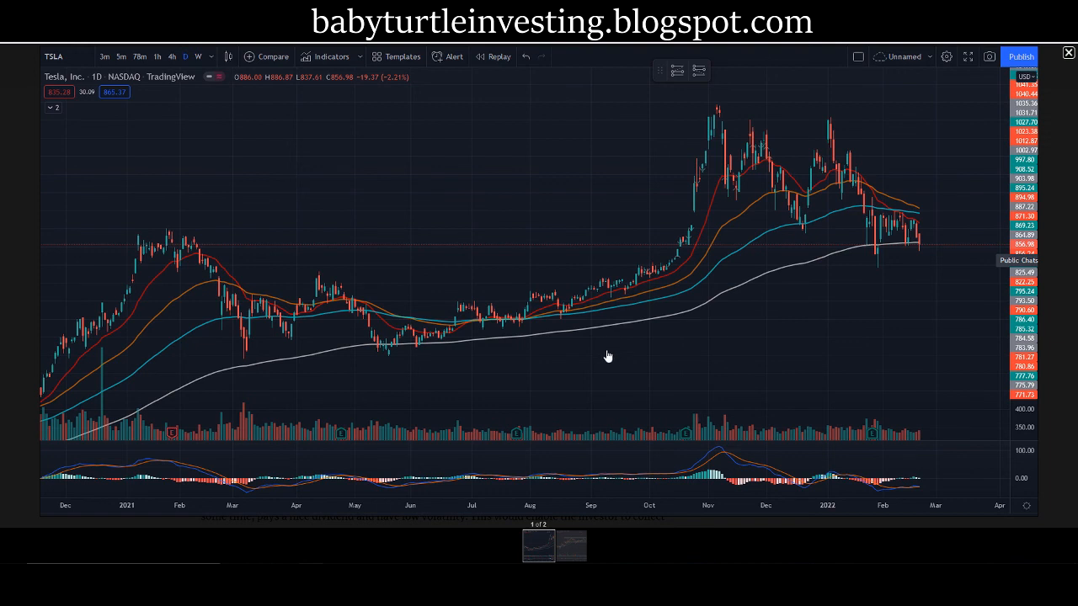
mouse_move(583, 392)
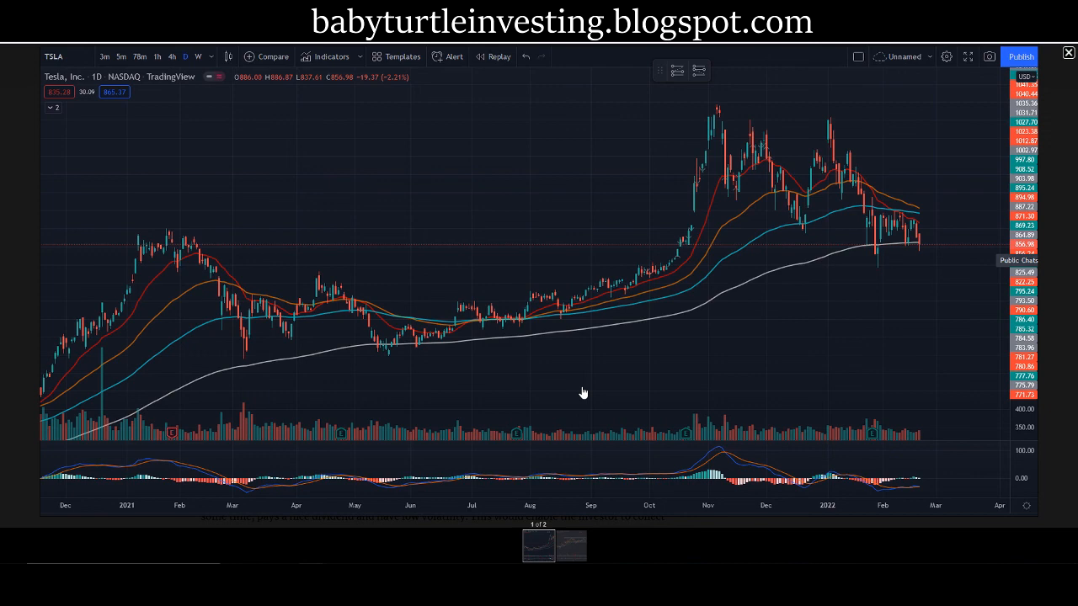
click(571, 545)
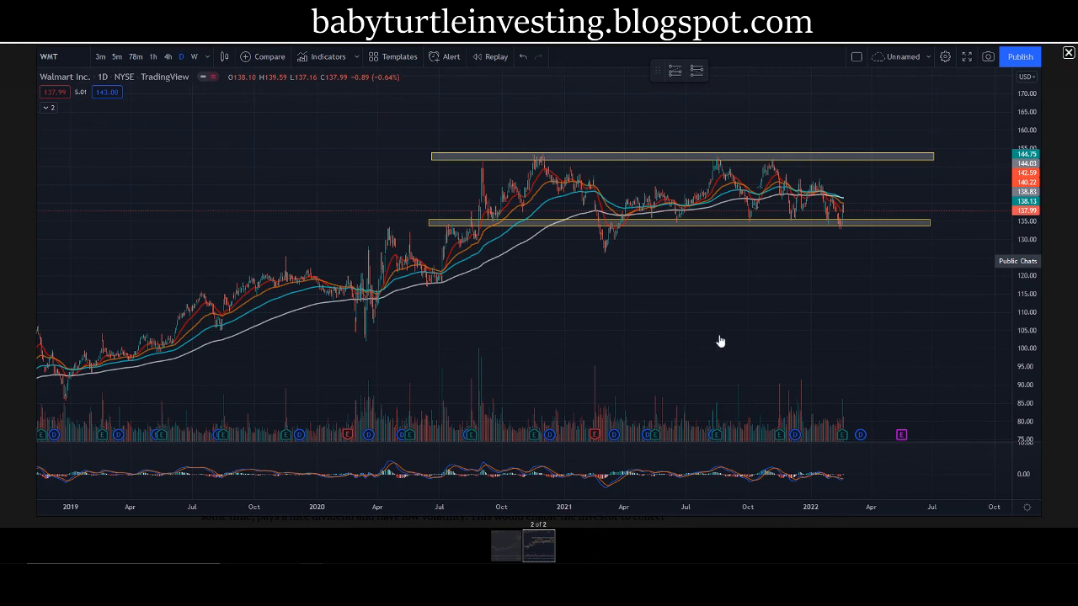
mouse_move(707, 253)
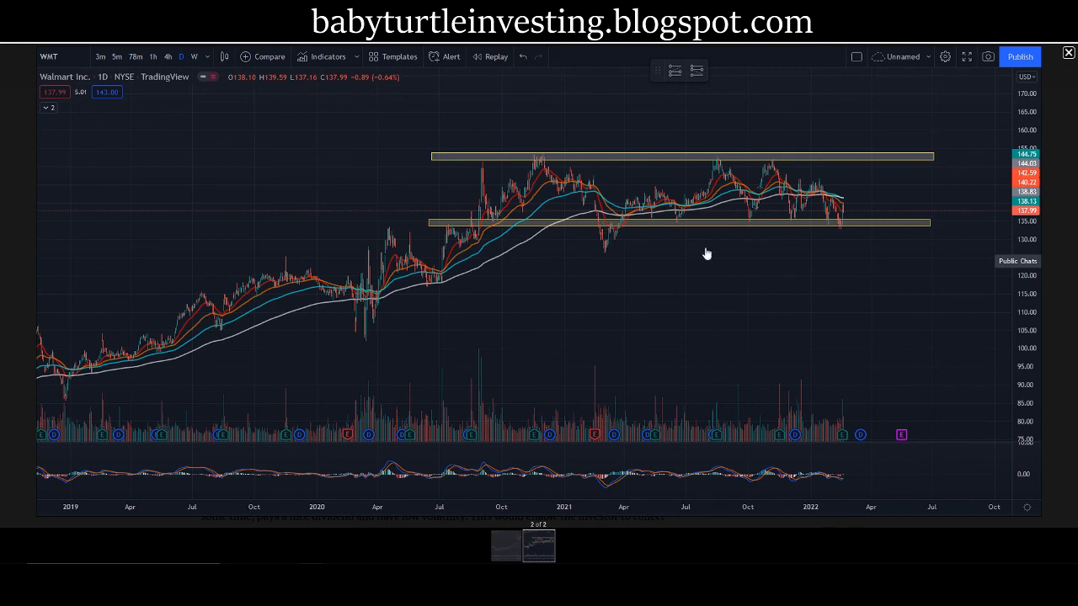
mouse_move(711, 267)
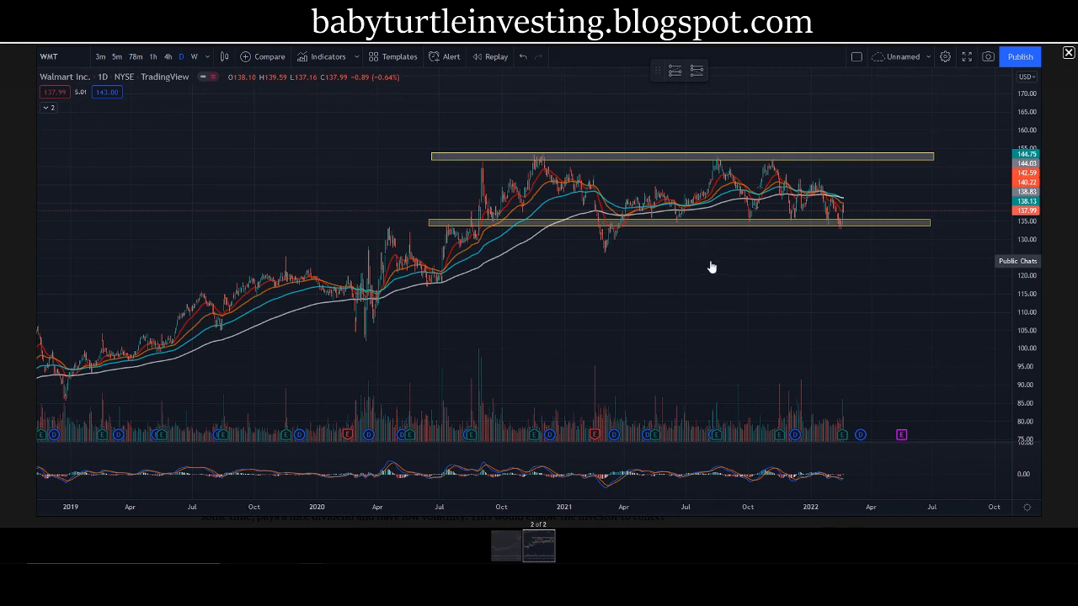
mouse_move(706, 279)
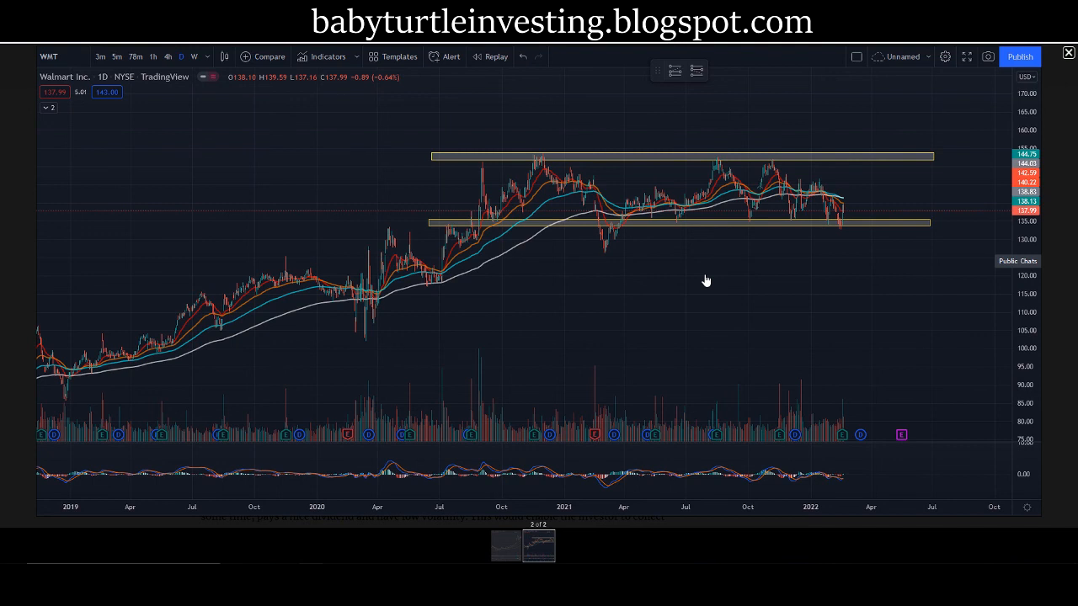
mouse_move(760, 274)
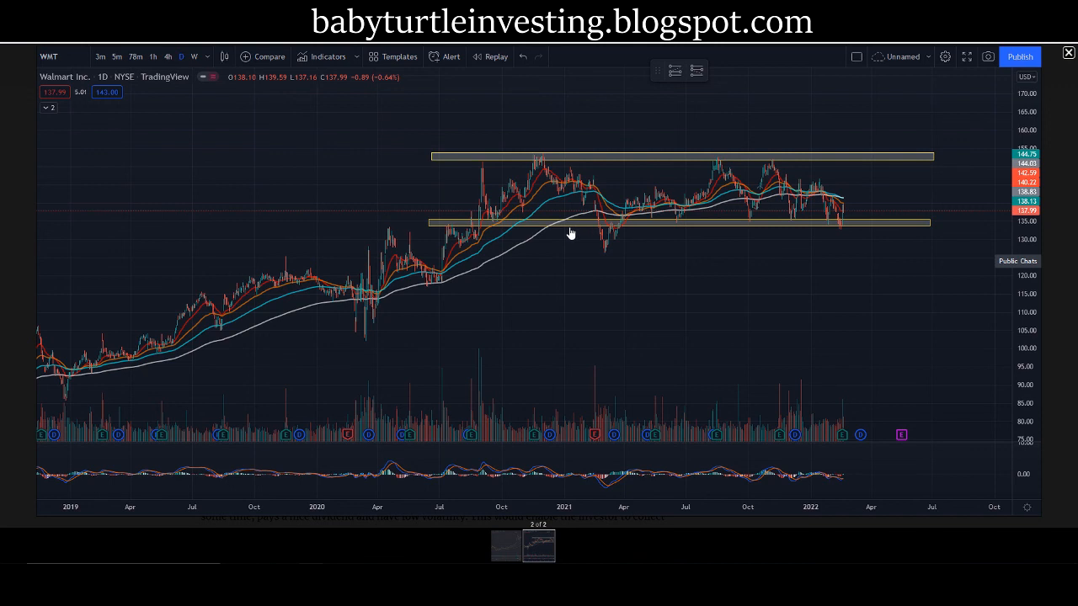
mouse_move(788, 242)
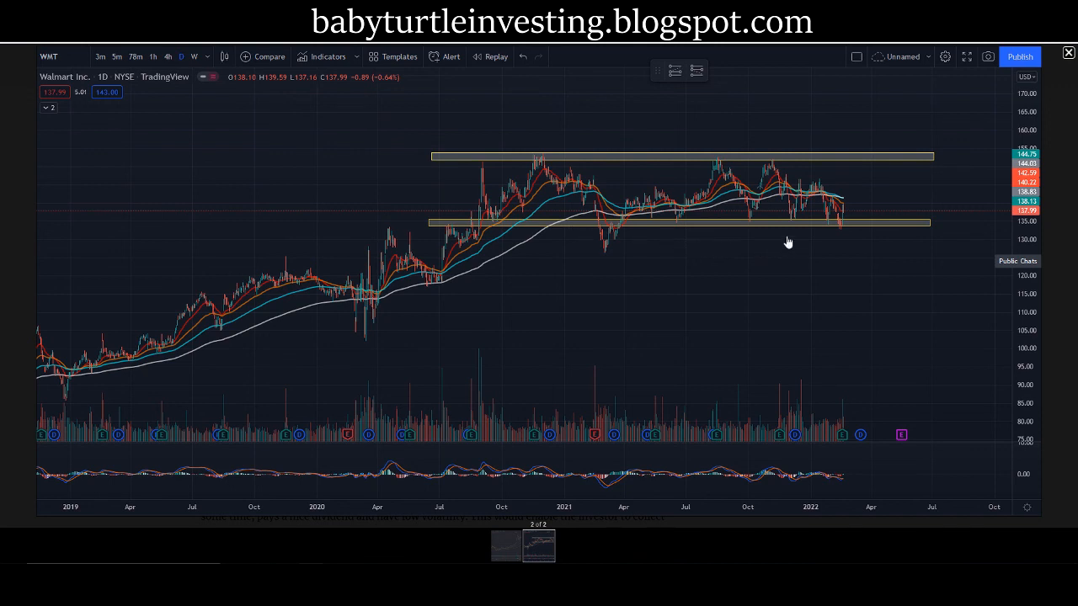
mouse_move(848, 234)
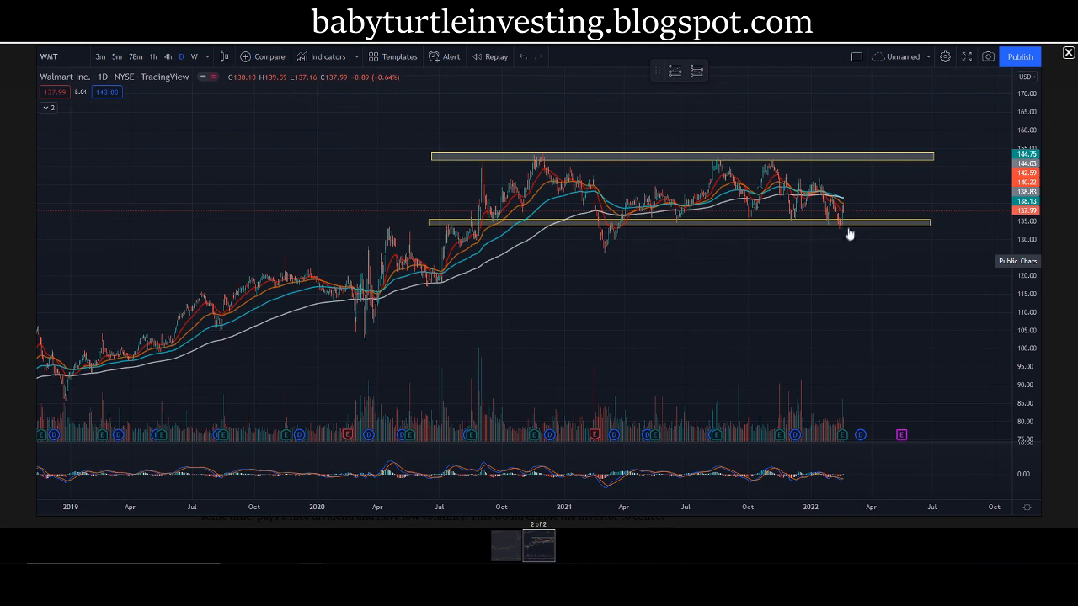
mouse_move(807, 233)
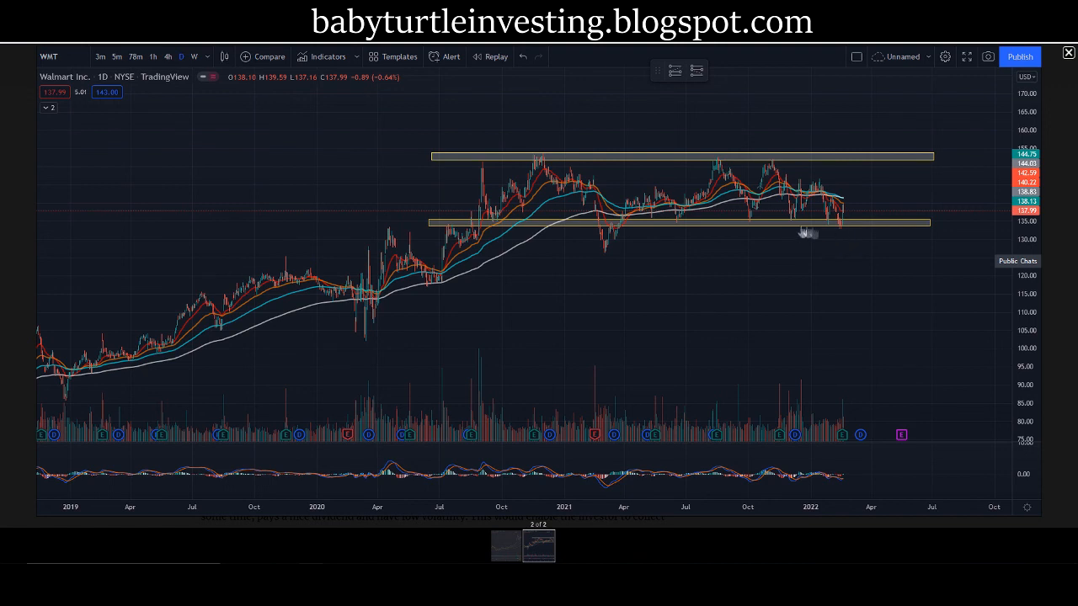
mouse_move(625, 271)
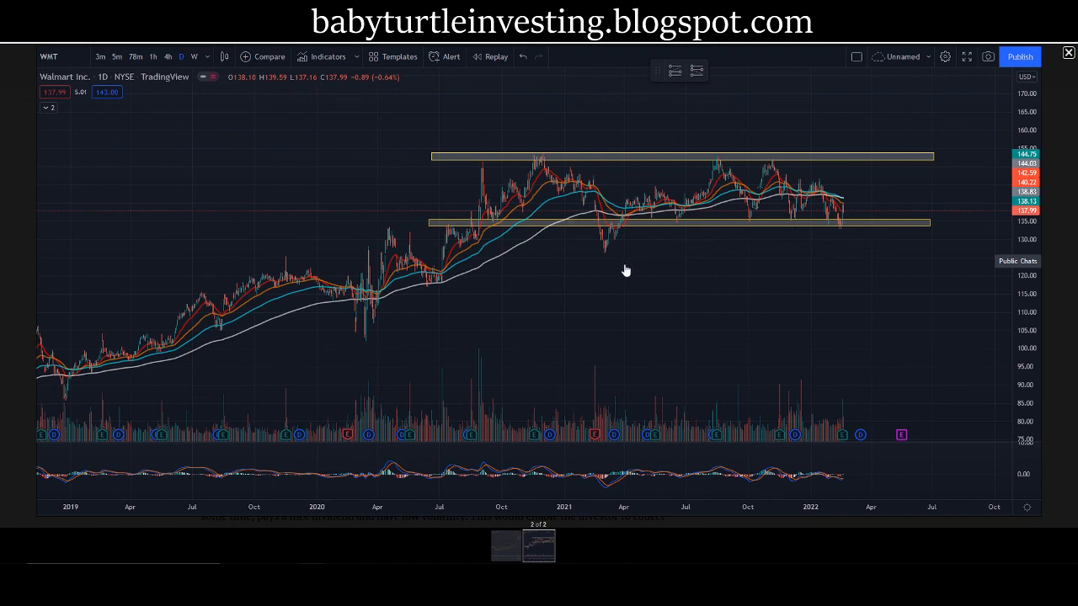
mouse_move(640, 264)
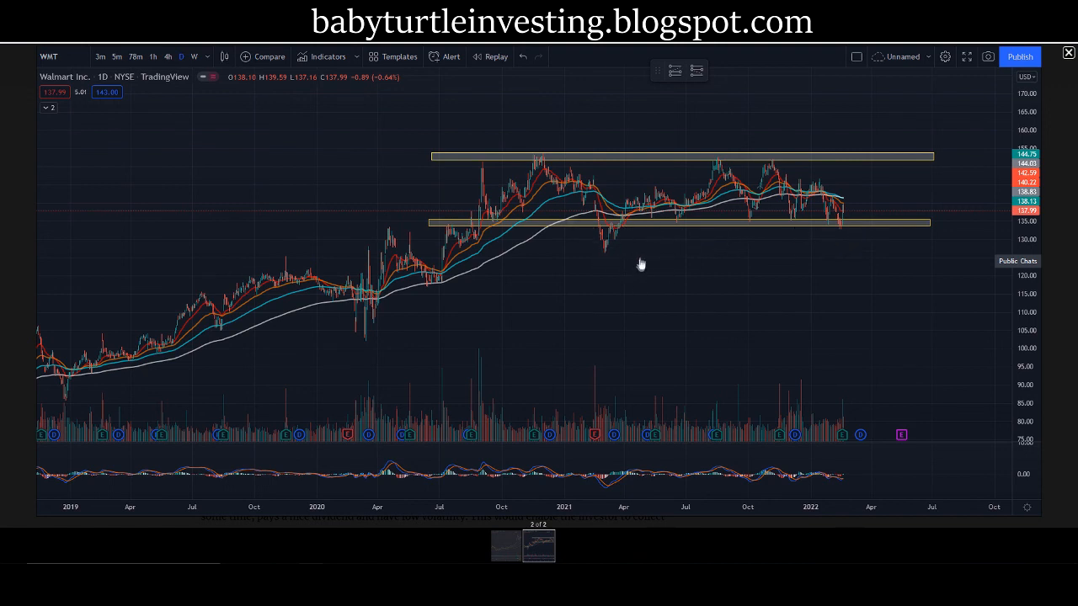
mouse_move(616, 169)
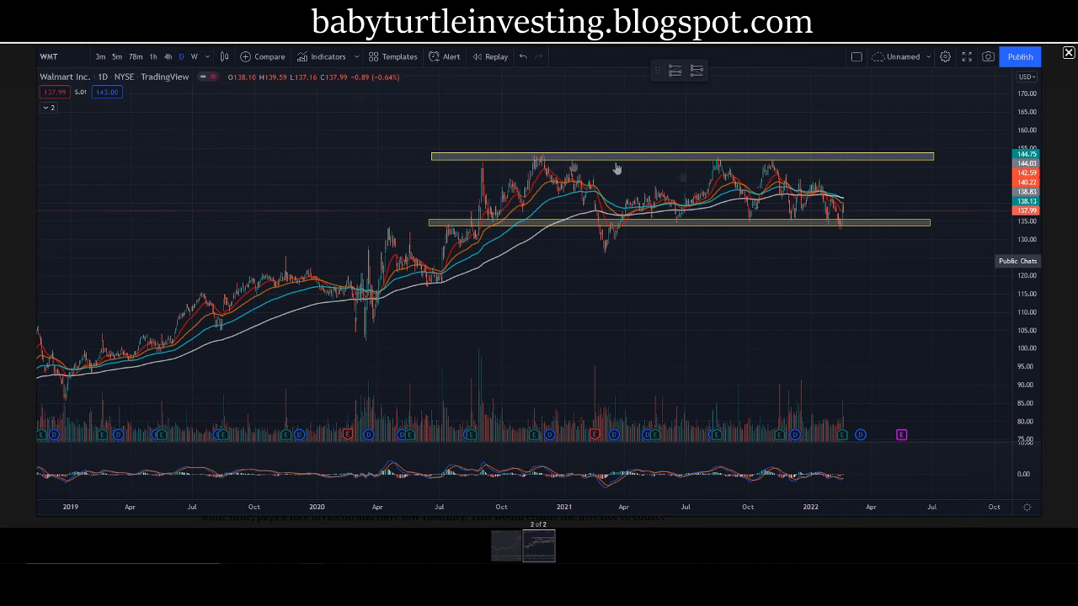
mouse_move(566, 185)
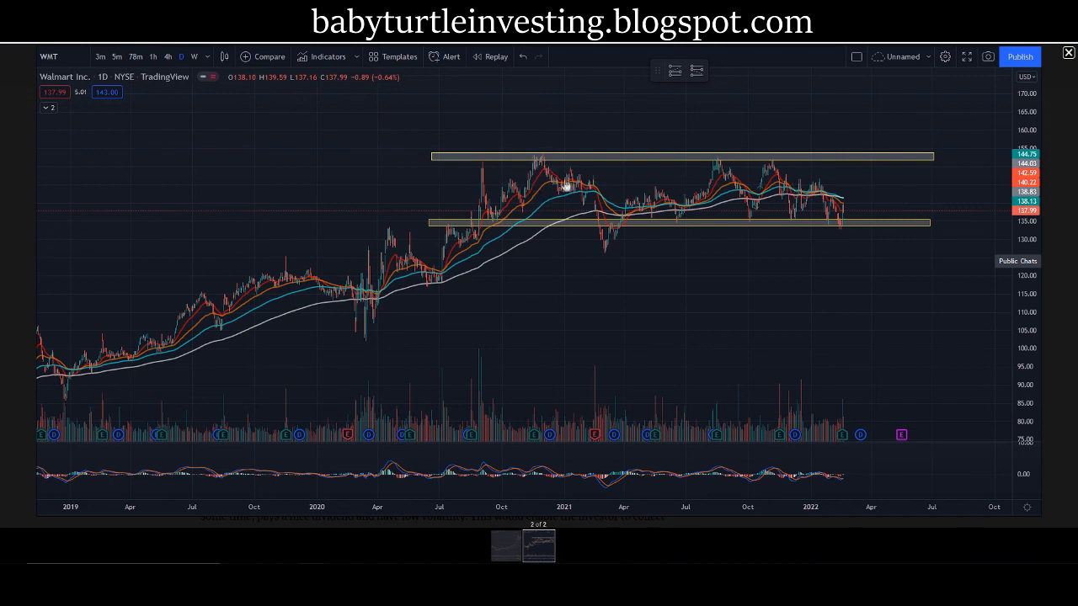
mouse_move(578, 308)
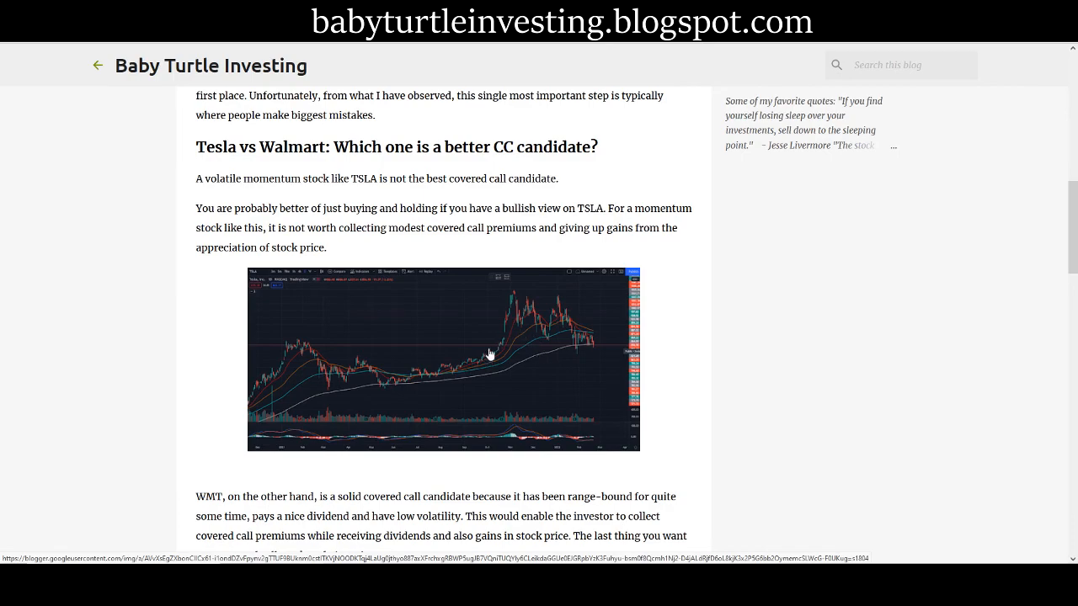
Scroll to and highlight the bold sentence saying TSLA isn't the better covered call stock.
scroll(down, 3)
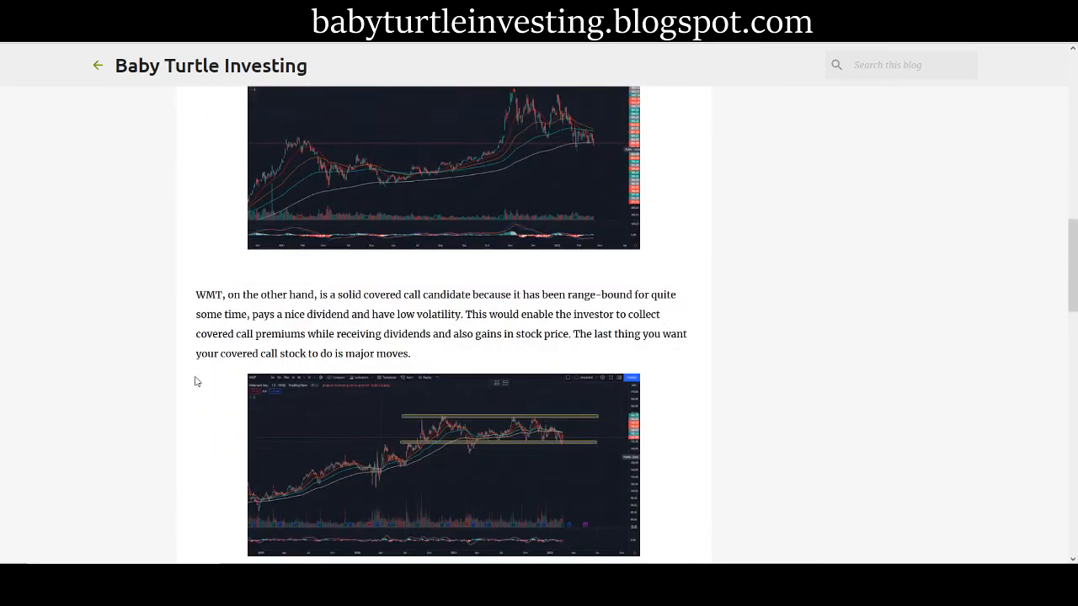
scroll(down, 3)
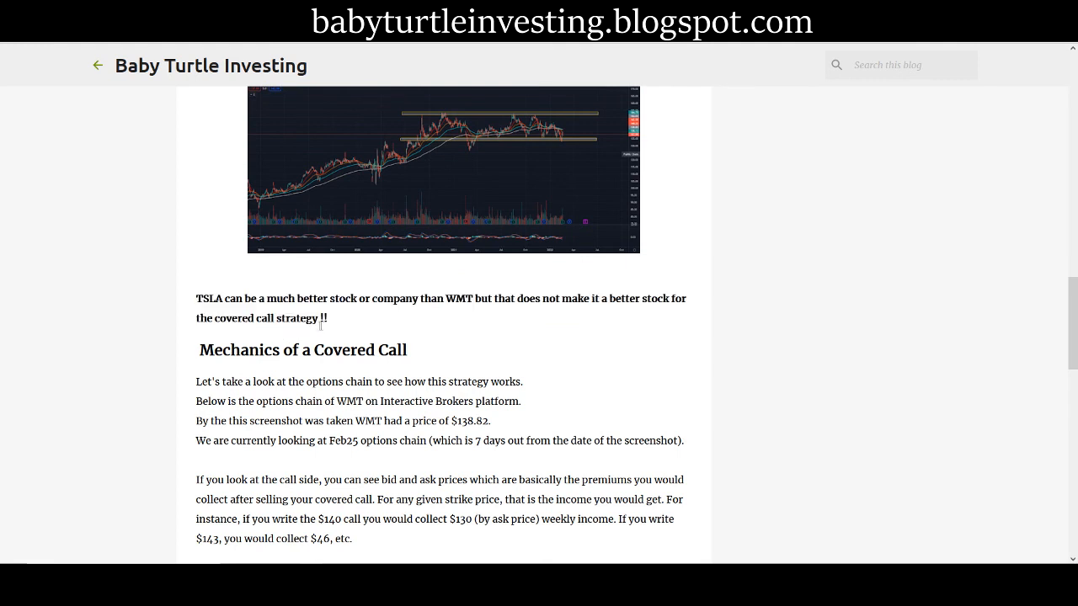
drag(226, 298, 307, 318)
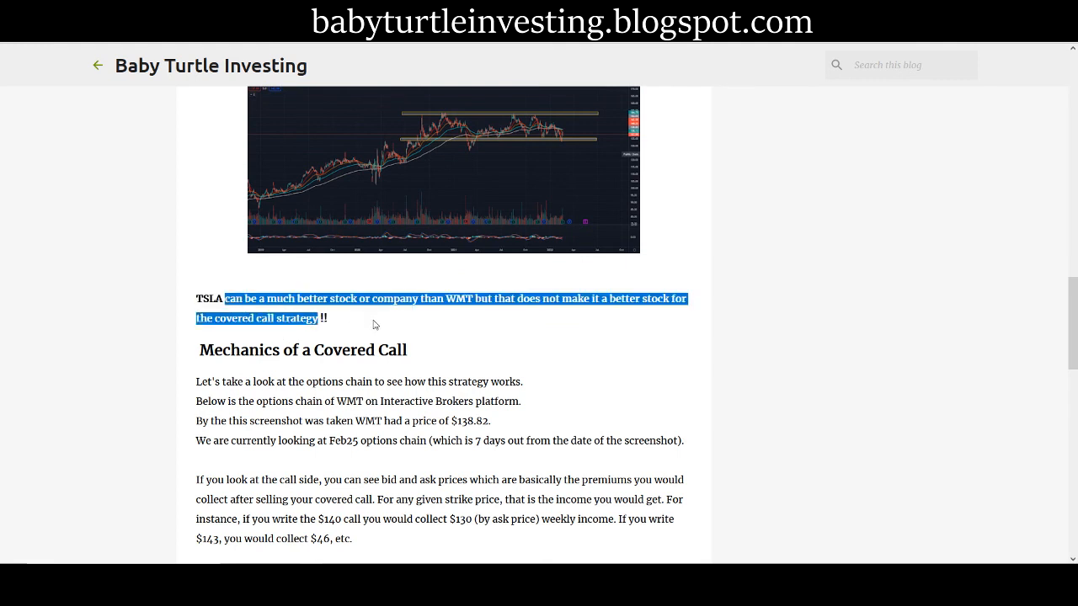
click(403, 325)
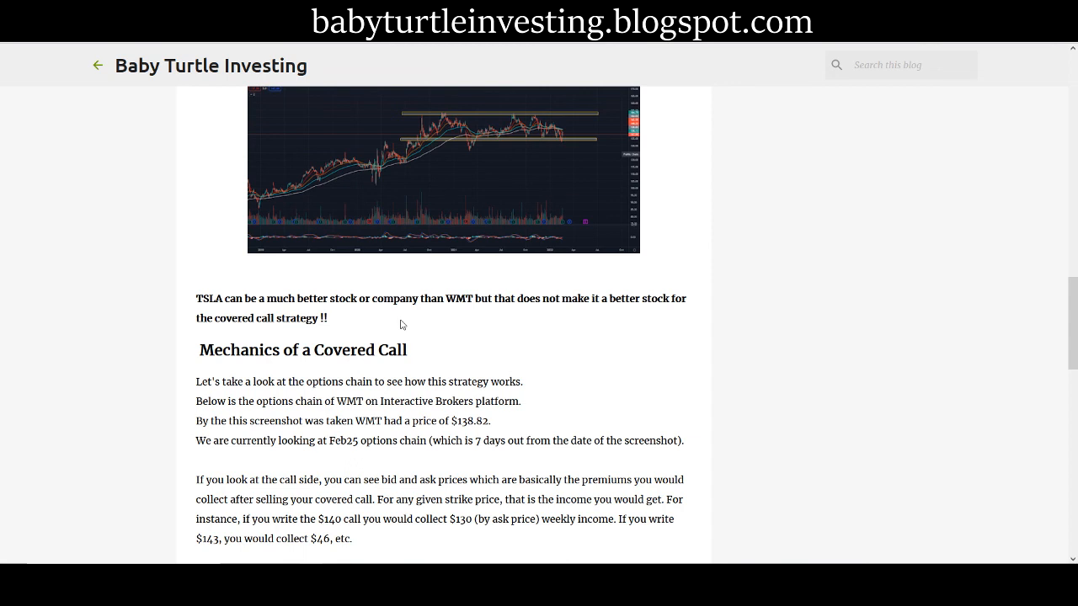
drag(480, 299, 560, 299)
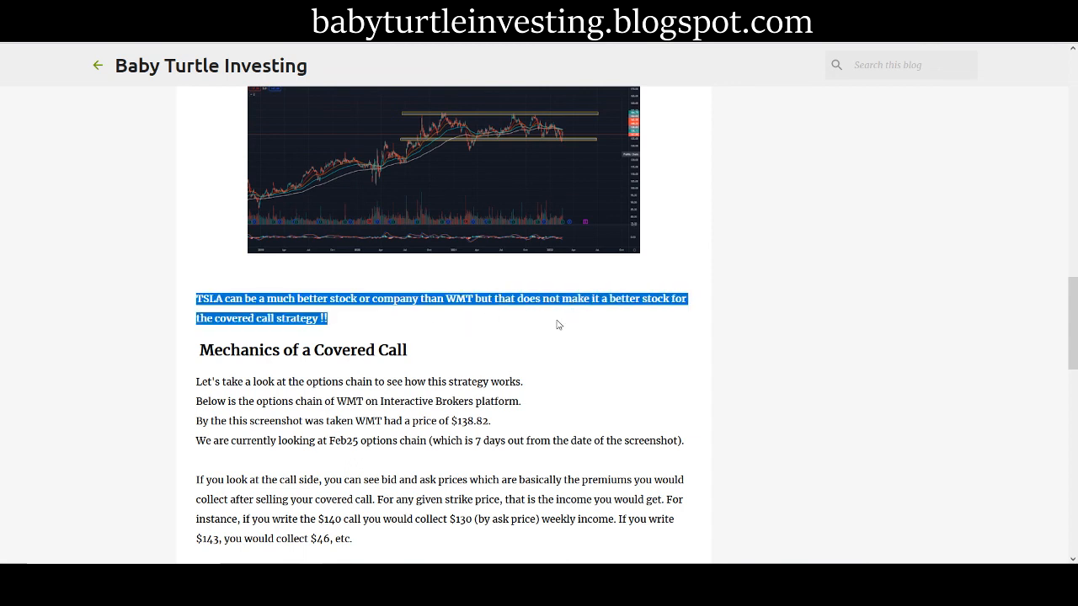
mouse_move(543, 329)
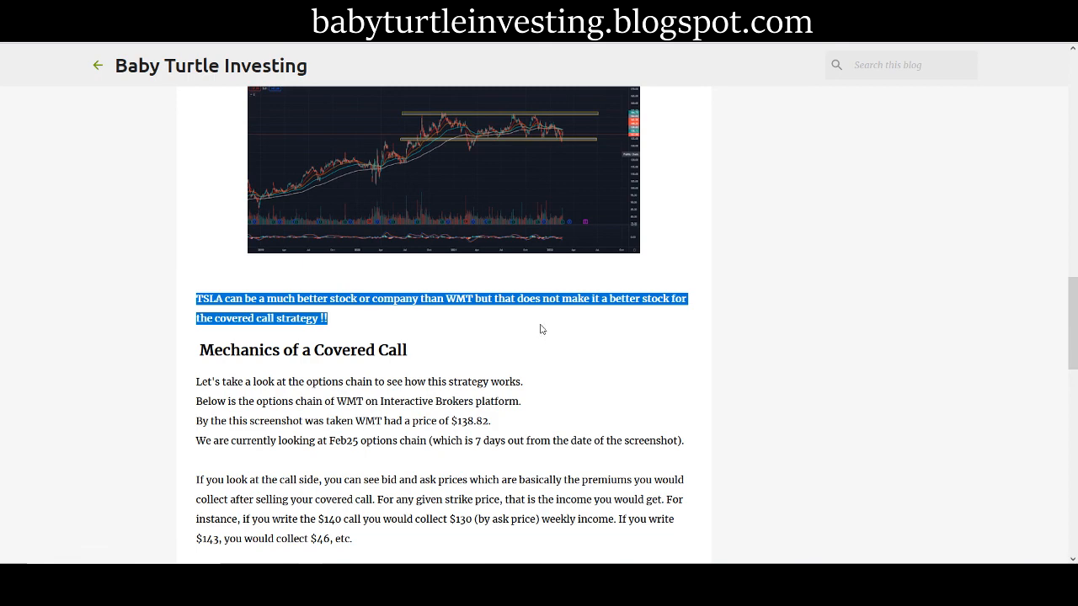
mouse_move(537, 342)
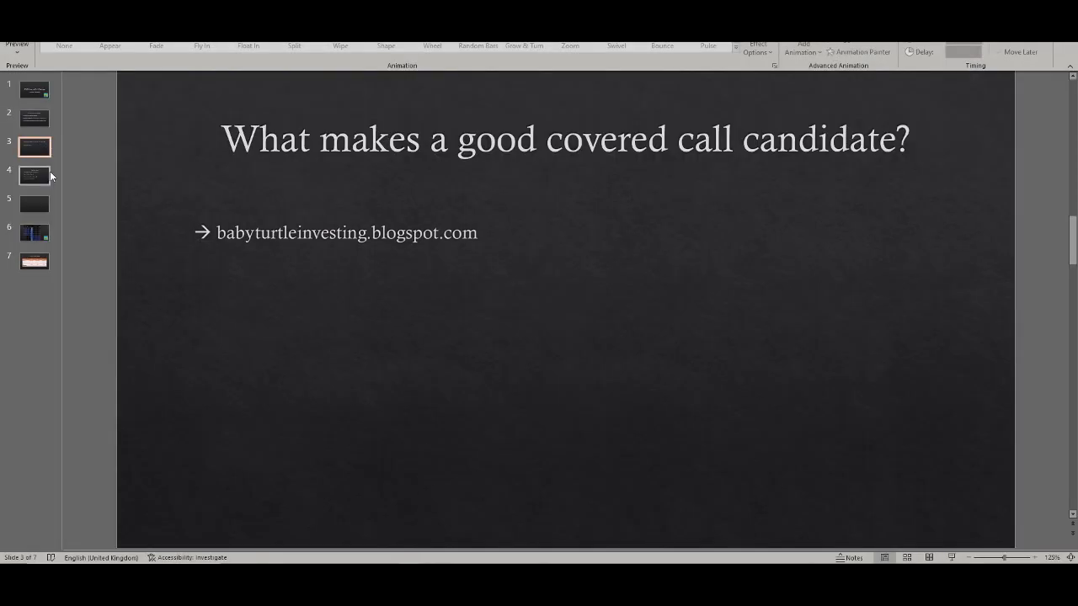
Go to the Why Walmart? slide, select the gross margin bullet, then move to slide 5.
click(33, 175)
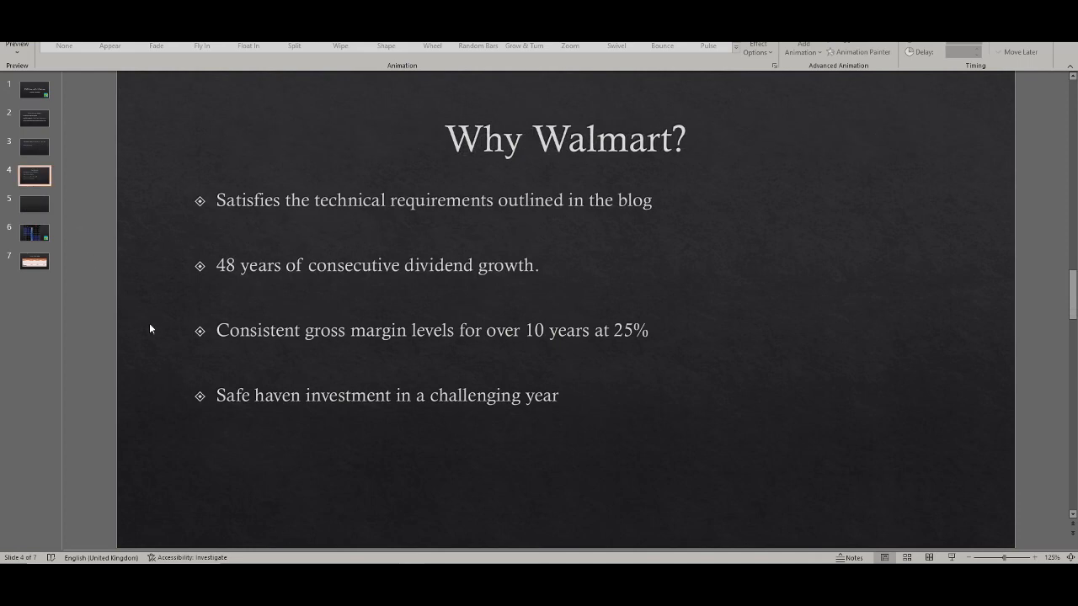
mouse_move(438, 228)
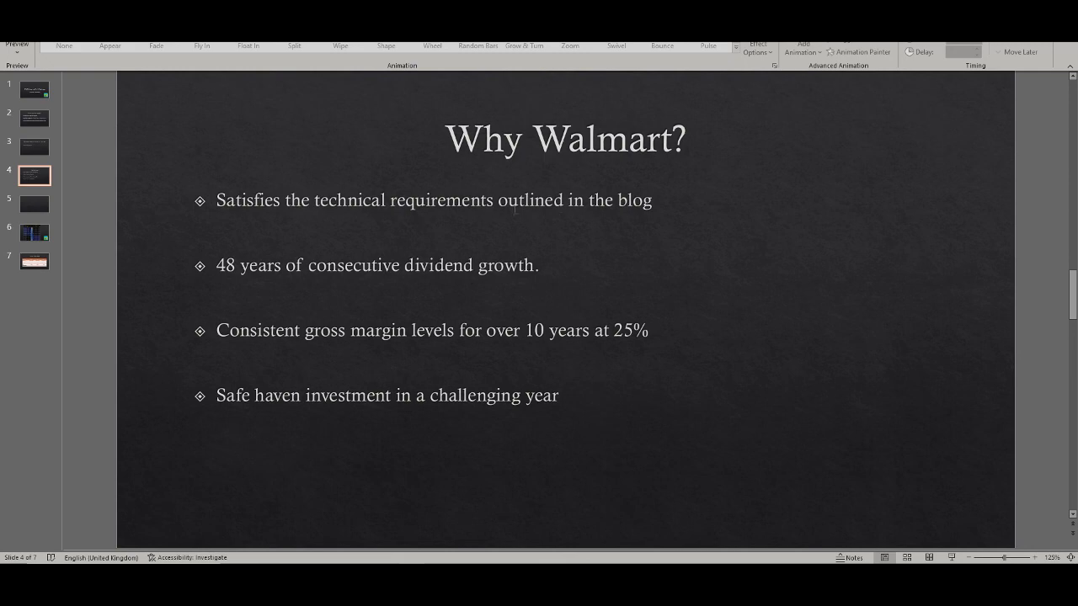
mouse_move(596, 277)
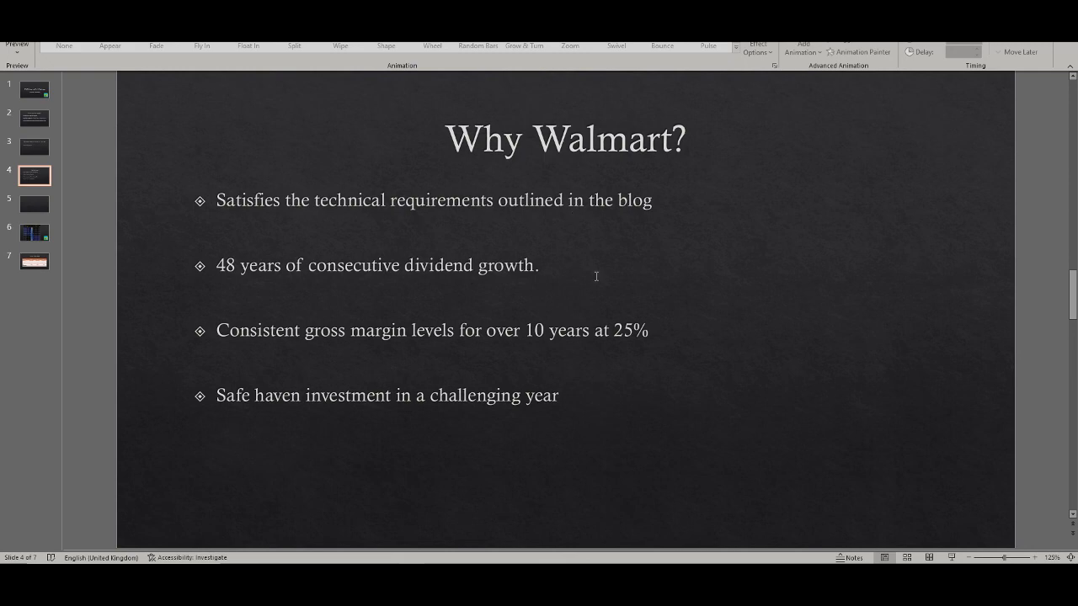
mouse_move(587, 271)
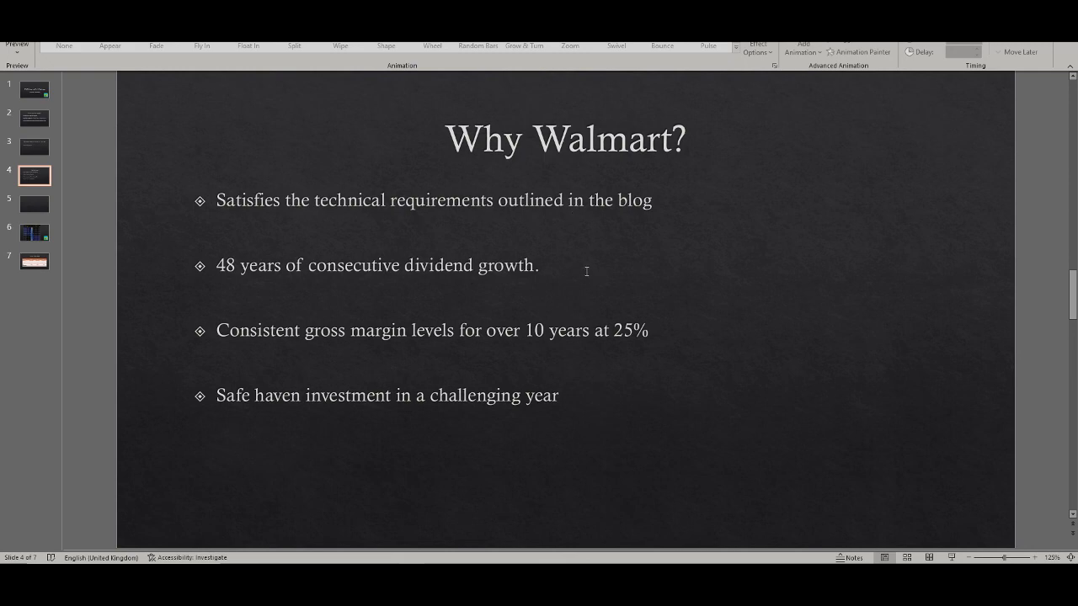
mouse_move(574, 262)
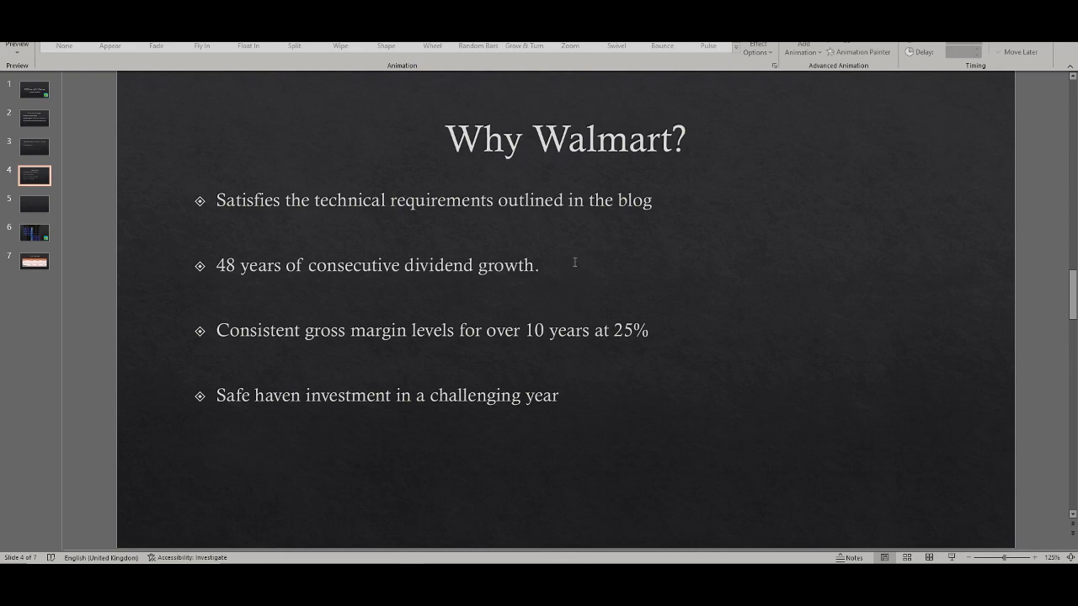
mouse_move(376, 280)
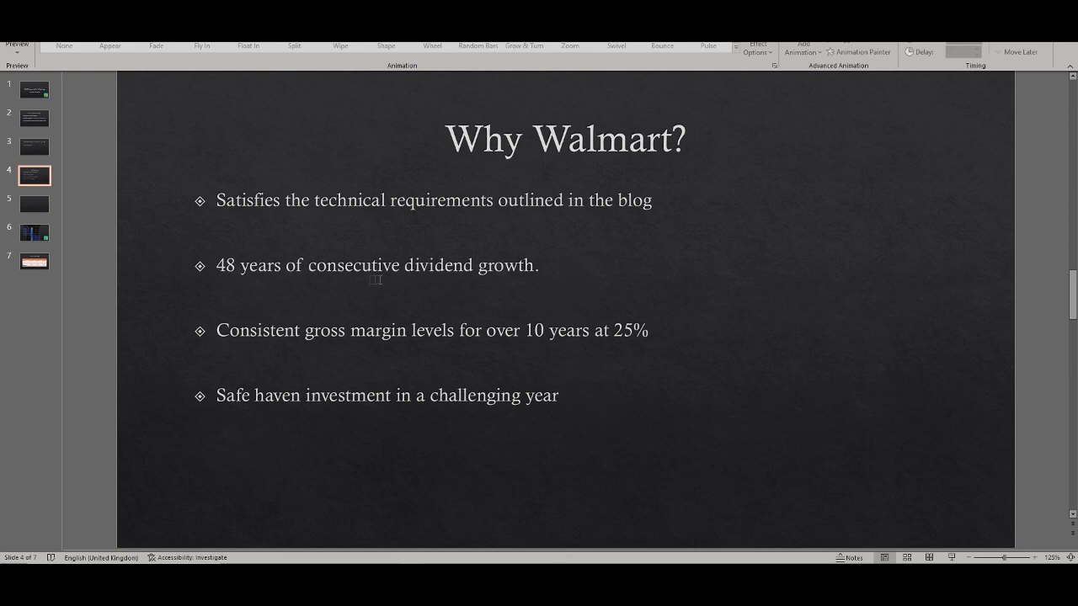
mouse_move(520, 277)
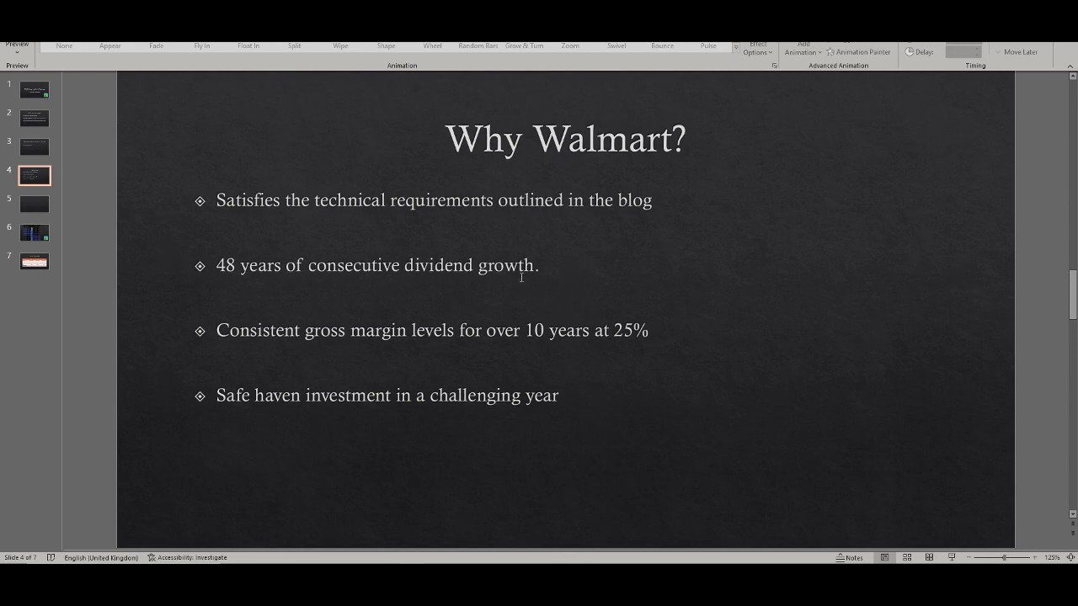
mouse_move(255, 336)
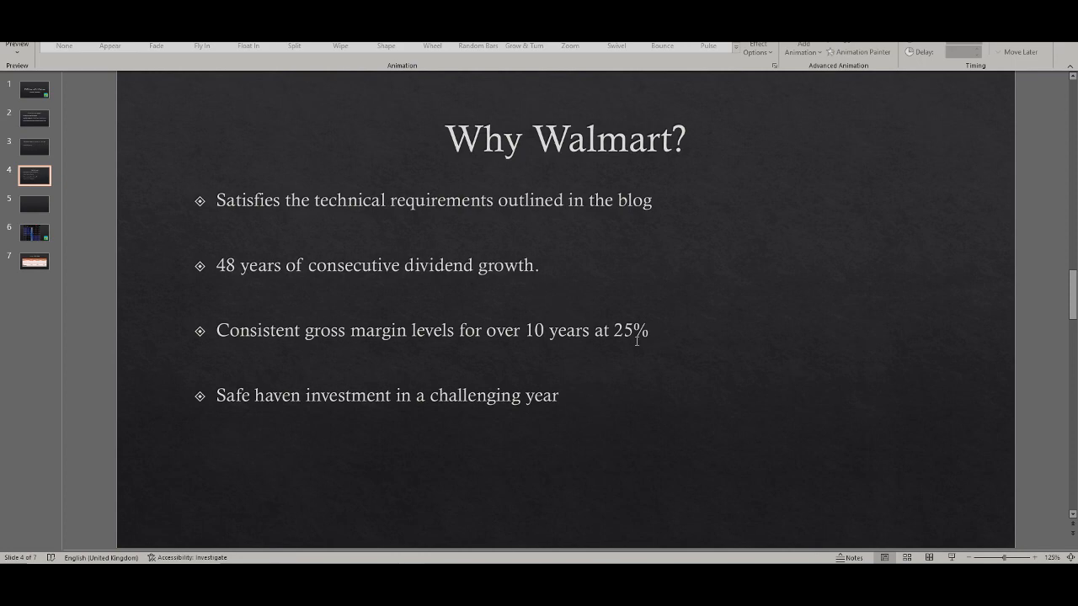
triple_click(432, 330)
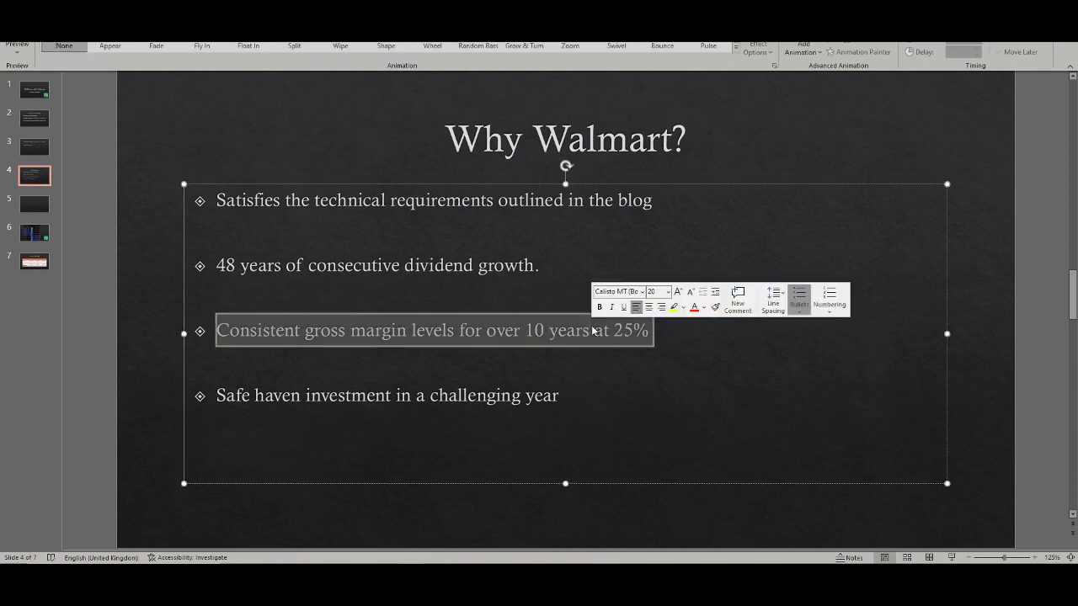
click(659, 503)
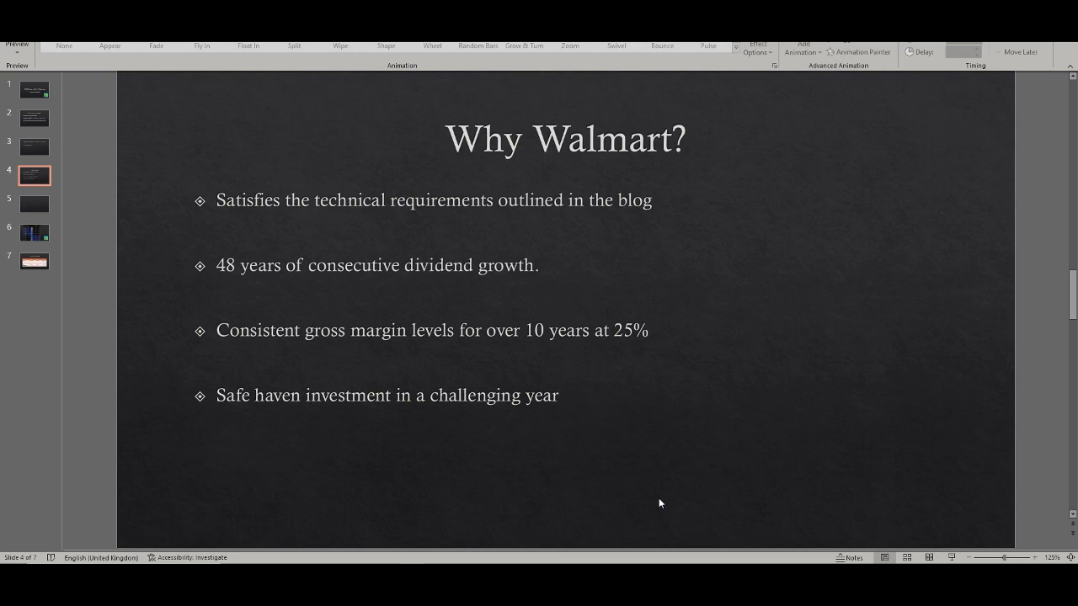
click(35, 204)
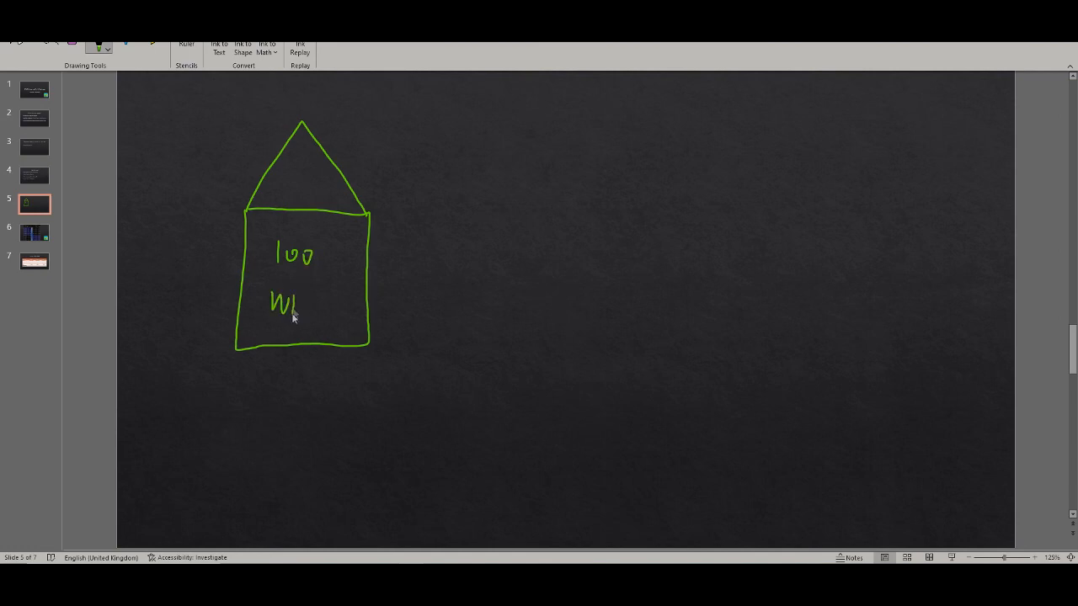
Ink WMT in the house, $139 and boxed $13,900 below, and boxed 'rental' beside it.
drag(290, 303, 332, 303)
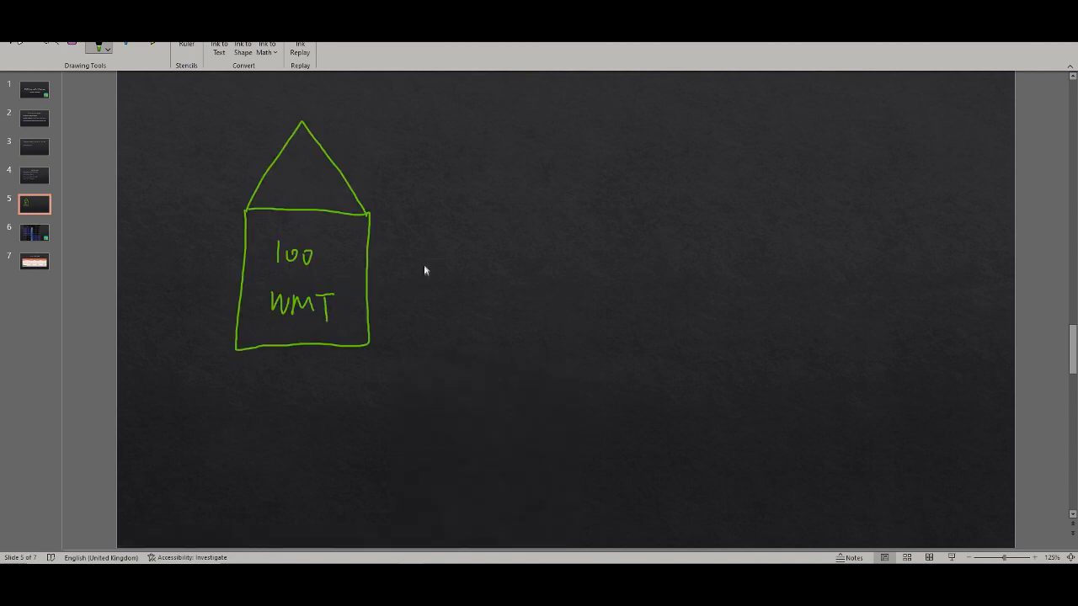
mouse_move(358, 225)
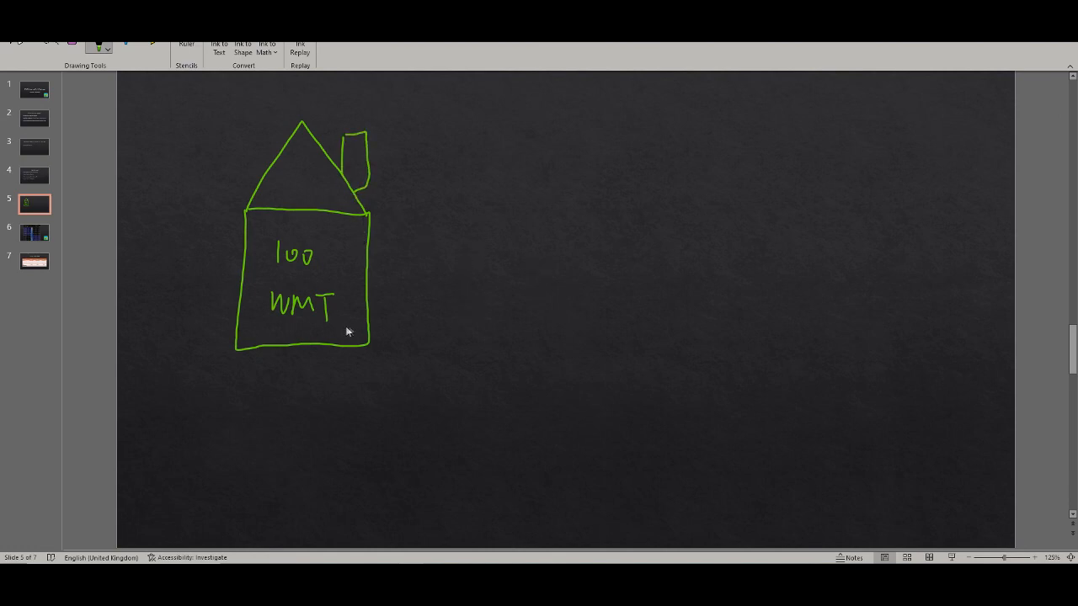
drag(269, 379, 269, 409)
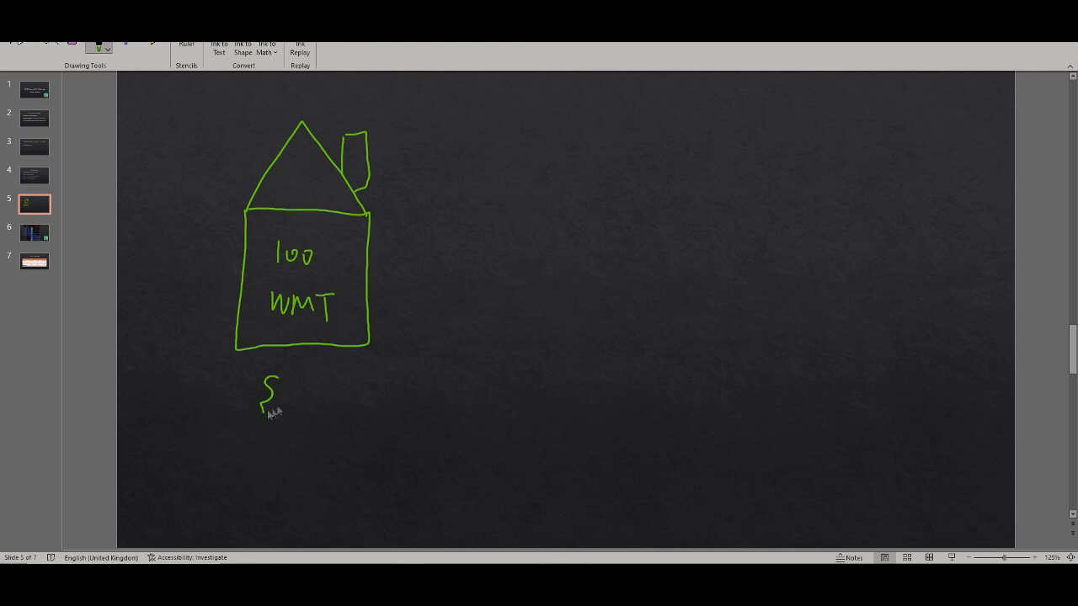
drag(286, 396, 320, 396)
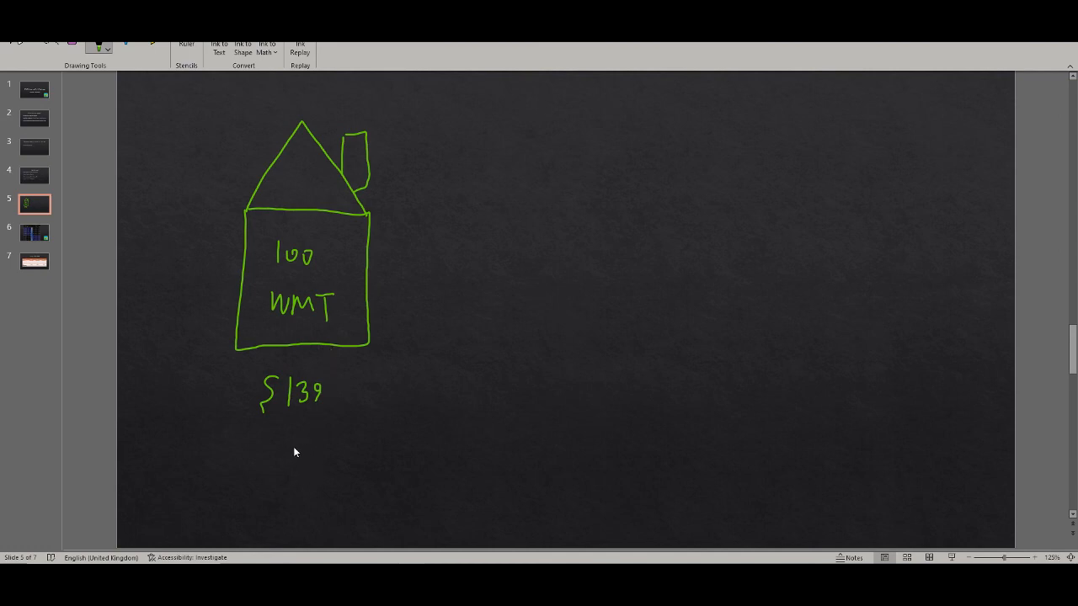
mouse_move(256, 452)
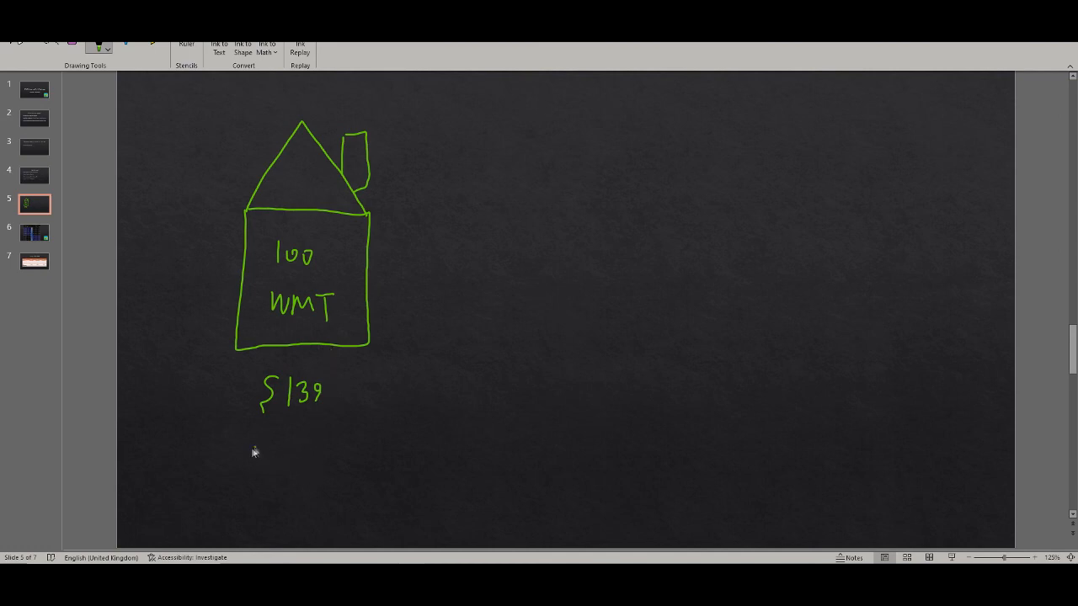
drag(244, 459, 286, 463)
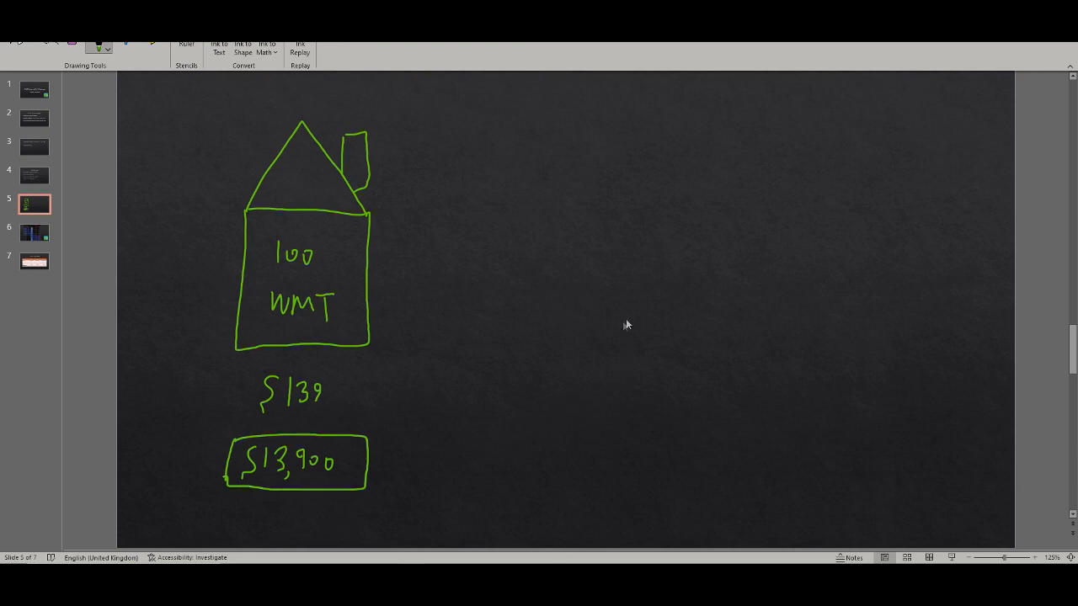
drag(581, 257, 579, 295)
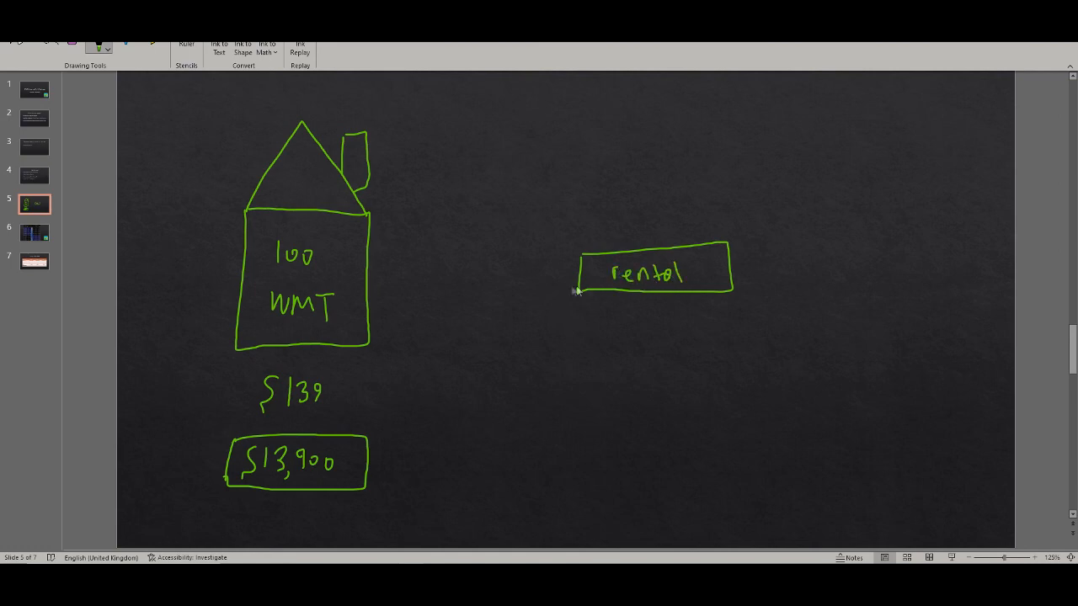
Draw a 'wkly' arrow from rental with CC, and a 'qtr' arrow from a boxed divs, plus a plus sign.
drag(572, 282, 396, 278)
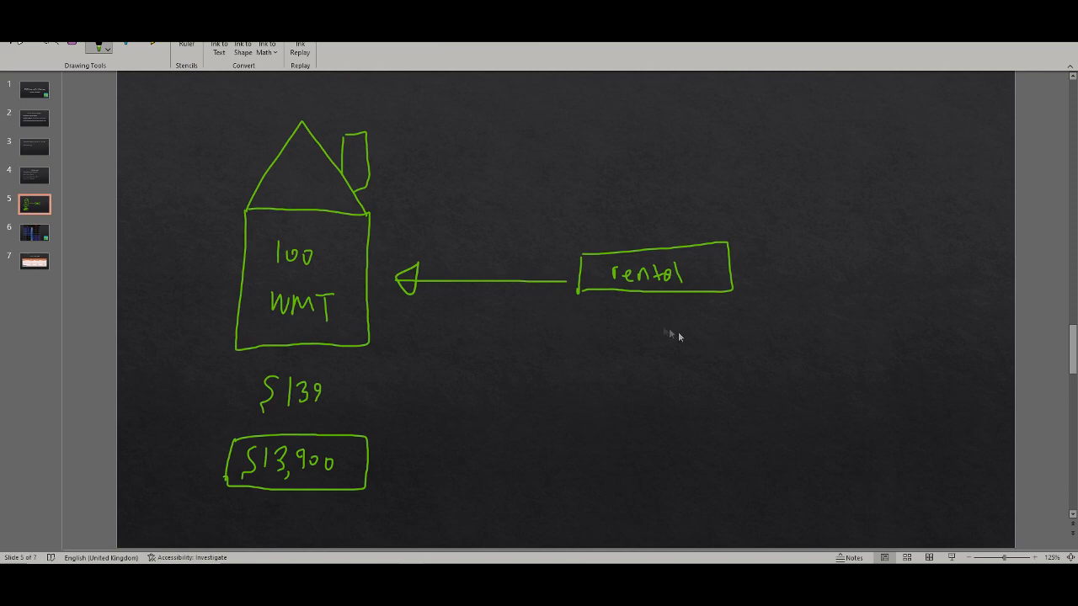
drag(619, 328, 673, 329)
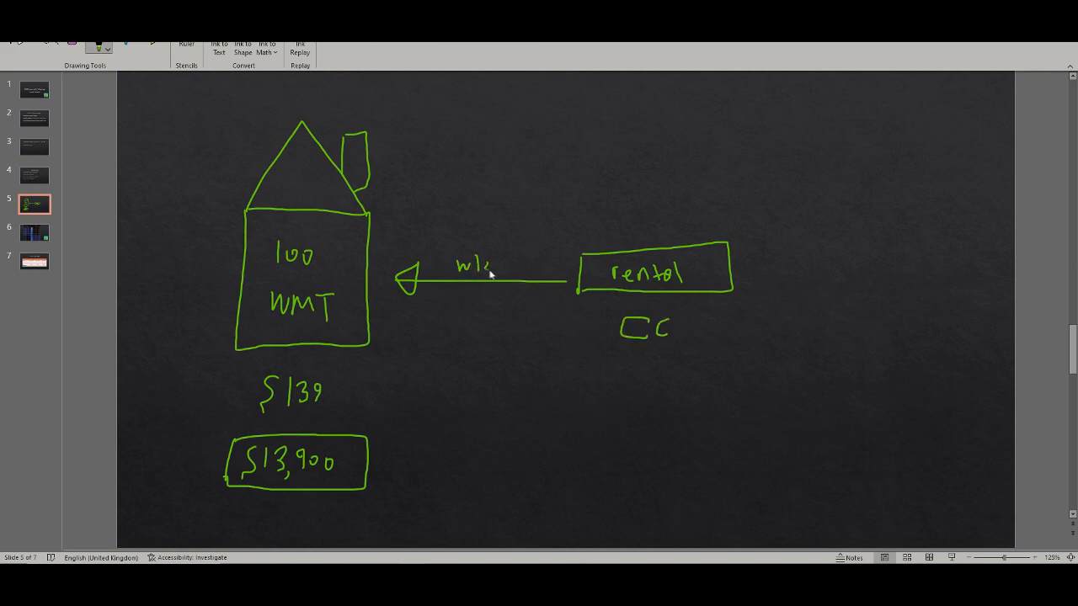
drag(501, 257, 513, 278)
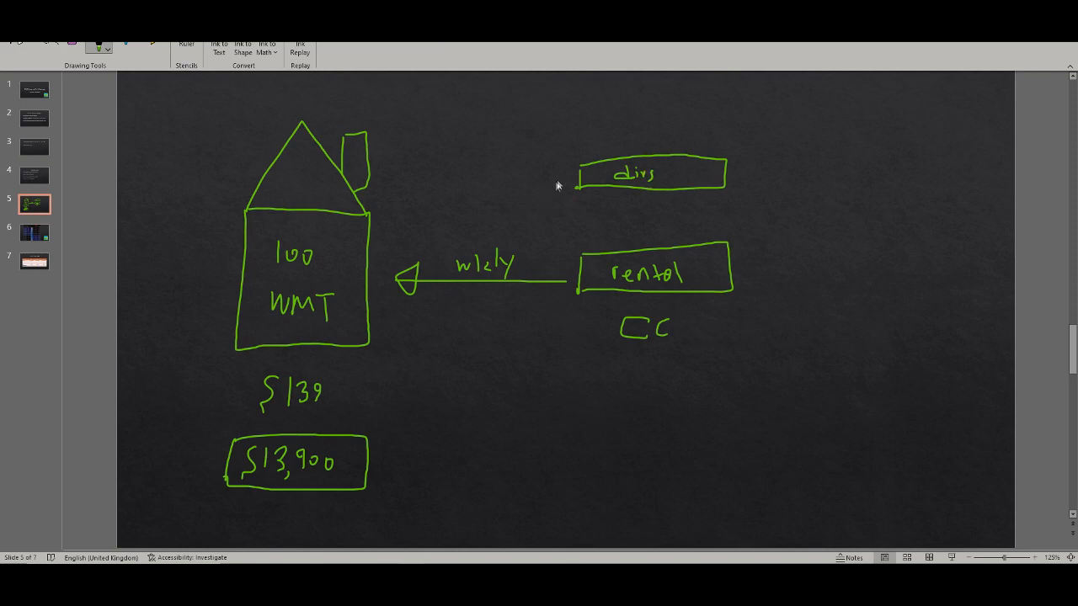
drag(556, 184, 413, 219)
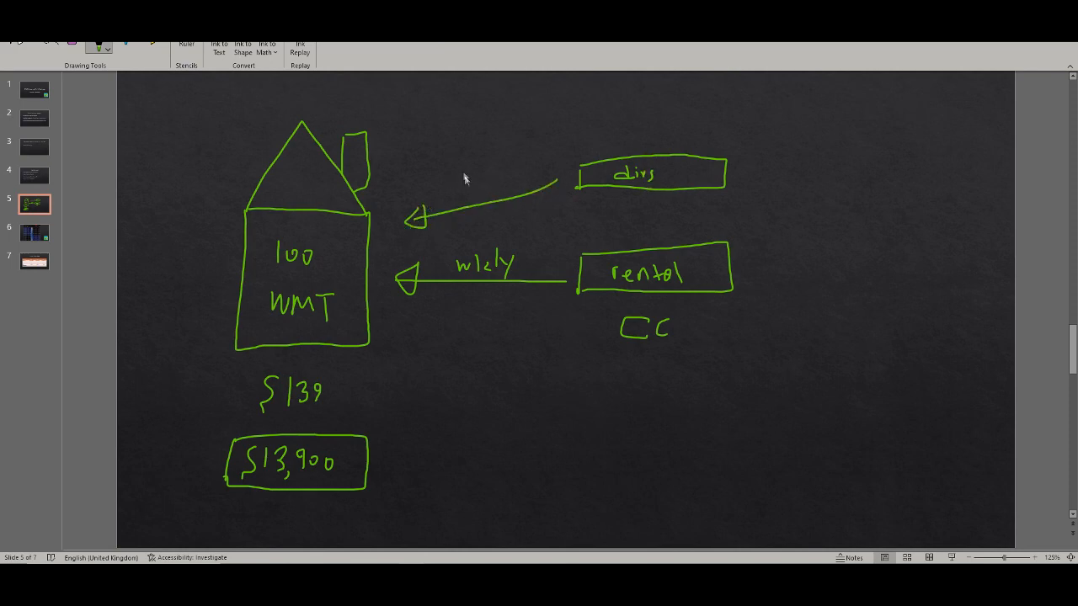
drag(454, 181, 488, 181)
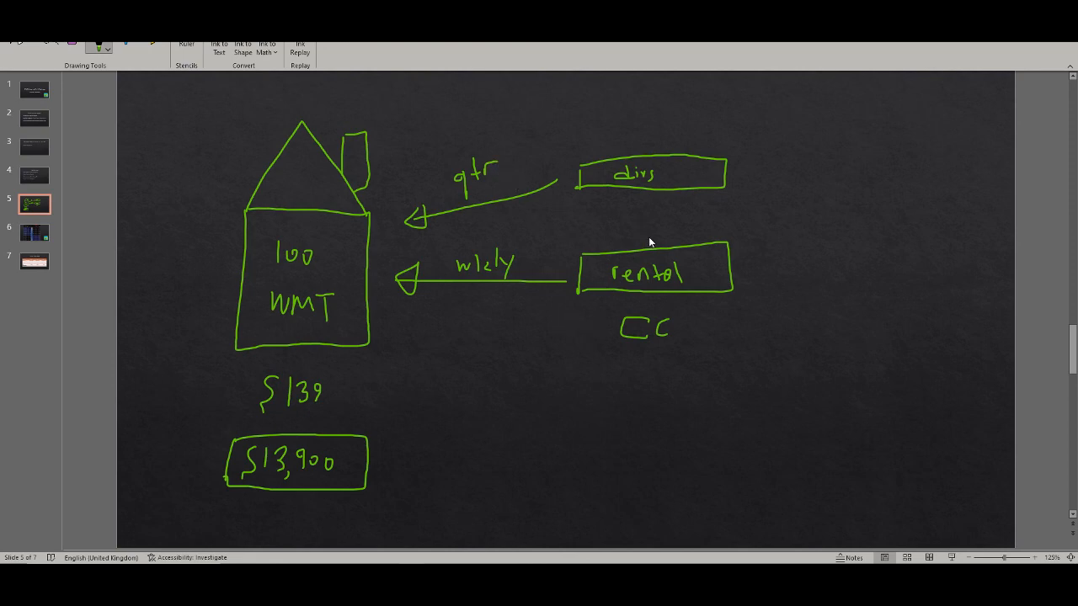
drag(627, 228, 644, 226)
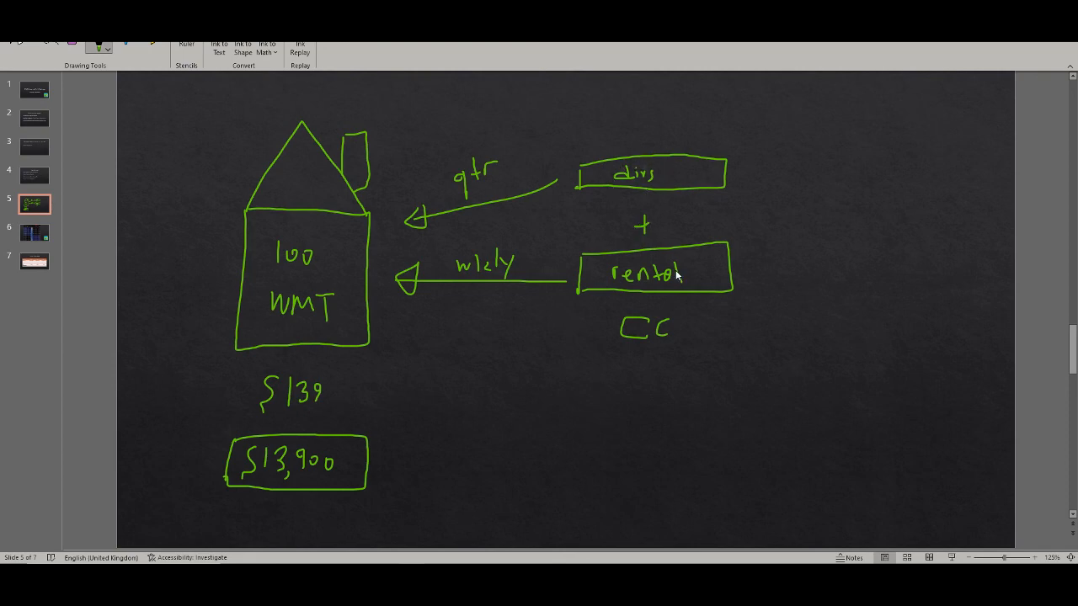
mouse_move(513, 289)
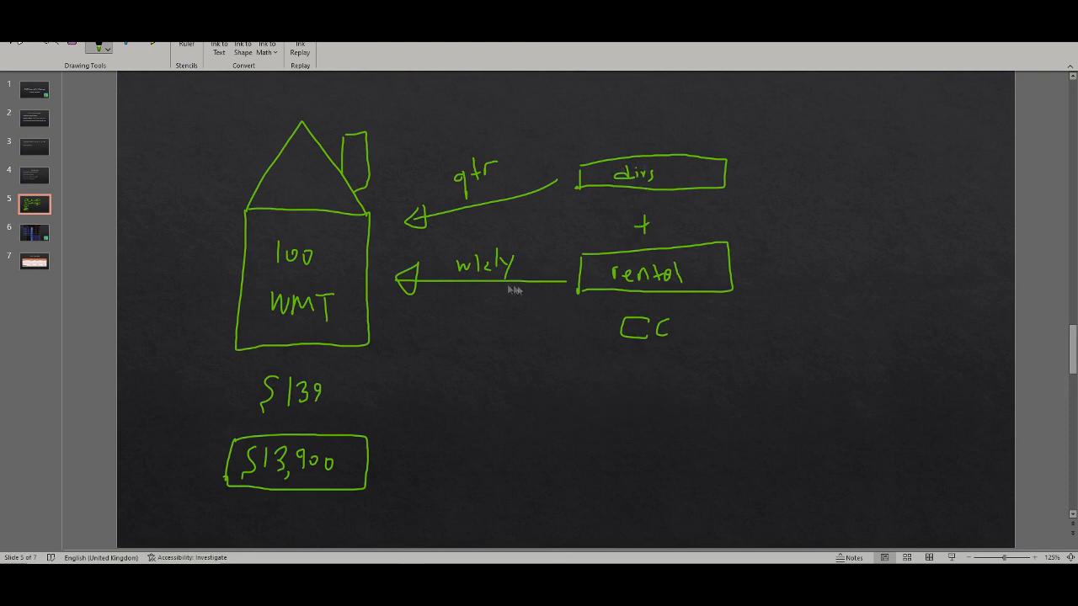
mouse_move(476, 288)
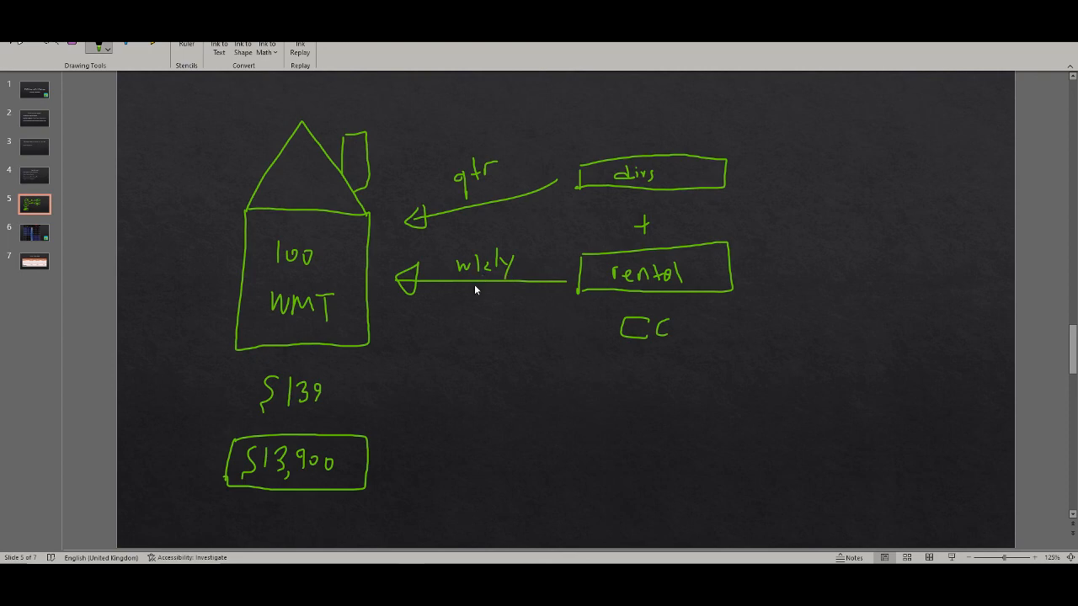
mouse_move(639, 400)
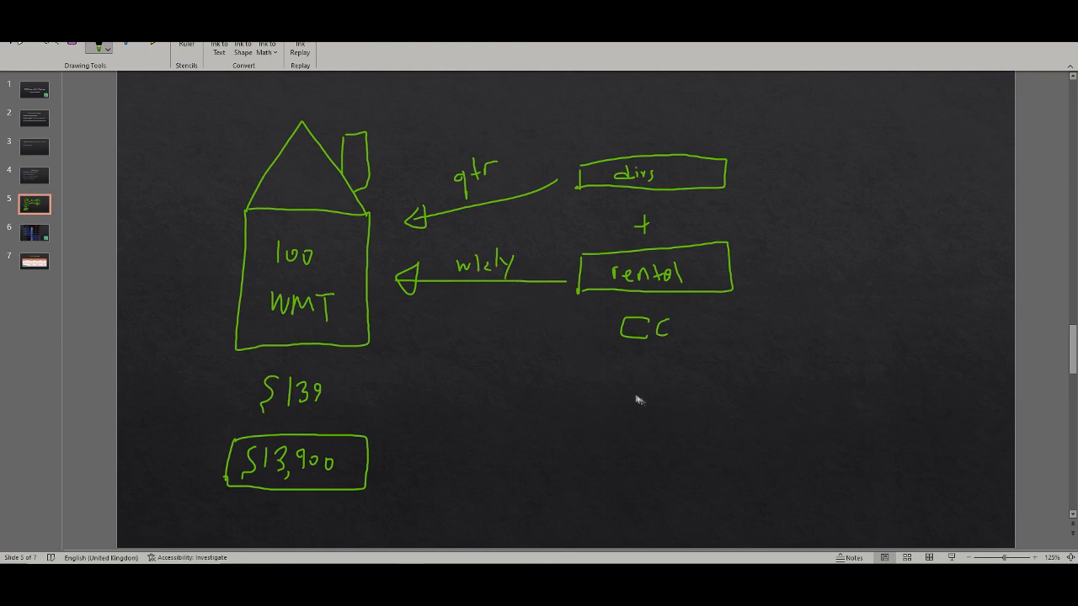
Add an equals mark below CC, underlined $50/wk beside rental, and $220/yr beside divs.
drag(633, 383, 644, 404)
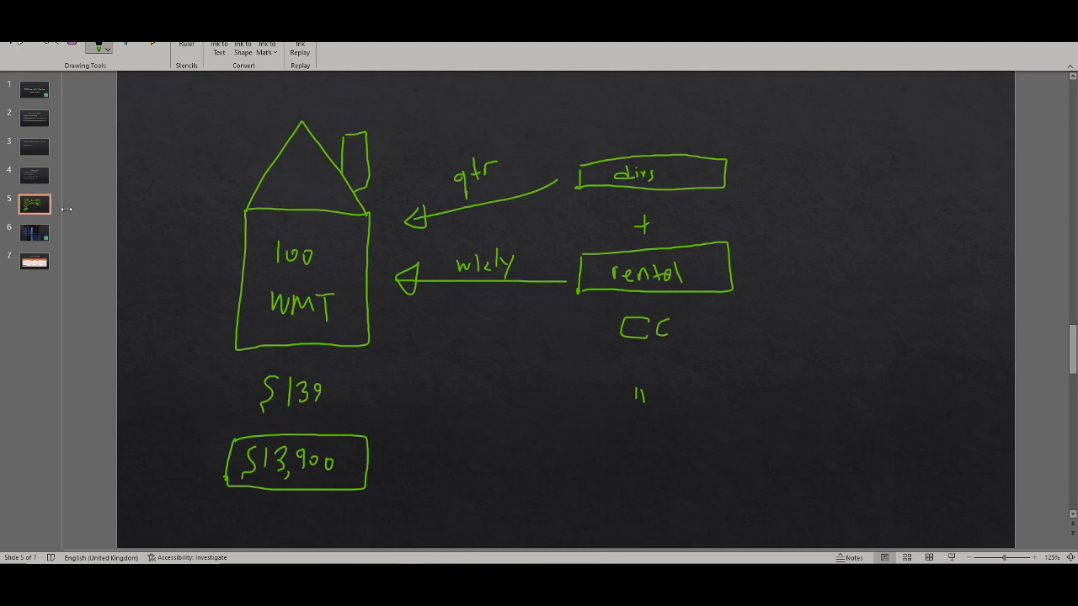
mouse_move(649, 286)
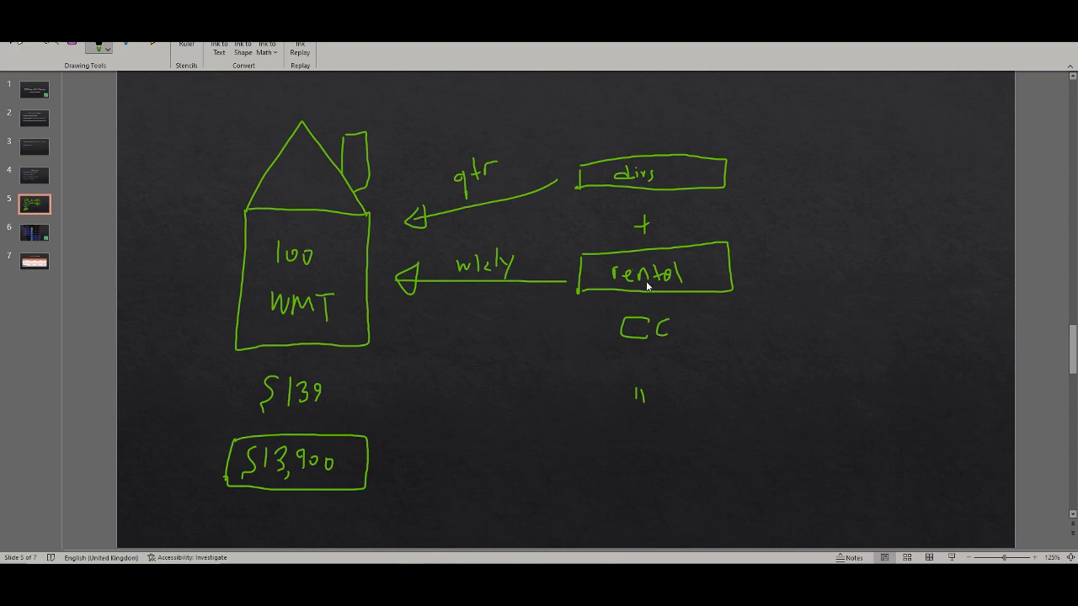
mouse_move(485, 314)
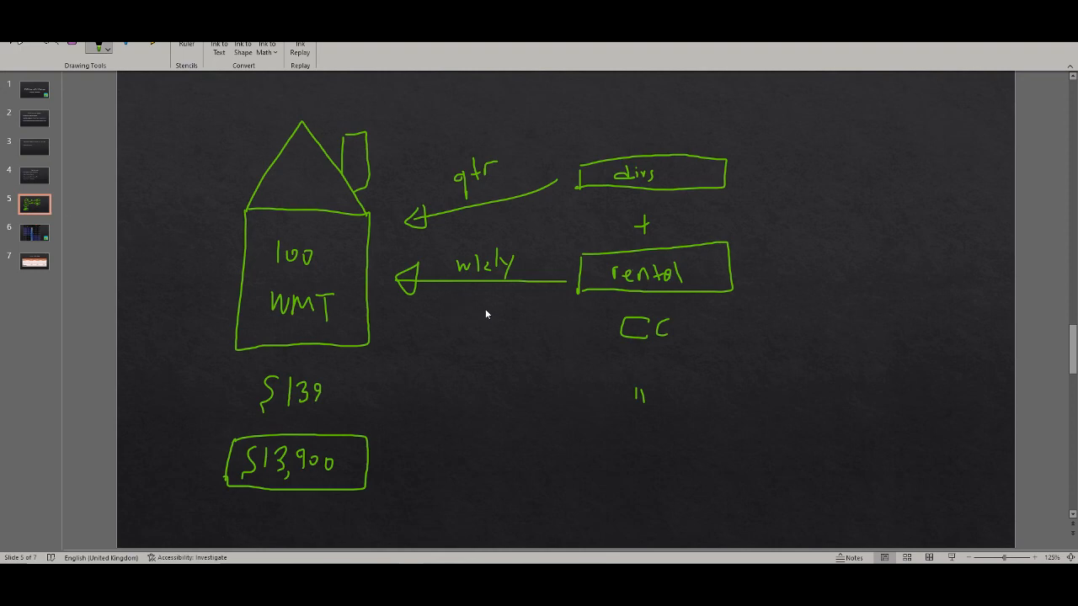
mouse_move(682, 353)
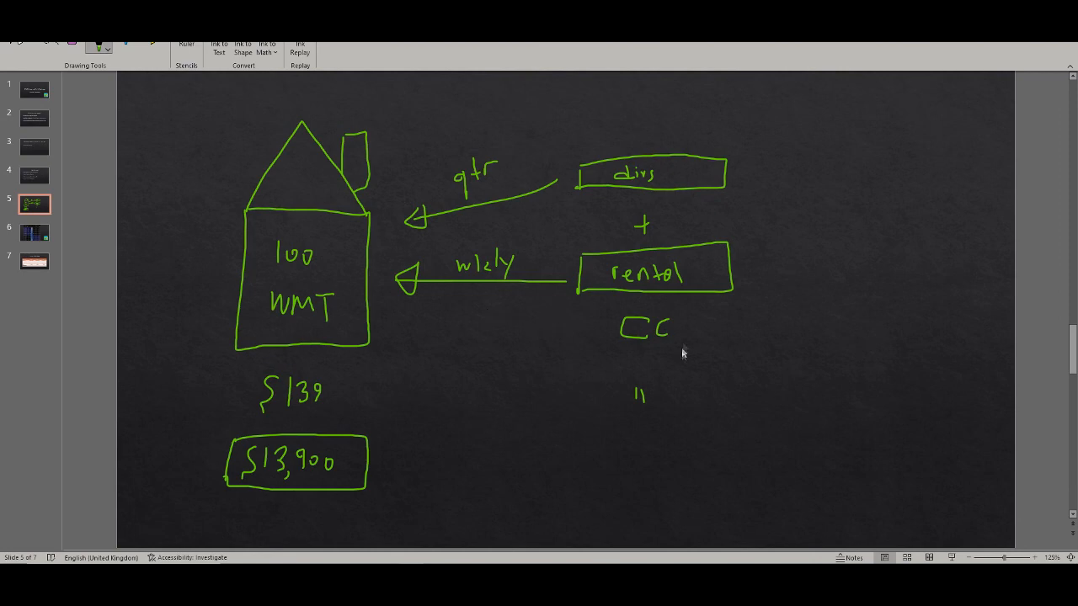
drag(783, 252, 812, 278)
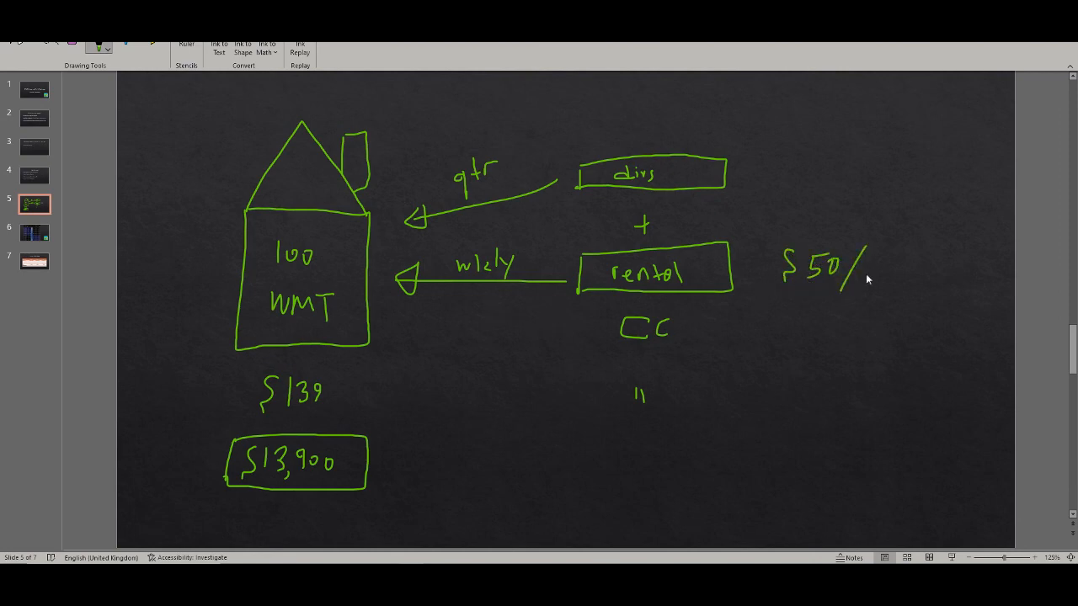
drag(867, 282, 896, 269)
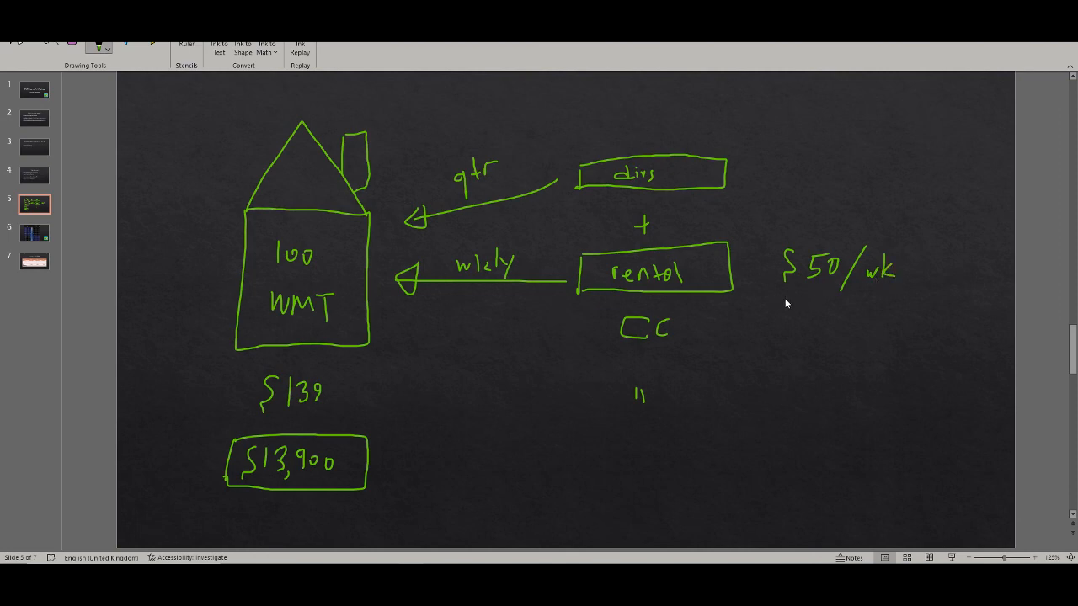
drag(787, 294, 884, 308)
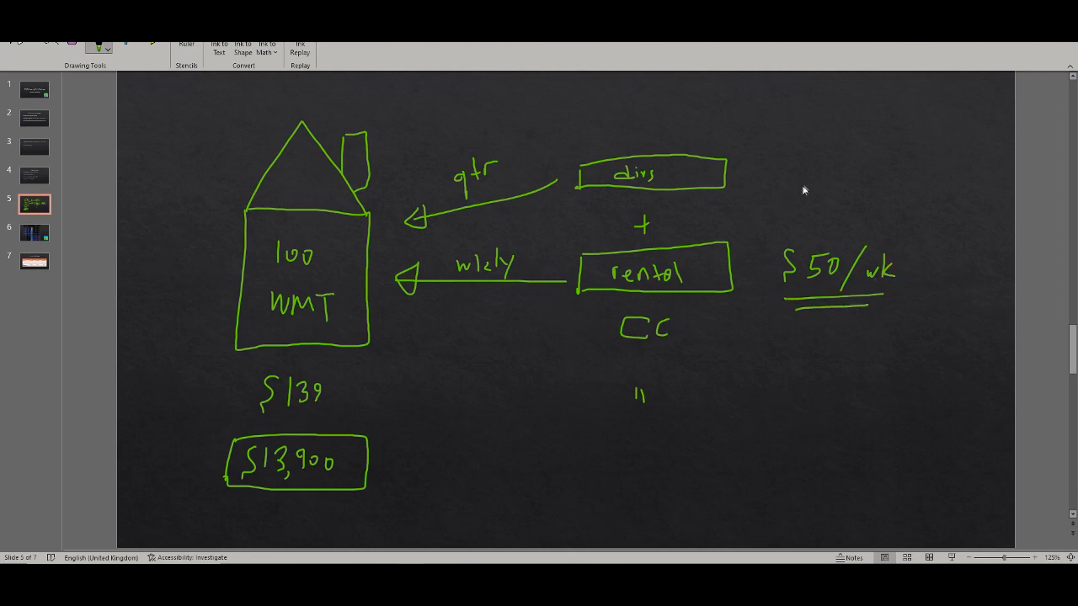
mouse_move(819, 168)
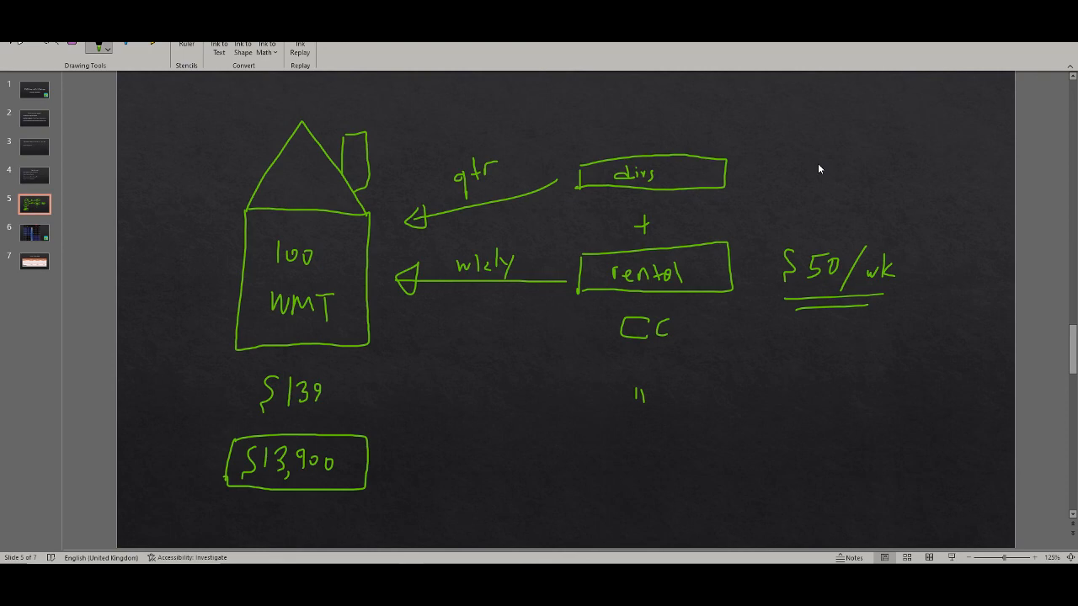
drag(809, 159, 806, 168)
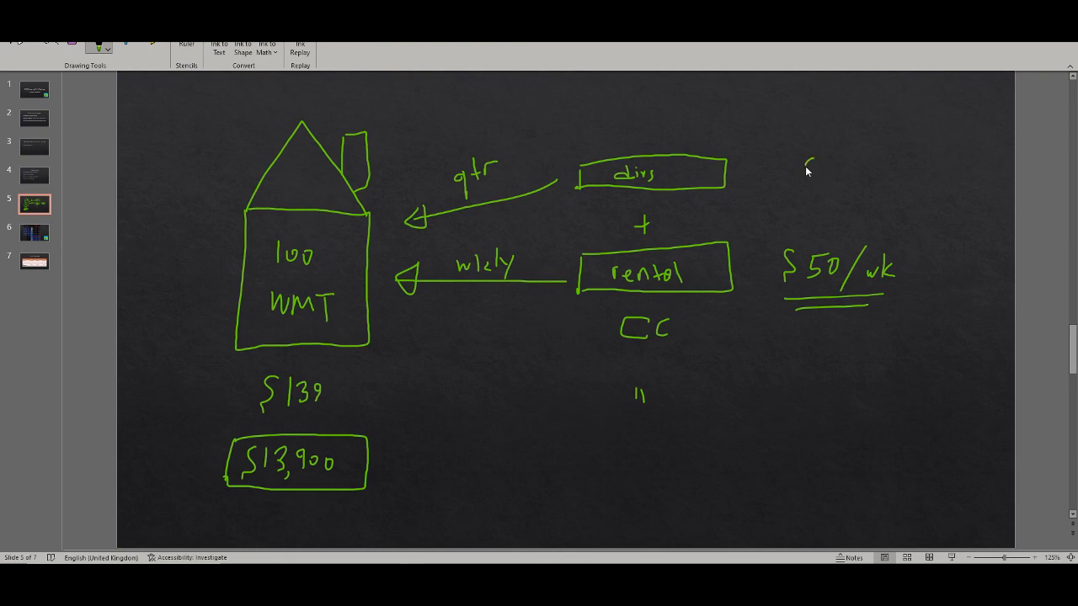
drag(800, 172, 850, 177)
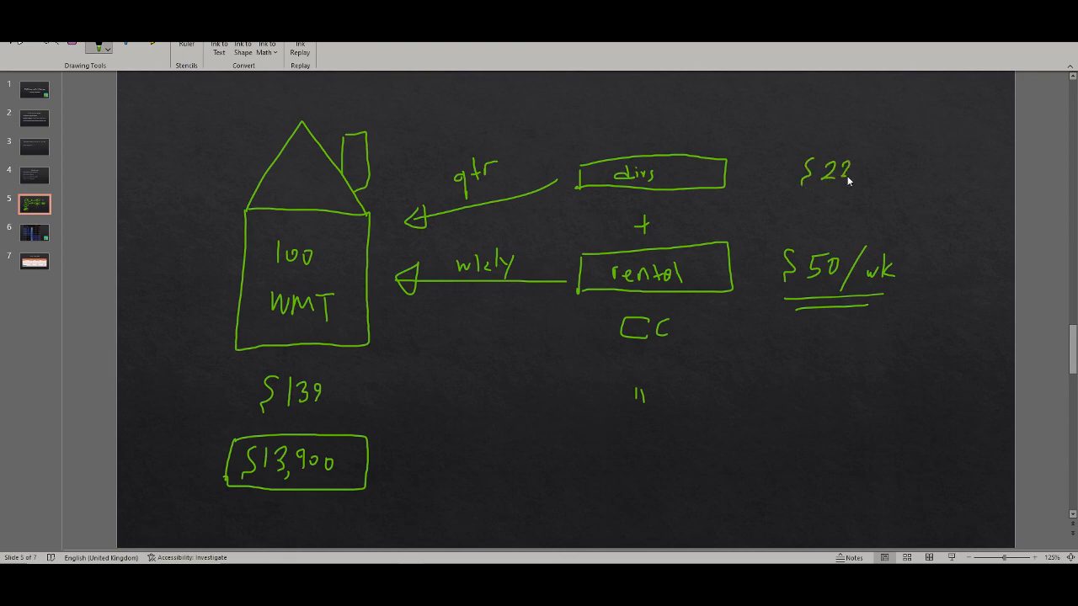
drag(841, 168, 918, 176)
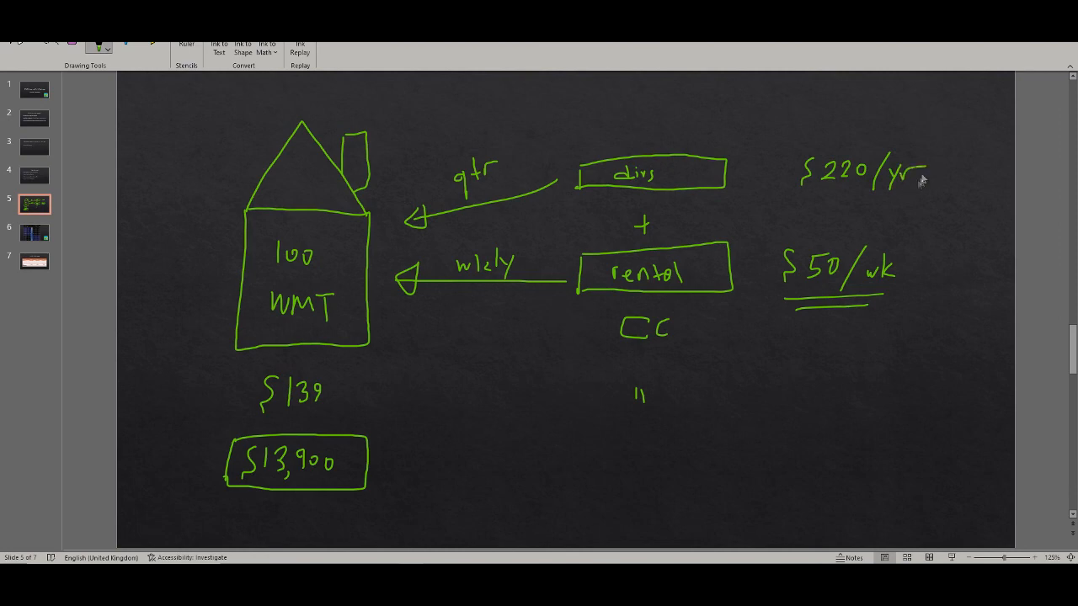
mouse_move(729, 398)
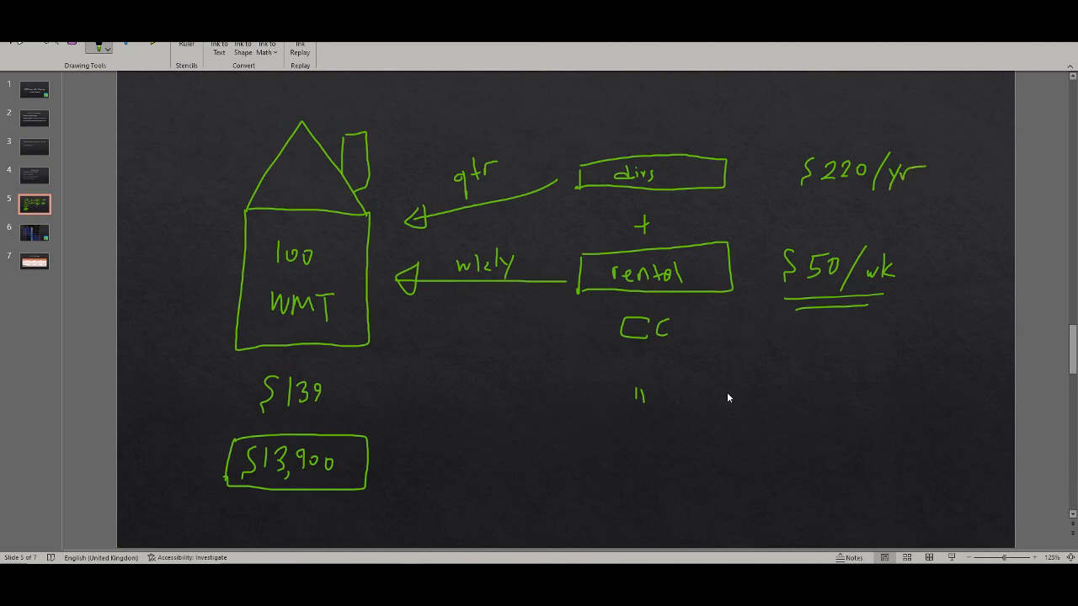
mouse_move(686, 349)
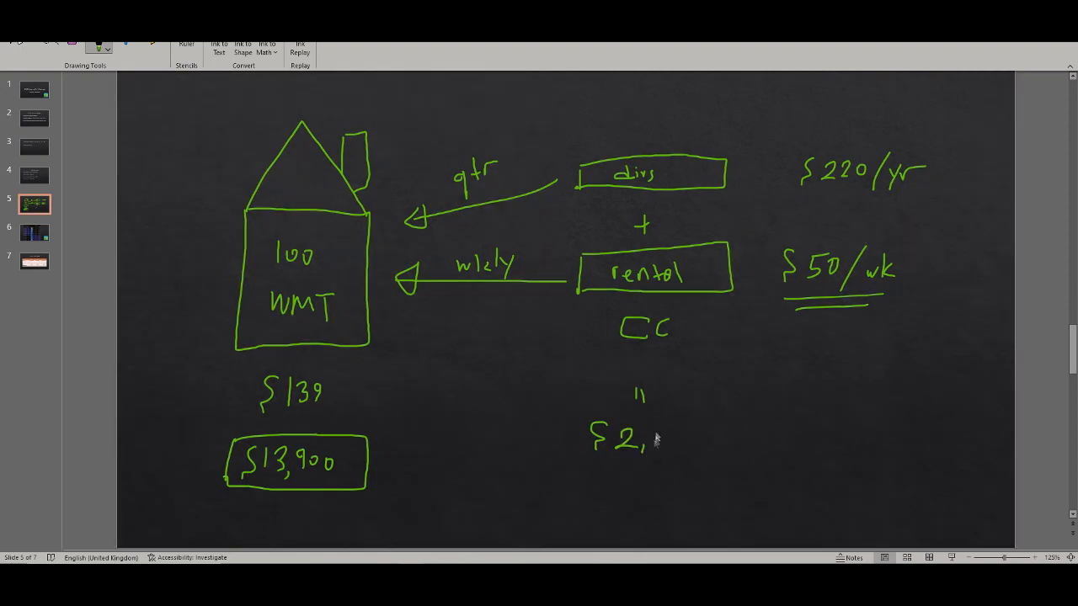
Ink $2,600 plus $220 beneath CC with a sum line and a $2,820 total.
drag(644, 438, 686, 438)
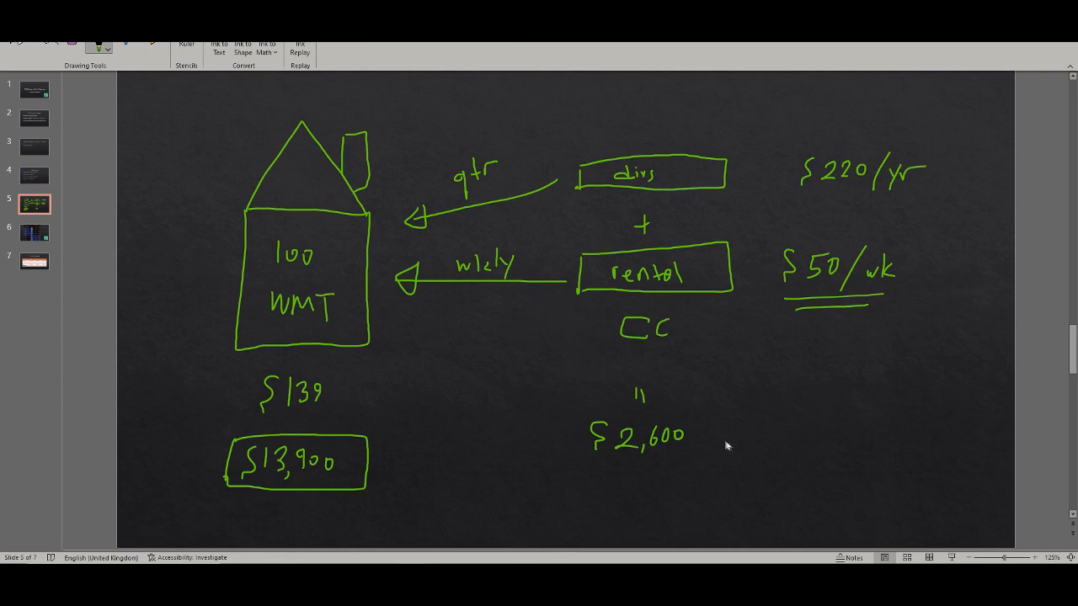
drag(597, 454, 594, 471)
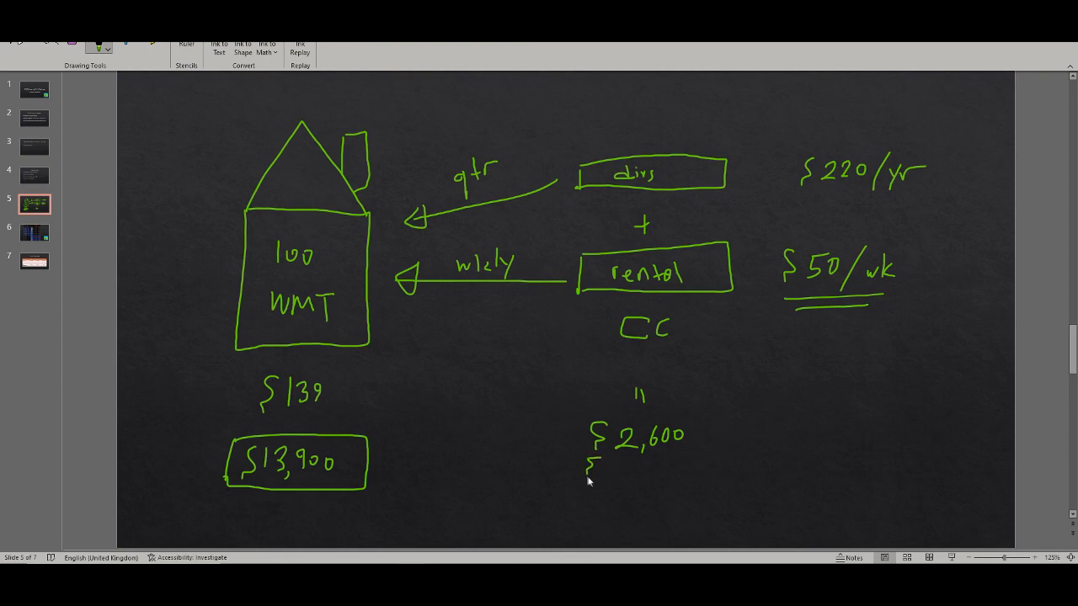
drag(589, 467, 661, 472)
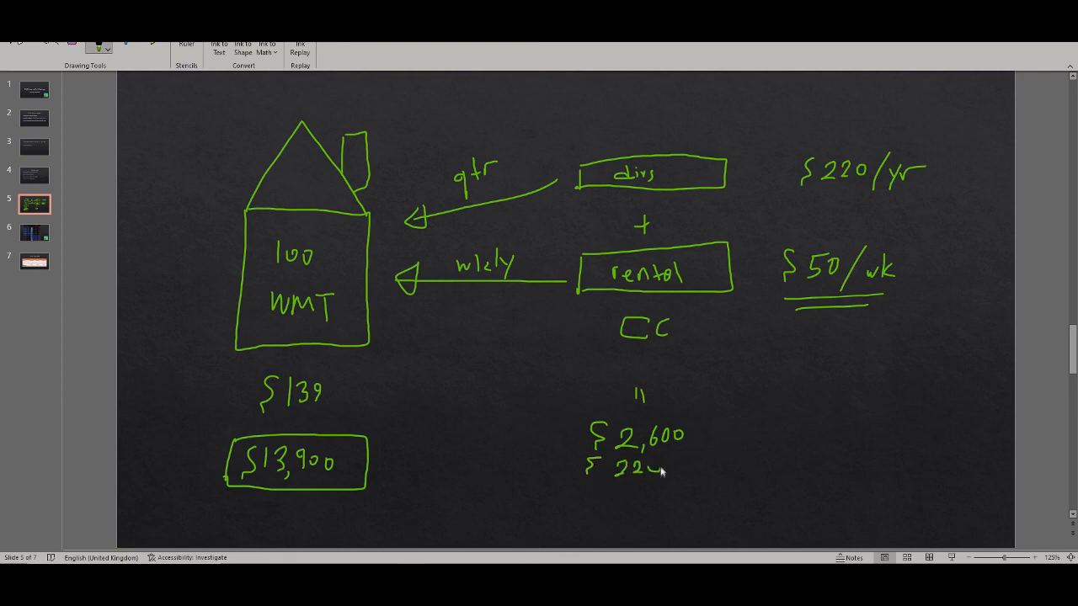
drag(547, 482, 702, 481)
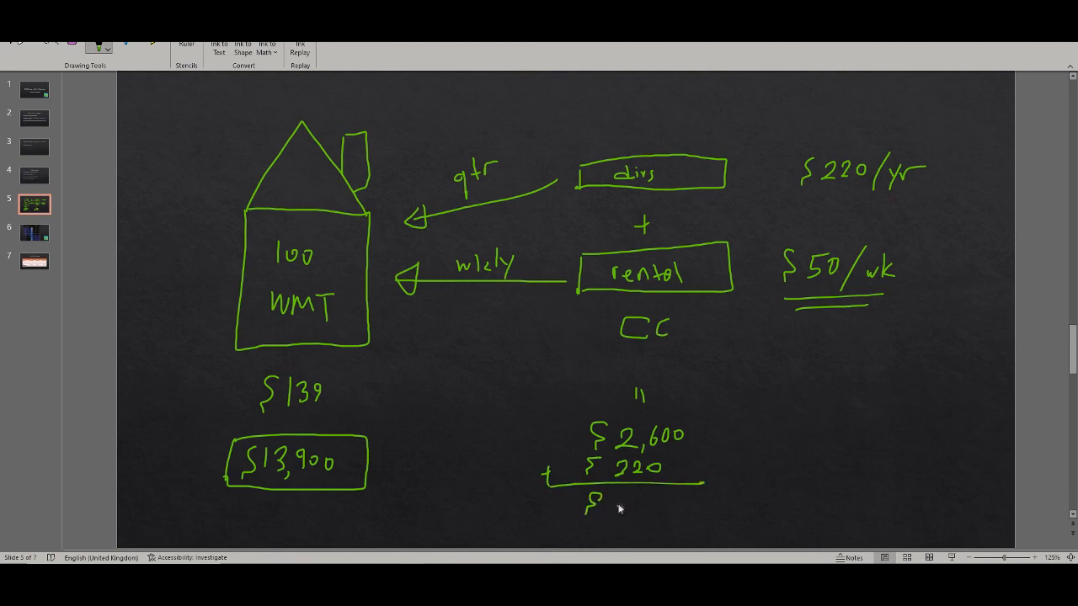
drag(615, 510, 635, 518)
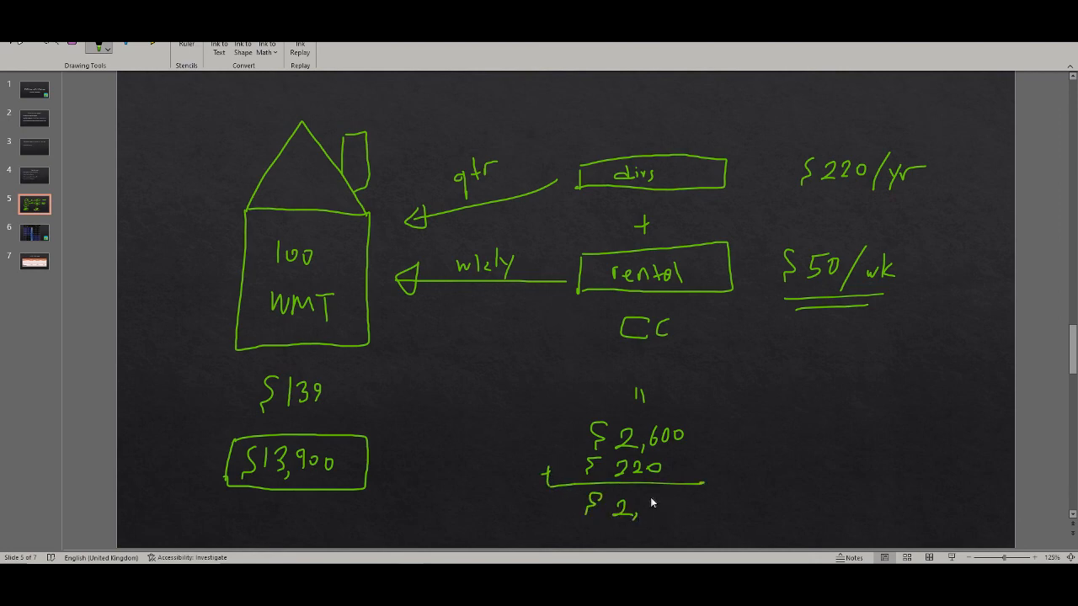
drag(644, 505, 669, 518)
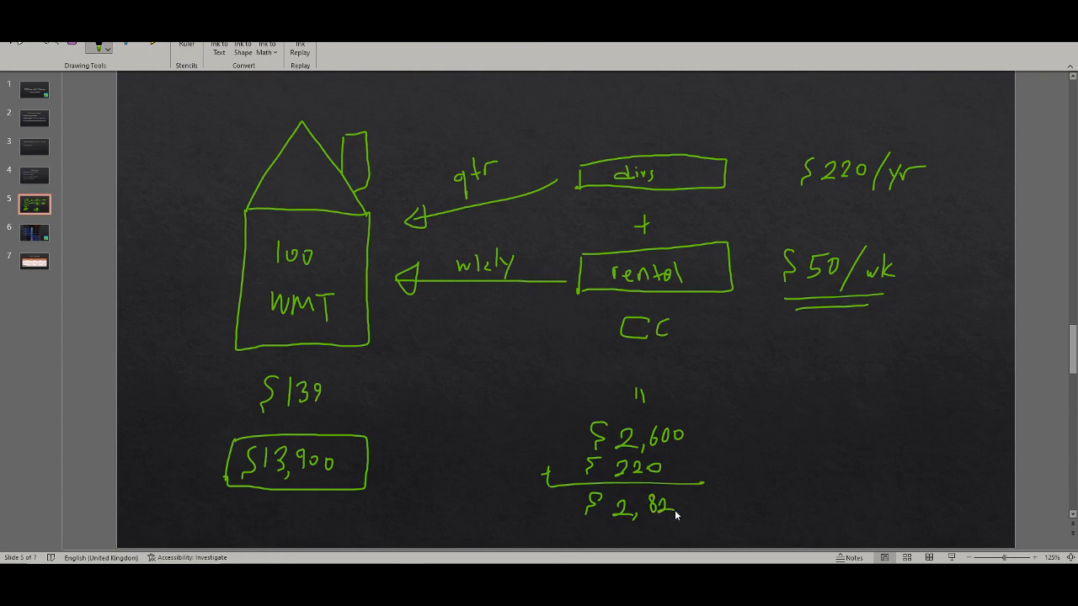
drag(669, 509, 686, 505)
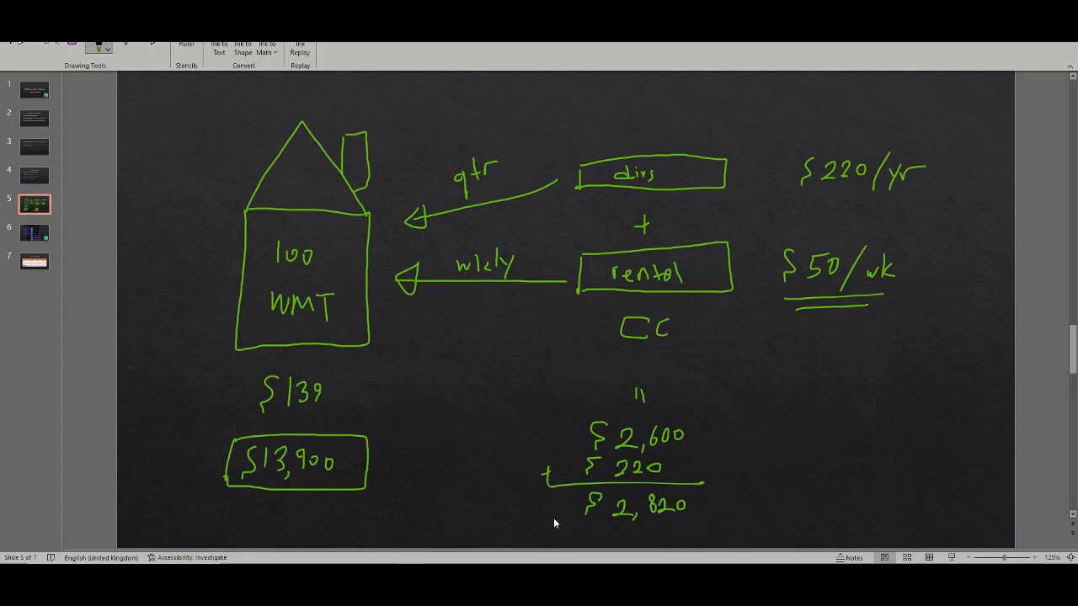
drag(176, 194, 177, 223)
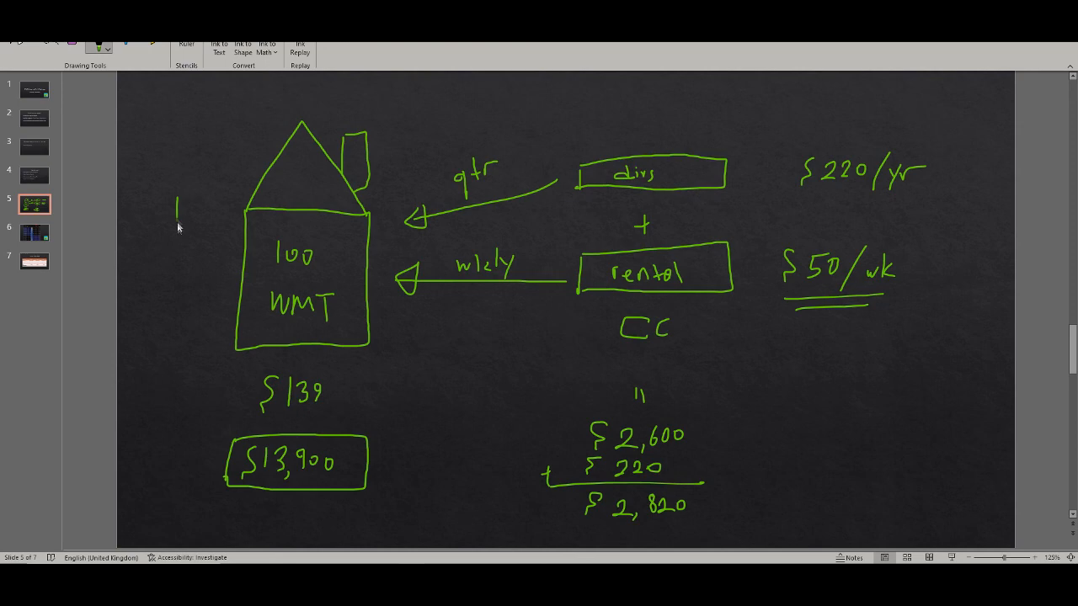
Draw an upward arrow left of the house and a rectangle around $2,820.
drag(164, 329, 173, 202)
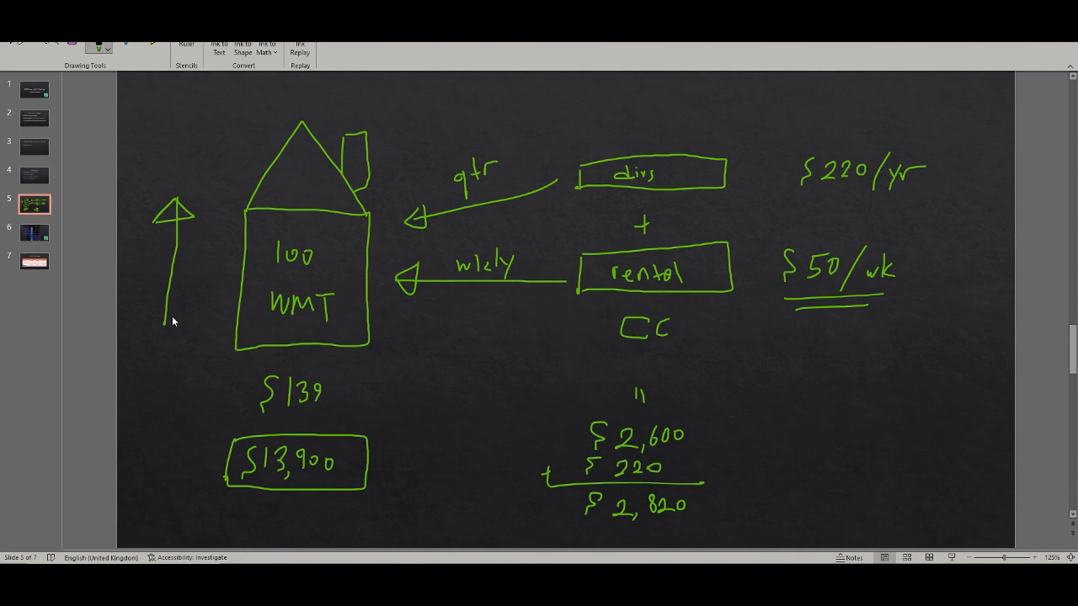
mouse_move(226, 327)
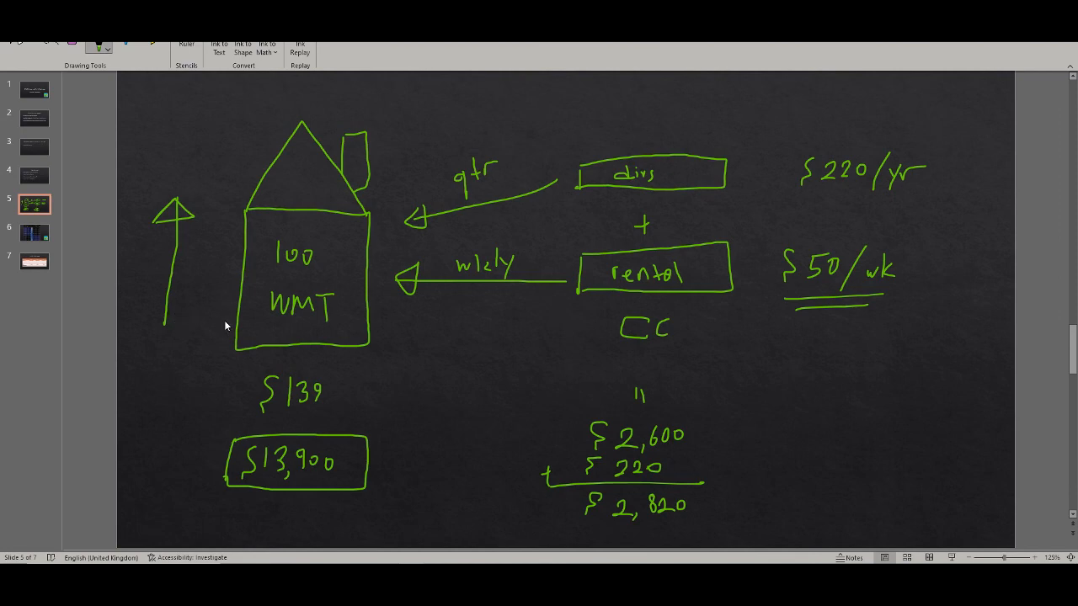
mouse_move(235, 394)
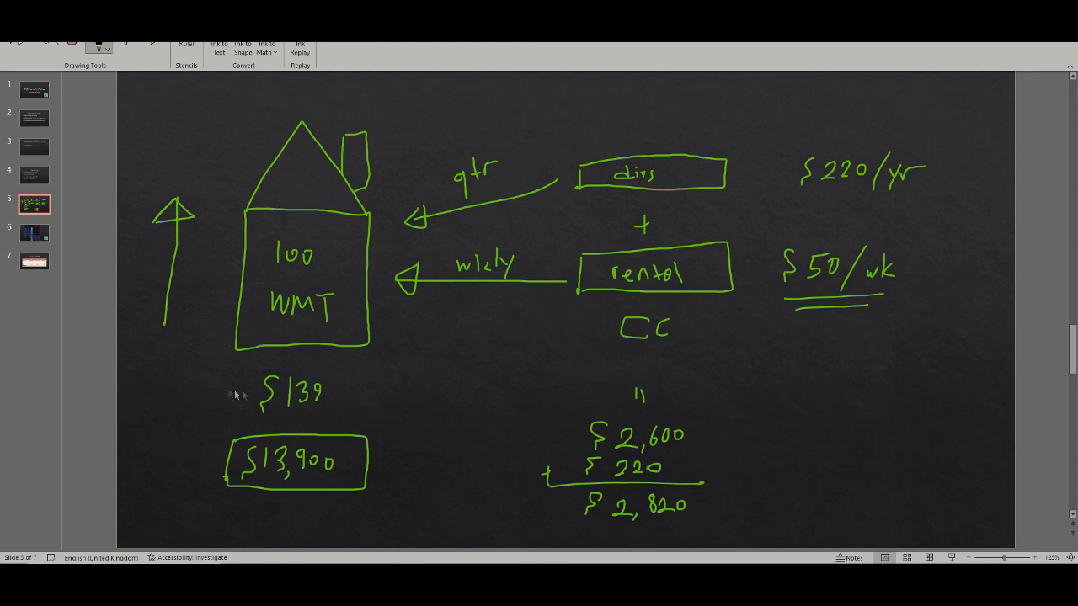
mouse_move(330, 396)
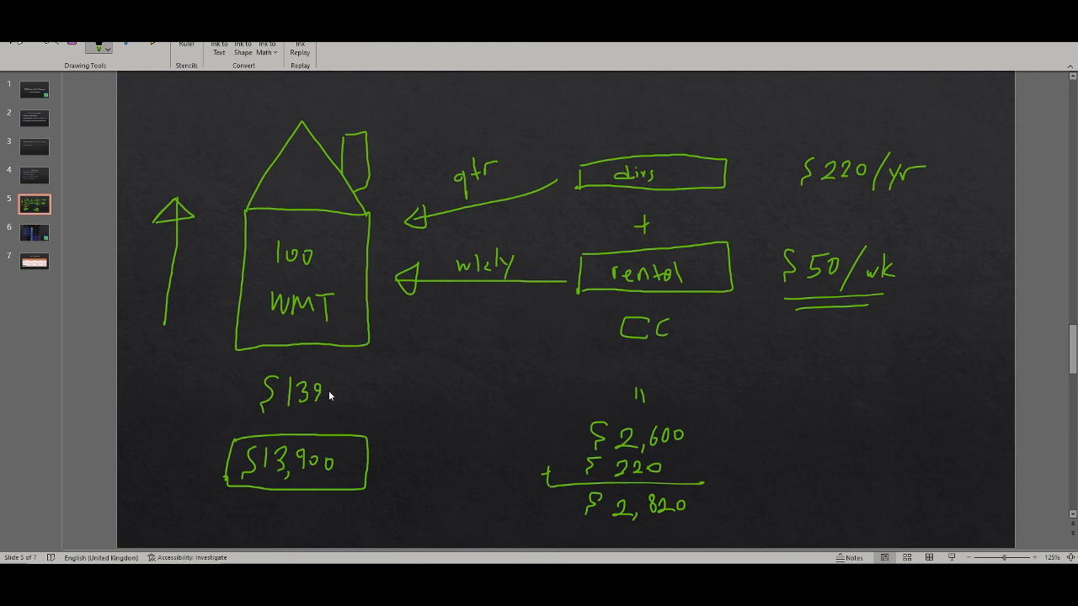
mouse_move(331, 392)
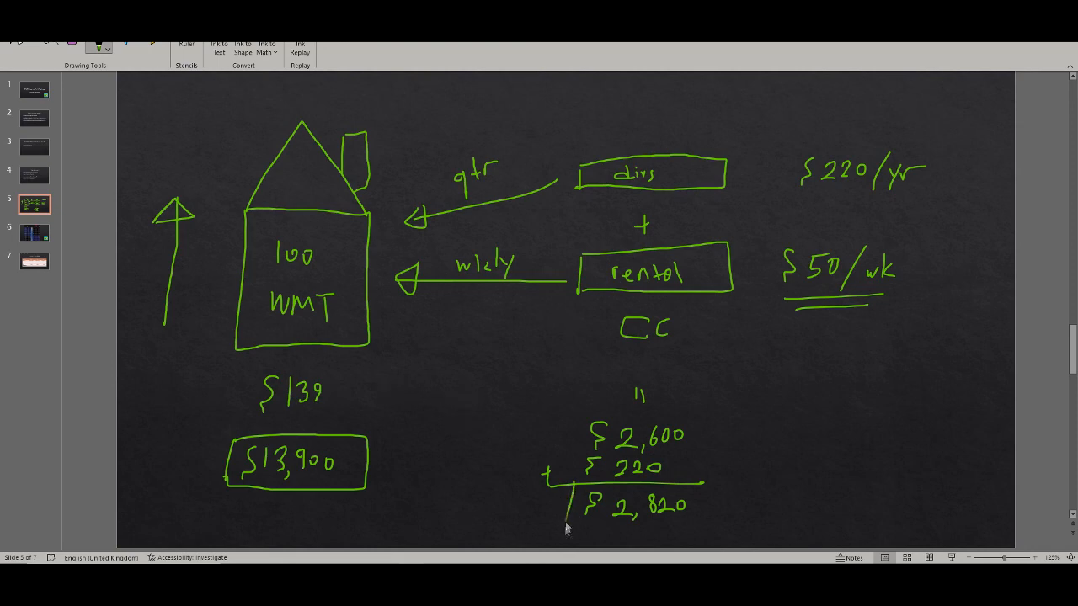
drag(569, 484, 708, 530)
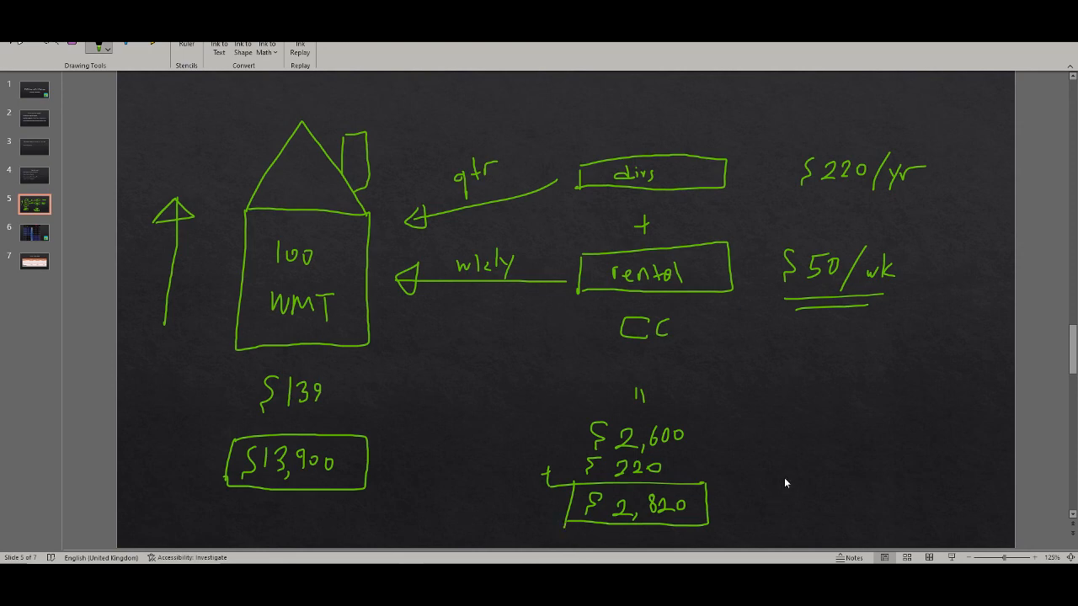
mouse_move(627, 516)
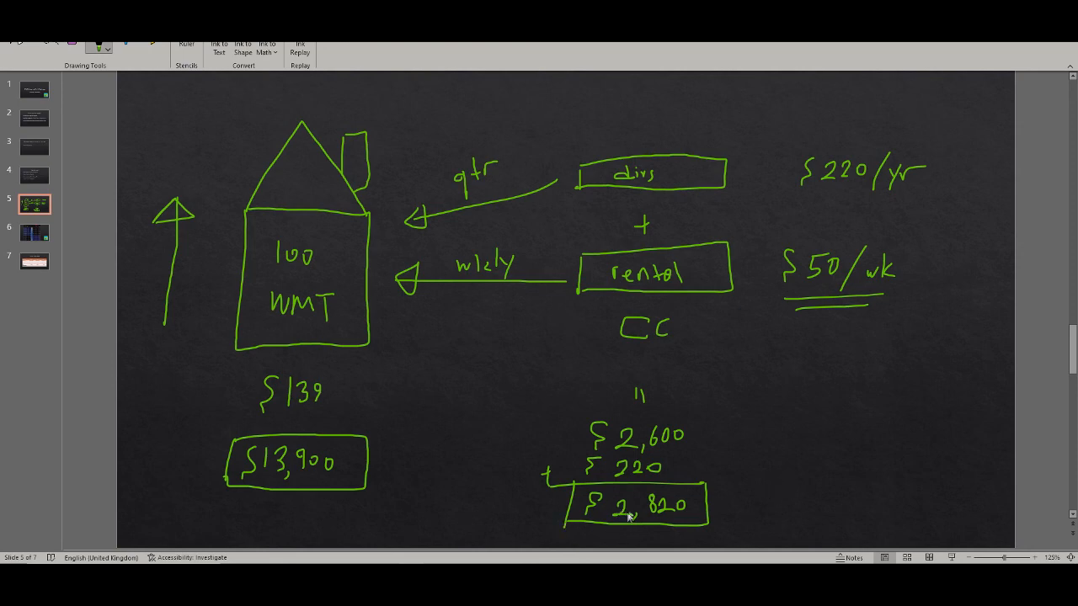
mouse_move(624, 520)
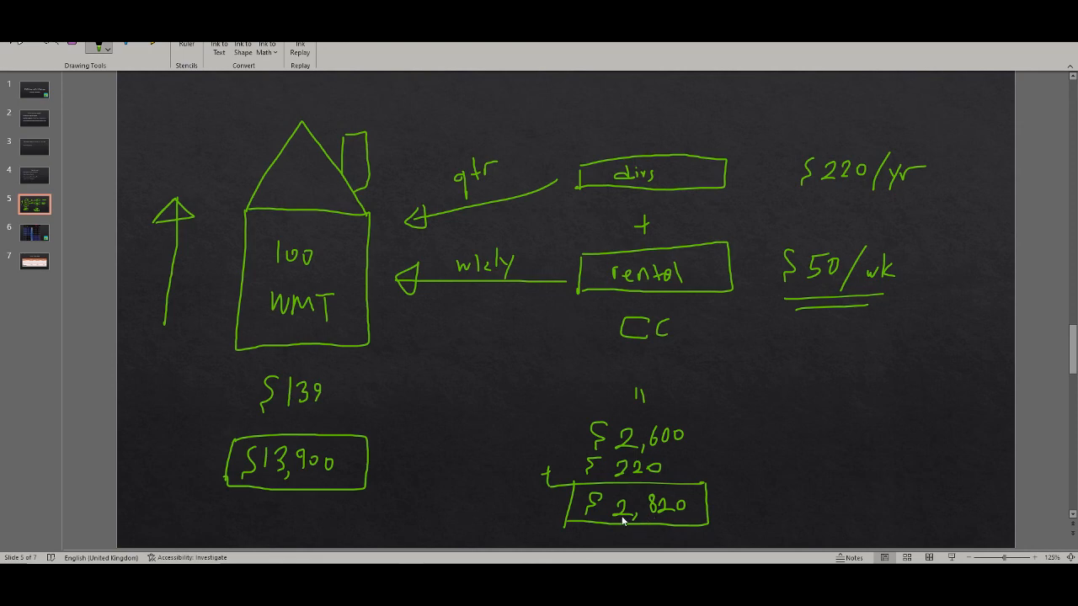
mouse_move(742, 507)
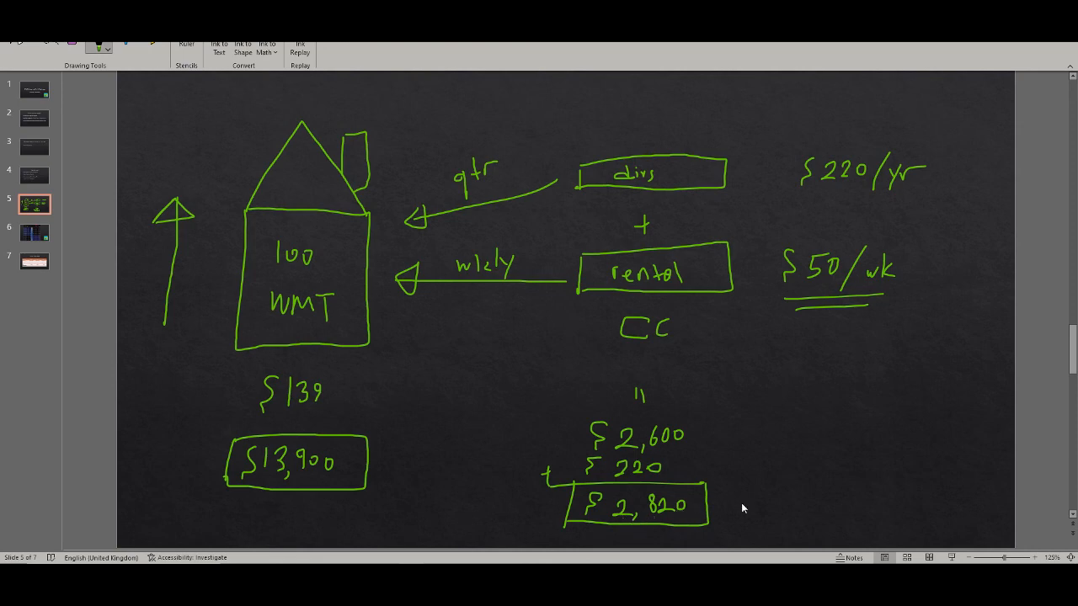
mouse_move(755, 492)
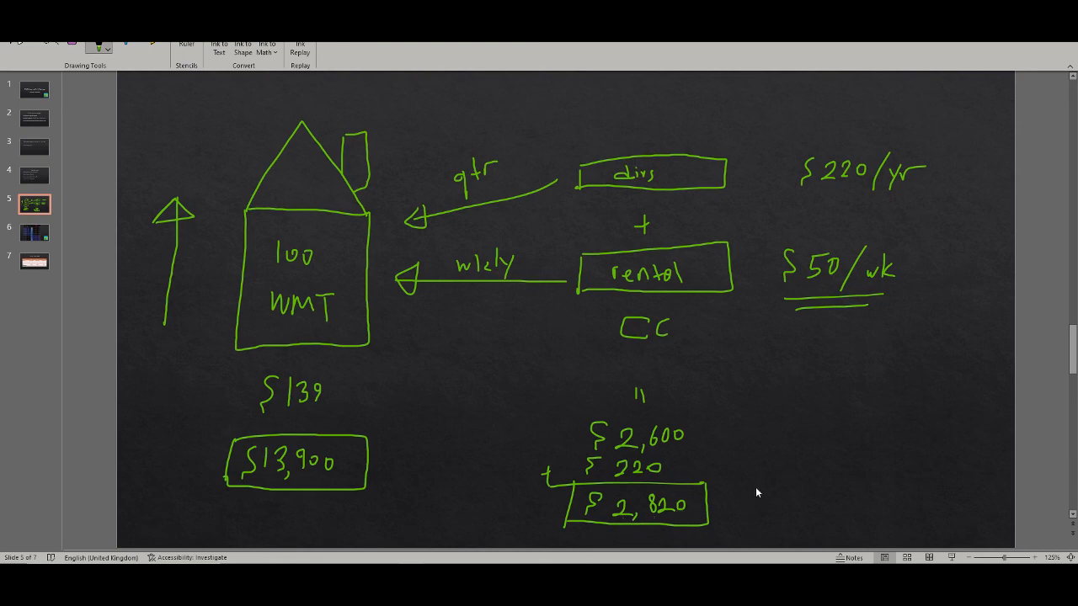
Write a boxed 20% and curve an arrow from $13,900 to the $2,820 total.
drag(430, 446, 412, 476)
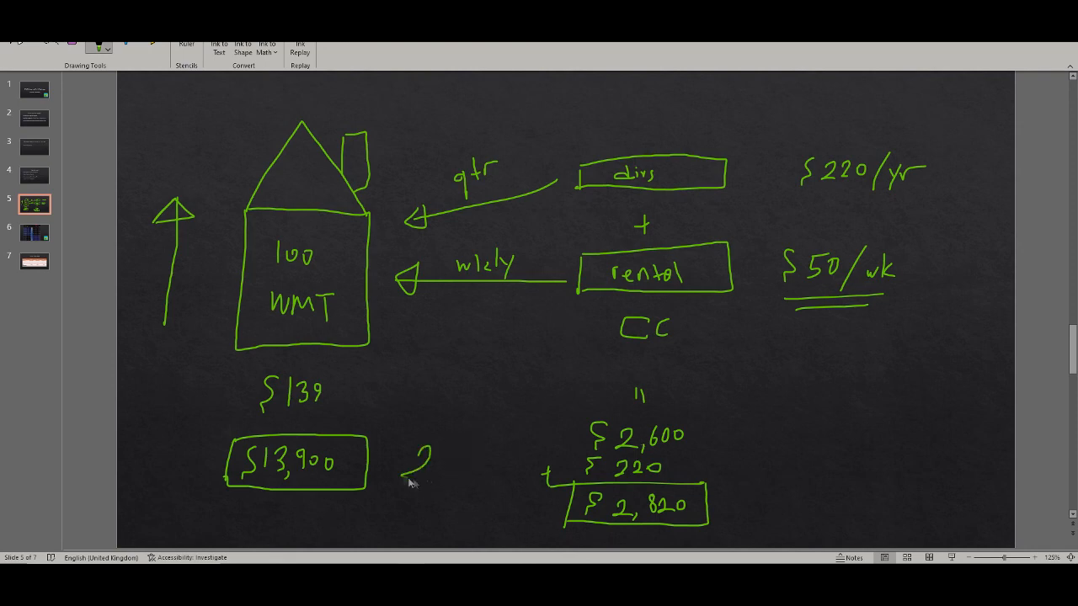
drag(405, 468, 488, 471)
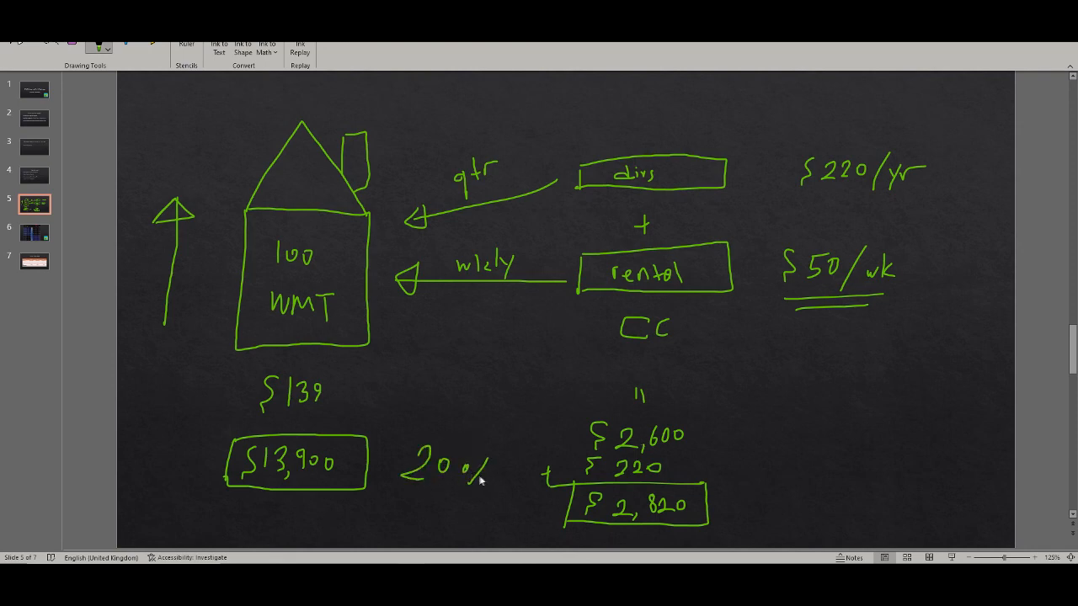
drag(425, 438, 408, 484)
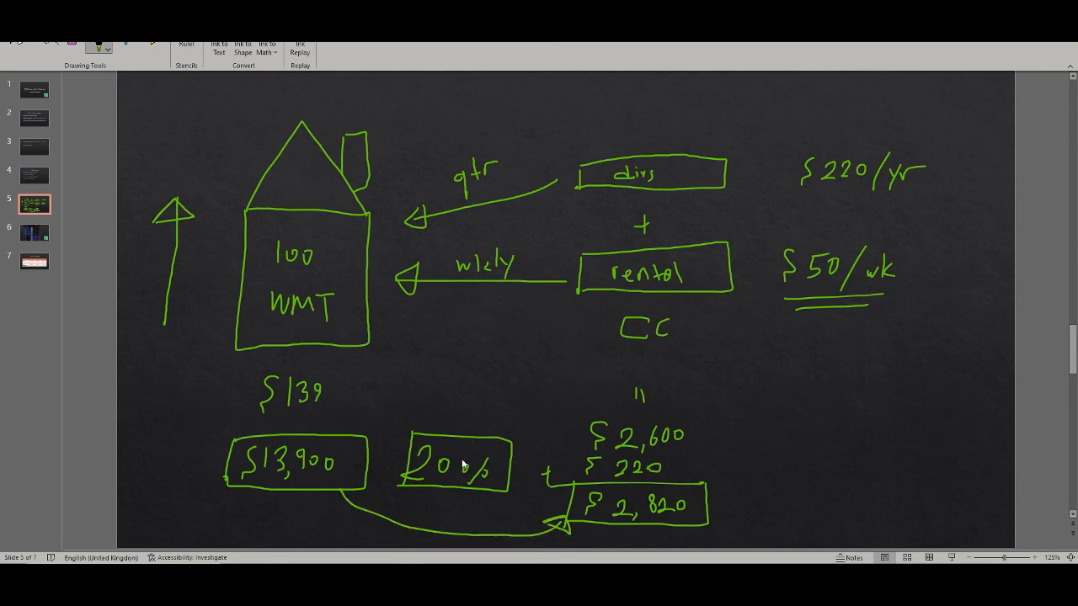
mouse_move(470, 434)
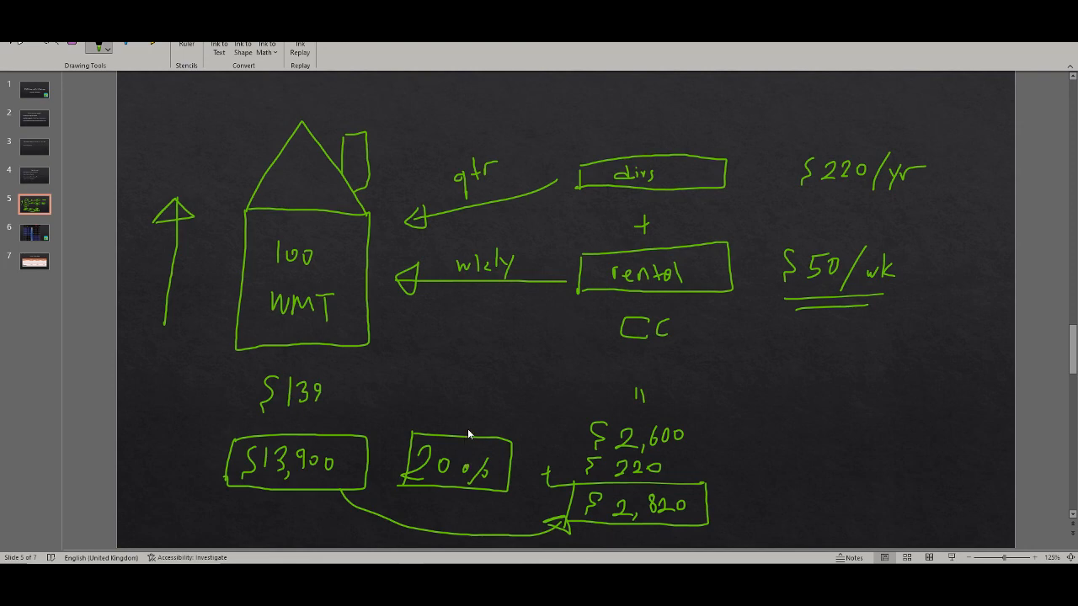
mouse_move(470, 431)
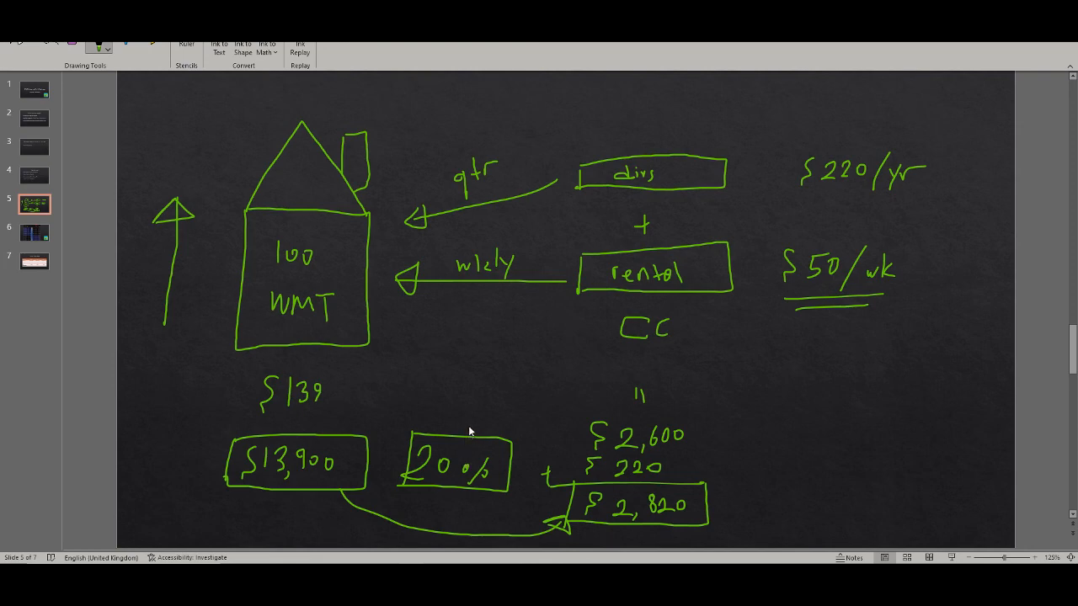
mouse_move(472, 428)
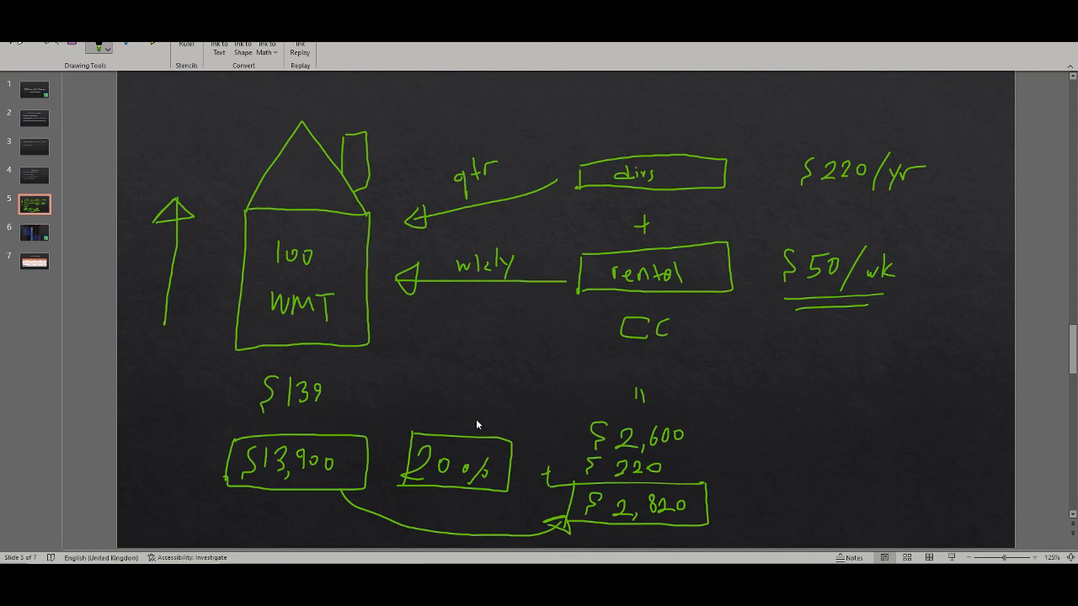
mouse_move(482, 477)
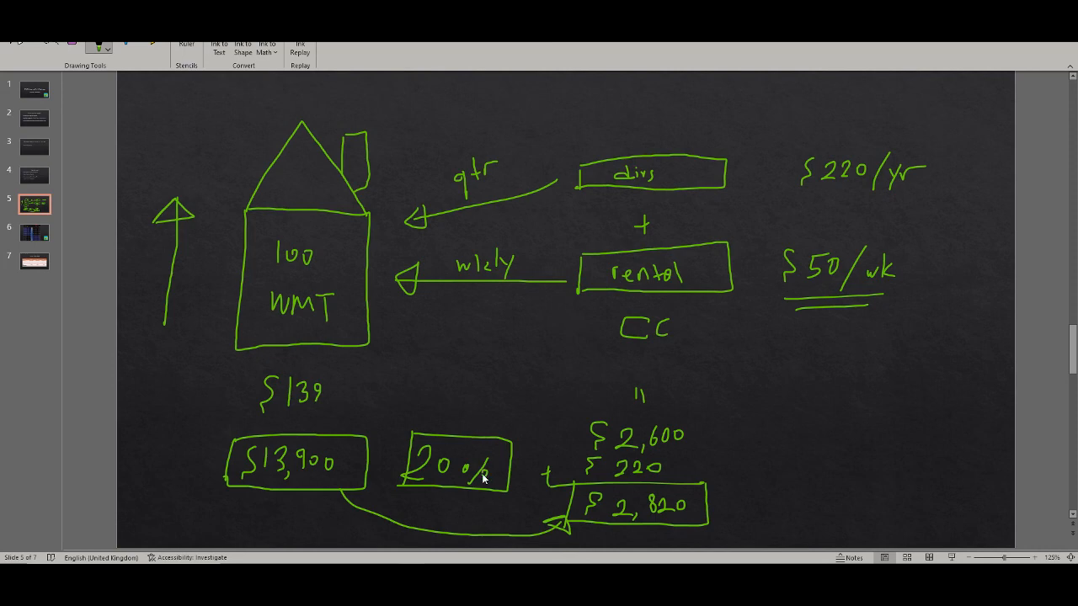
mouse_move(468, 371)
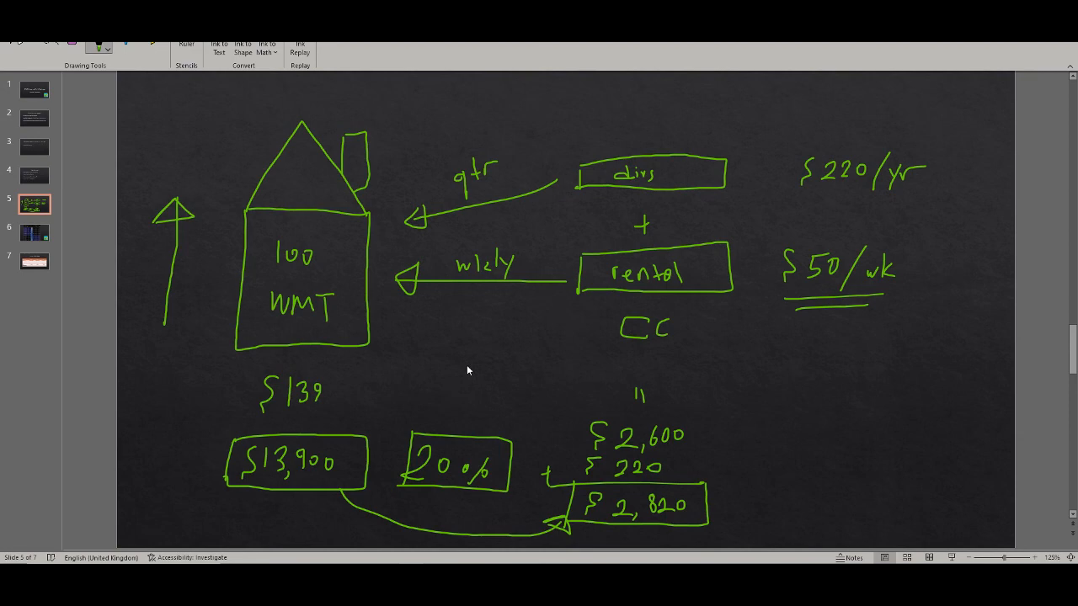
mouse_move(420, 452)
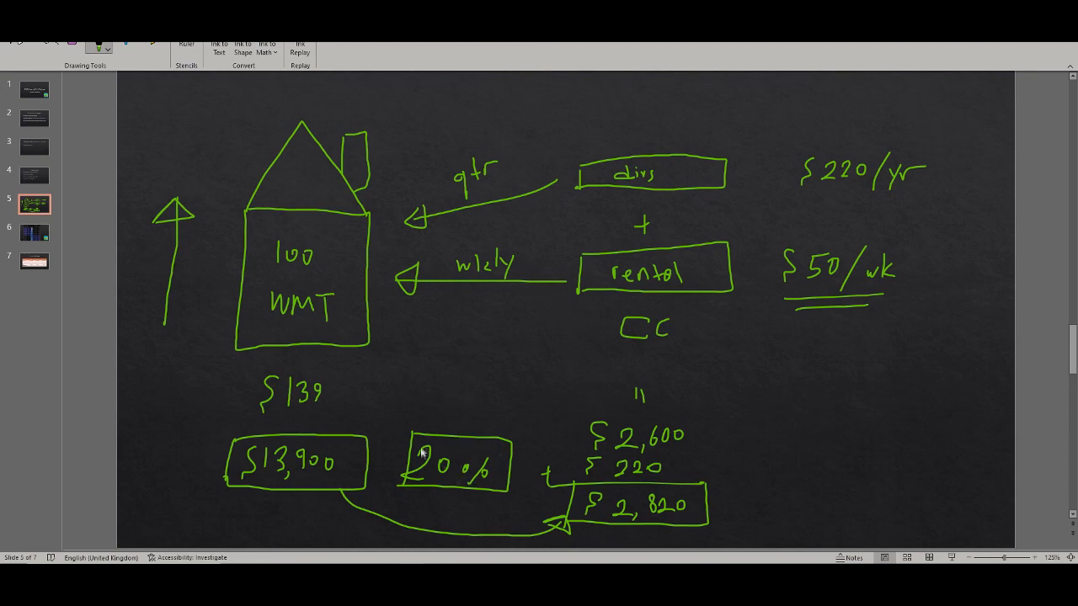
mouse_move(34, 233)
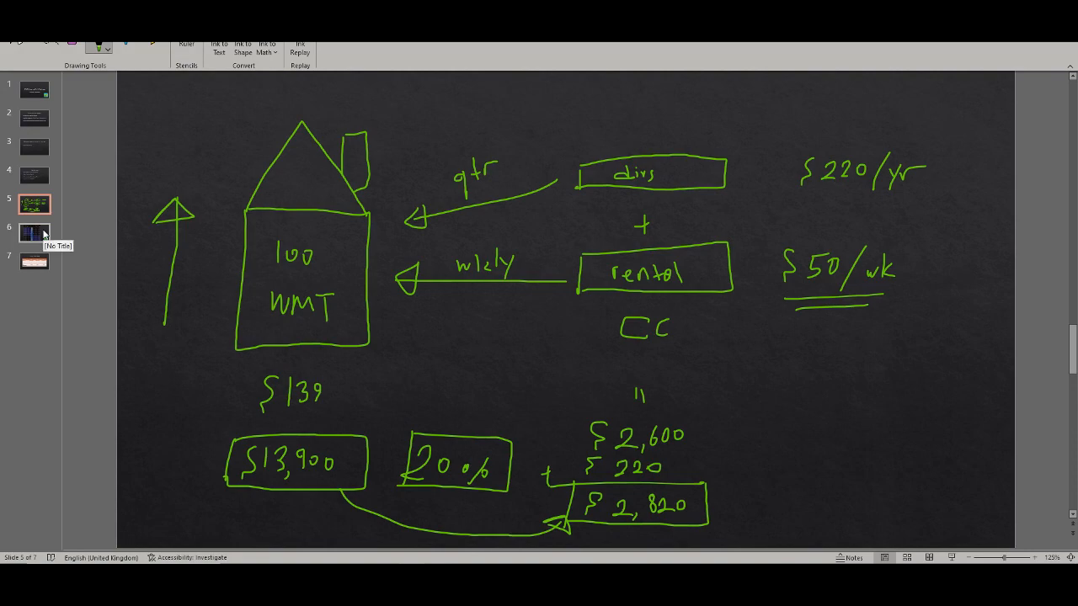
Open slide 6 with the WMT options chain and scroll it down slightly.
click(34, 233)
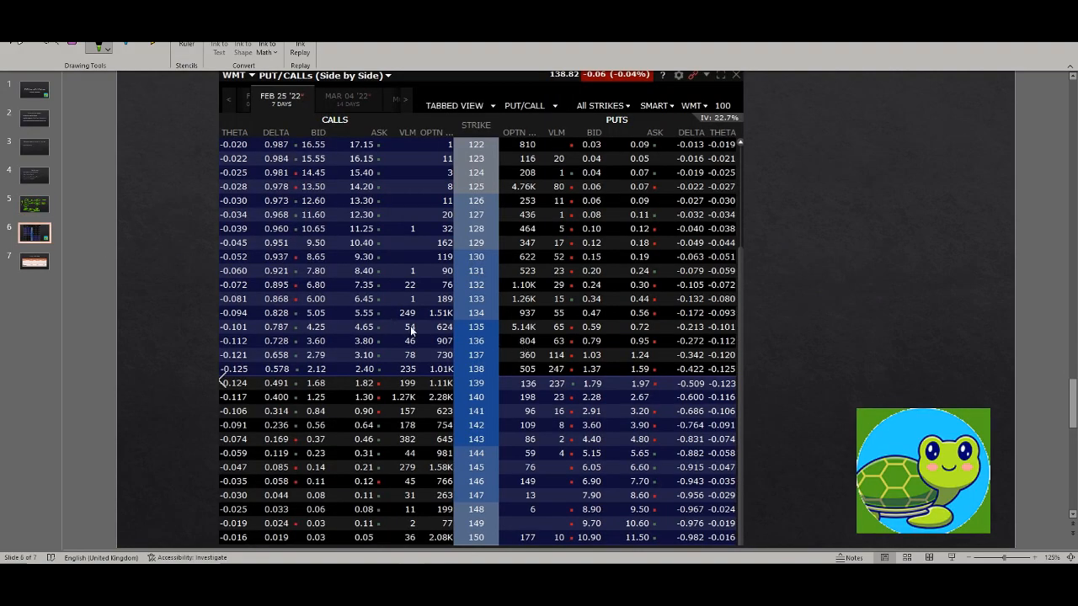
mouse_move(120, 198)
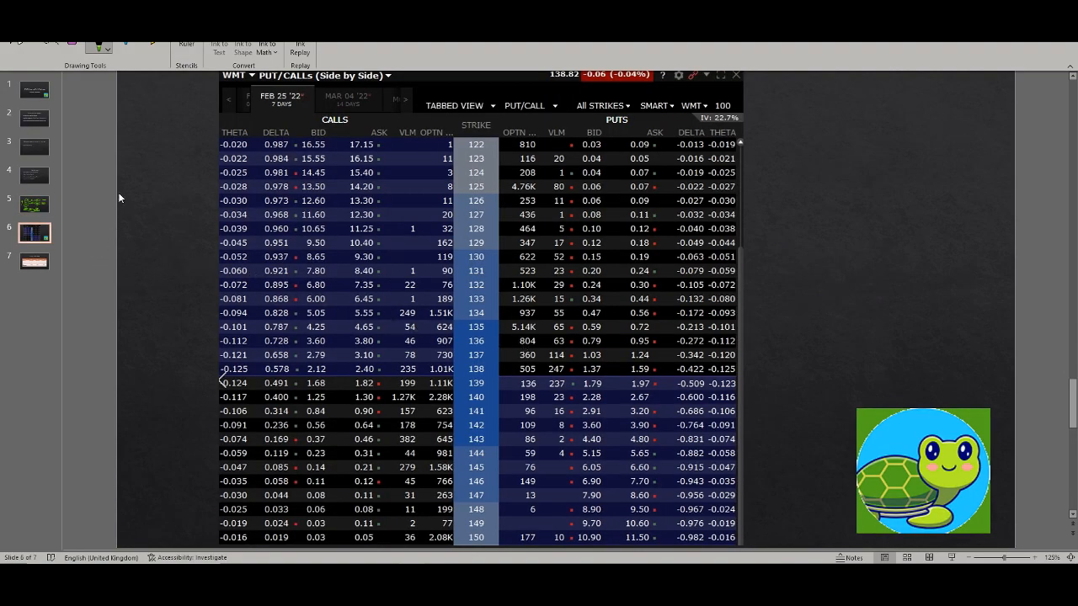
mouse_move(294, 371)
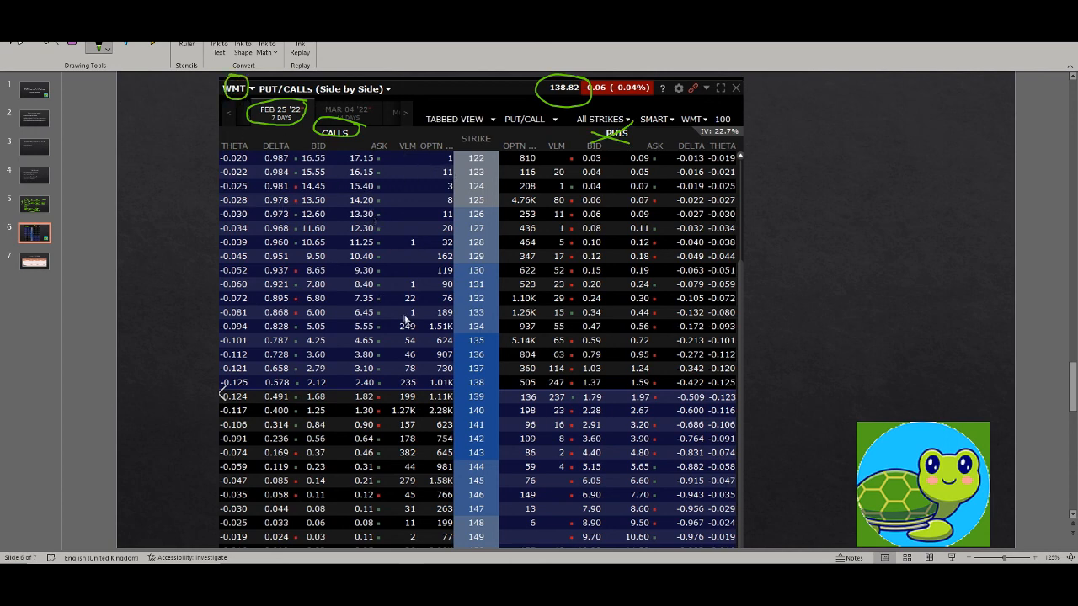
scroll(down, 3)
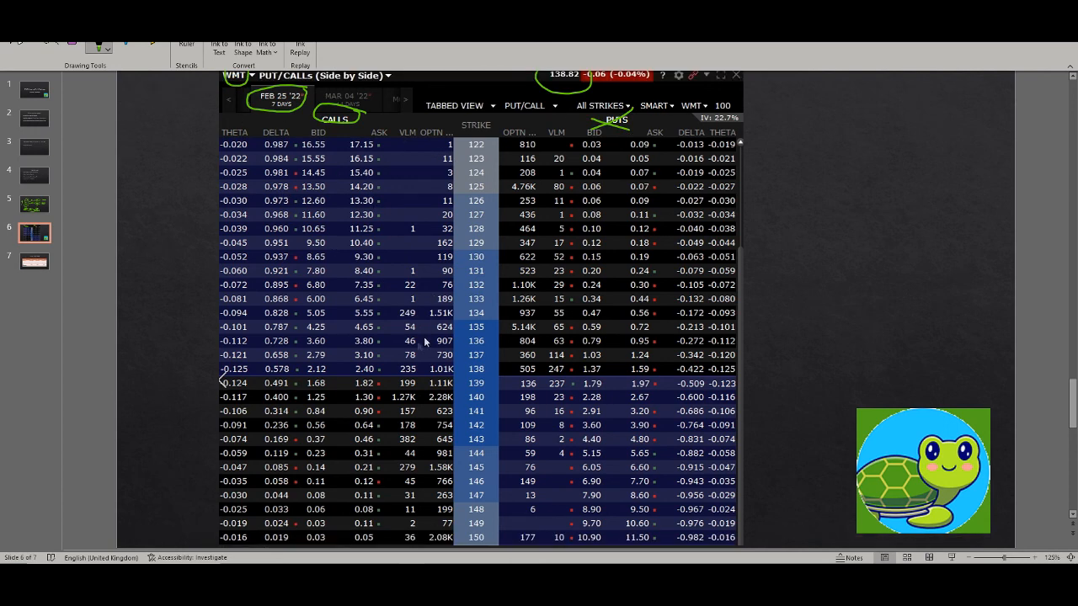
mouse_move(267, 147)
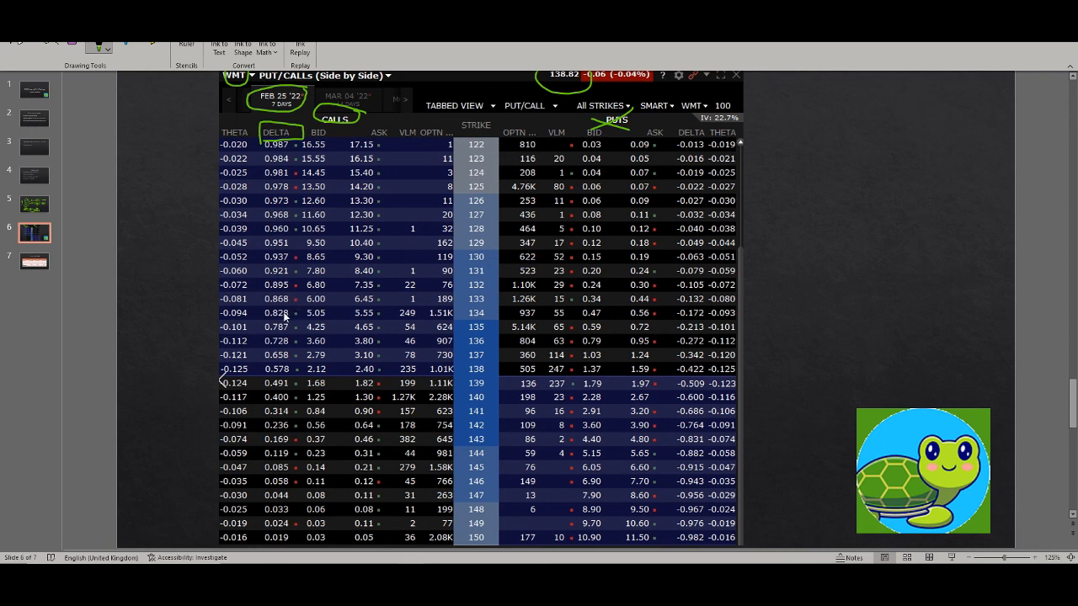
mouse_move(332, 426)
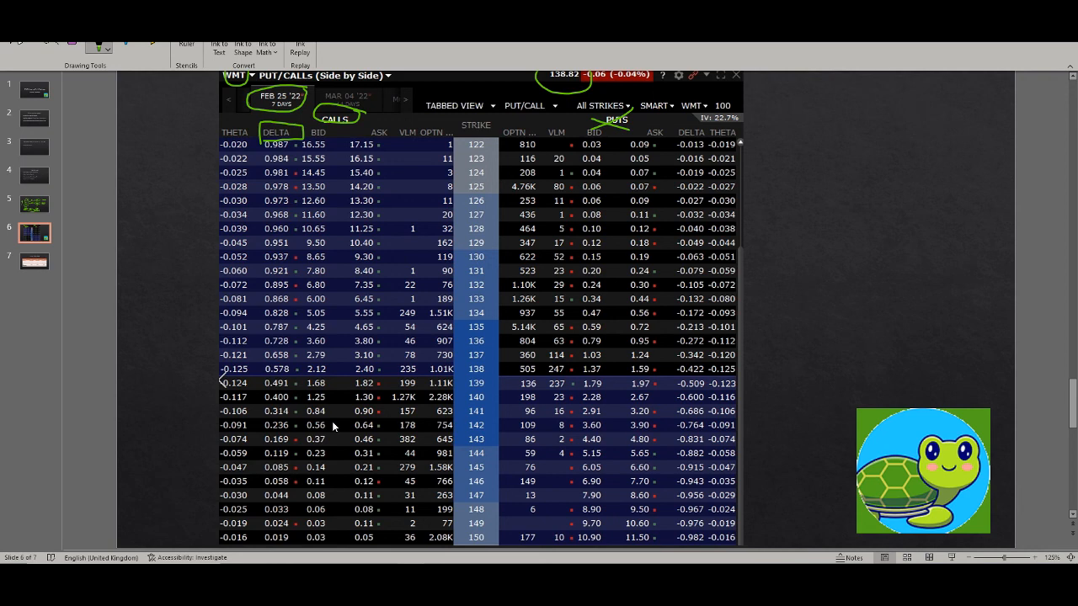
mouse_move(315, 370)
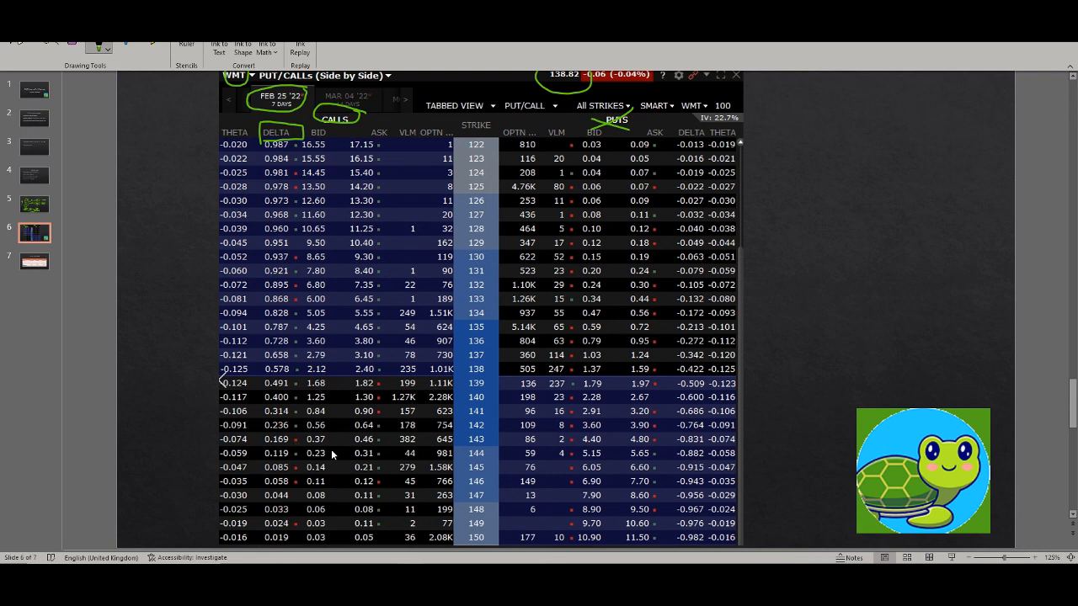
mouse_move(303, 324)
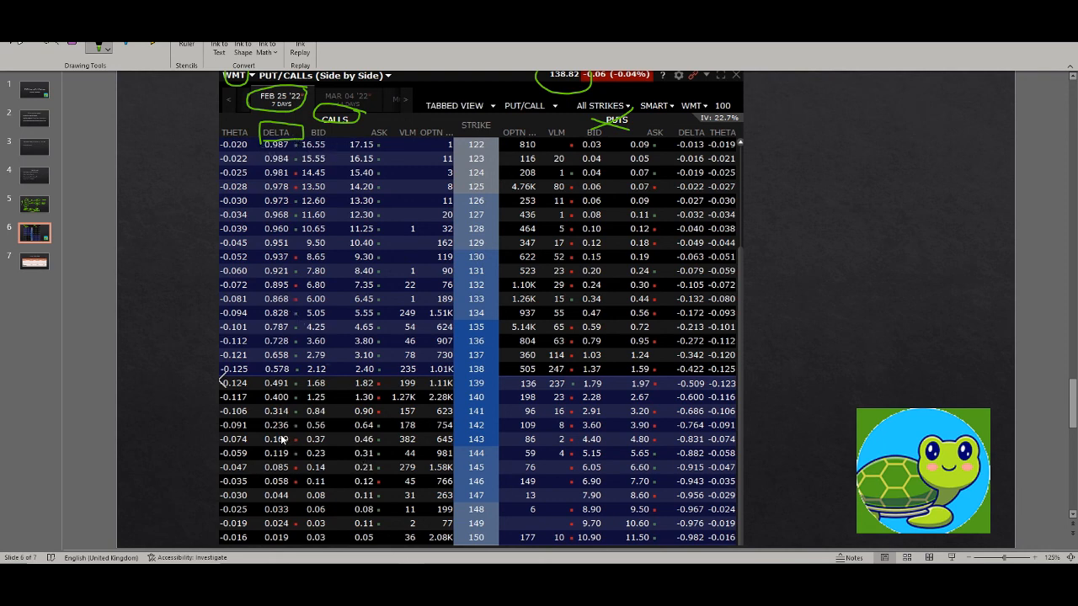
mouse_move(291, 450)
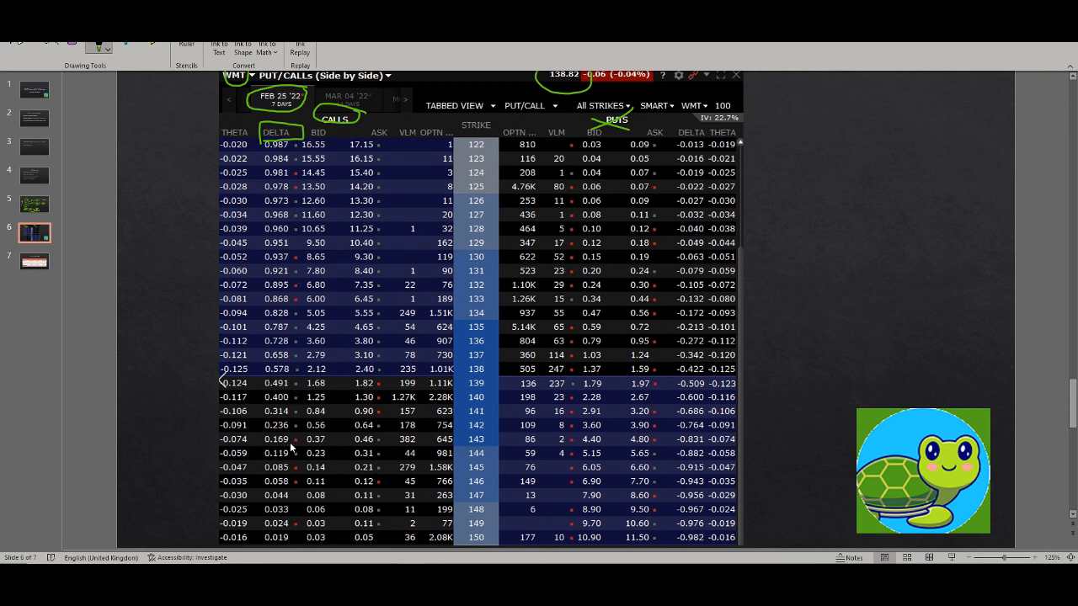
mouse_move(295, 412)
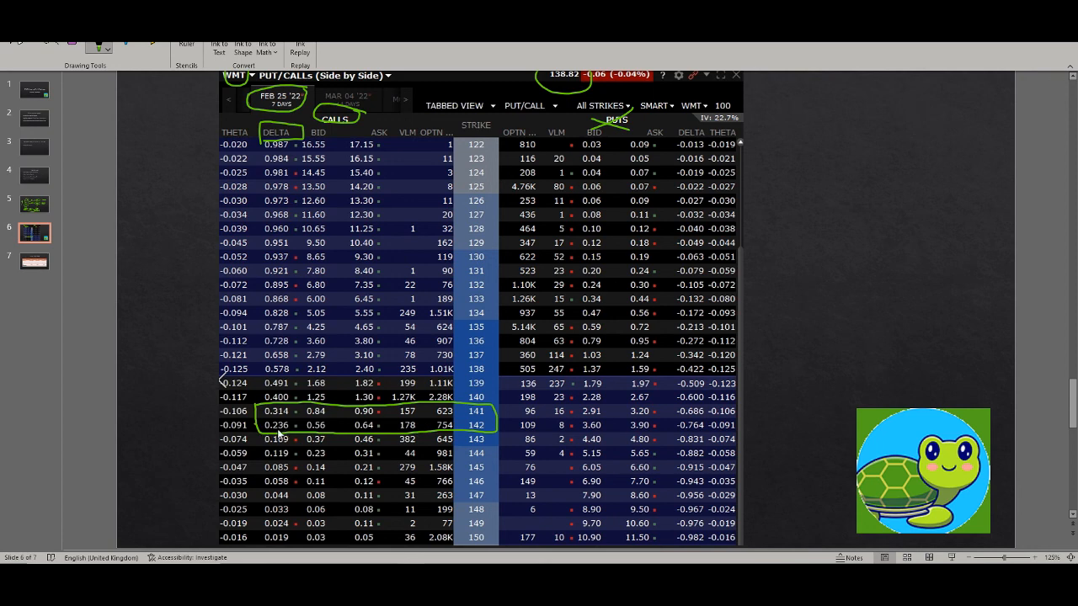
mouse_move(281, 432)
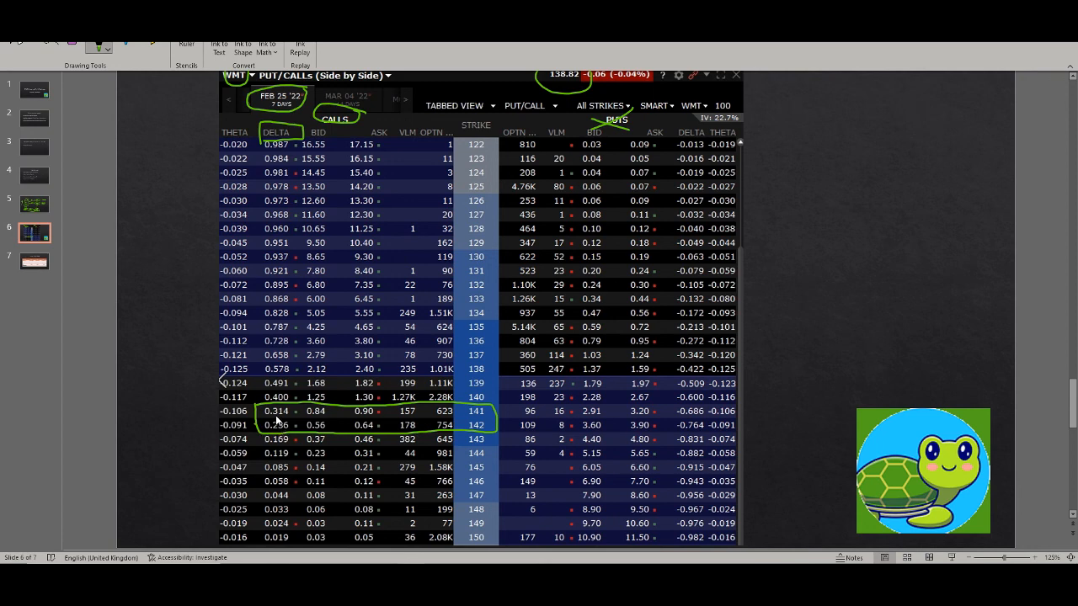
mouse_move(471, 423)
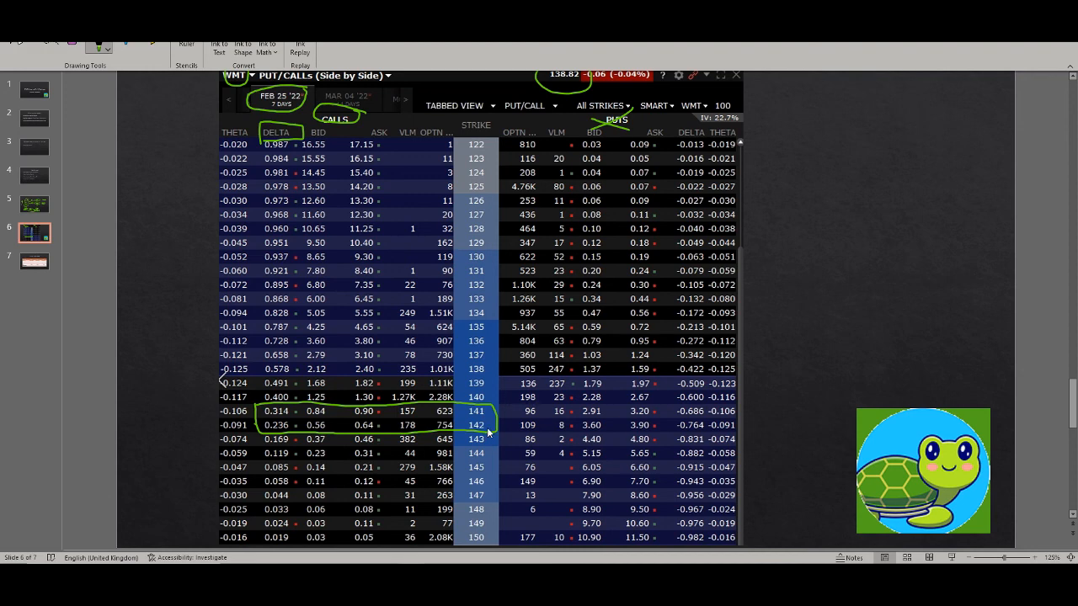
mouse_move(491, 431)
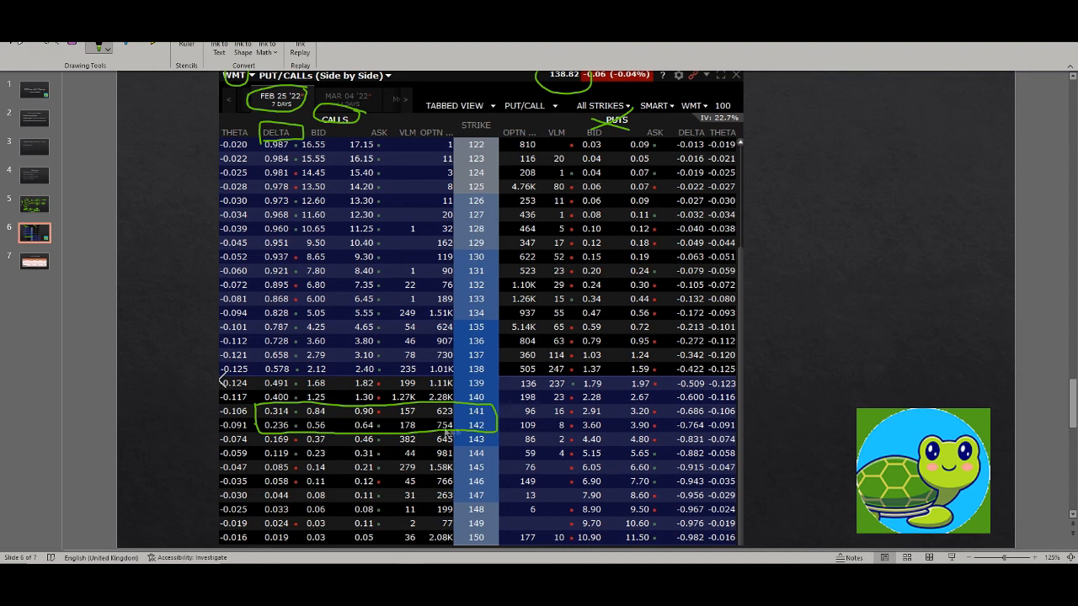
mouse_move(290, 416)
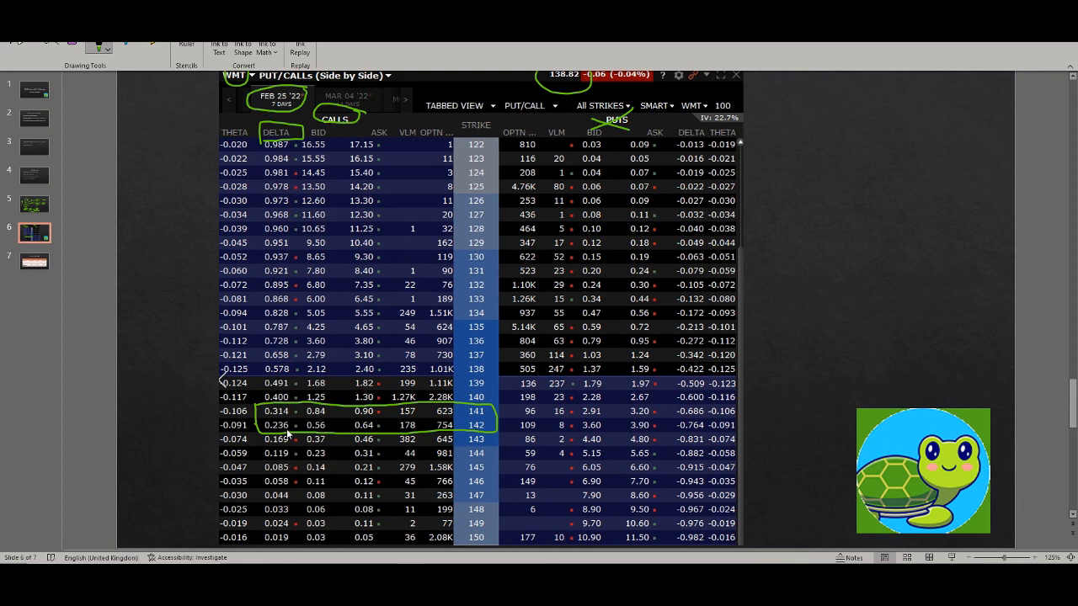
mouse_move(492, 437)
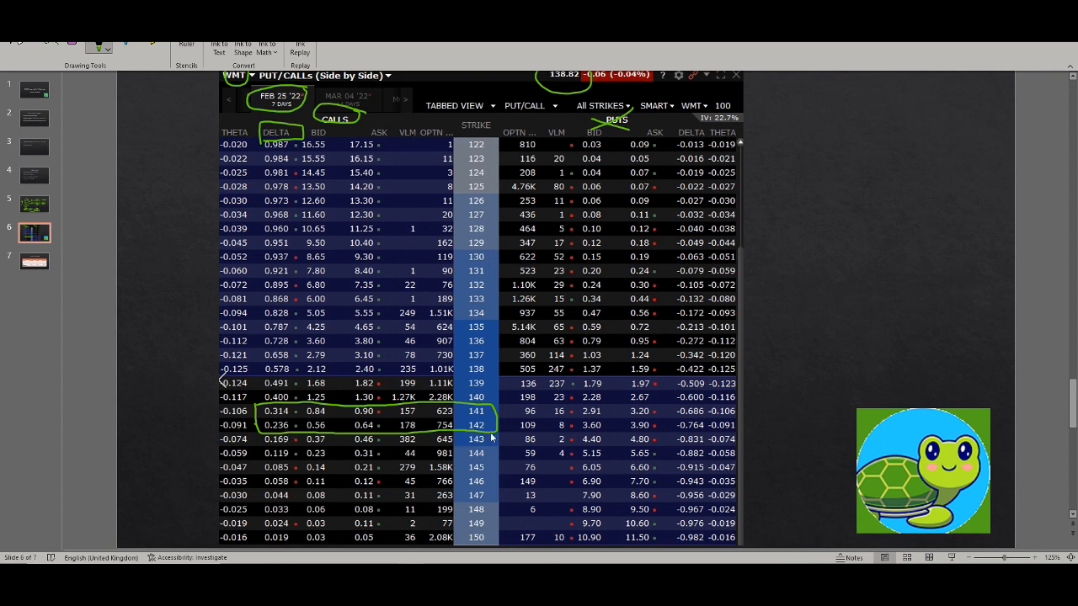
mouse_move(488, 433)
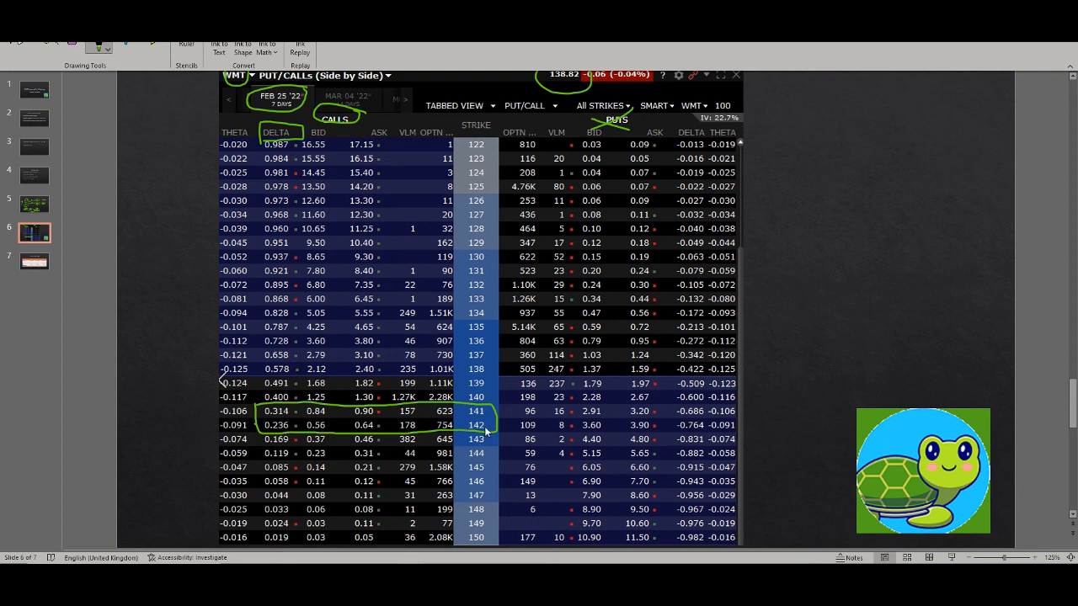
mouse_move(198, 407)
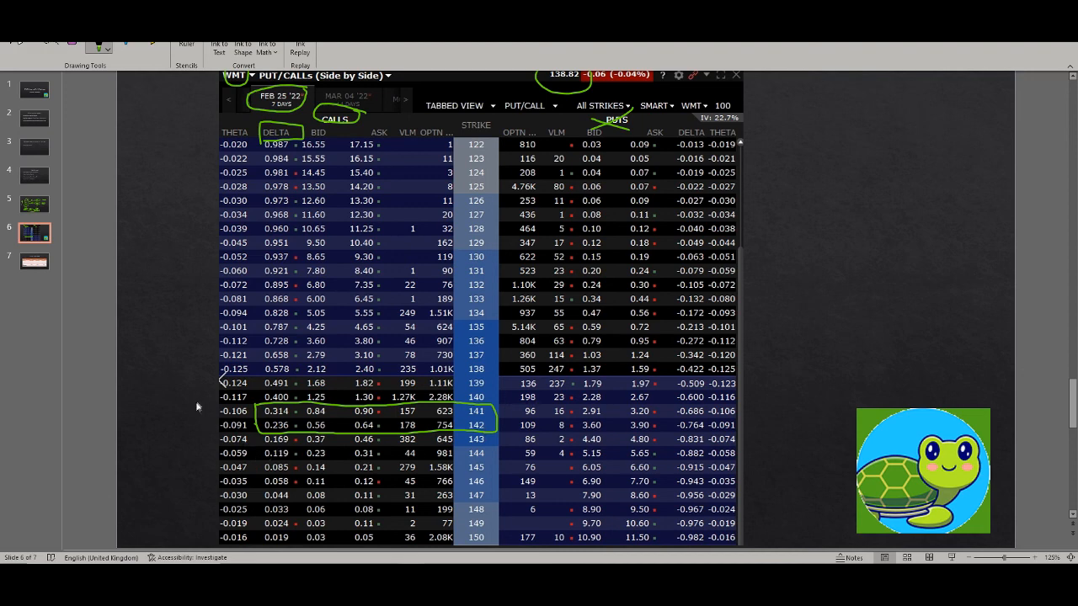
Draw a downward arrow to the left of the WMT options chain.
drag(188, 379, 176, 495)
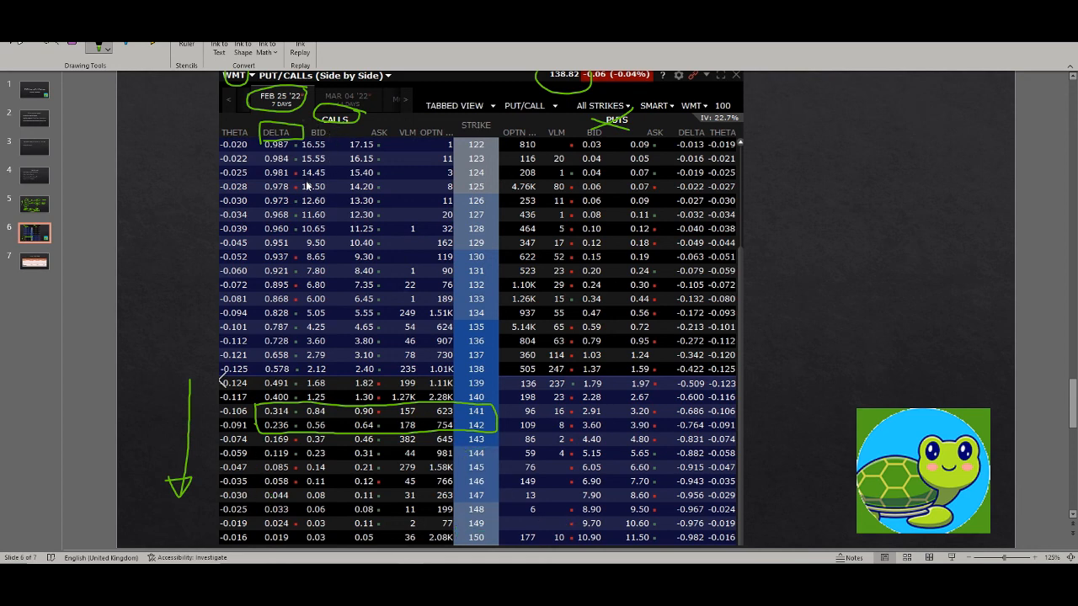
mouse_move(274, 413)
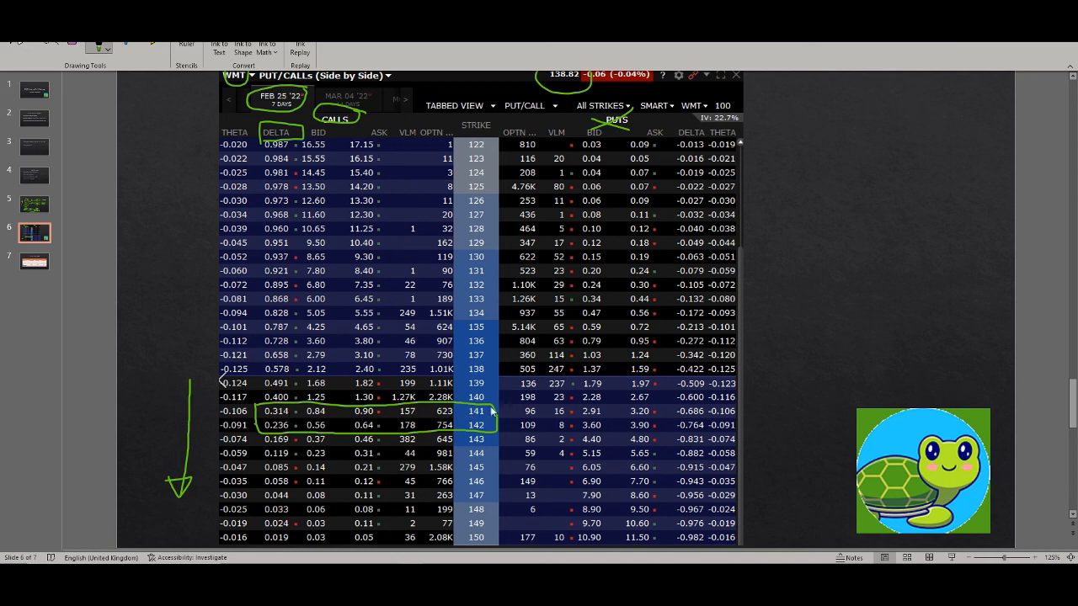
mouse_move(511, 453)
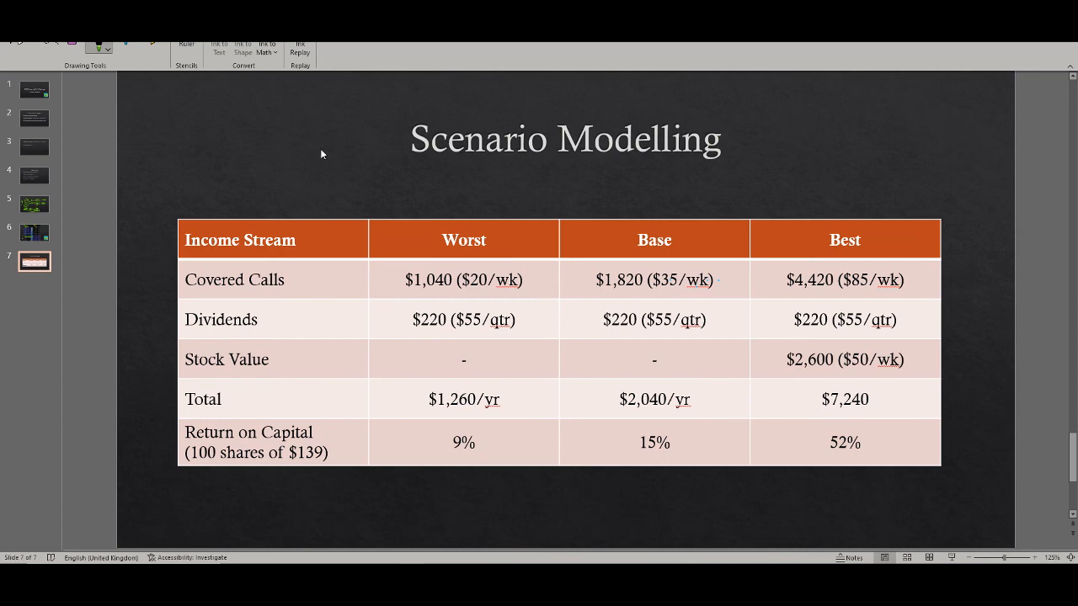
mouse_move(505, 208)
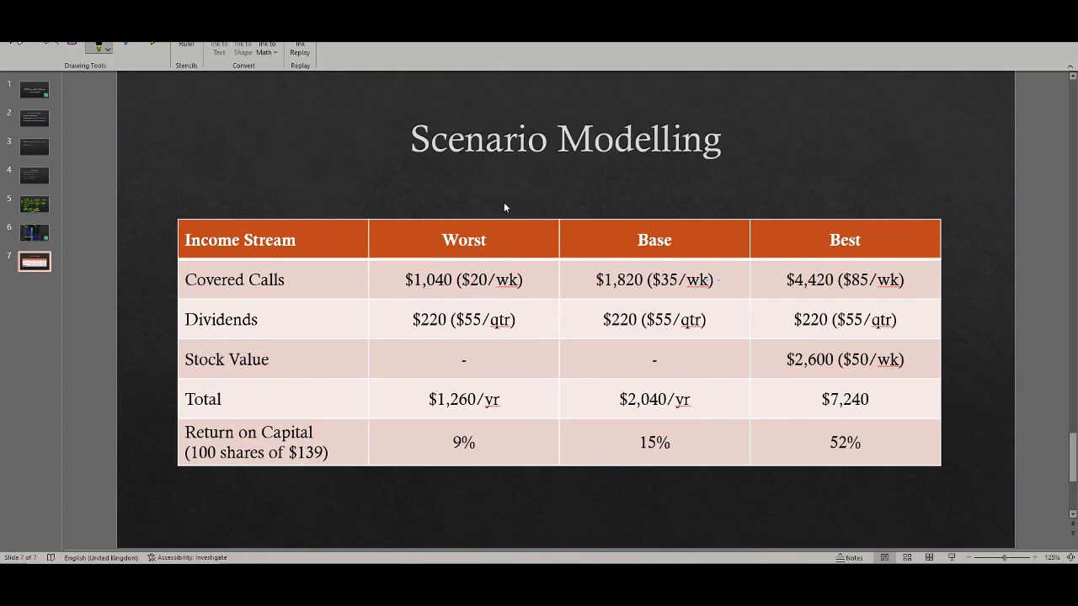
mouse_move(396, 309)
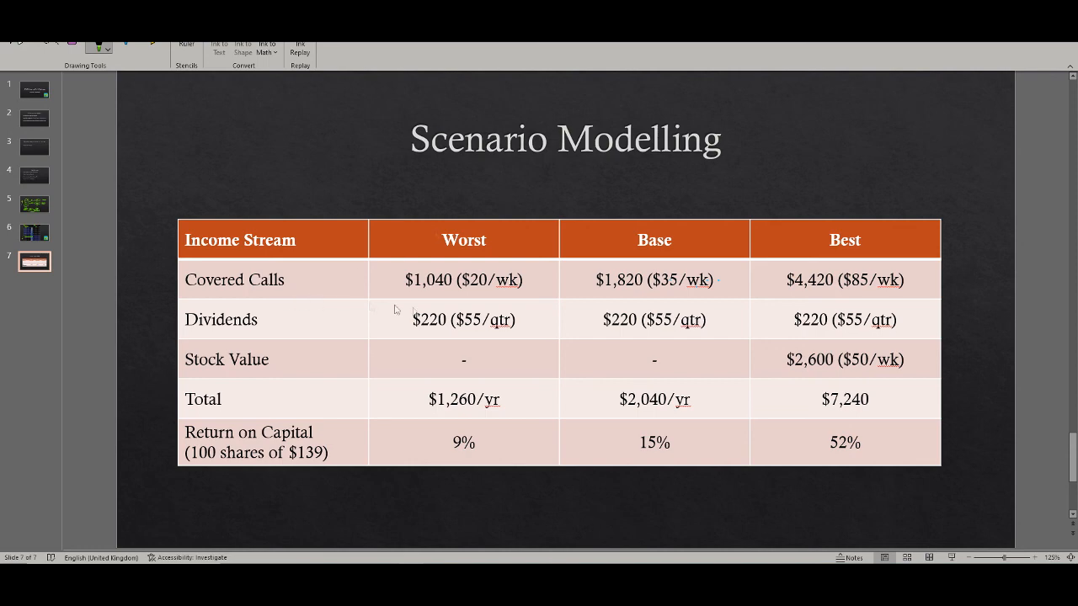
mouse_move(468, 293)
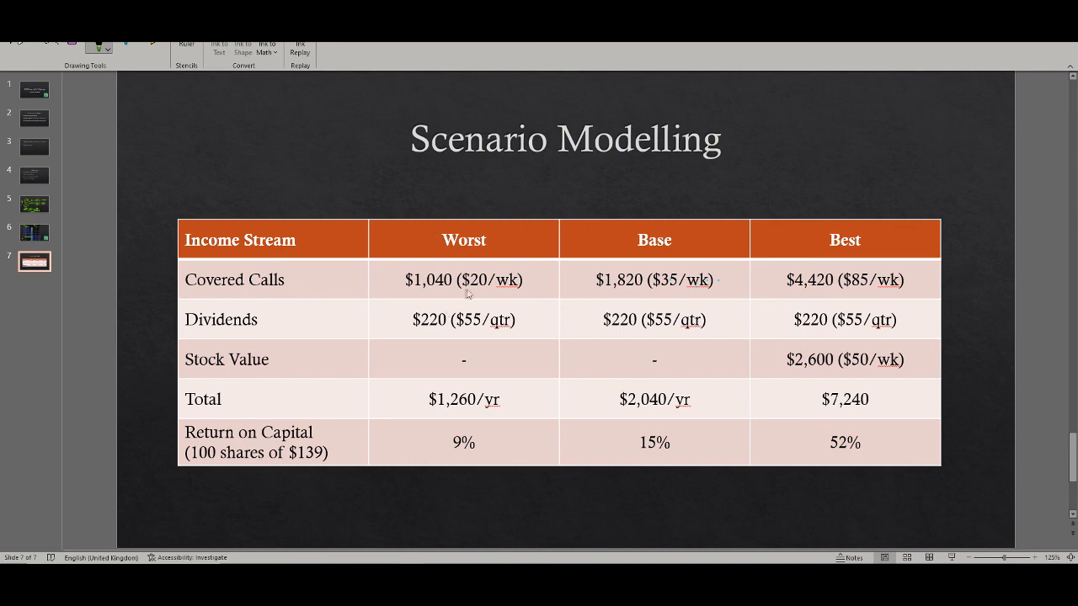
mouse_move(444, 270)
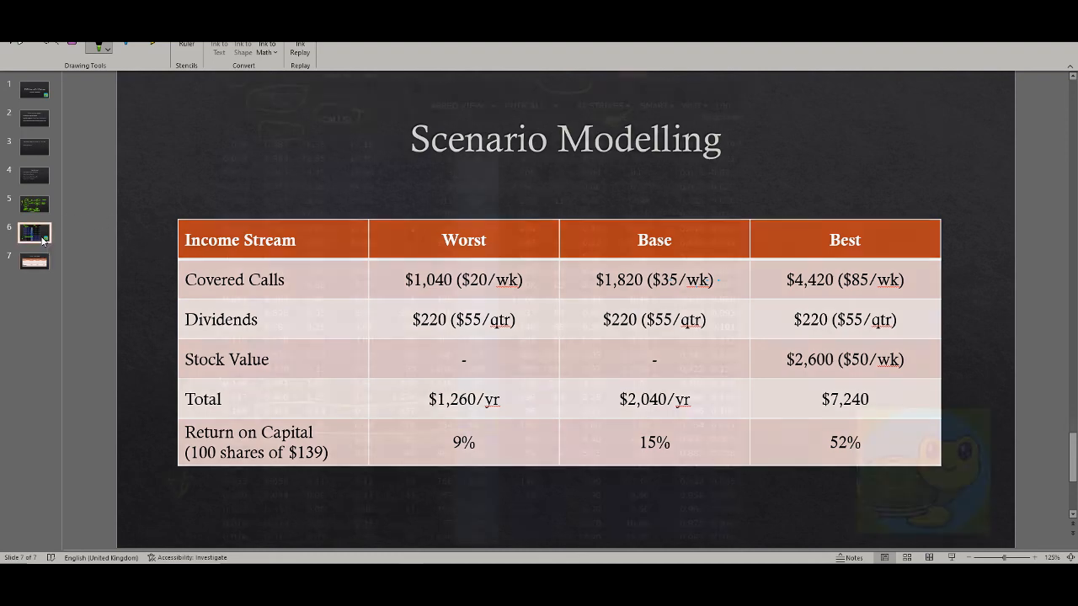
Return to slide 6, the annotated WMT options chain.
click(34, 233)
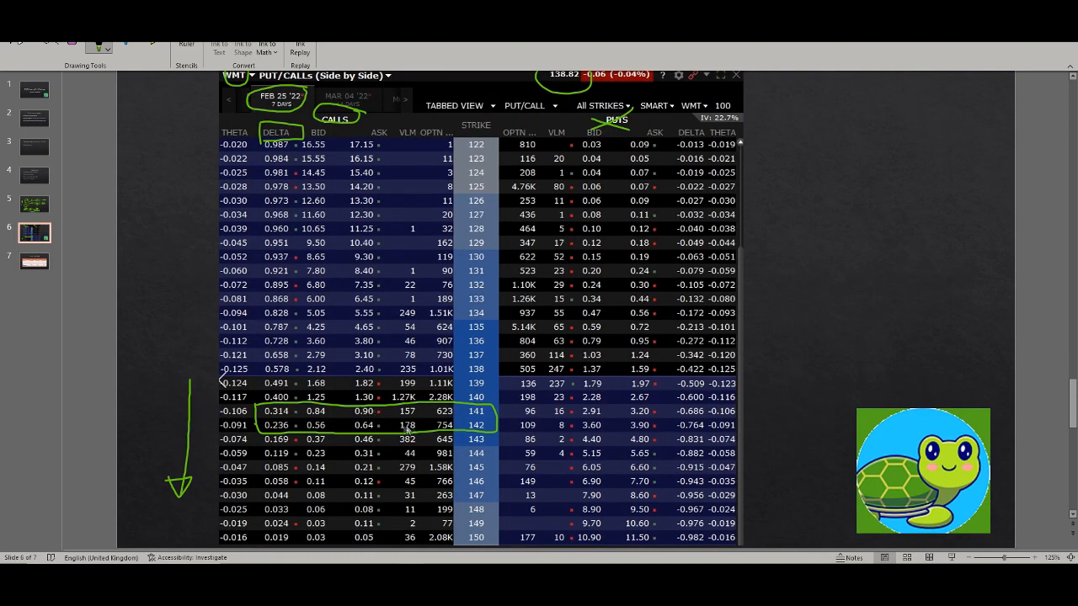
mouse_move(280, 434)
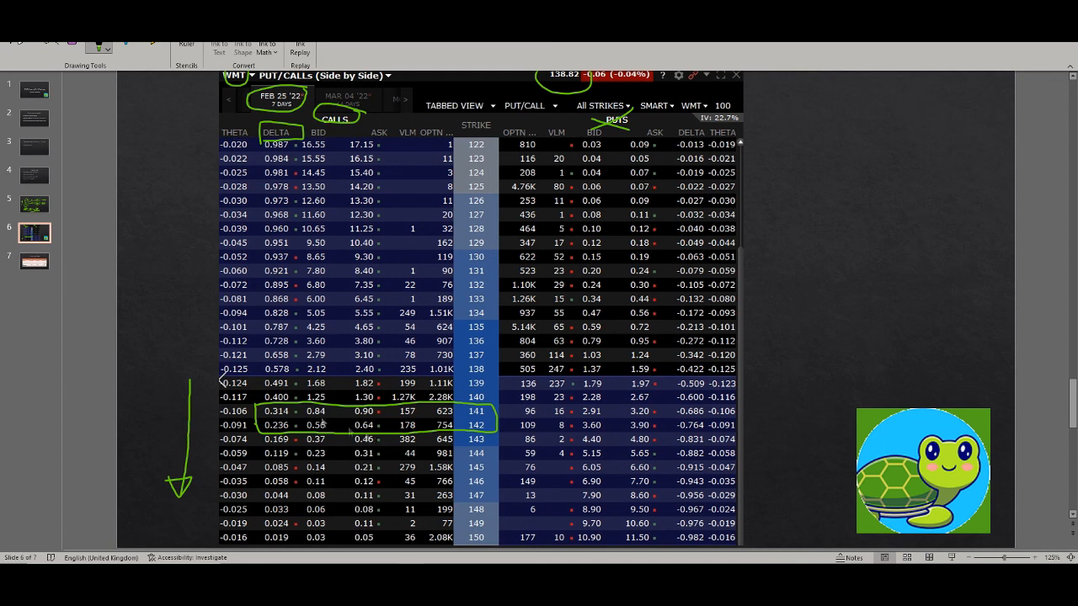
mouse_move(107, 259)
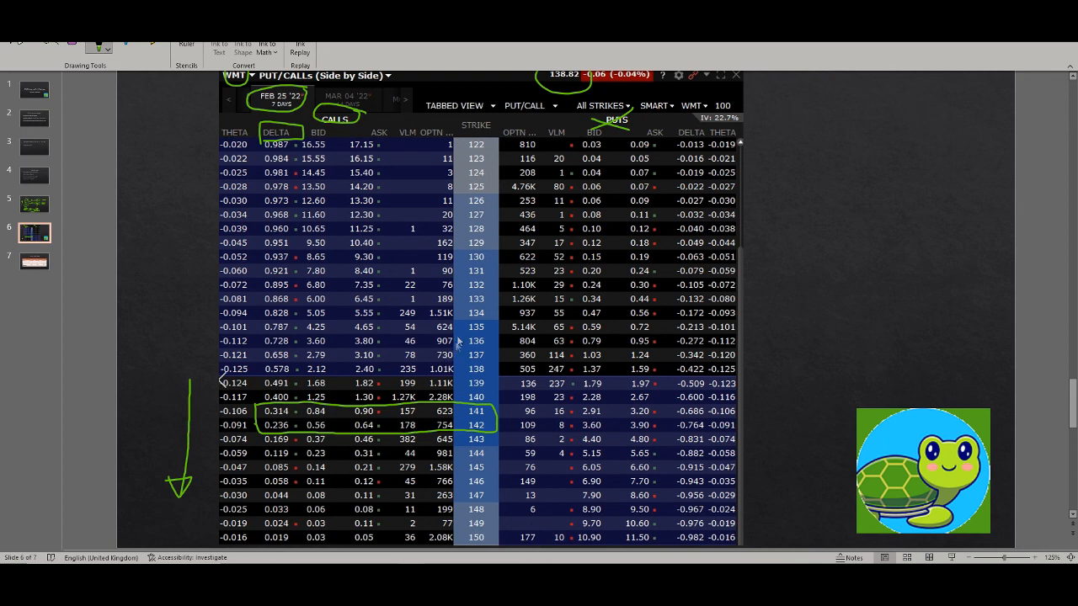
mouse_move(486, 379)
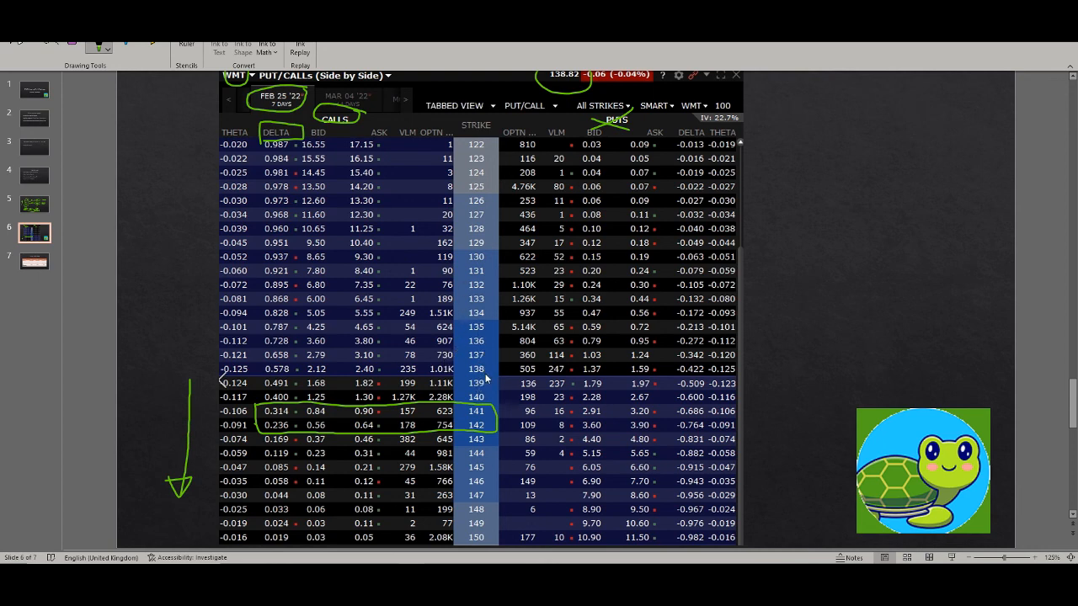
mouse_move(213, 338)
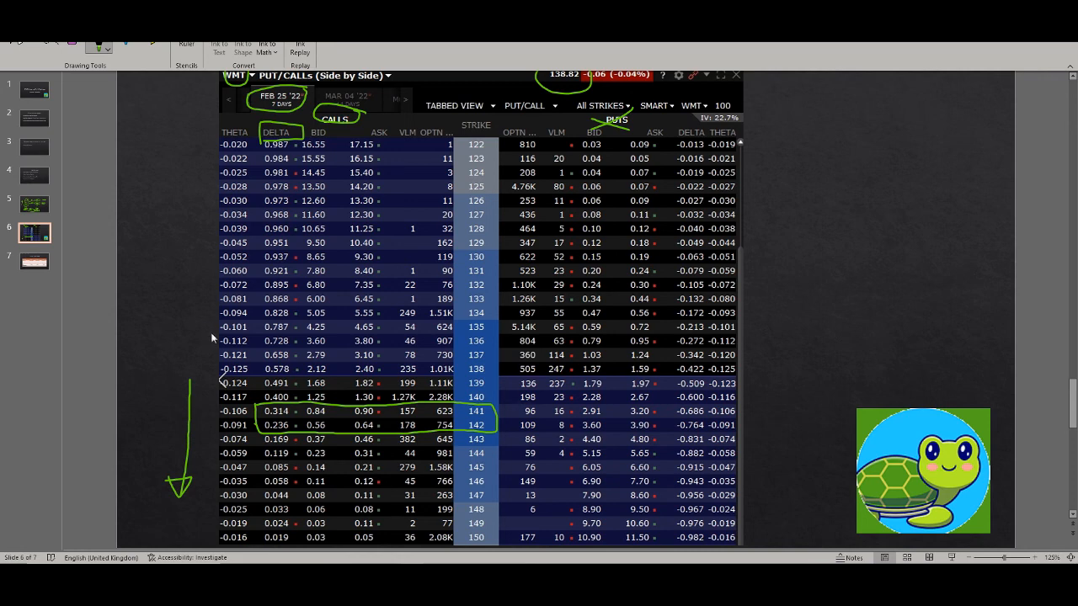
Show slide 7 with the 9%, 15% and 52% scenario returns.
click(34, 262)
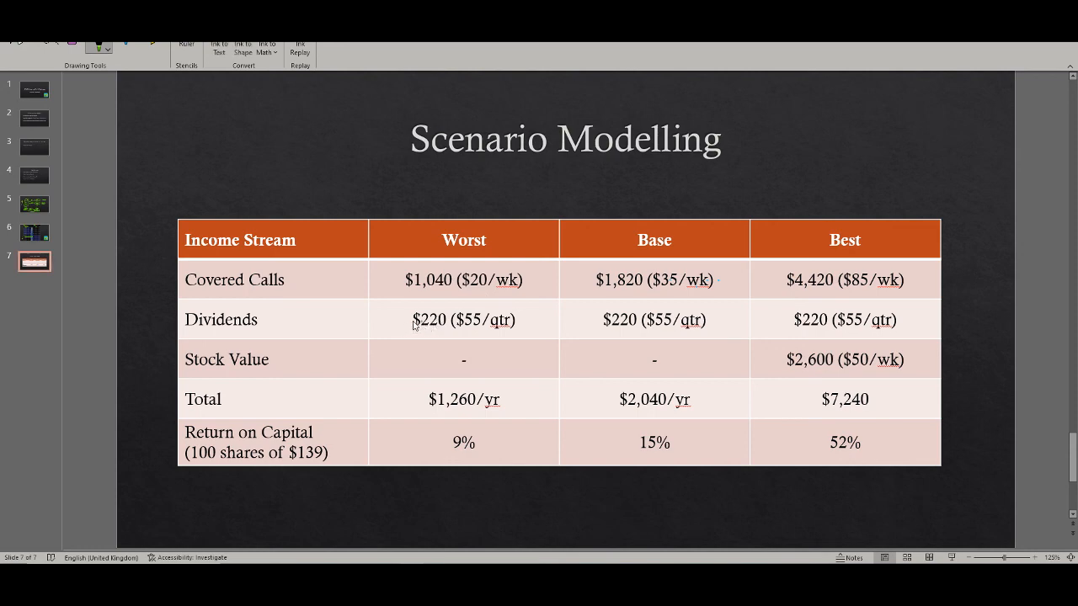
mouse_move(507, 328)
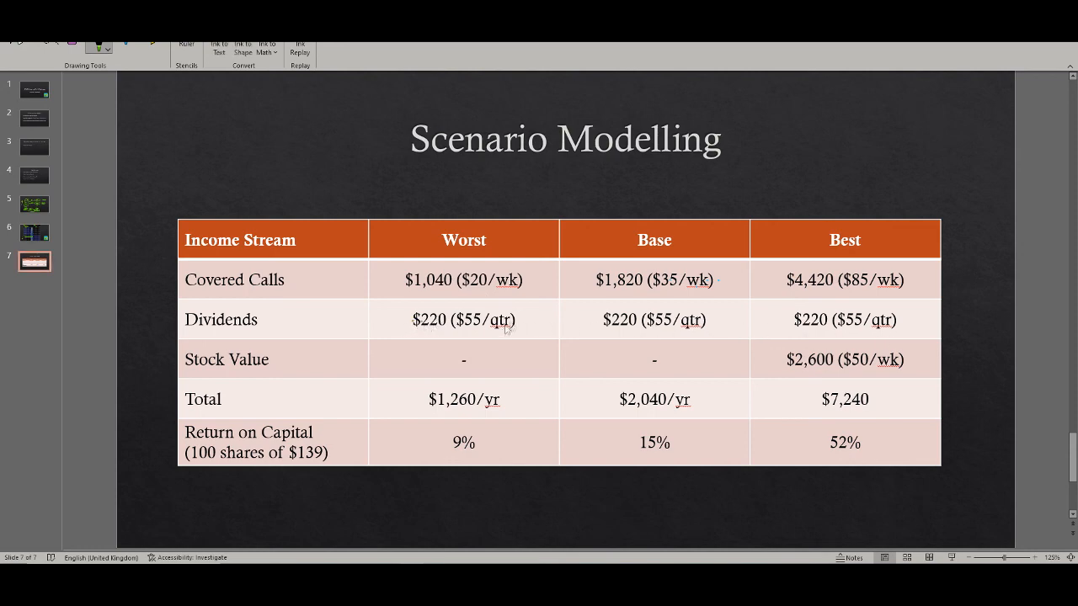
mouse_move(405, 373)
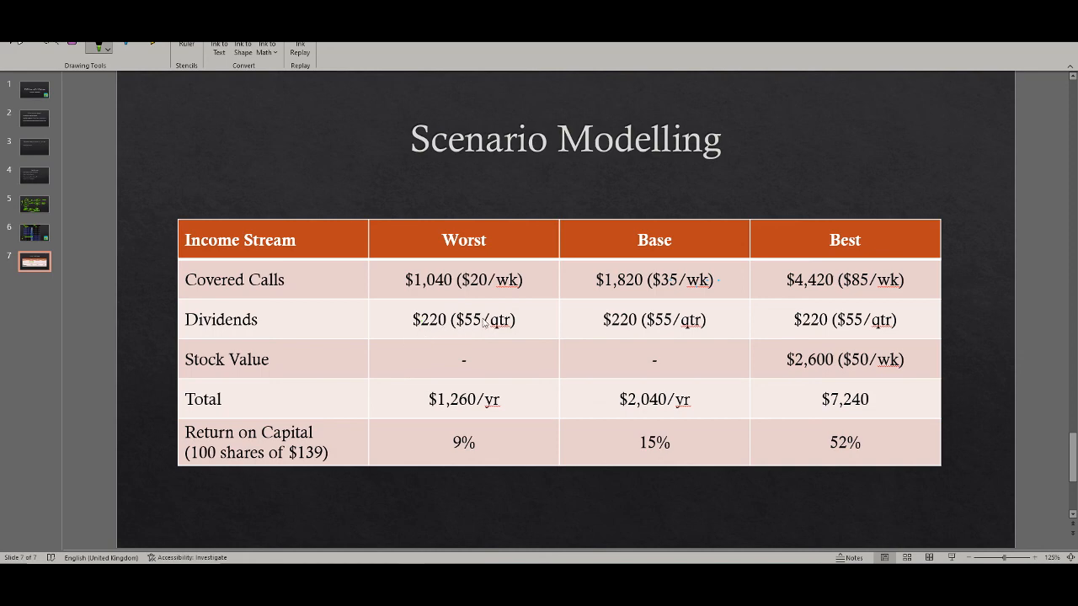
mouse_move(379, 508)
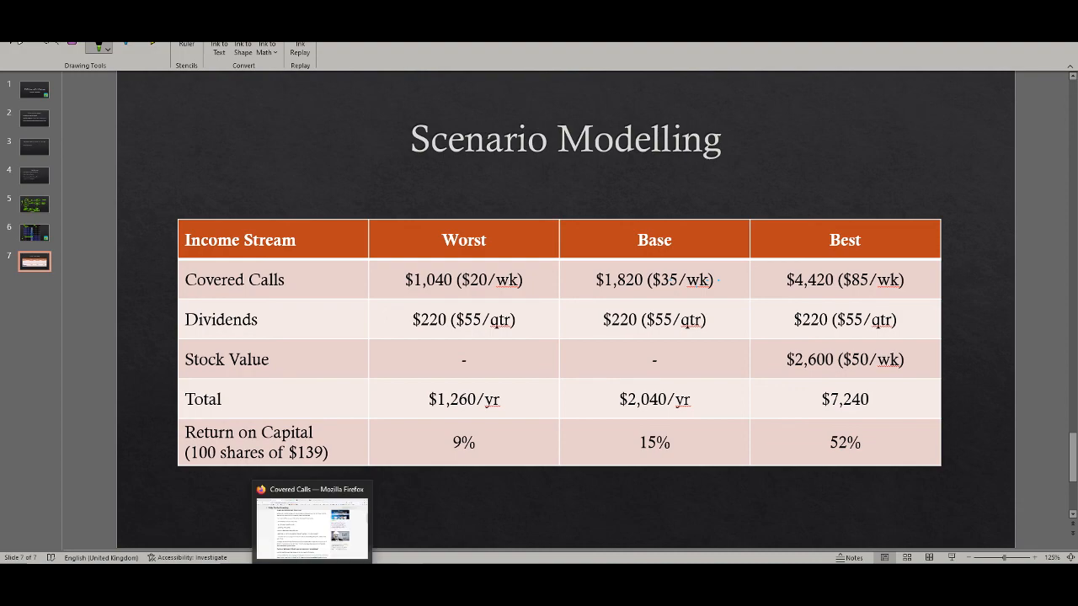
click(311, 527)
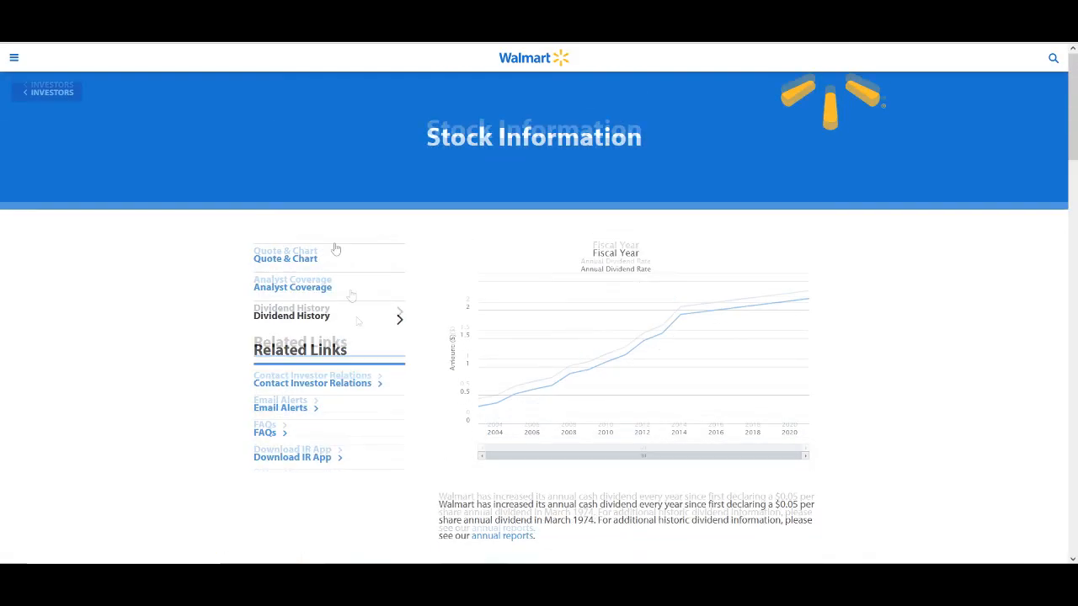
Scroll Walmart's Stock Information page to the $0.55 quarterly dividend tables.
scroll(down, 3)
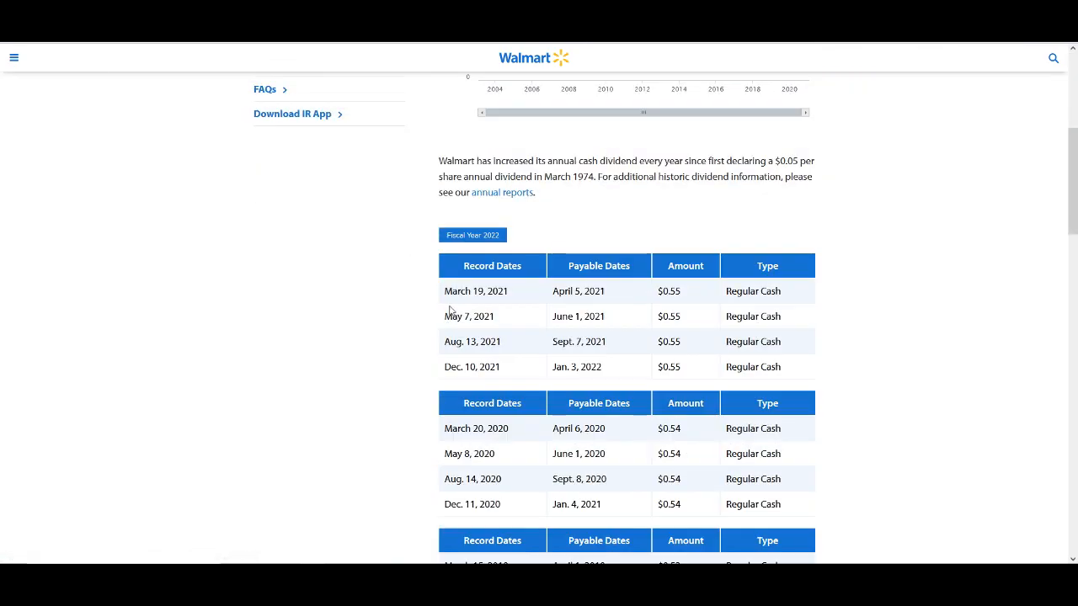
mouse_move(692, 369)
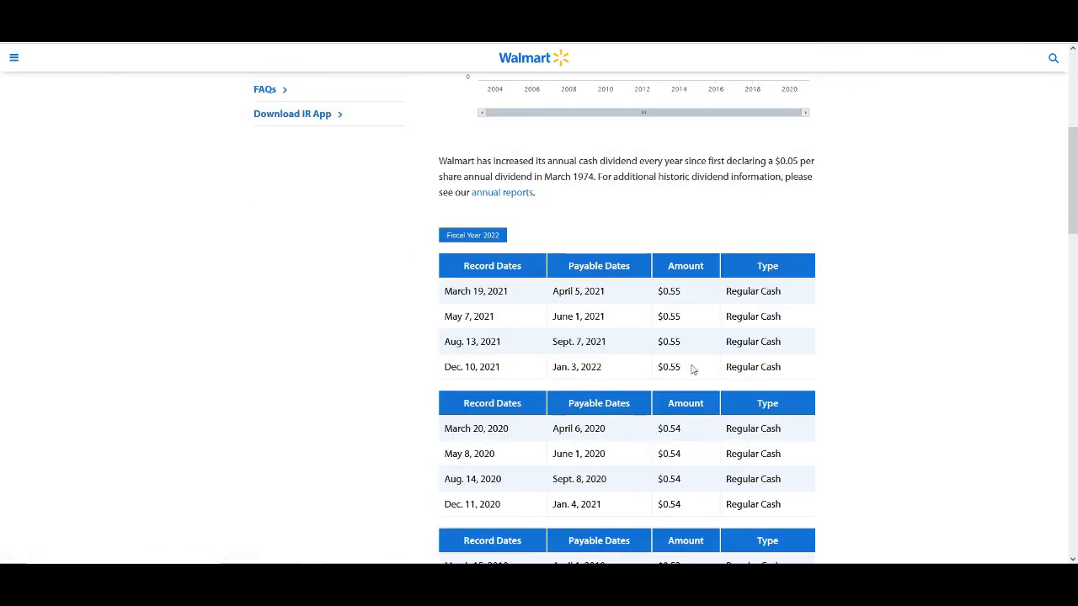
scroll(down, 3)
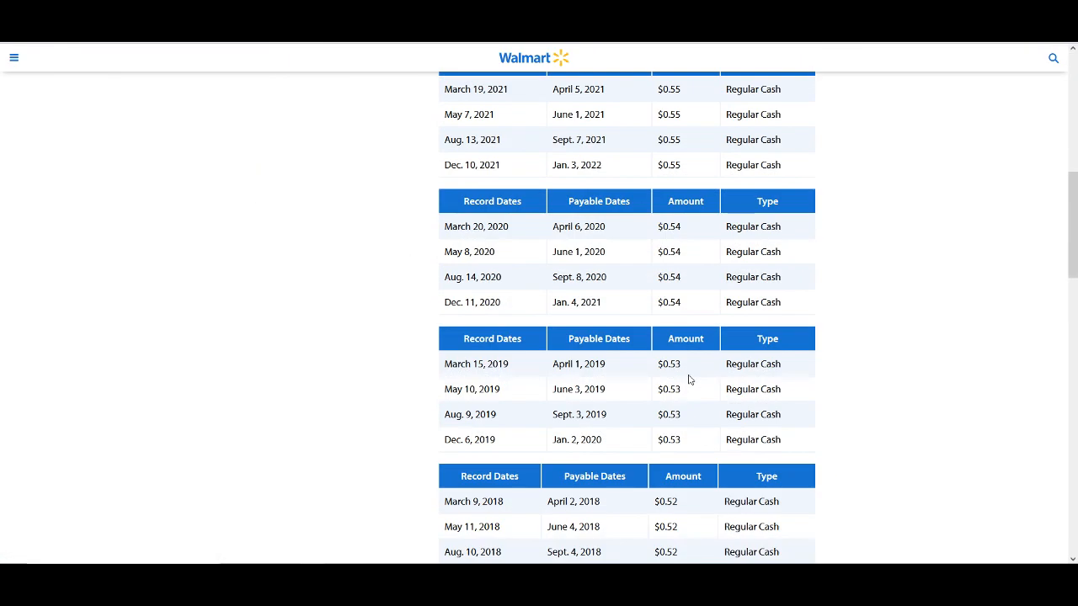
scroll(up, 3)
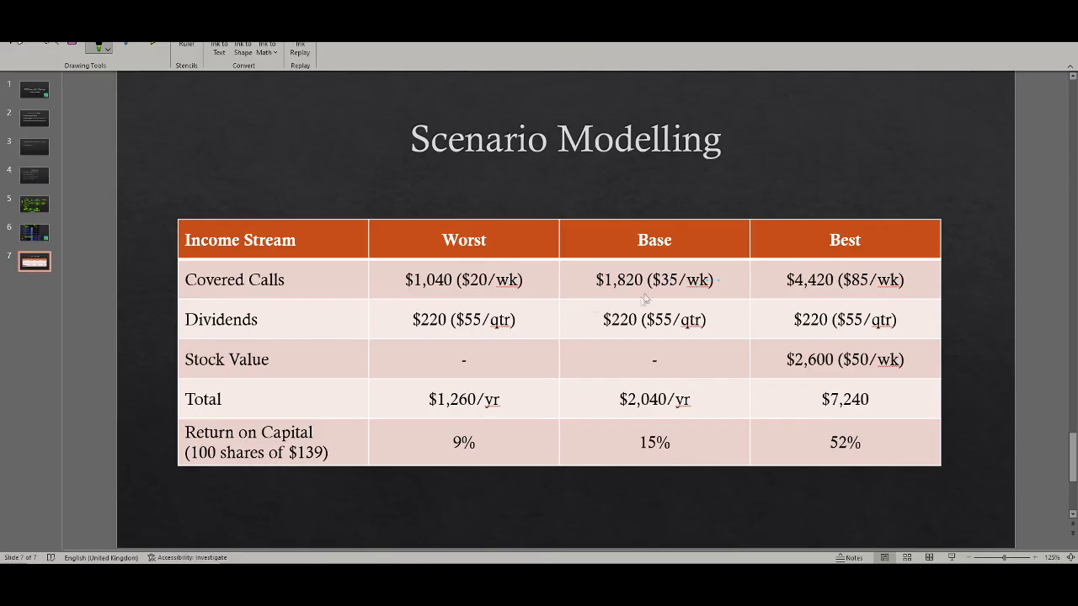
Underline the Base $35/wk premium and the $2,040/yr Base total.
drag(648, 303, 740, 296)
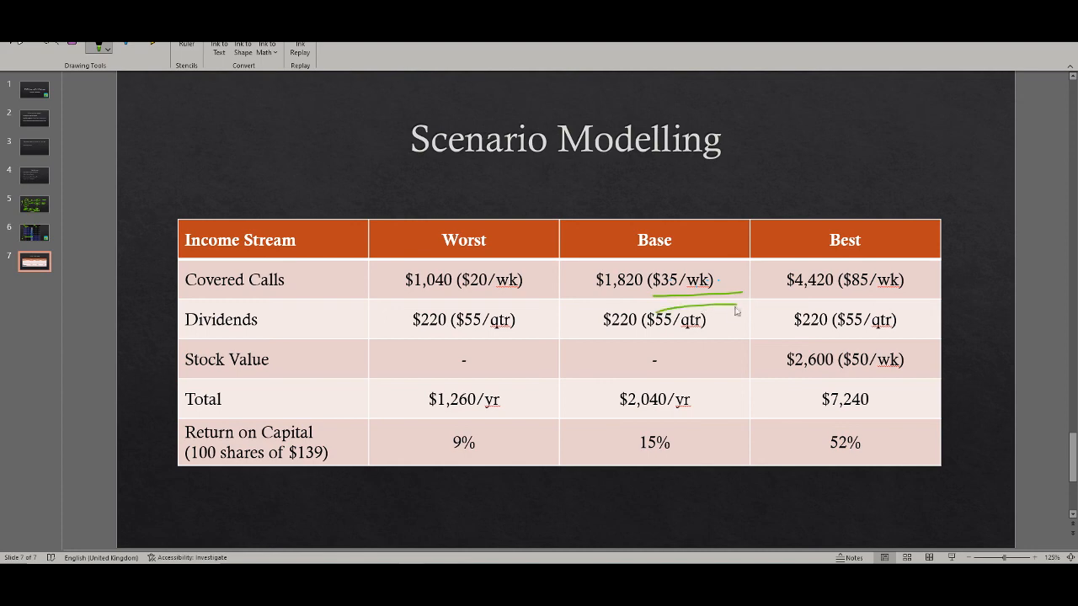
mouse_move(729, 217)
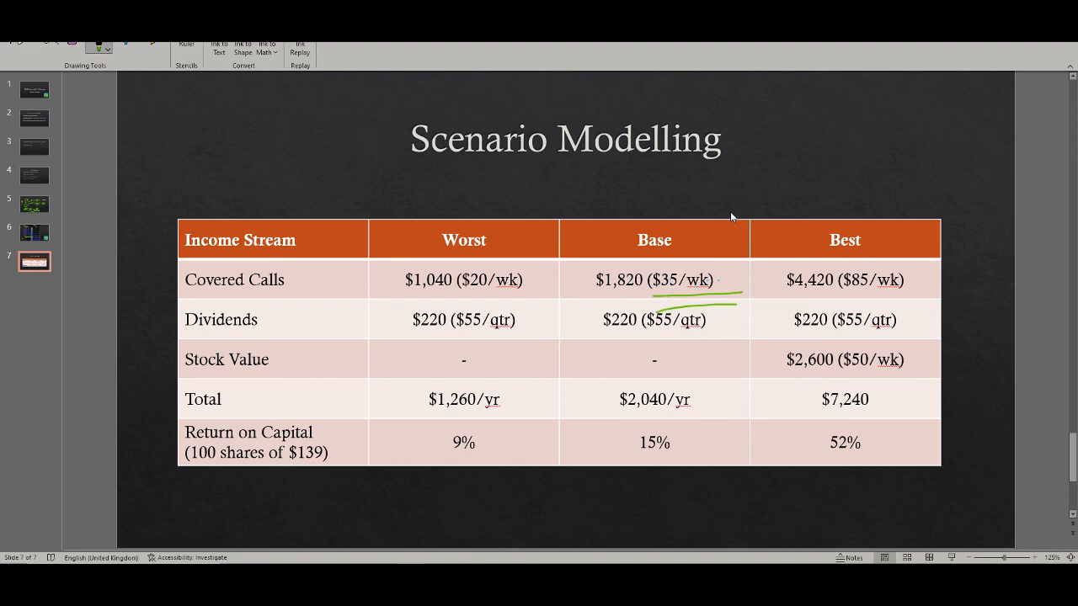
mouse_move(768, 267)
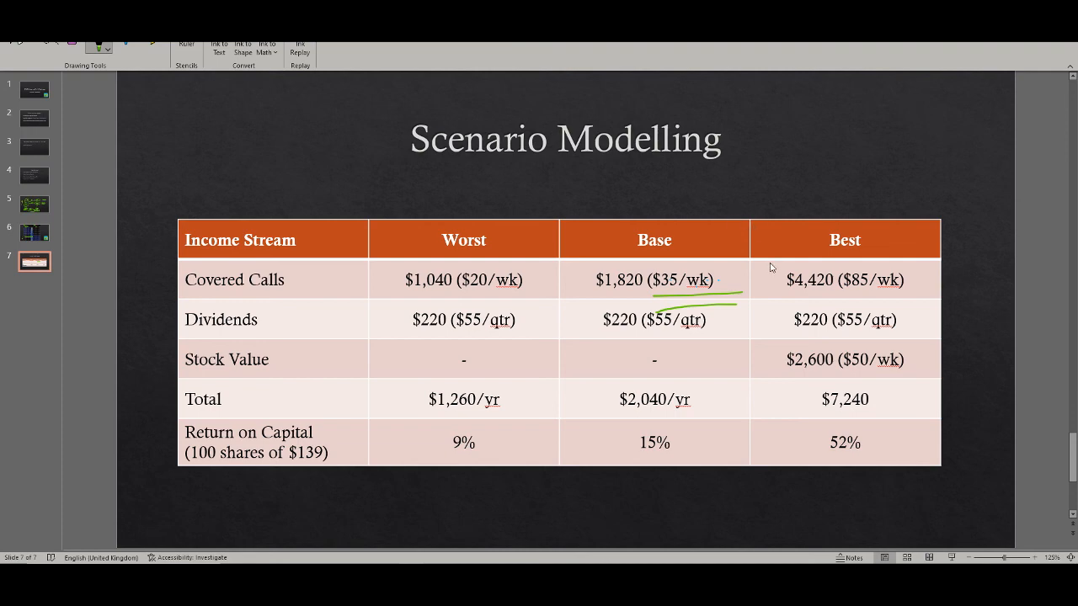
mouse_move(718, 284)
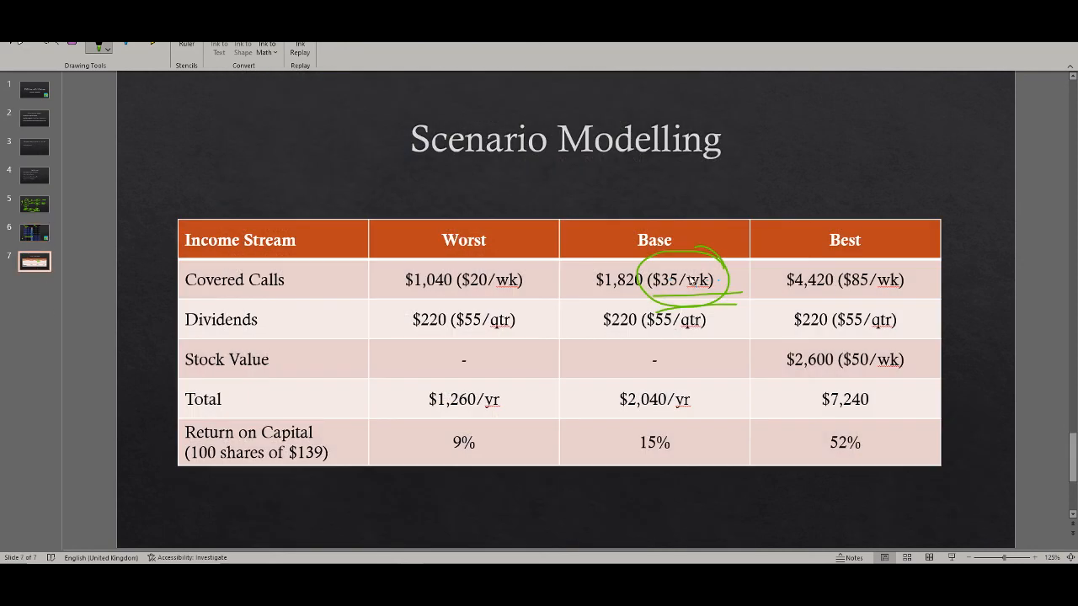
mouse_move(673, 338)
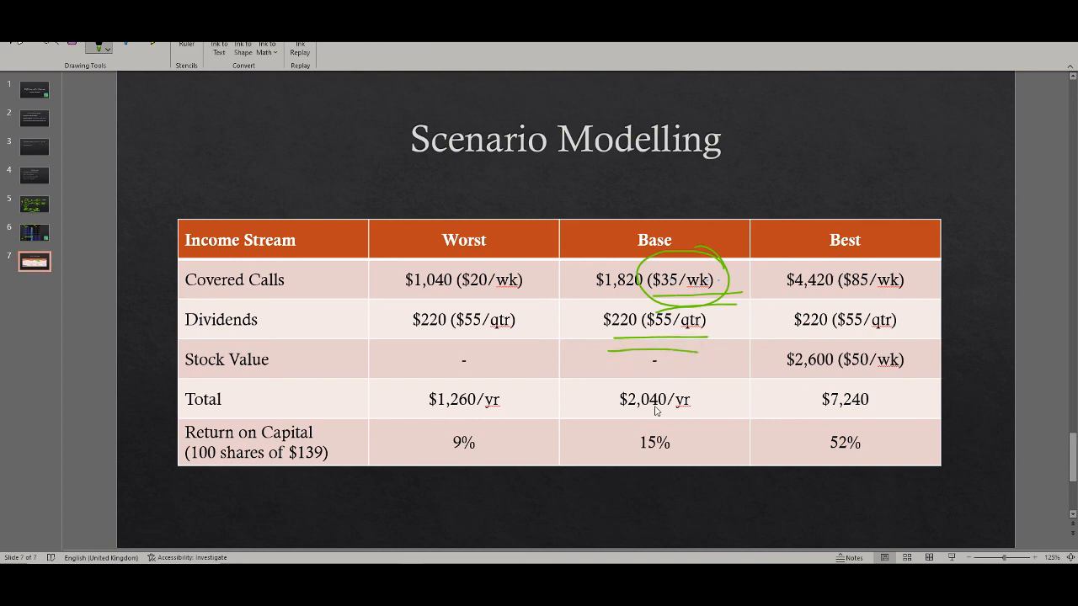
mouse_move(630, 430)
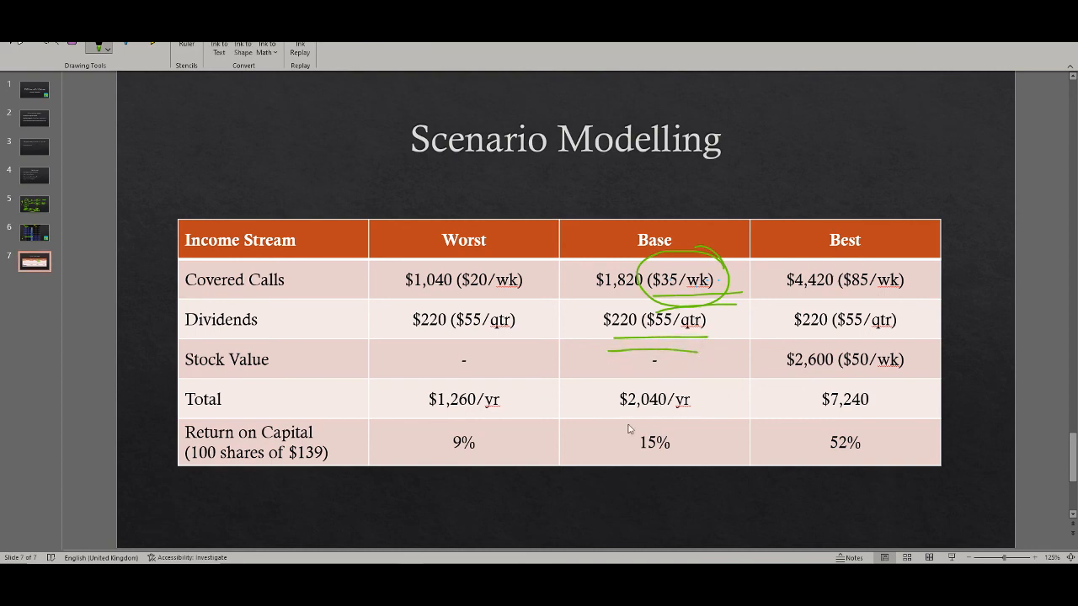
drag(618, 425, 720, 425)
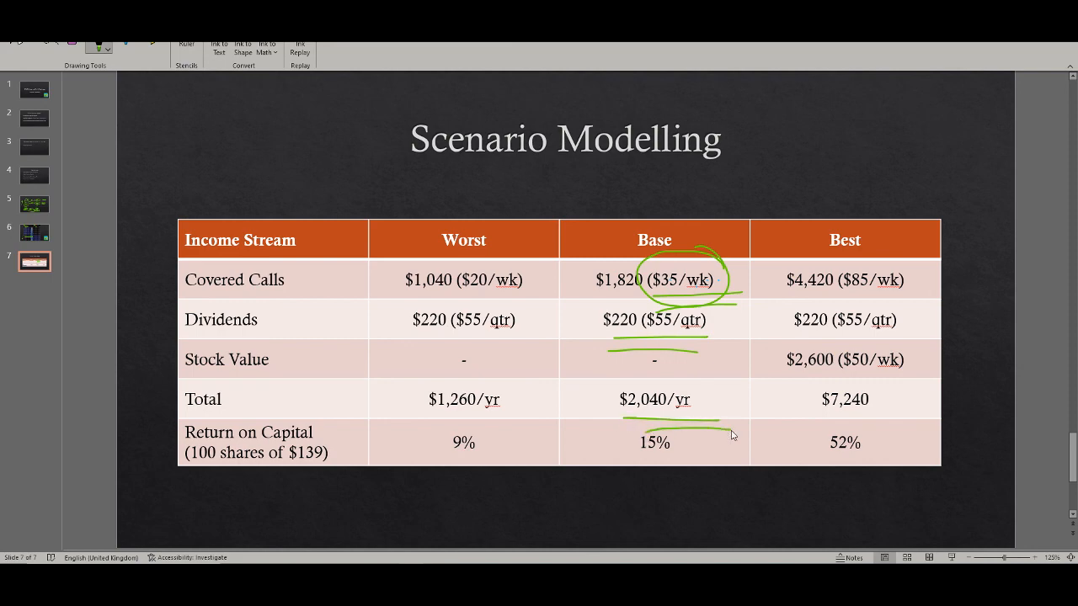
mouse_move(705, 434)
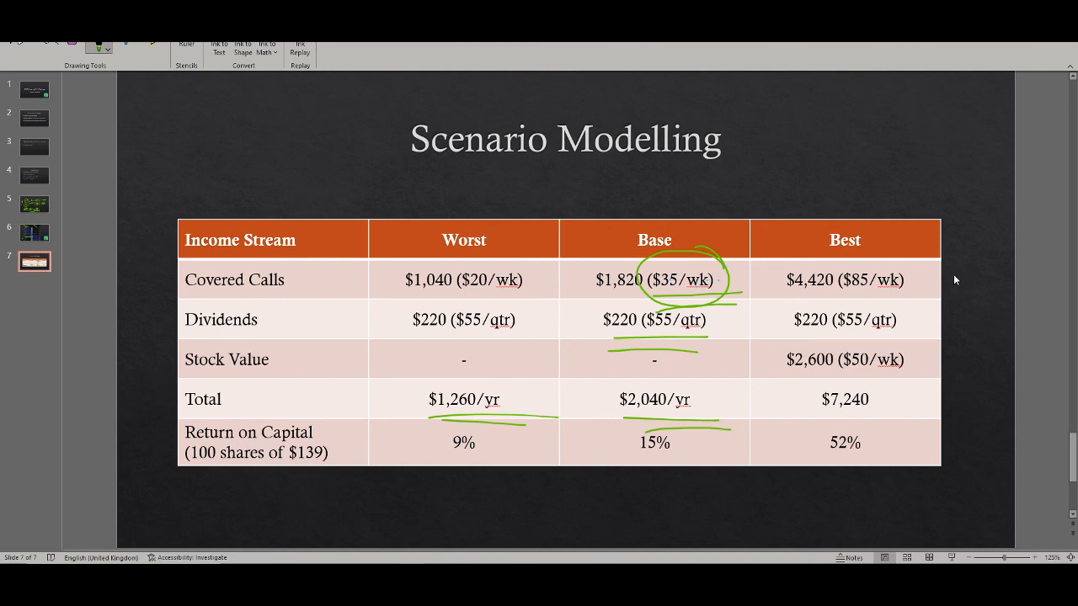
mouse_move(882, 276)
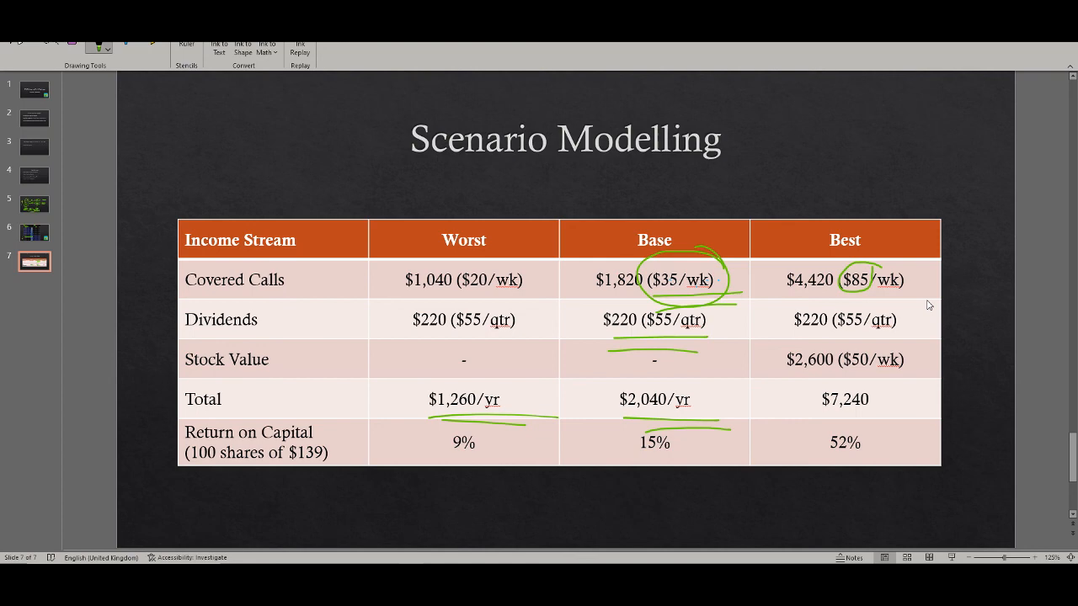
mouse_move(91, 256)
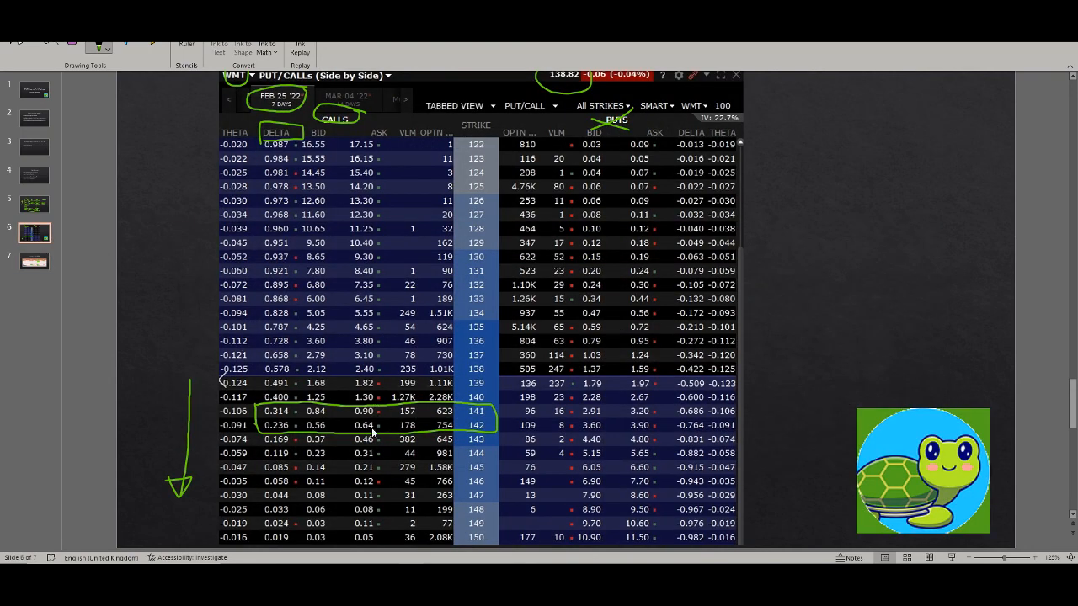
mouse_move(331, 419)
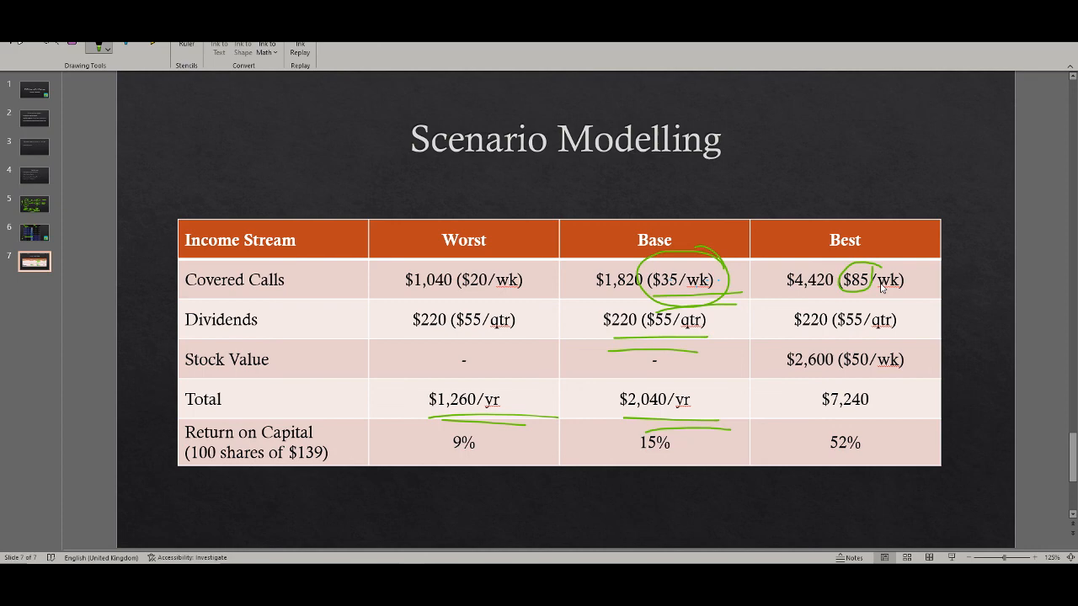
mouse_move(799, 386)
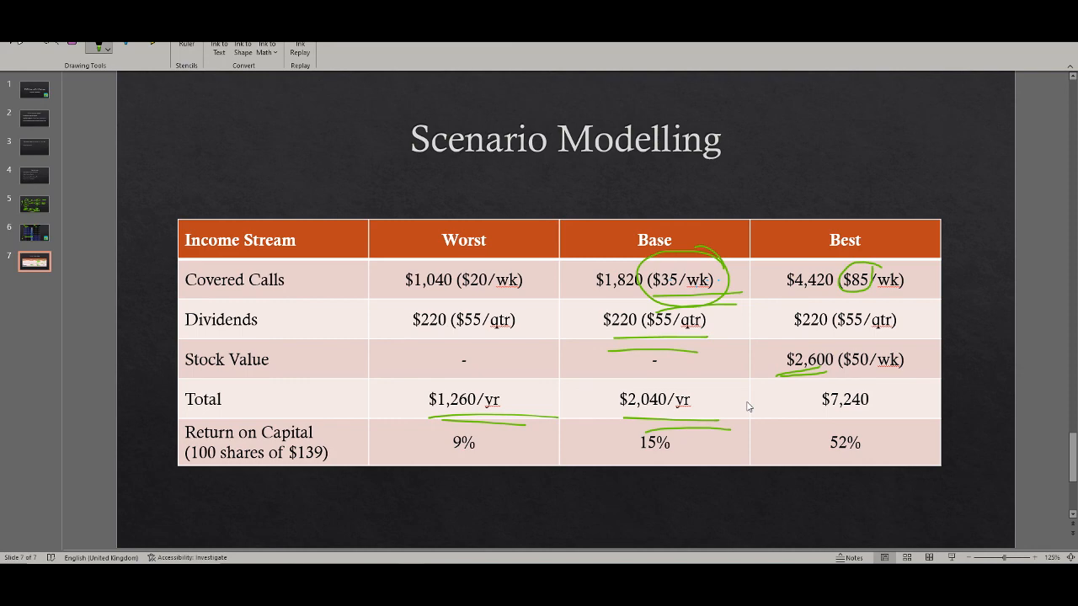
Visit the Why Walmart? and house diagram slides, then return to Scenario Modelling.
click(33, 175)
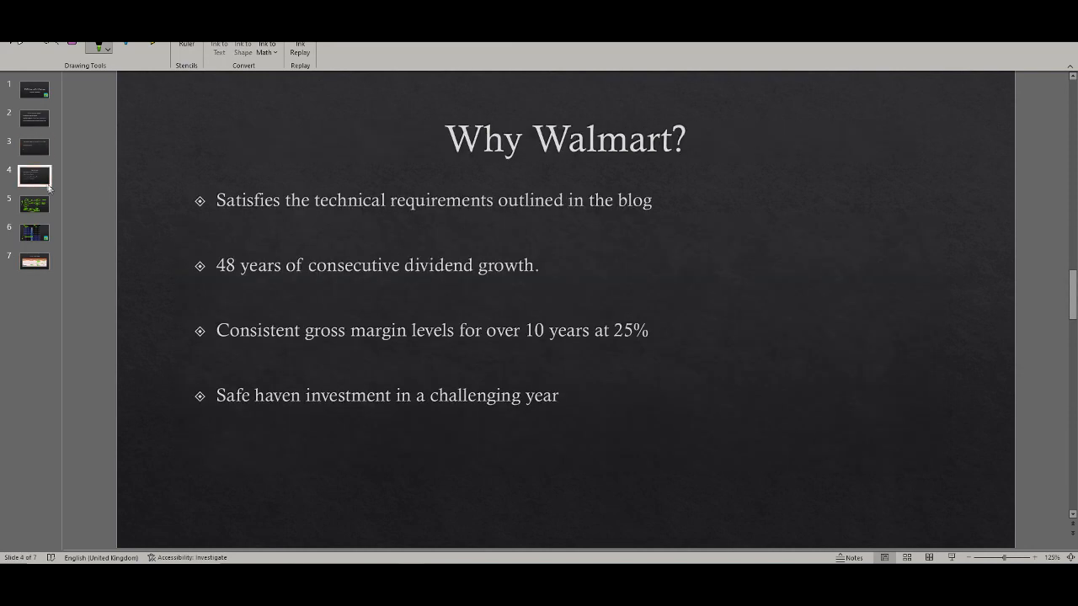
click(35, 204)
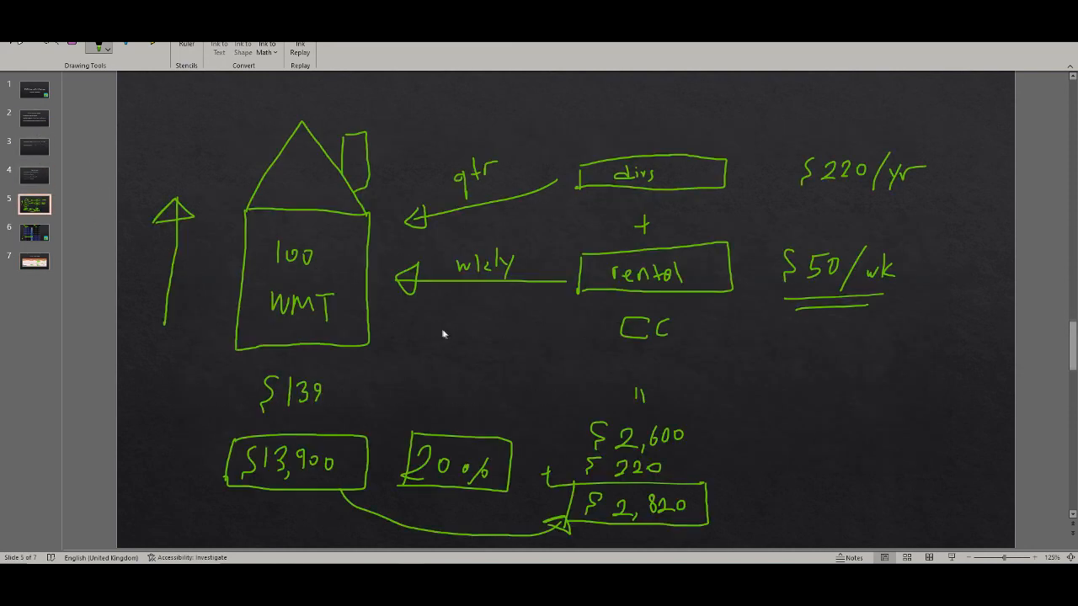
mouse_move(177, 209)
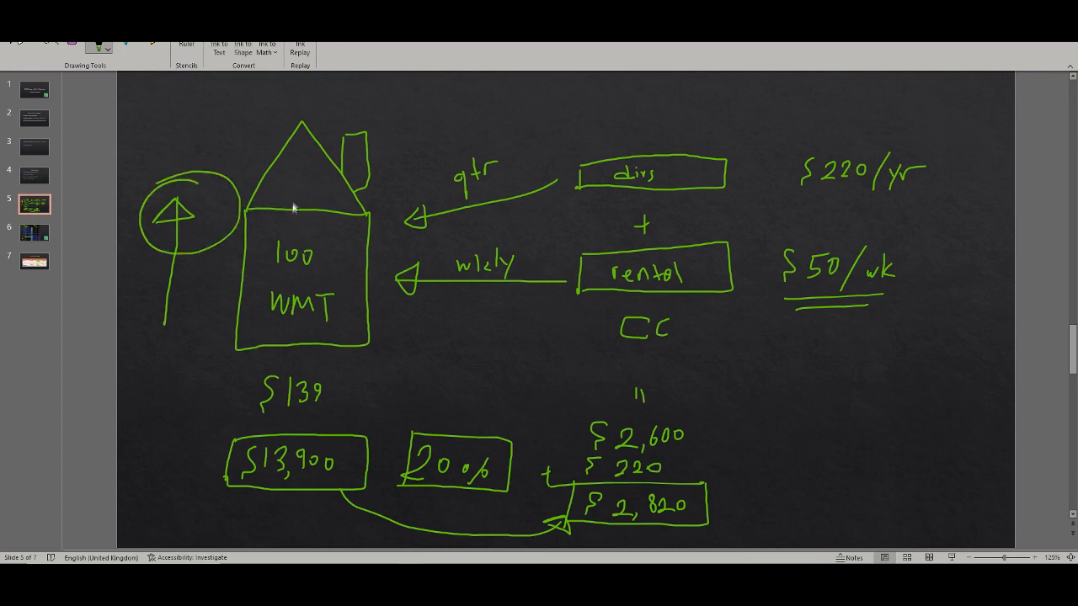
click(34, 261)
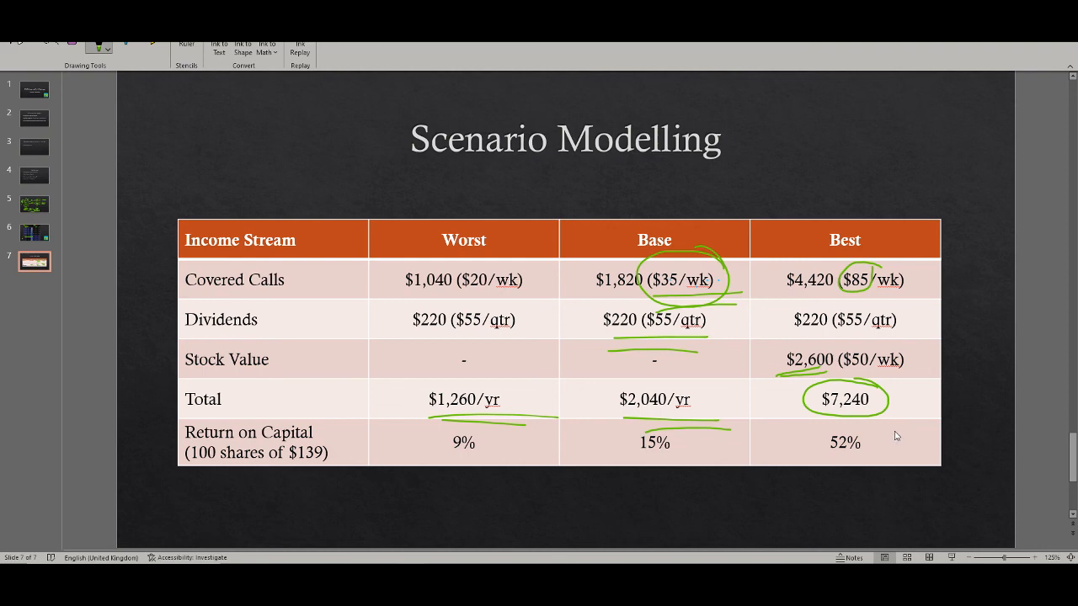
Circle the 52% Best return and draw an arrow between Worst and Base.
drag(812, 442, 876, 441)
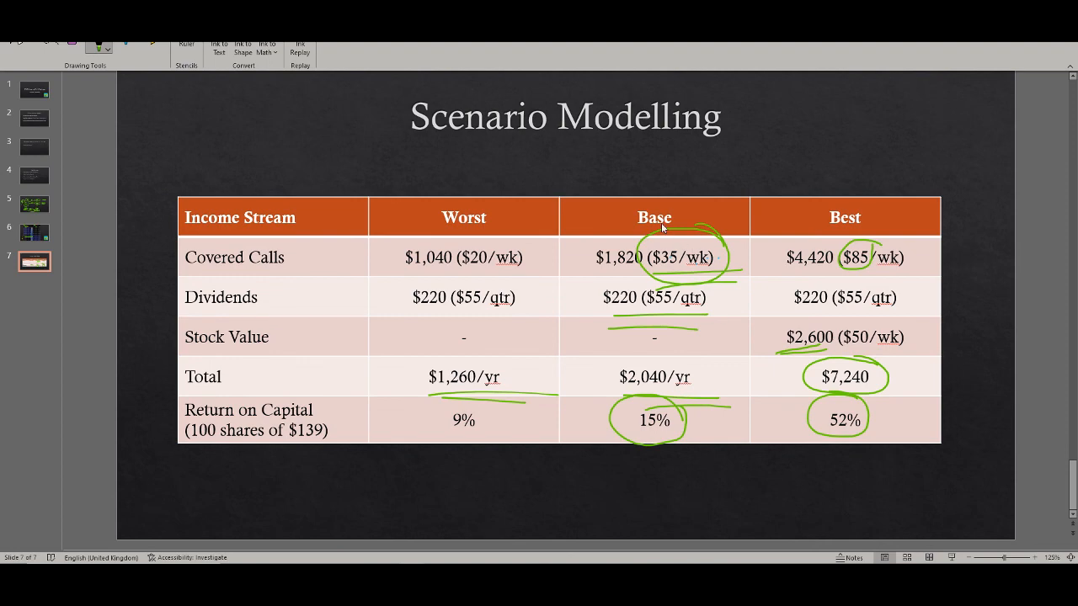
mouse_move(540, 223)
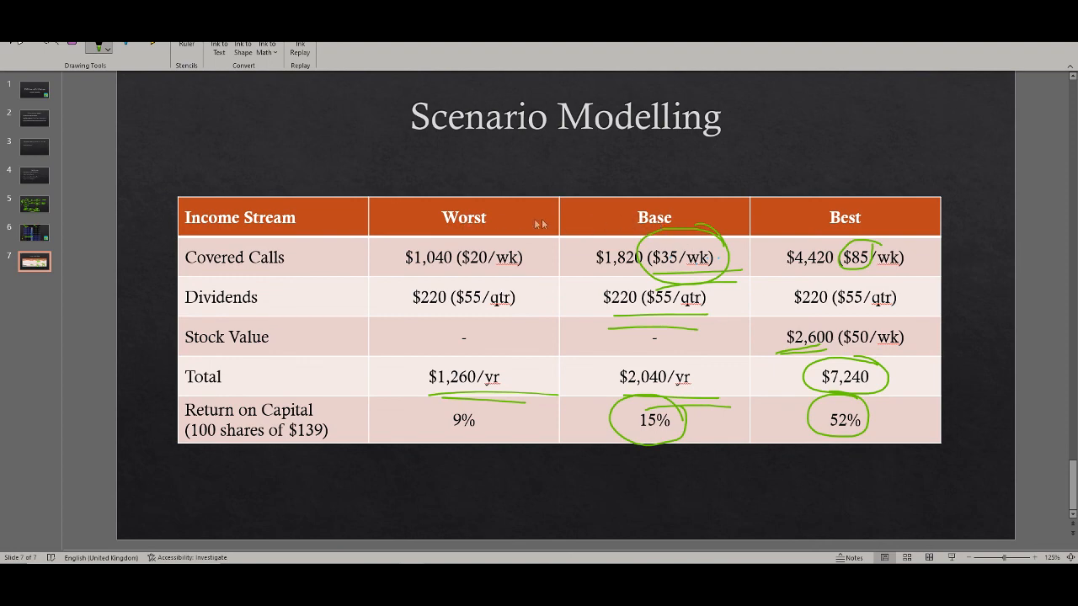
drag(522, 220, 615, 220)
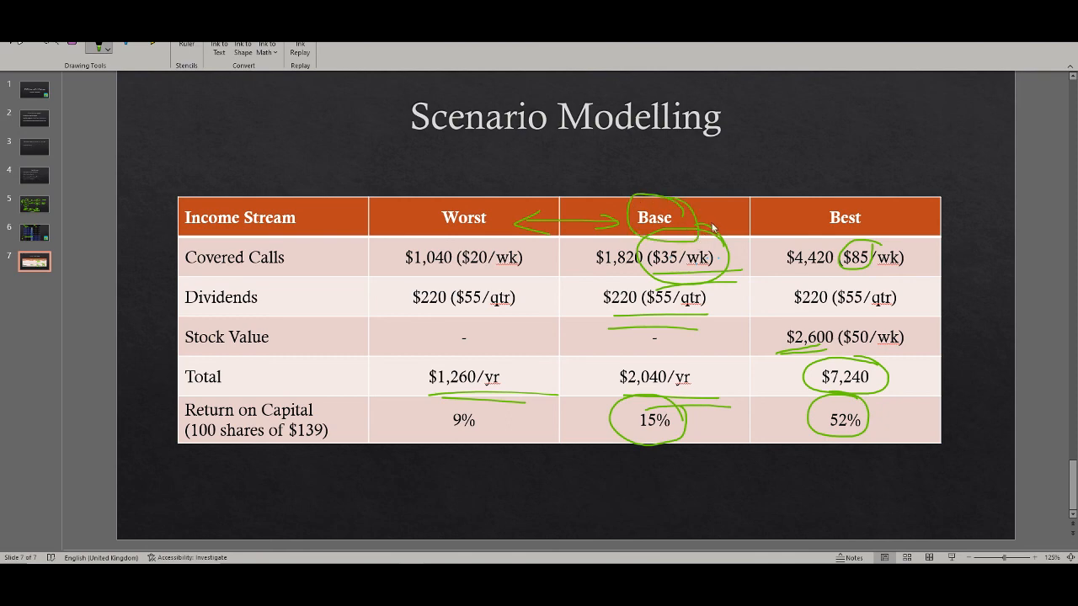
mouse_move(648, 445)
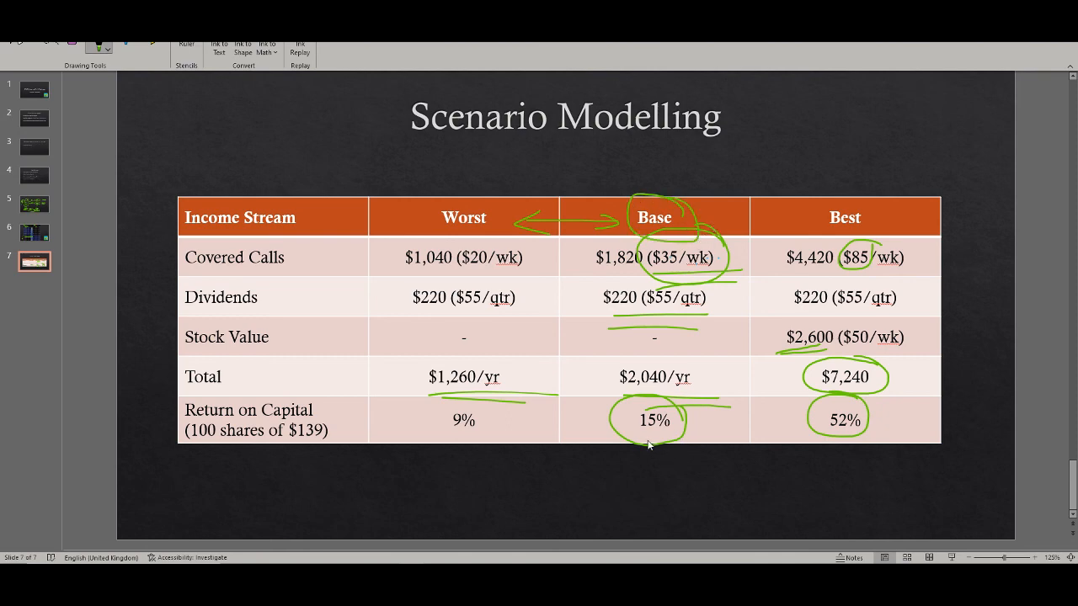
mouse_move(647, 461)
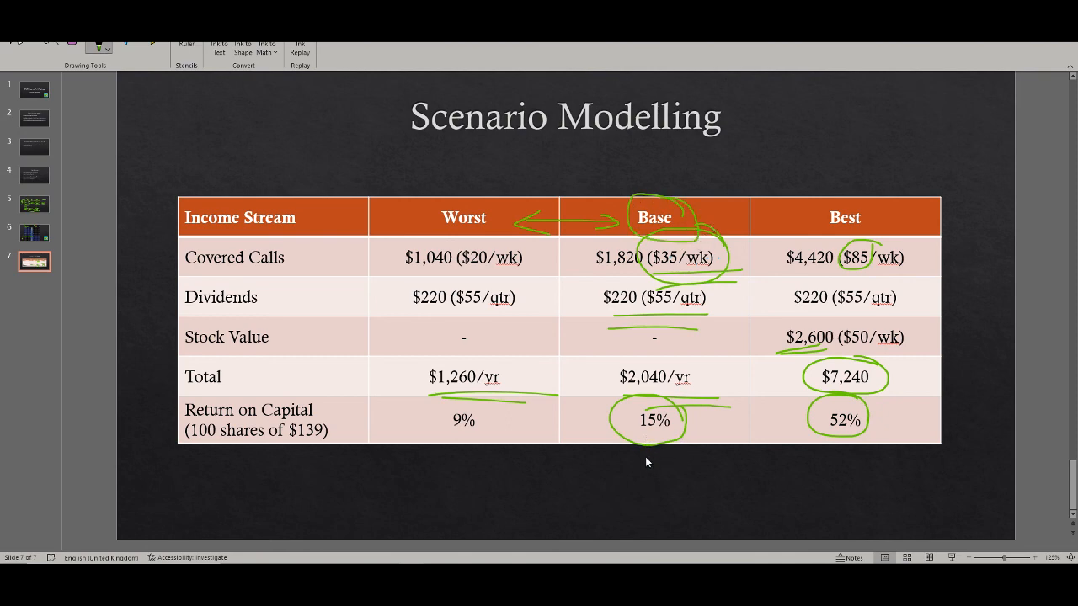
mouse_move(661, 454)
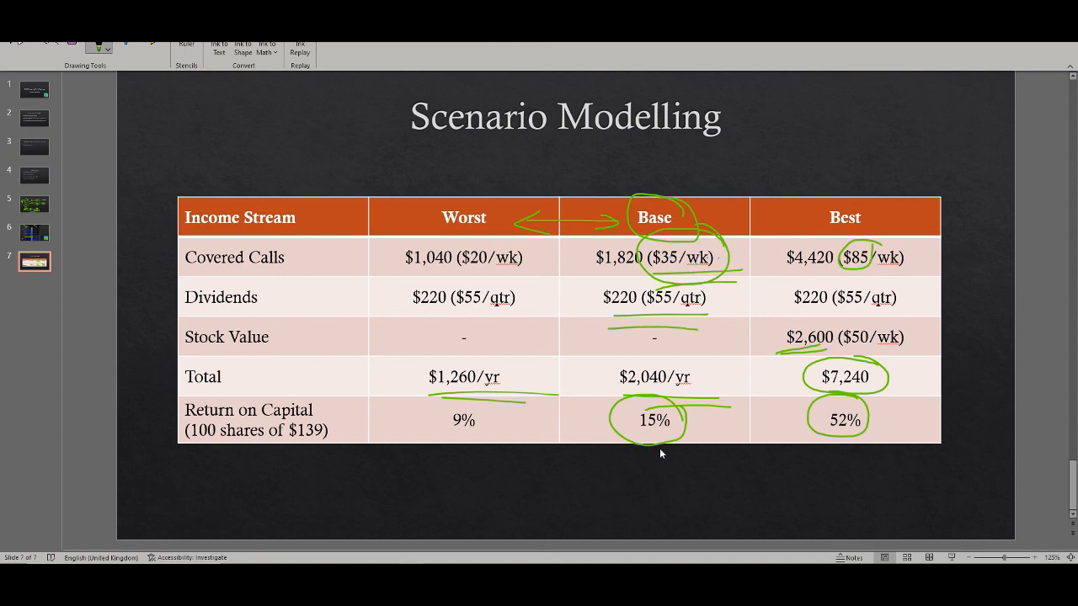
mouse_move(654, 460)
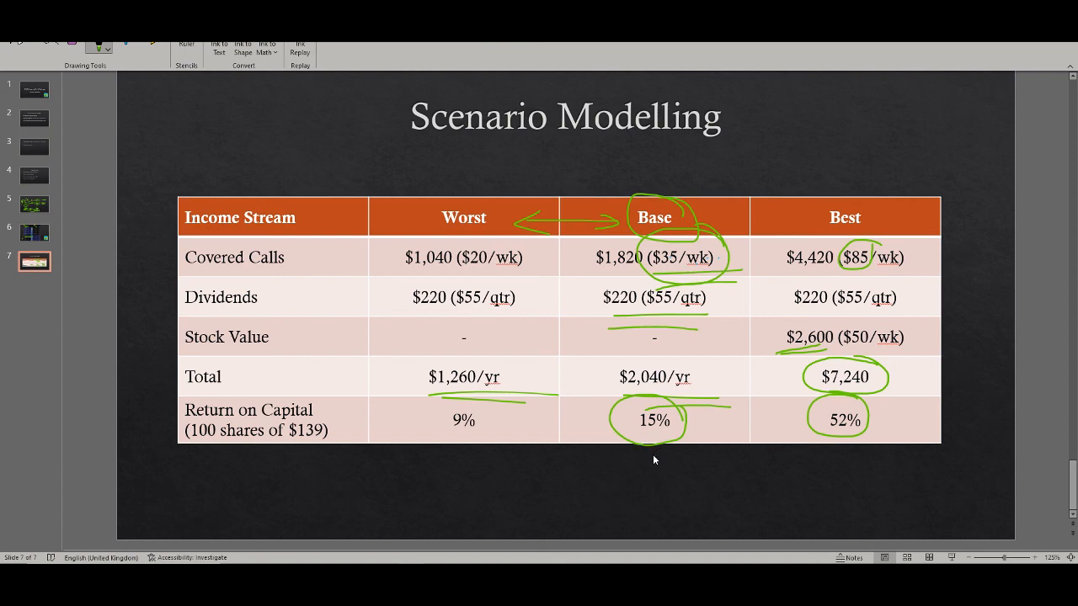
mouse_move(668, 434)
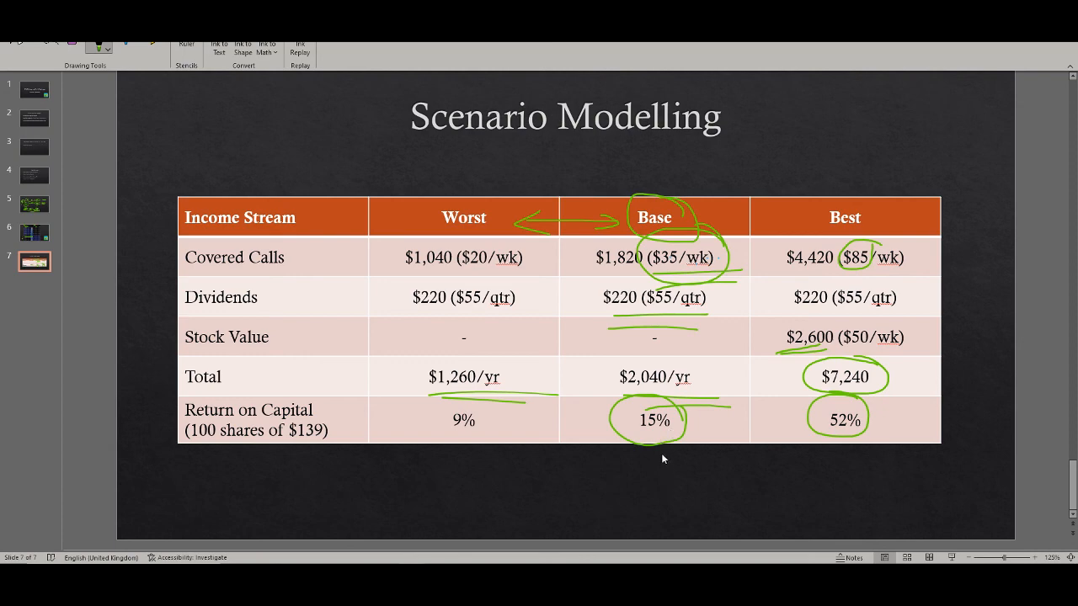
mouse_move(640, 475)
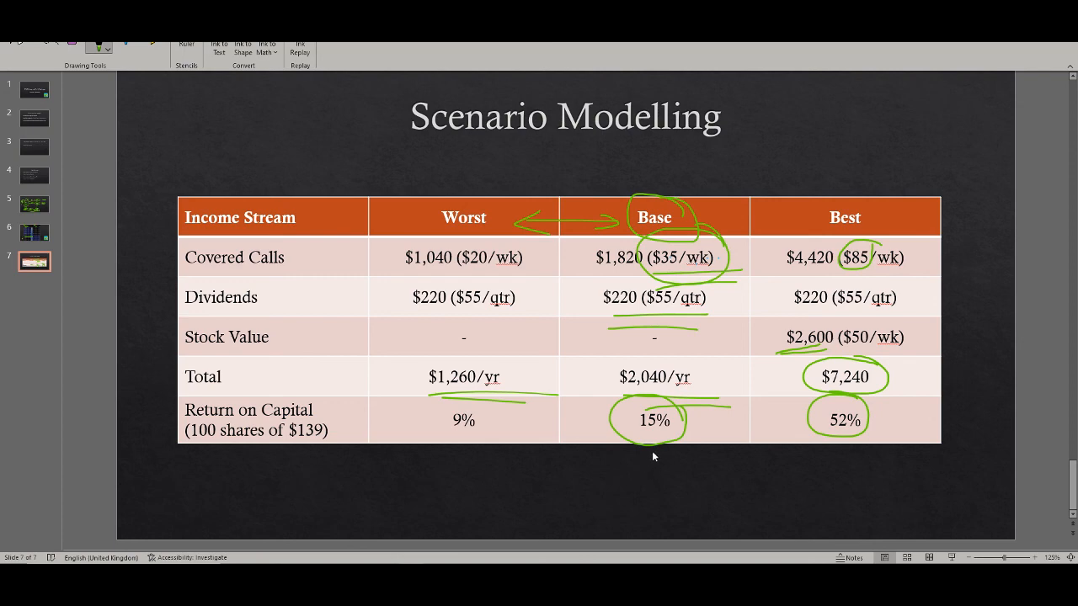
mouse_move(649, 479)
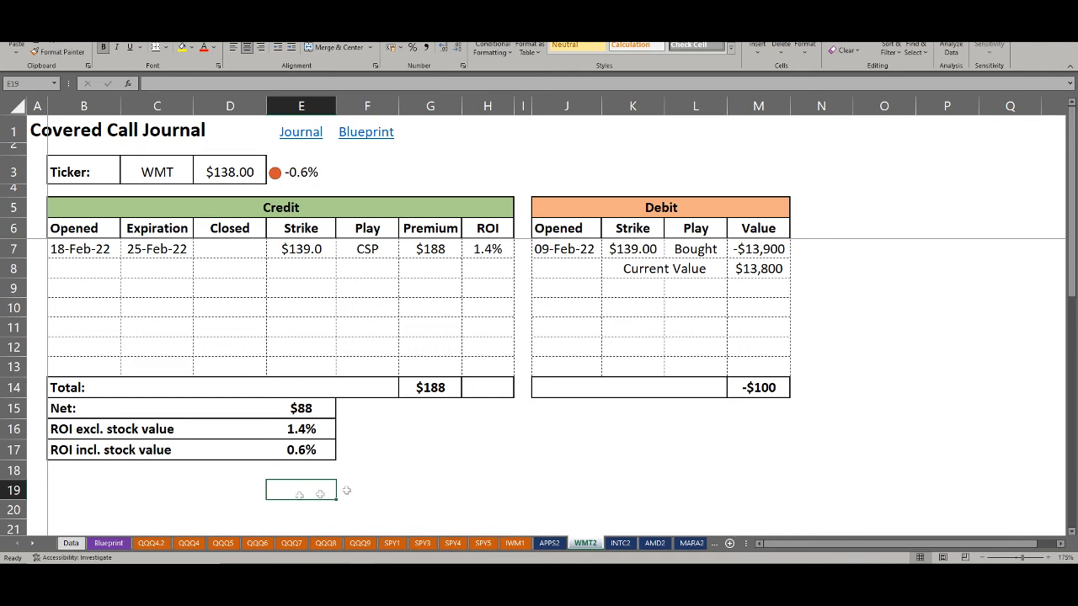
click(487, 429)
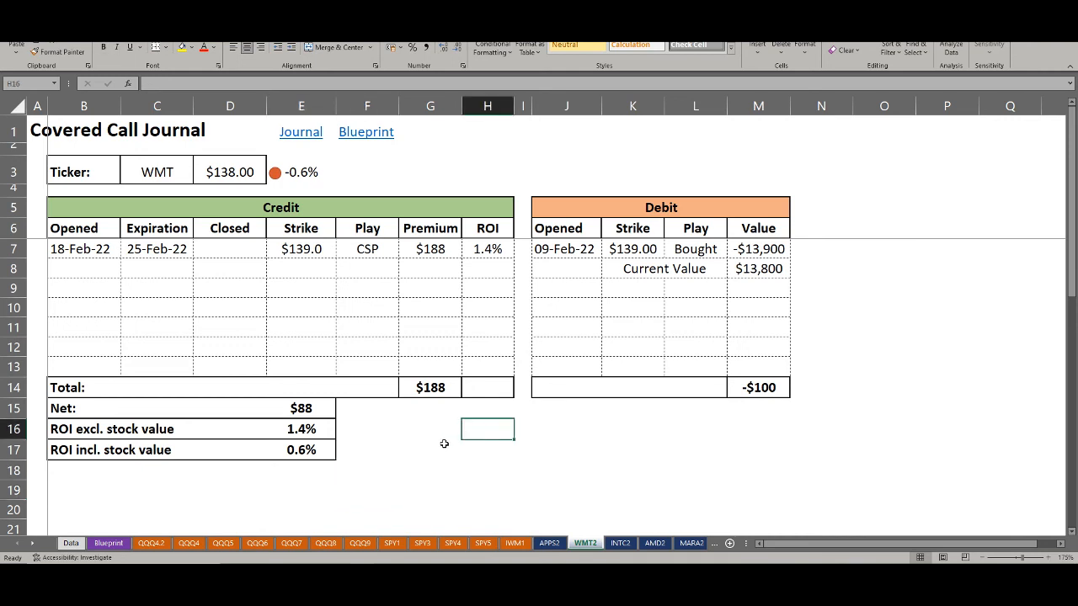
mouse_move(418, 431)
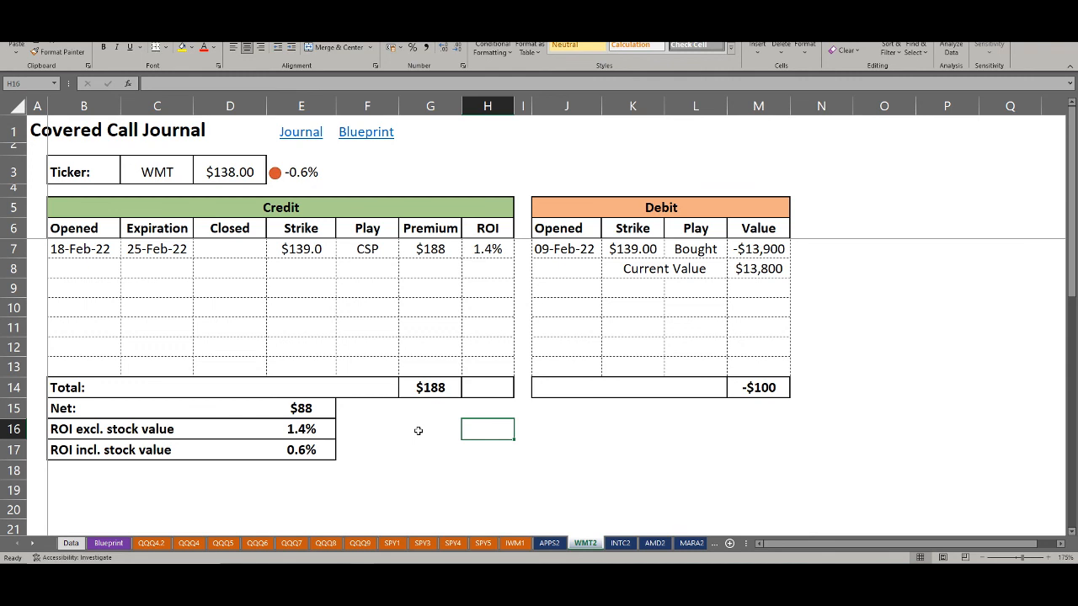
mouse_move(425, 460)
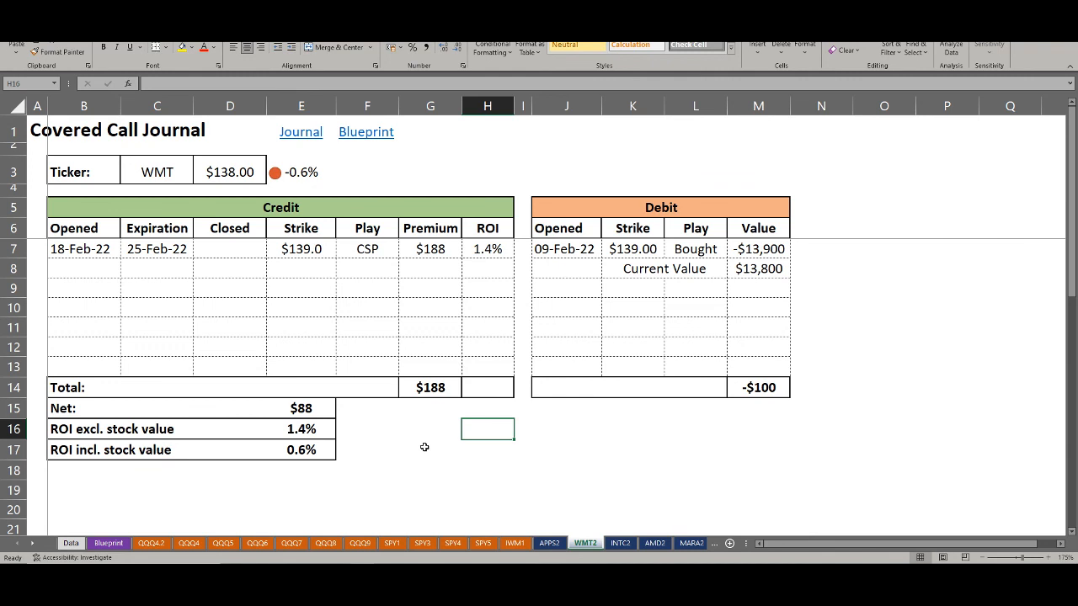
mouse_move(177, 230)
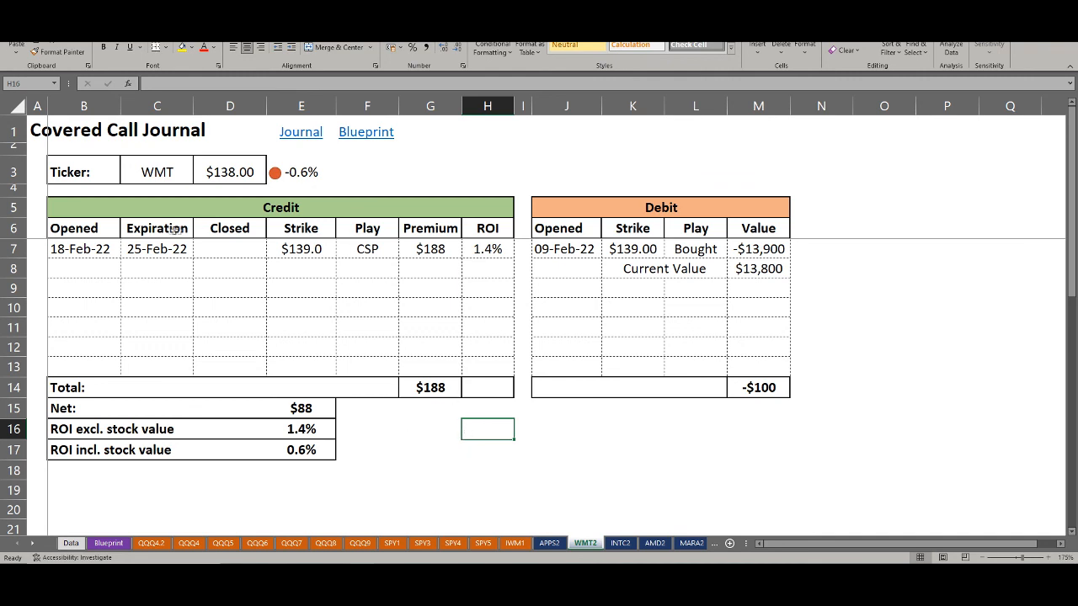
mouse_move(497, 297)
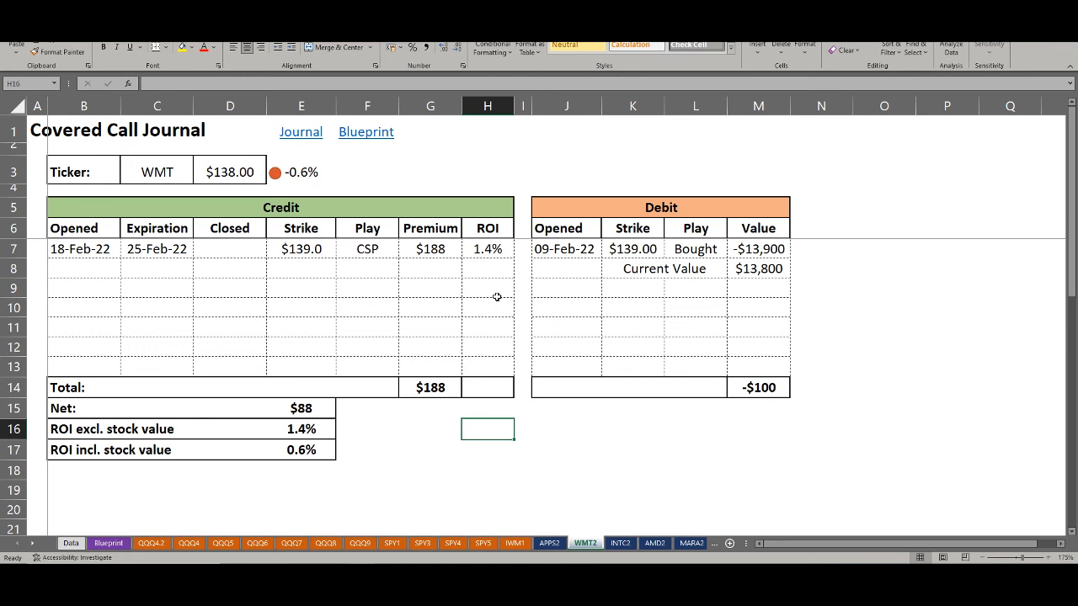
mouse_move(490, 294)
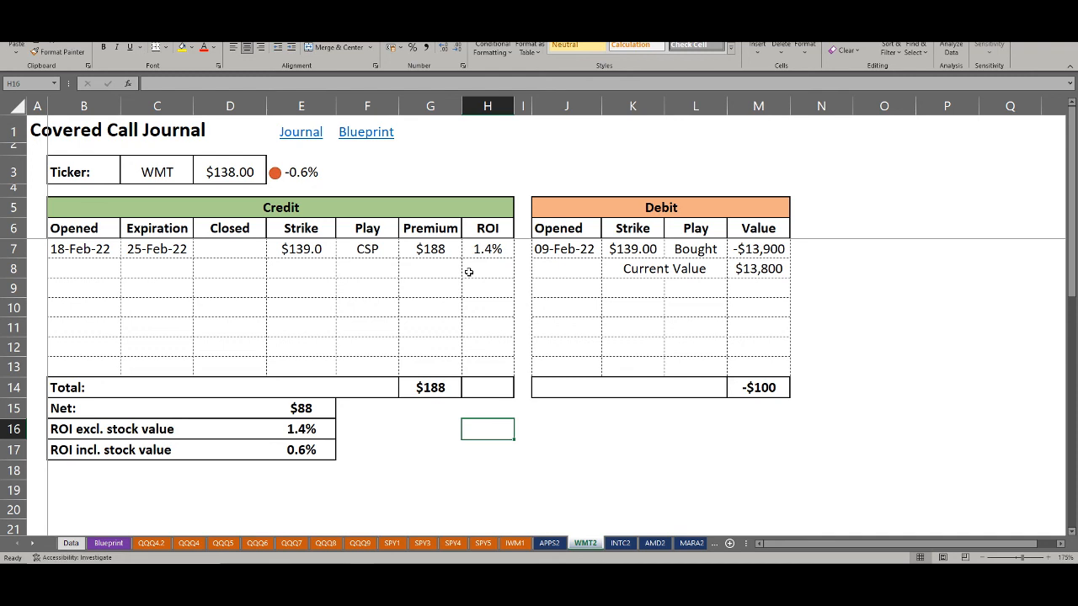
click(229, 172)
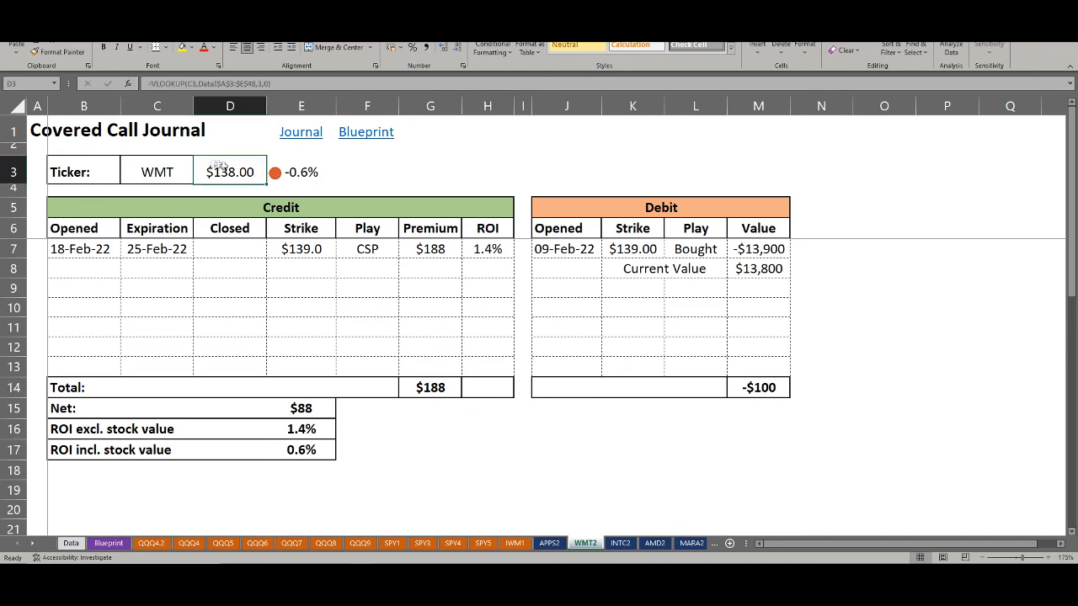
click(301, 171)
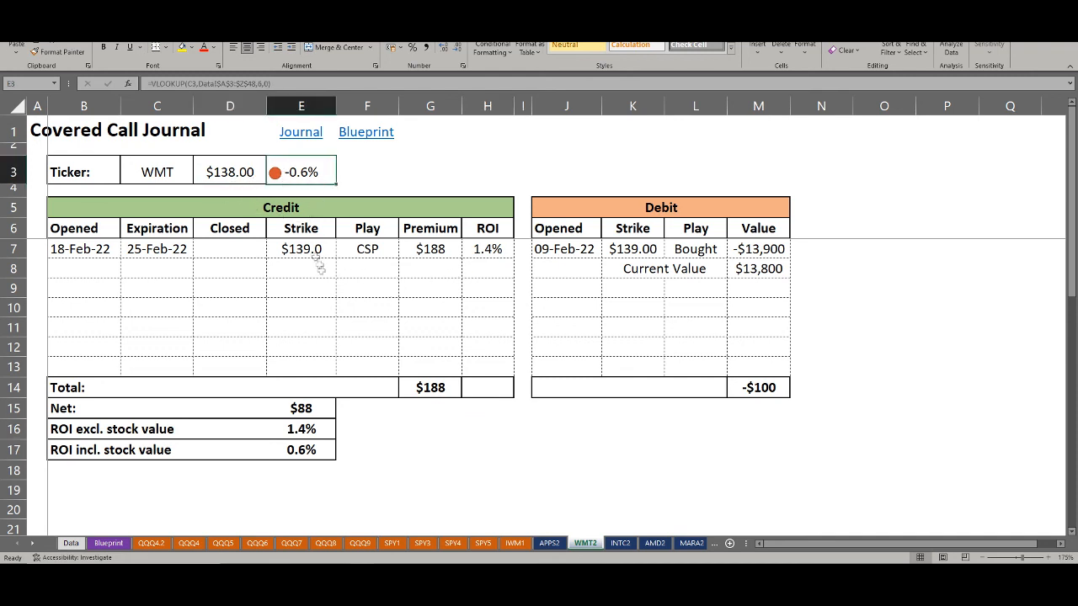
mouse_move(315, 297)
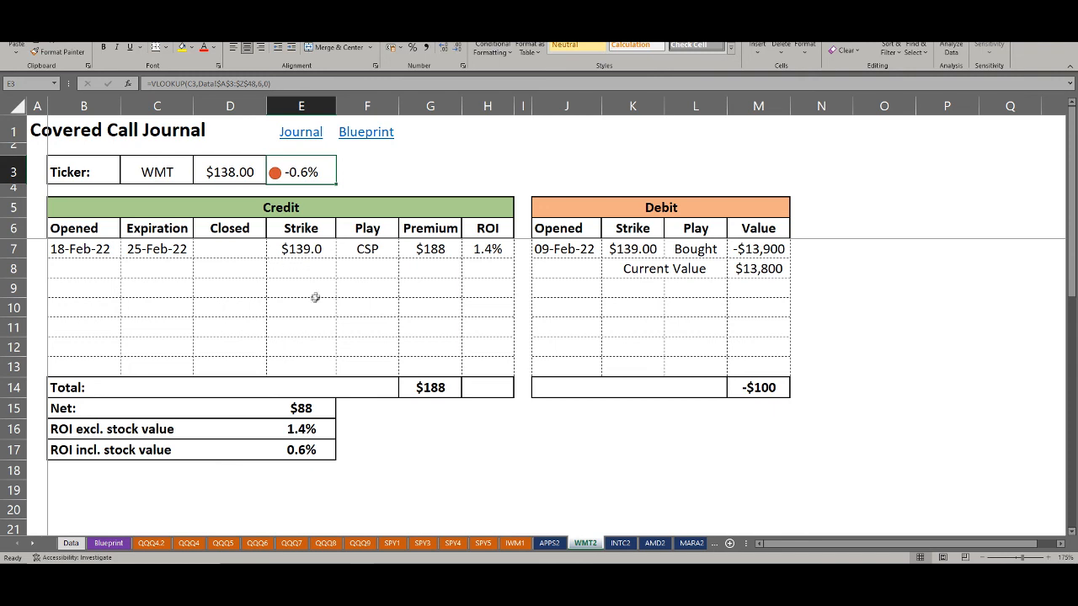
click(301, 249)
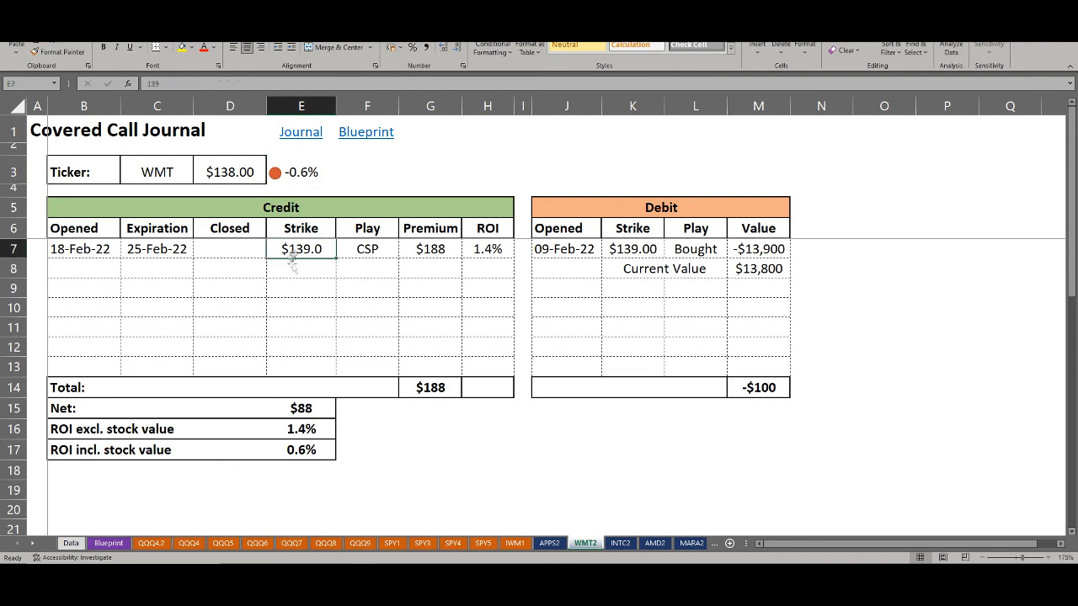
mouse_move(314, 263)
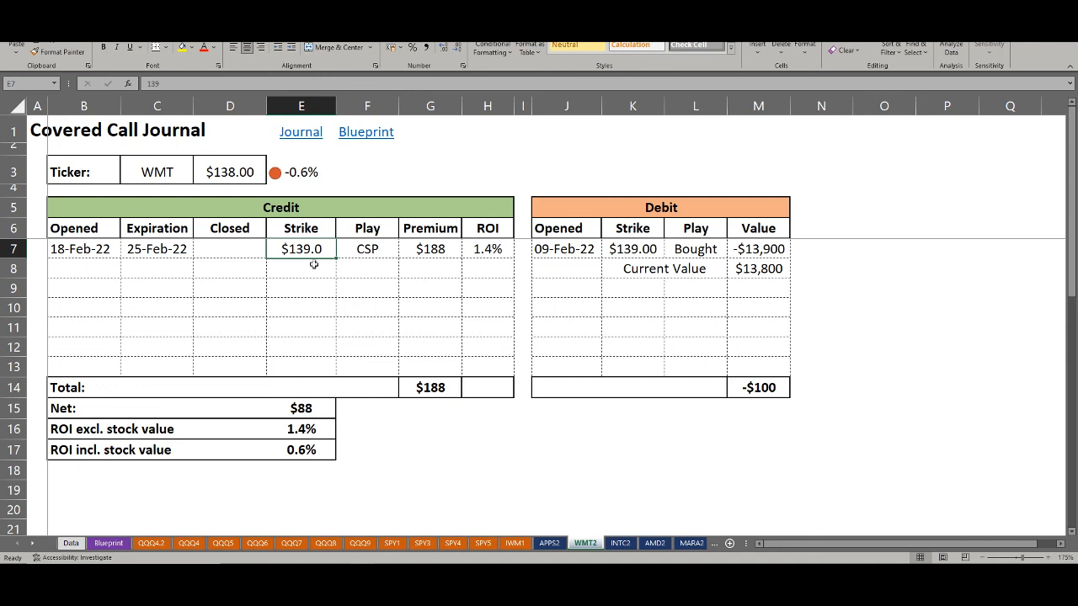
mouse_move(238, 210)
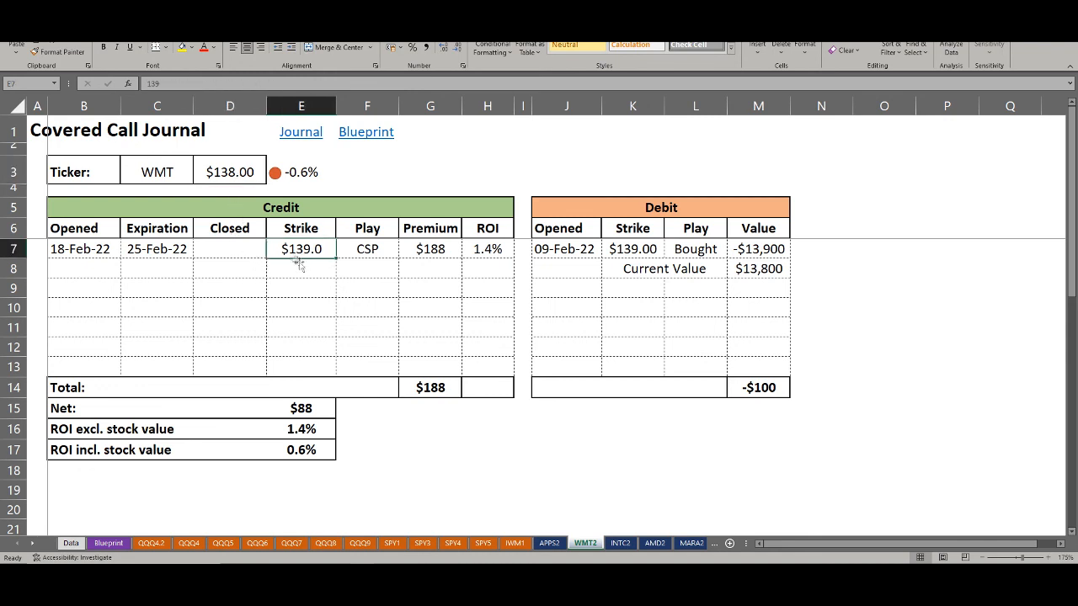
click(429, 248)
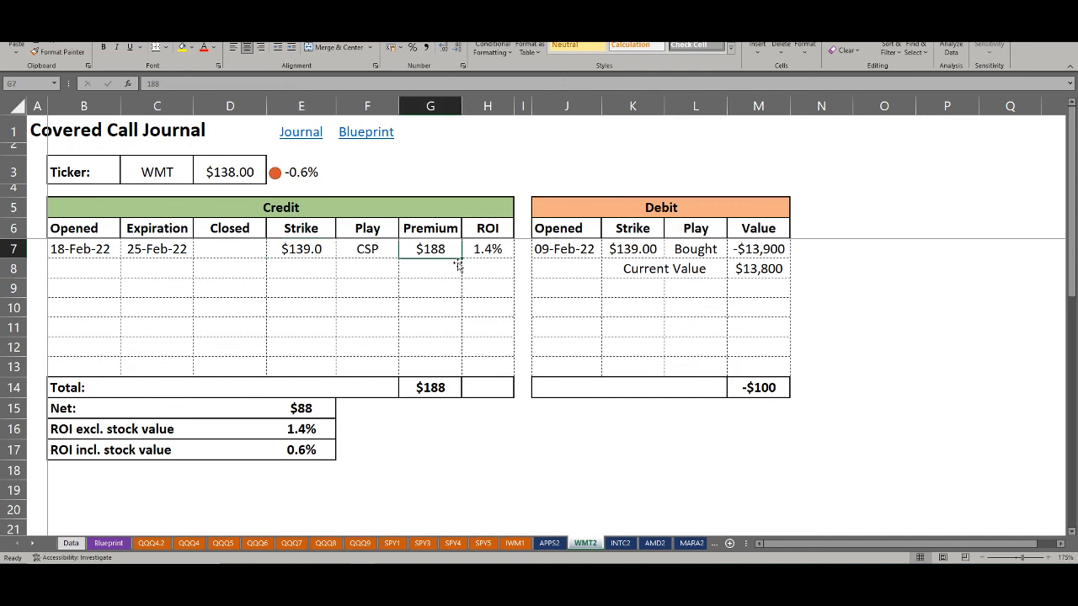
click(487, 268)
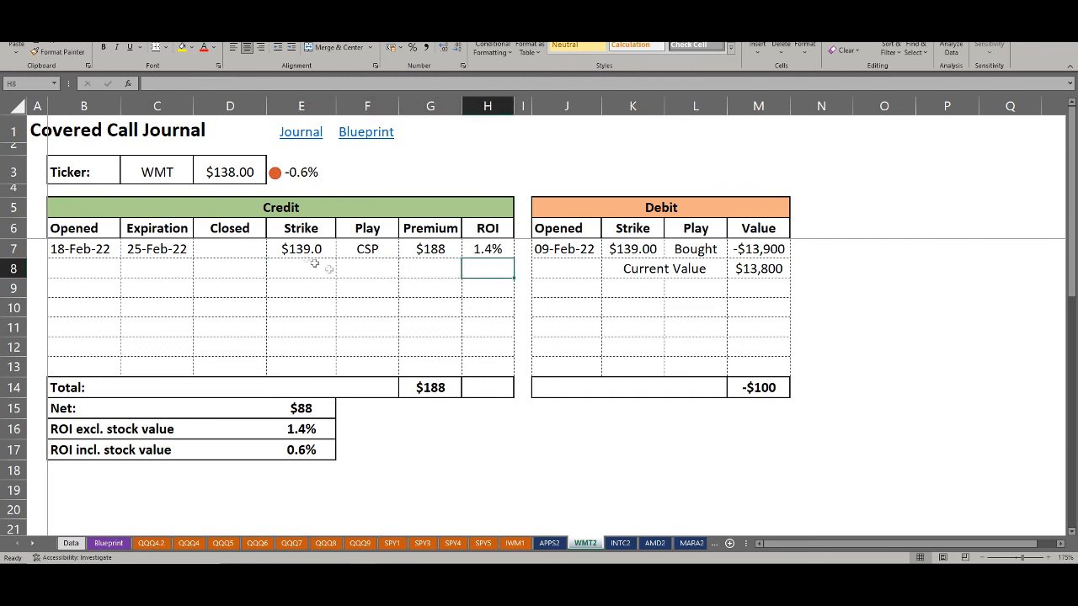
mouse_move(305, 274)
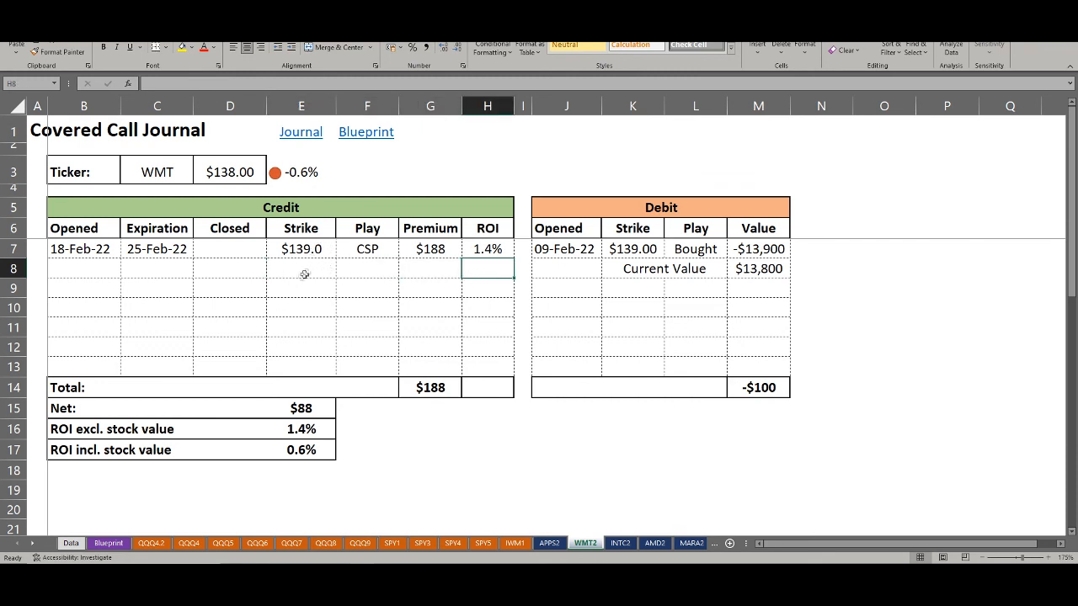
mouse_move(370, 279)
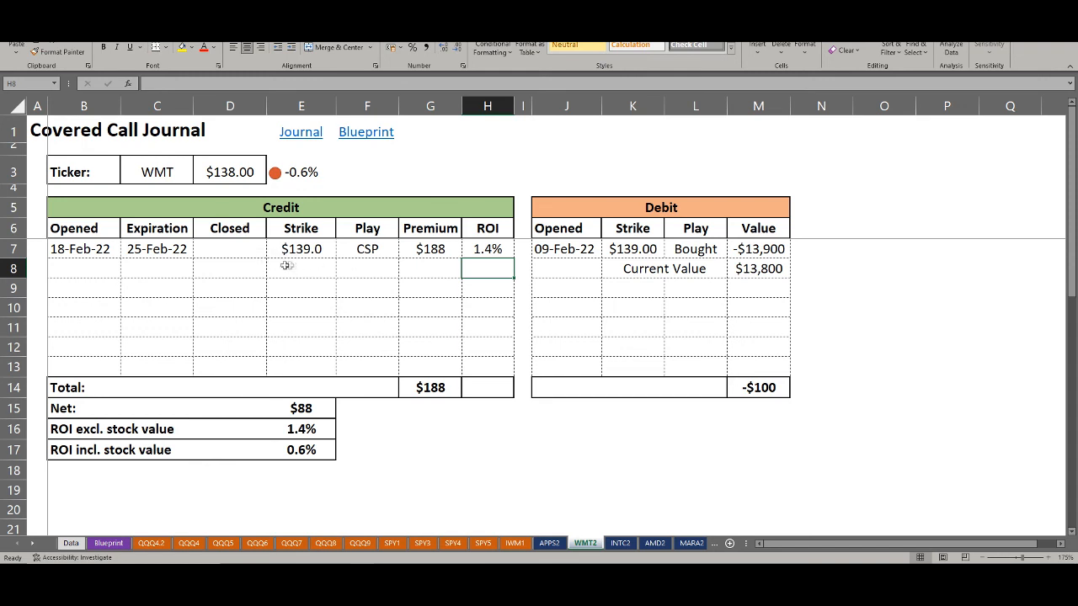
click(300, 269)
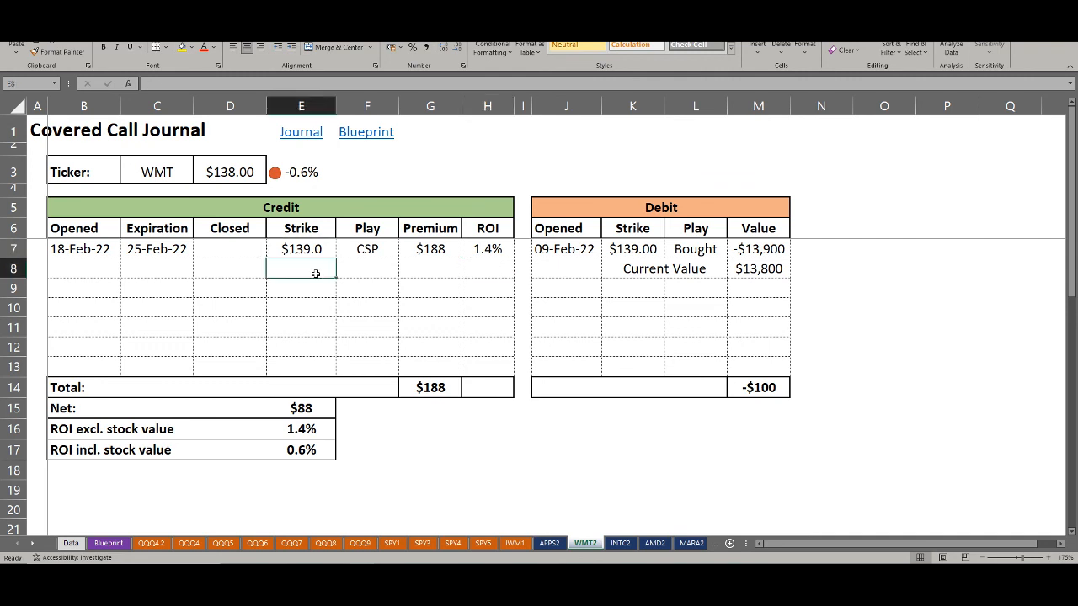
click(229, 172)
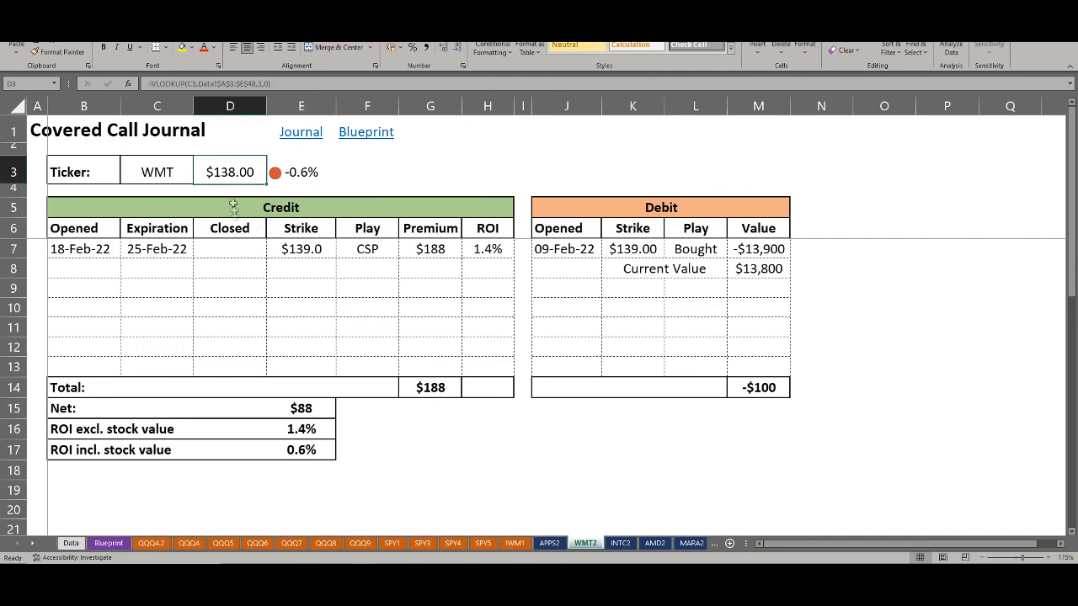
click(300, 269)
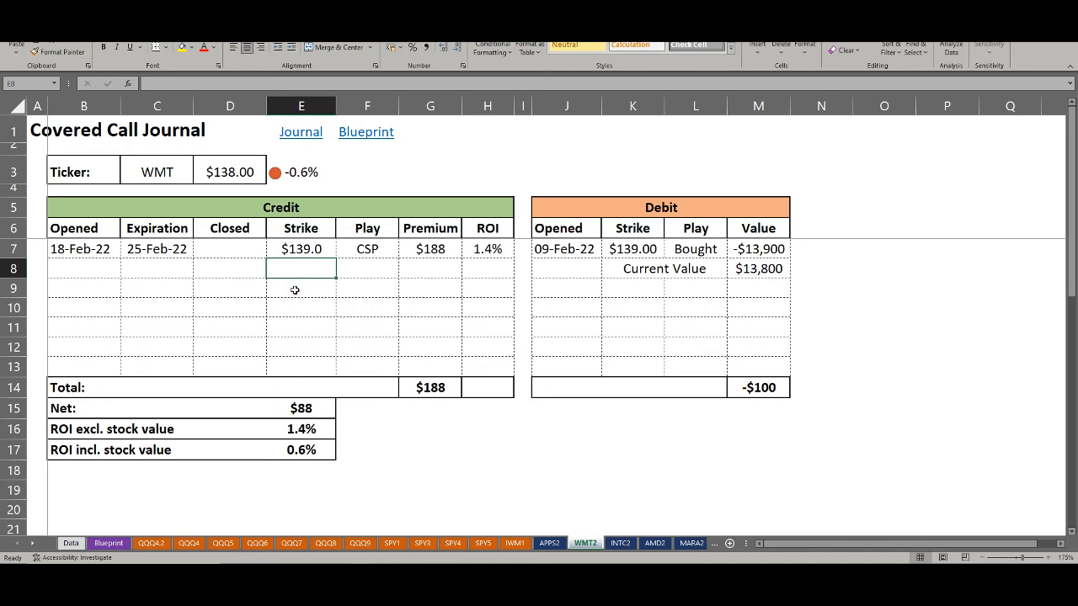
mouse_move(306, 273)
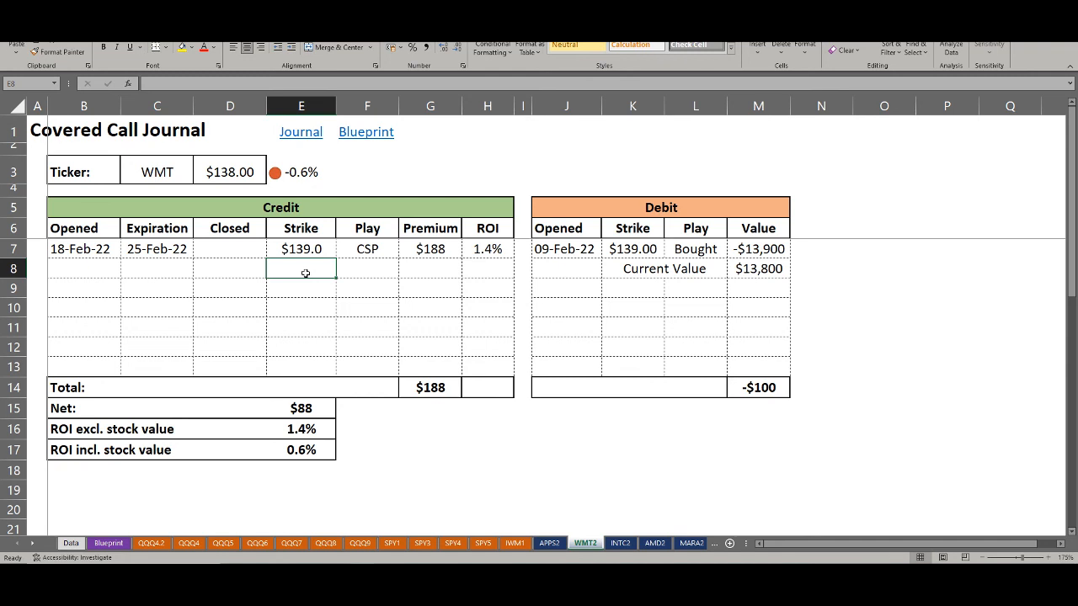
mouse_move(303, 289)
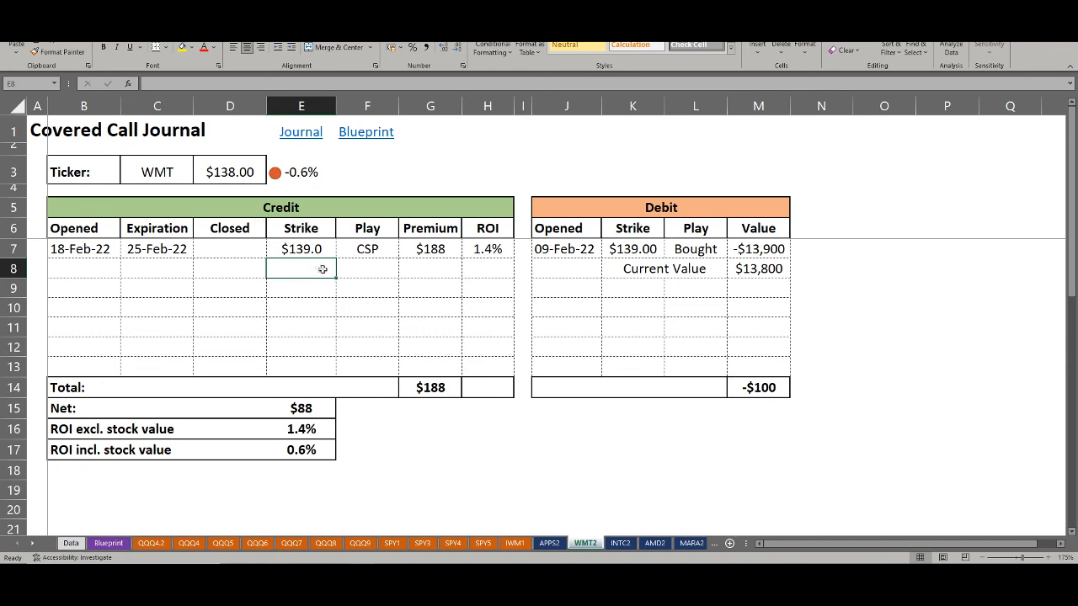
mouse_move(317, 275)
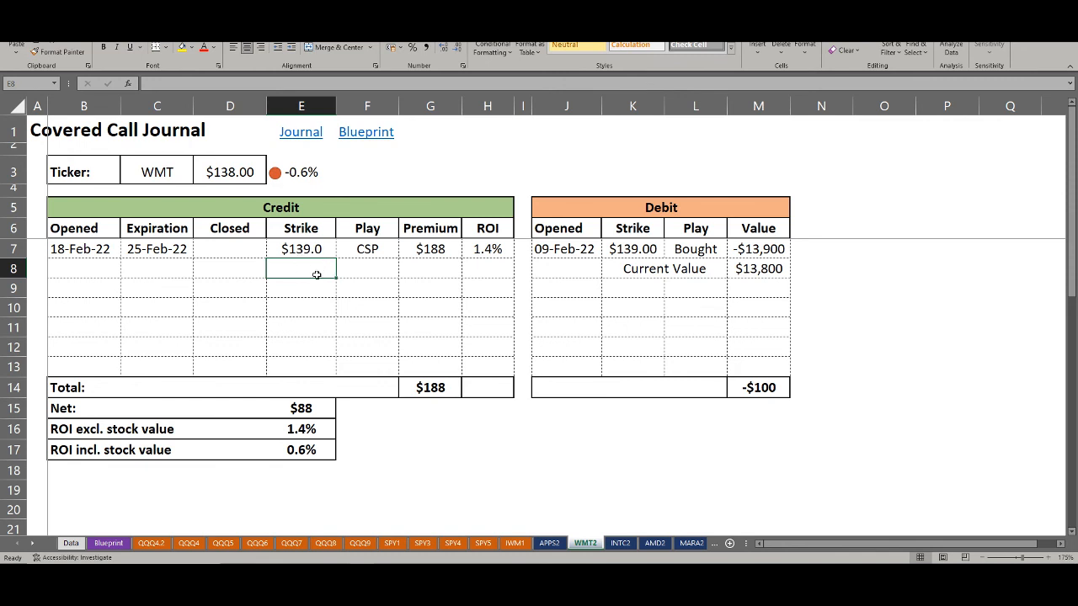
click(430, 248)
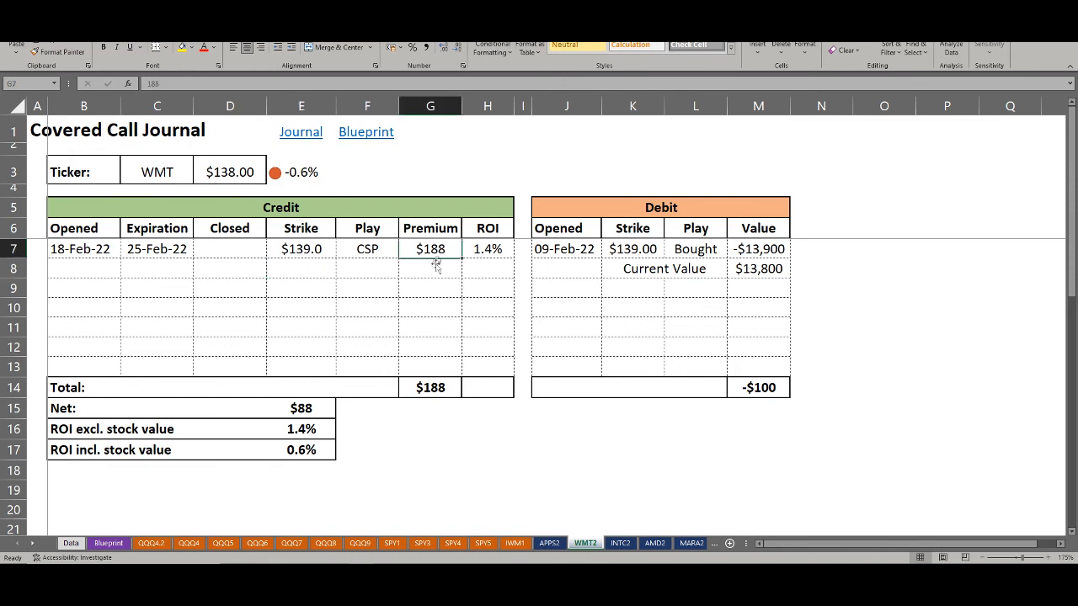
click(301, 268)
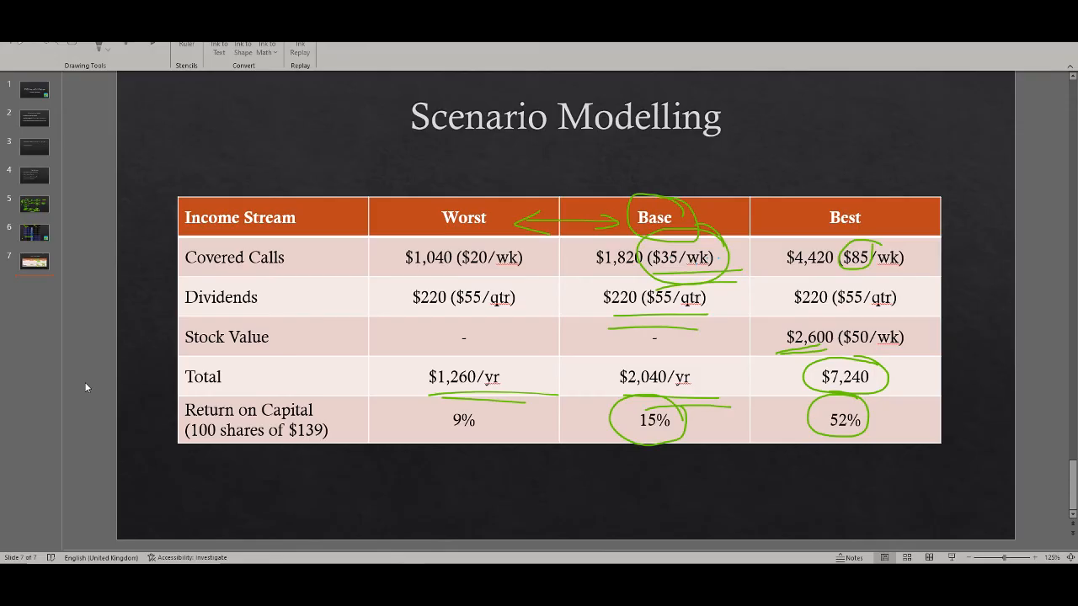
mouse_move(96, 390)
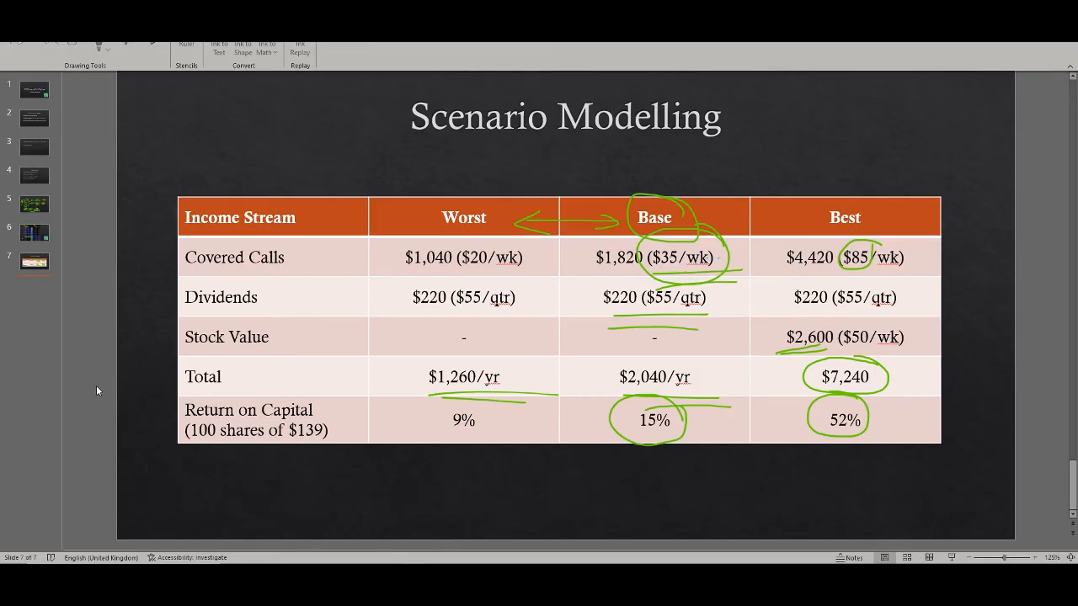